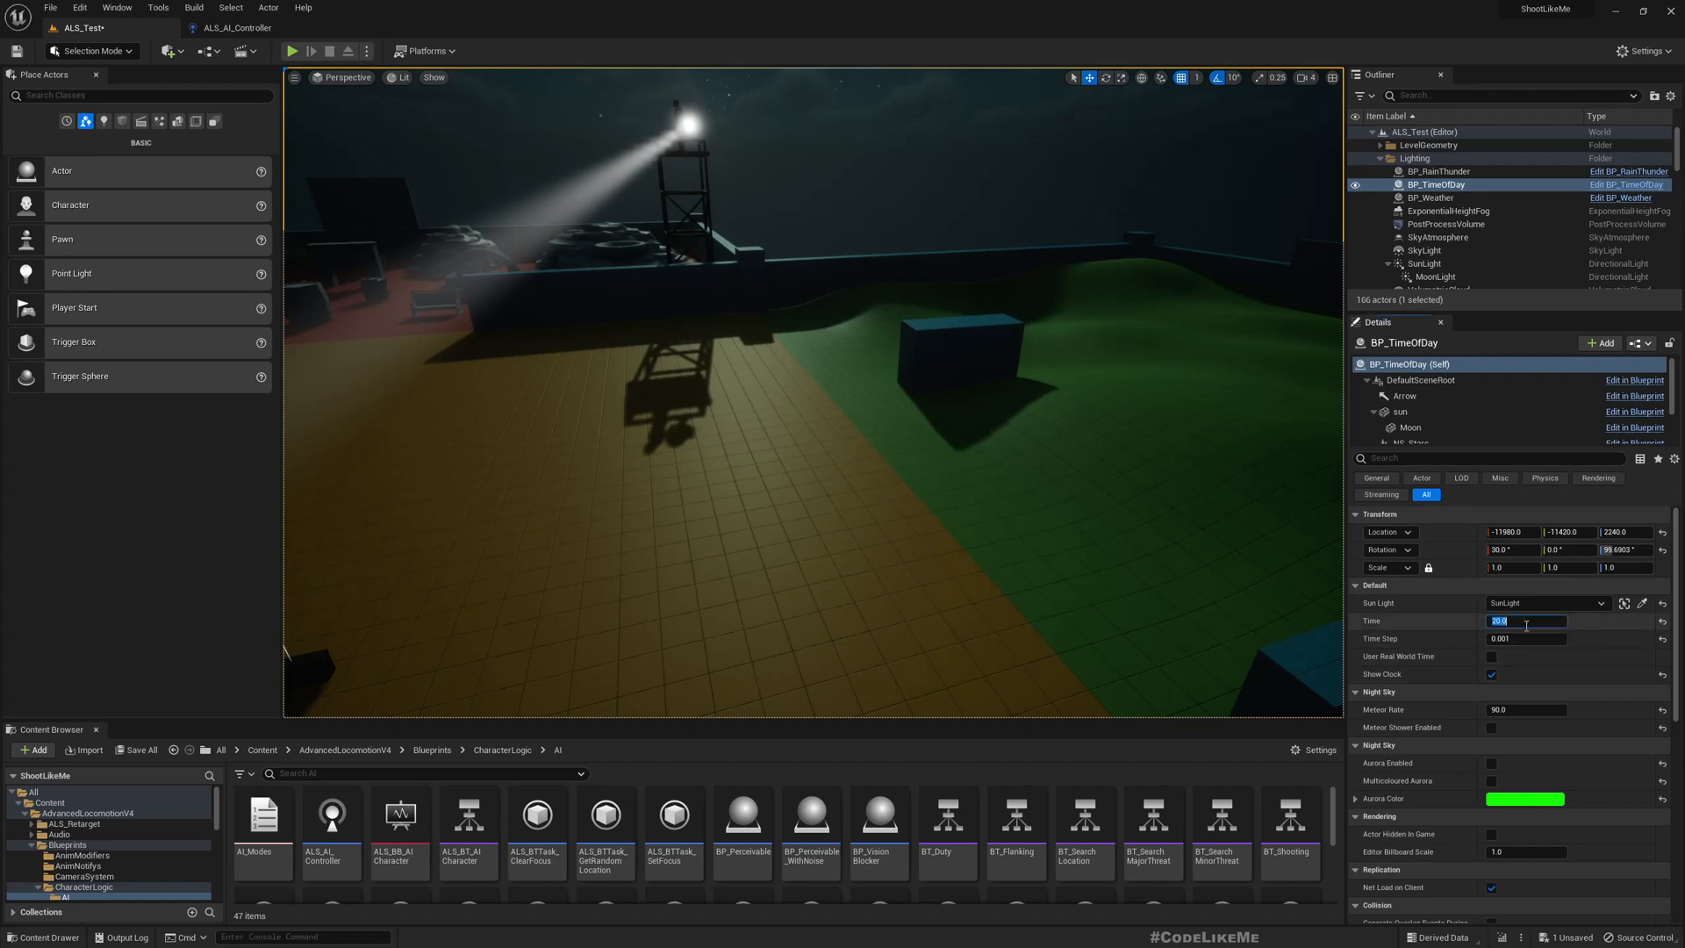
# - Preview daytime by setting BP_TimeOfDay's Time to 10.0, then compare with night
pyautogui.write('10.0')
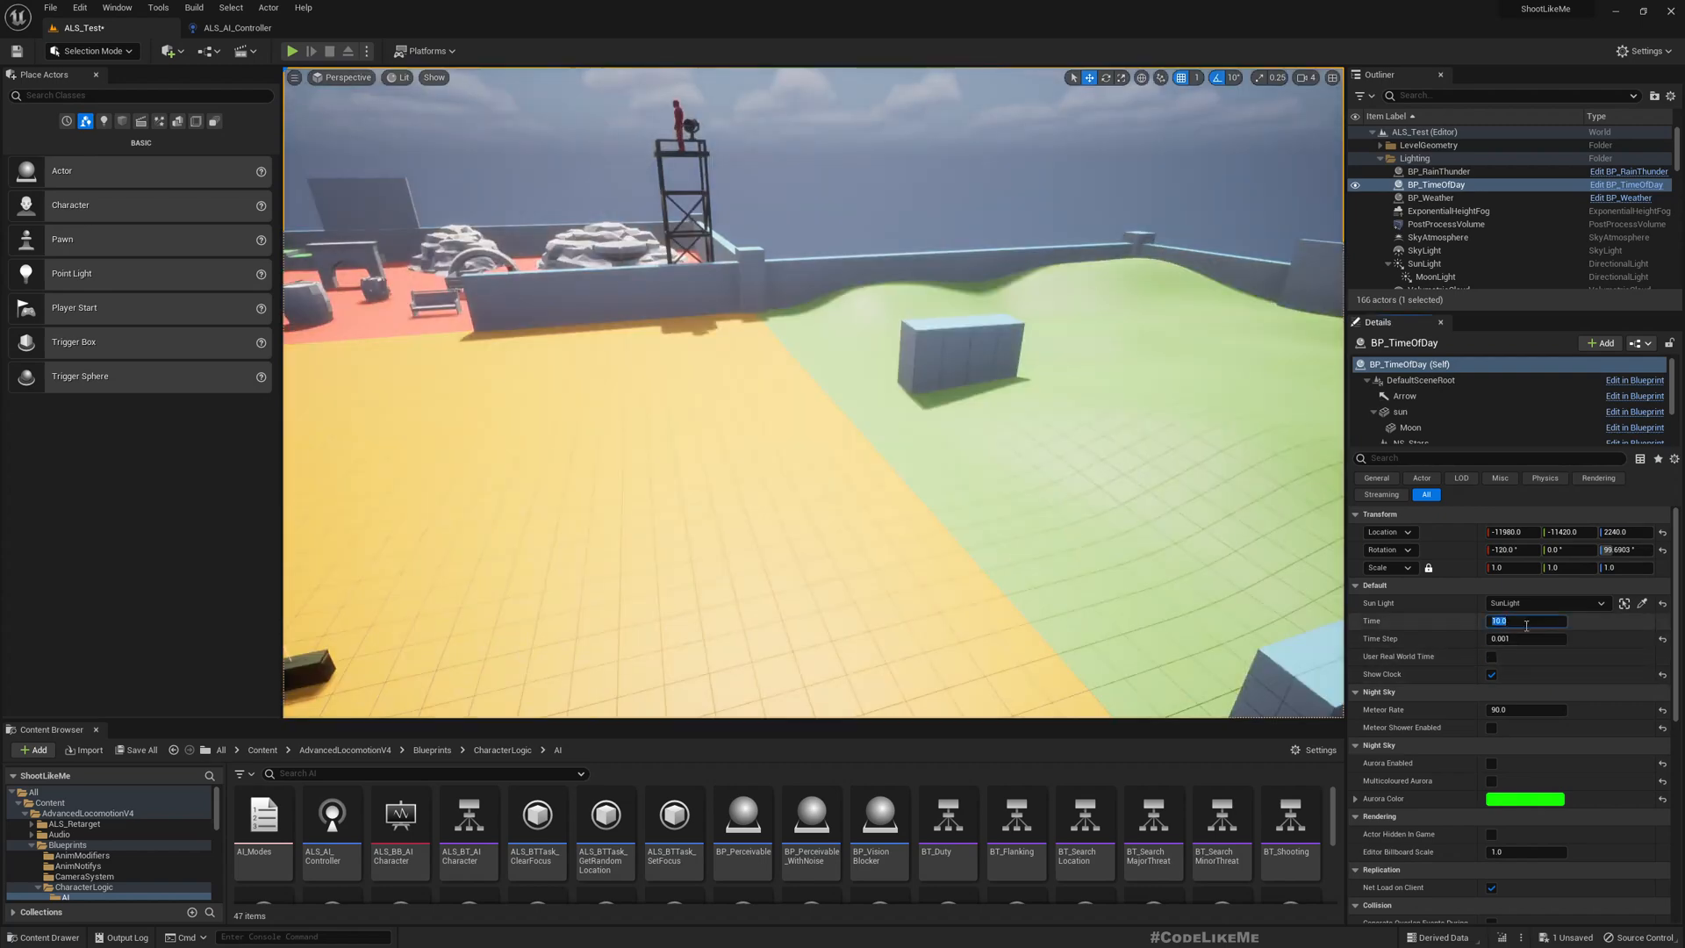
pyautogui.click(292, 51)
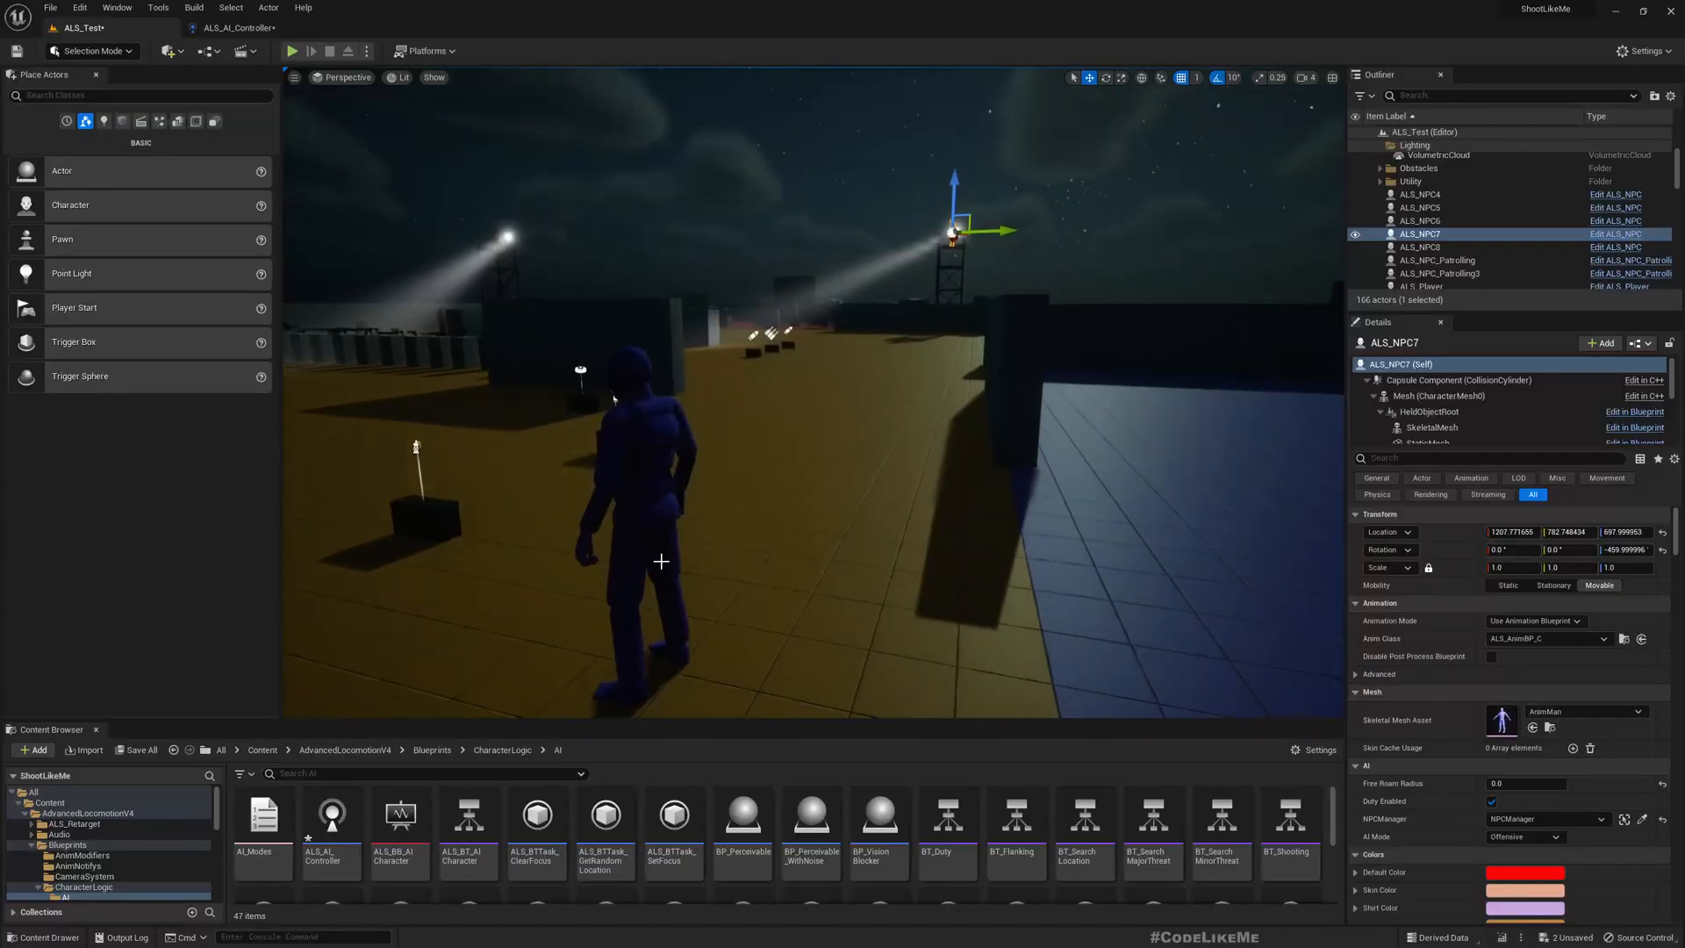
# - Play-test the level at night, then switch to the ALS_AI_Controller Blueprint tab
pyautogui.click(292, 50)
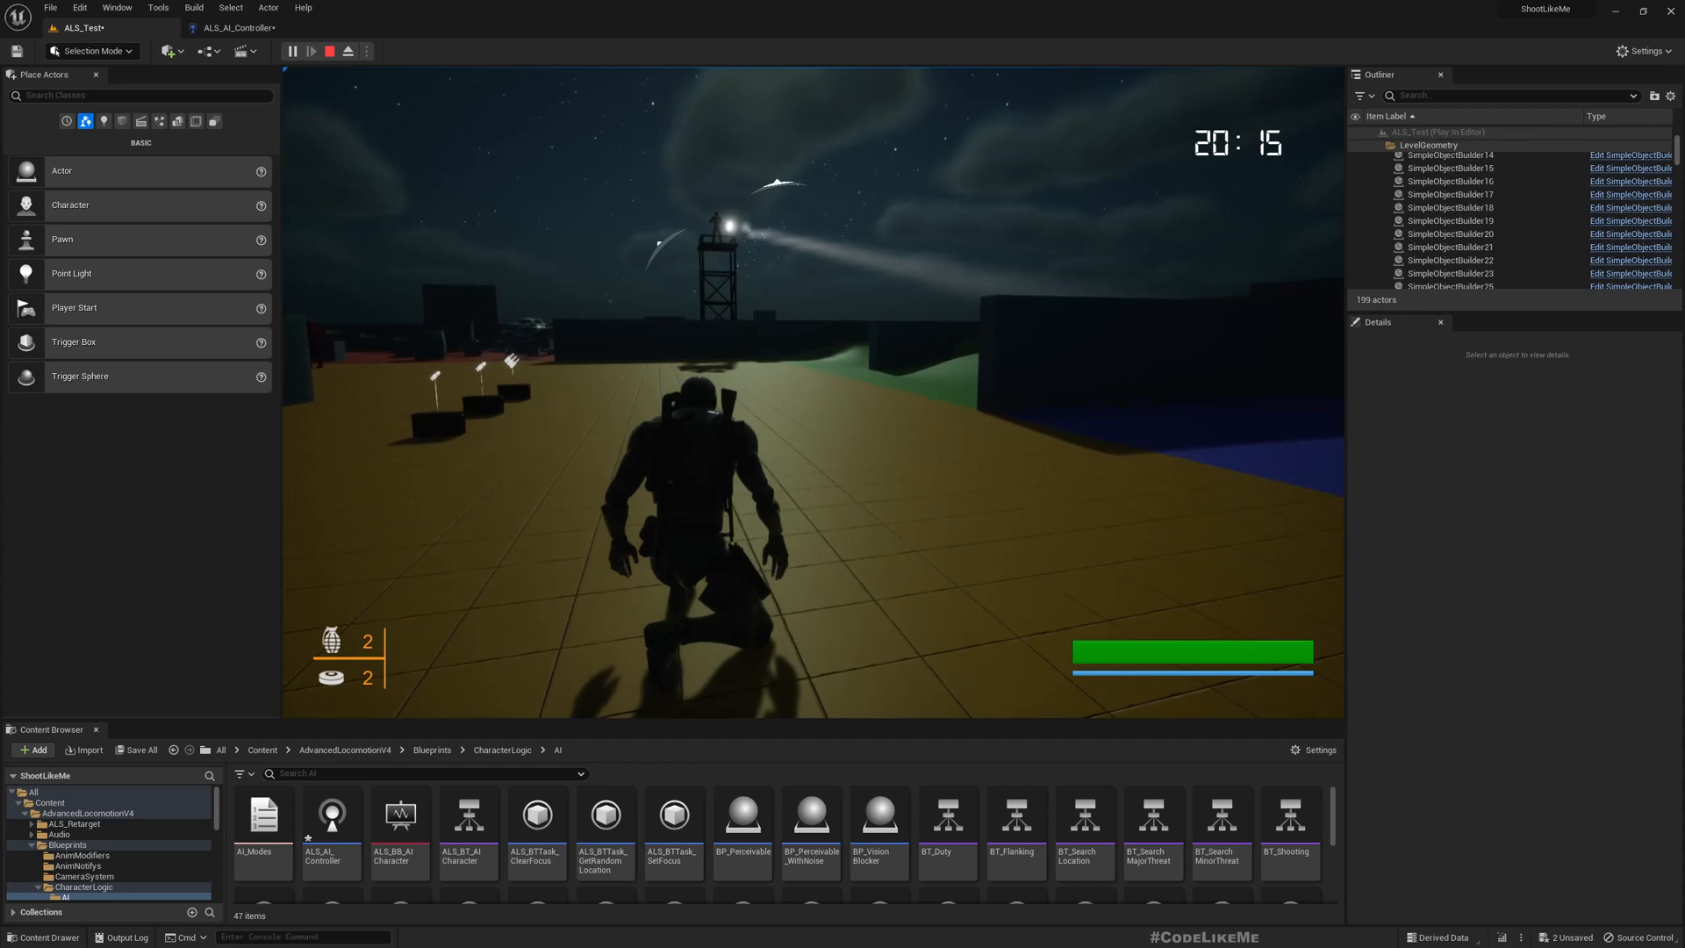
pyautogui.click(348, 51)
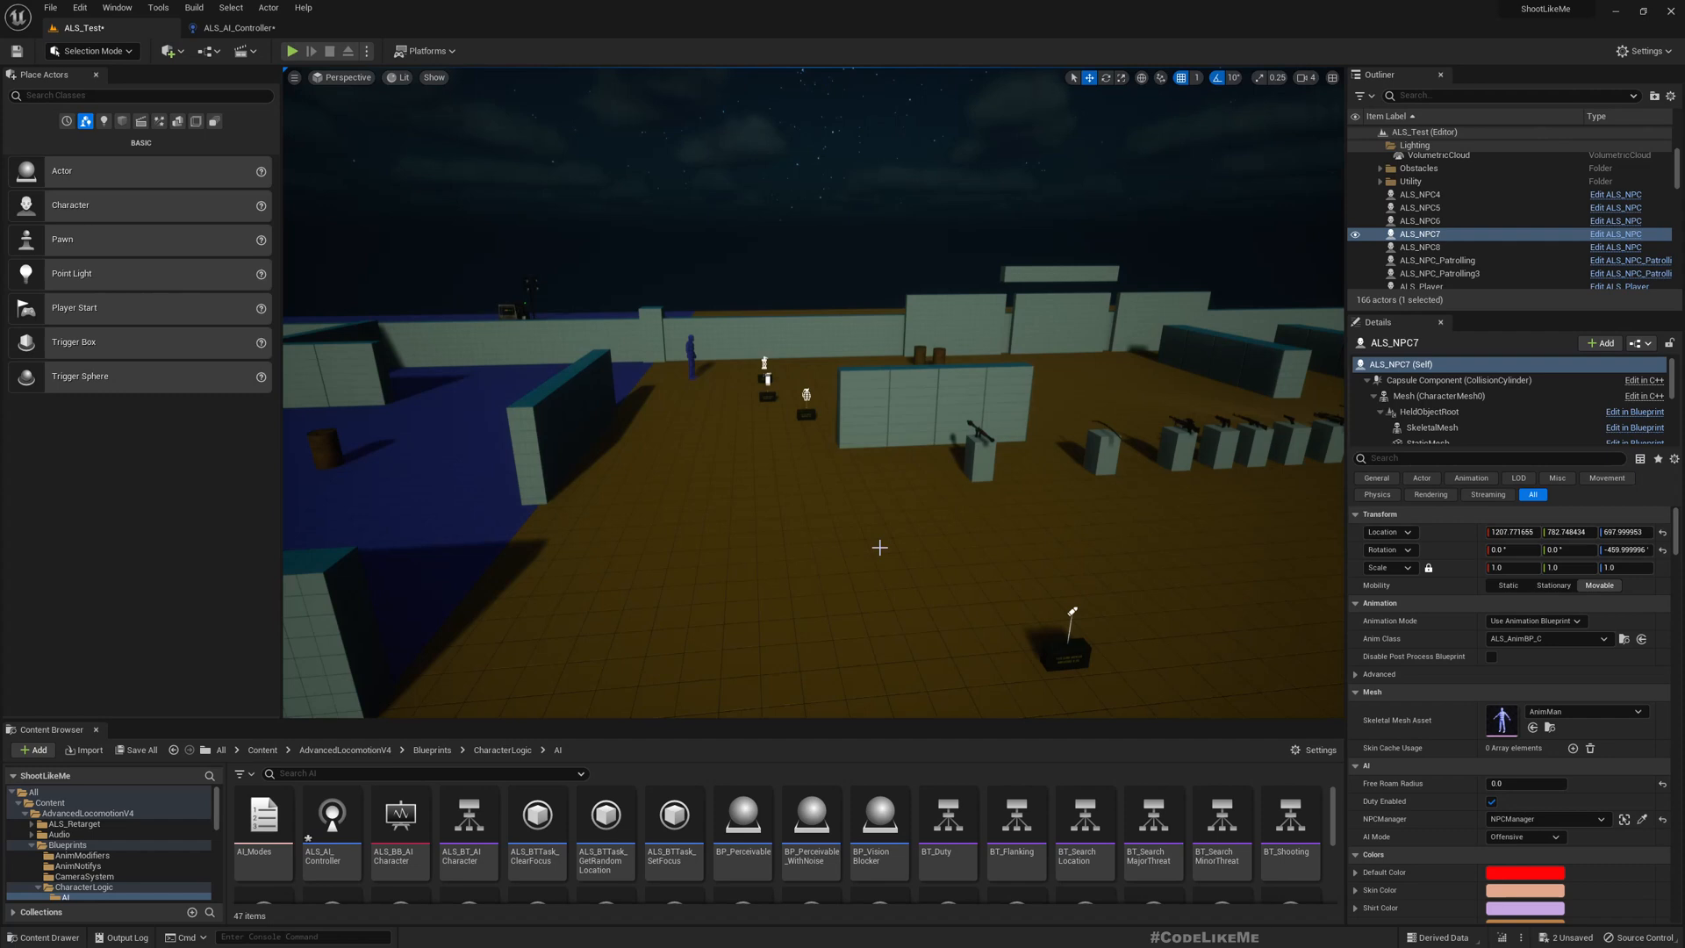
pyautogui.moveTo(794, 445)
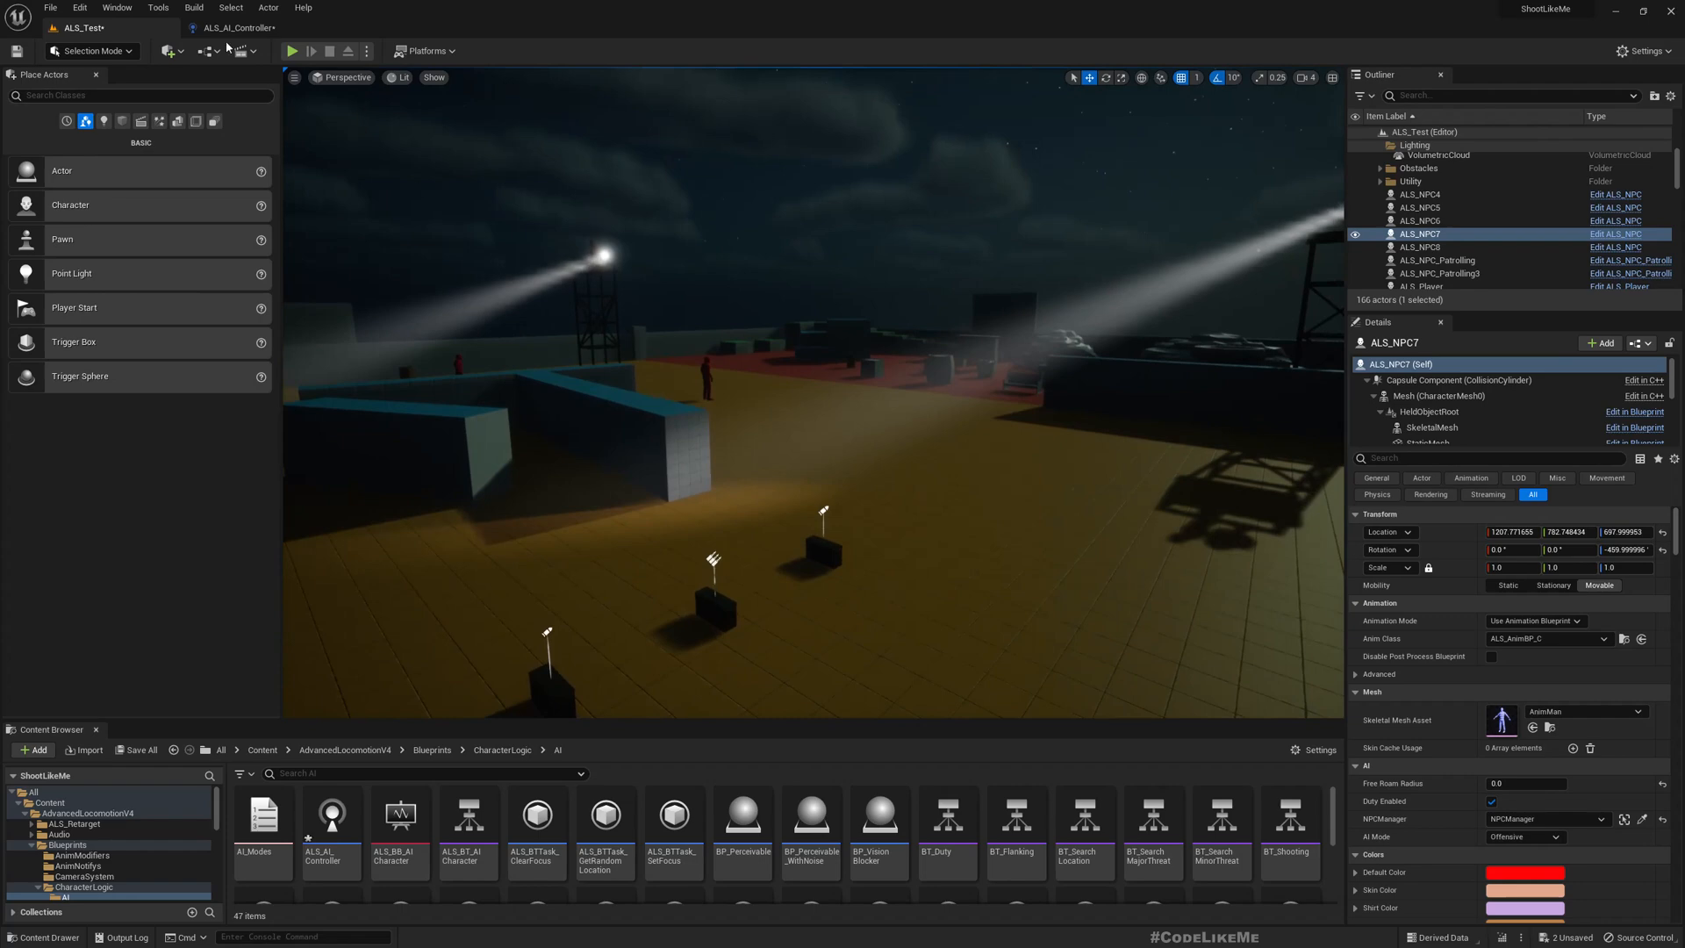
pyautogui.click(236, 27)
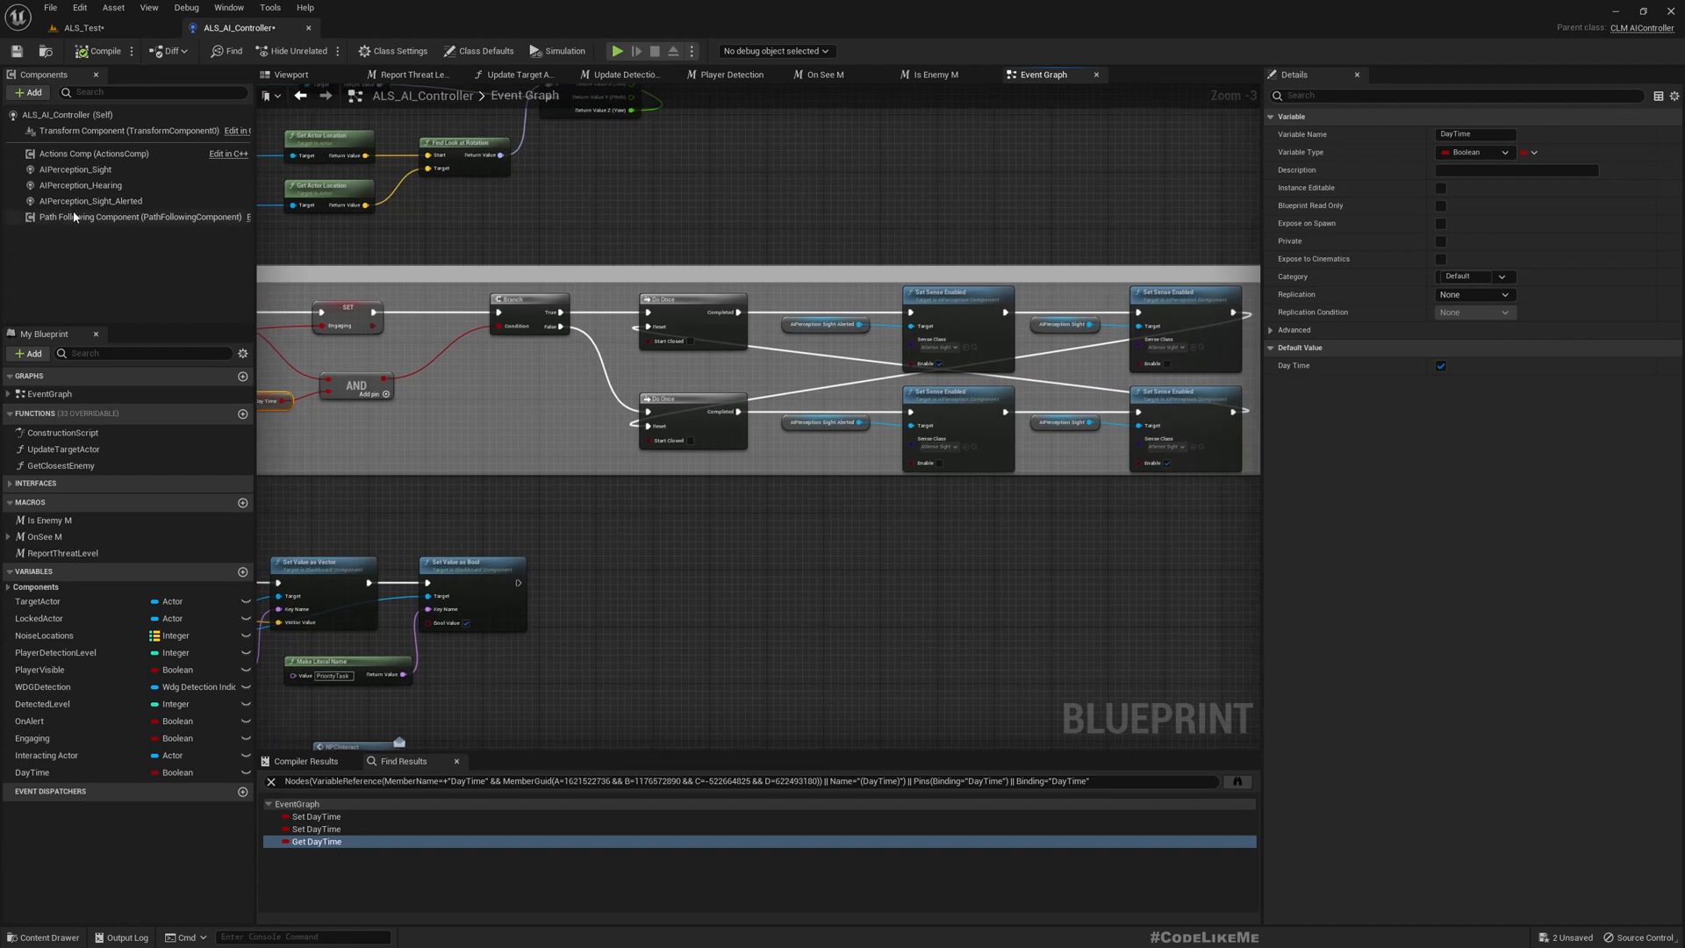
# - Compare alerted sight (5000/6000), hearing, and normal sight (3000/3500) Senses Config settings
pyautogui.click(90, 201)
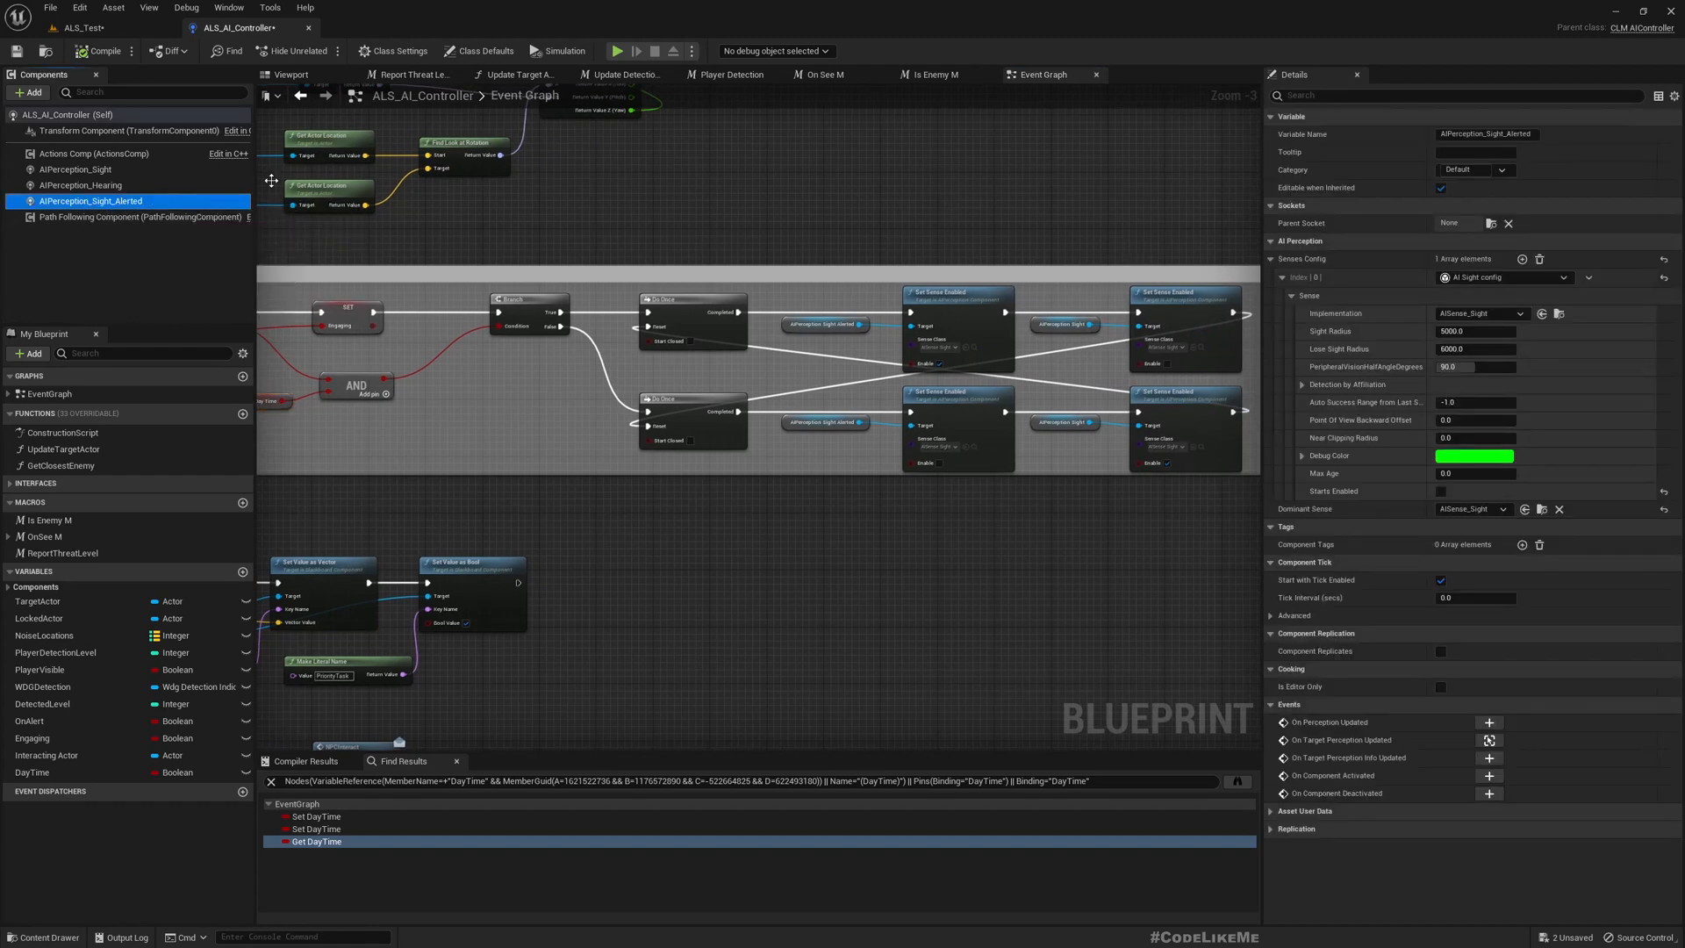
pyautogui.moveTo(325, 250)
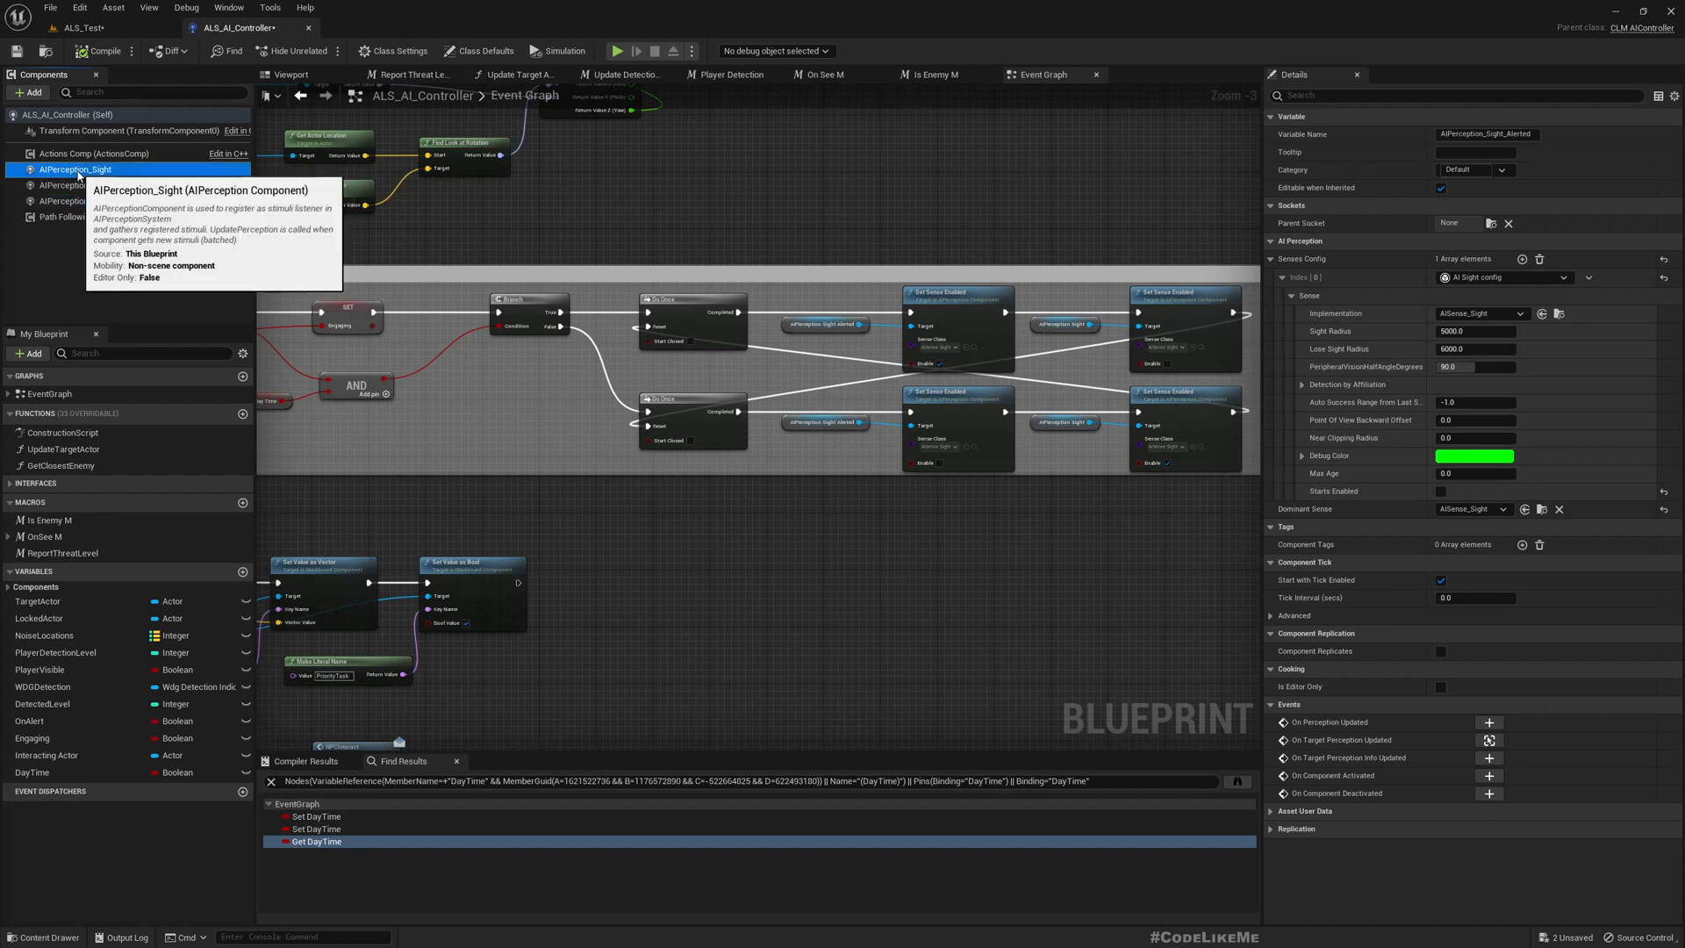
pyautogui.moveTo(1475, 348); pyautogui.dragTo(1440, 349)
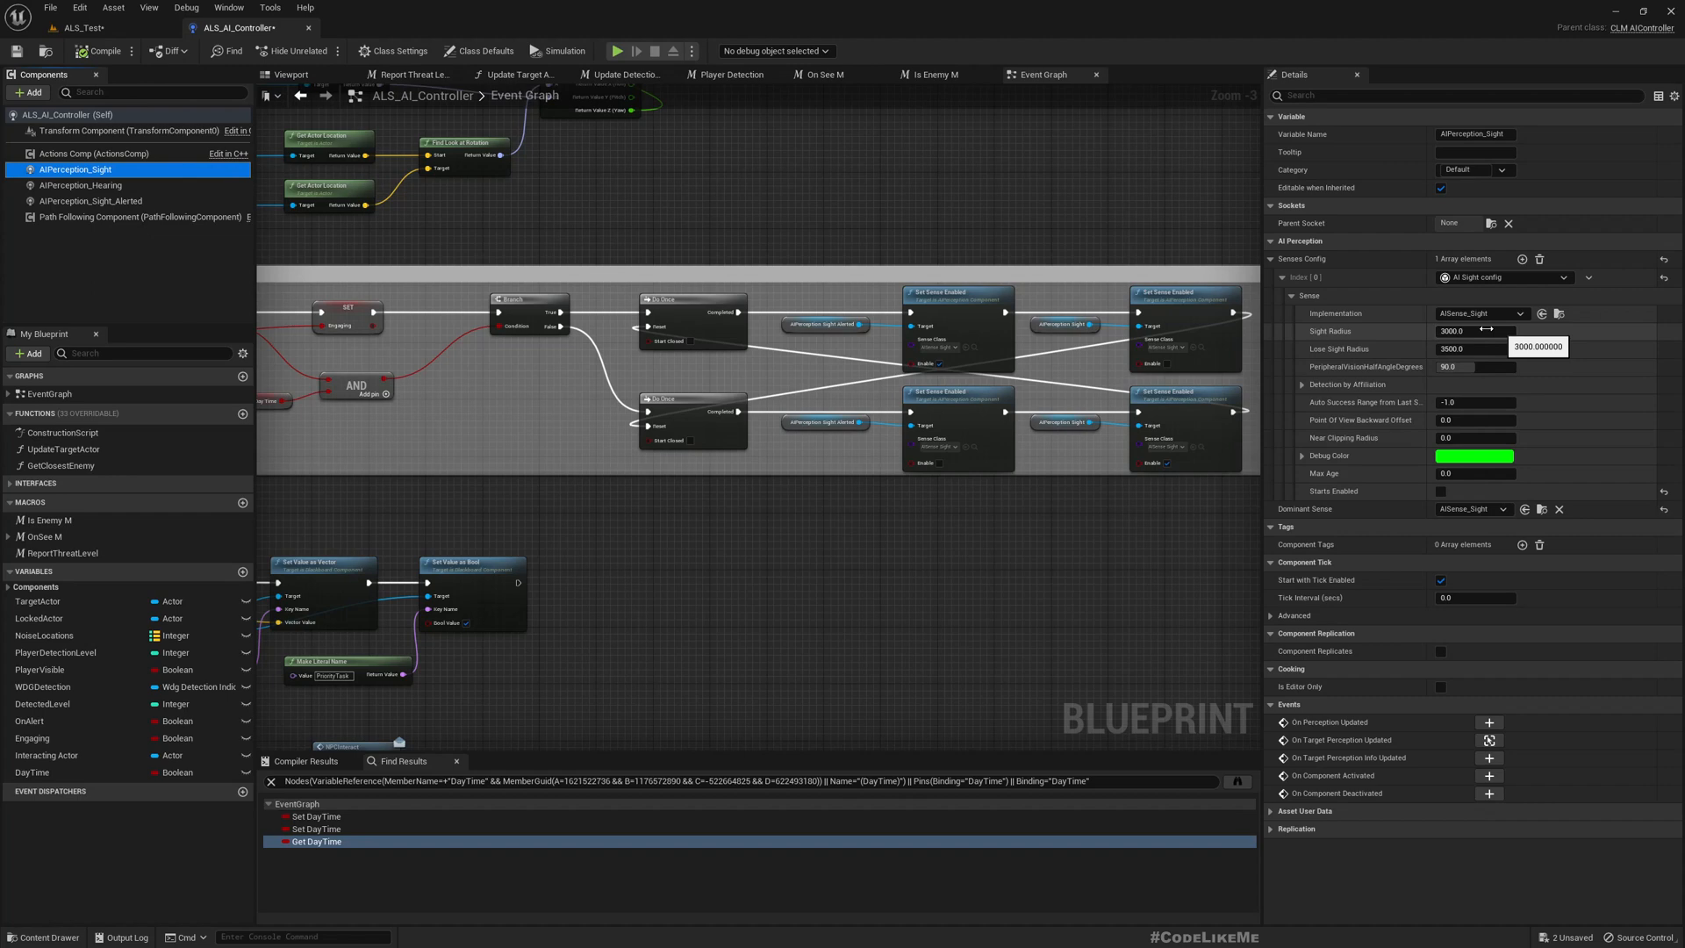
pyautogui.click(84, 201)
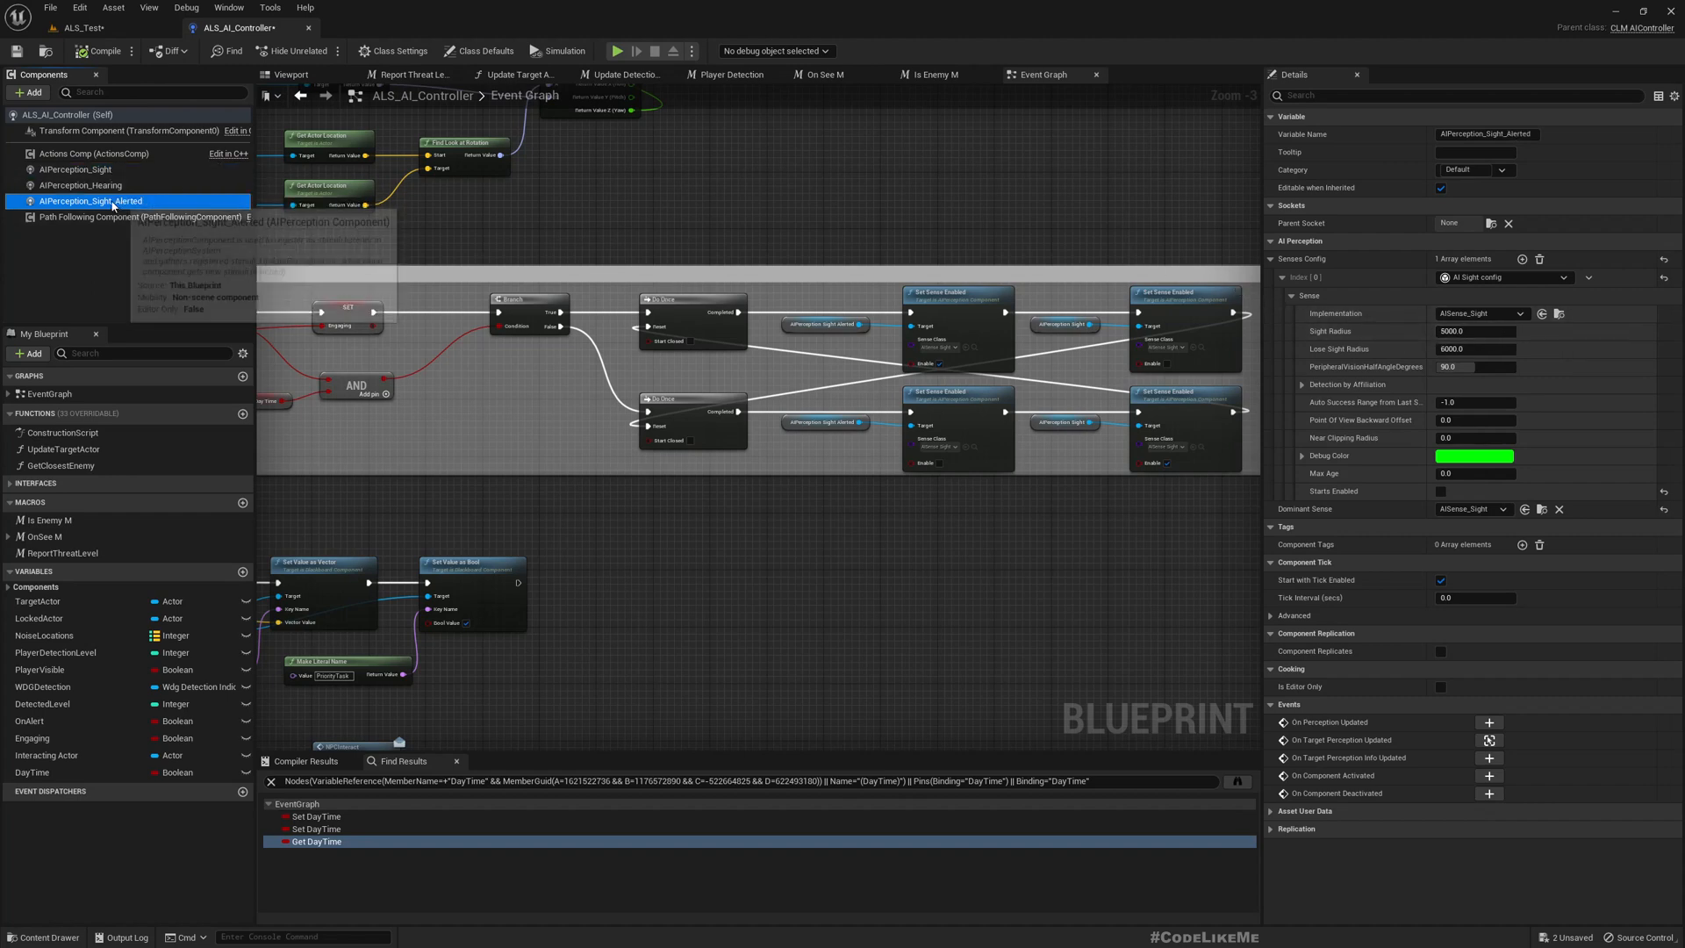
pyautogui.click(92, 185)
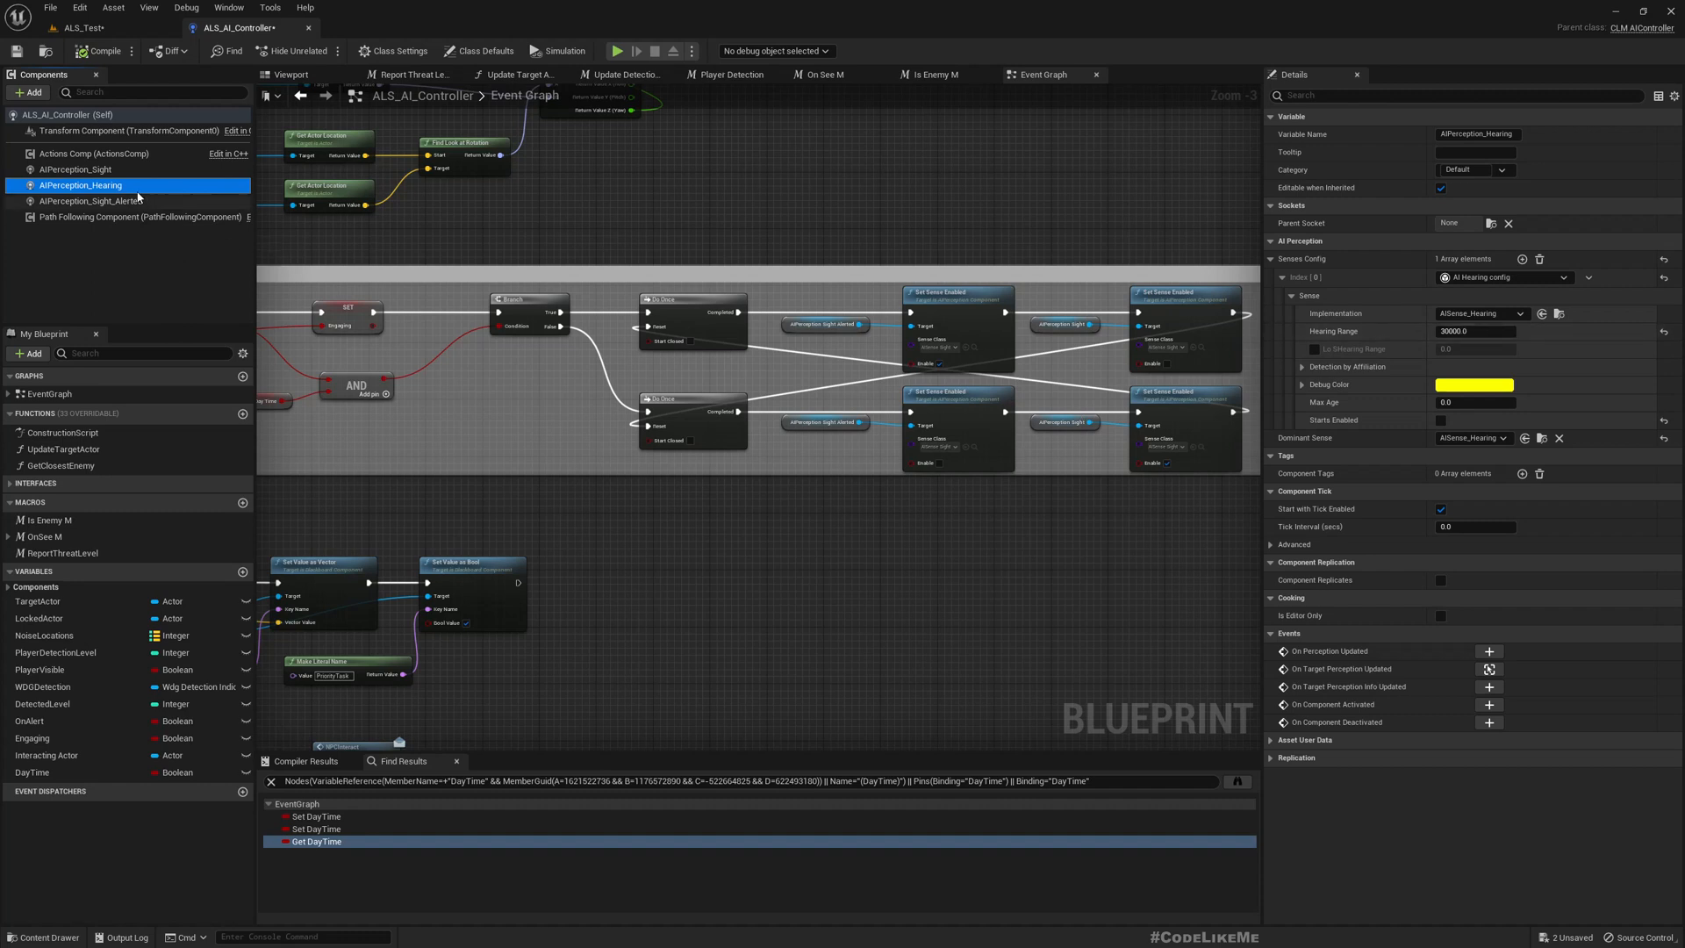
pyautogui.click(77, 168)
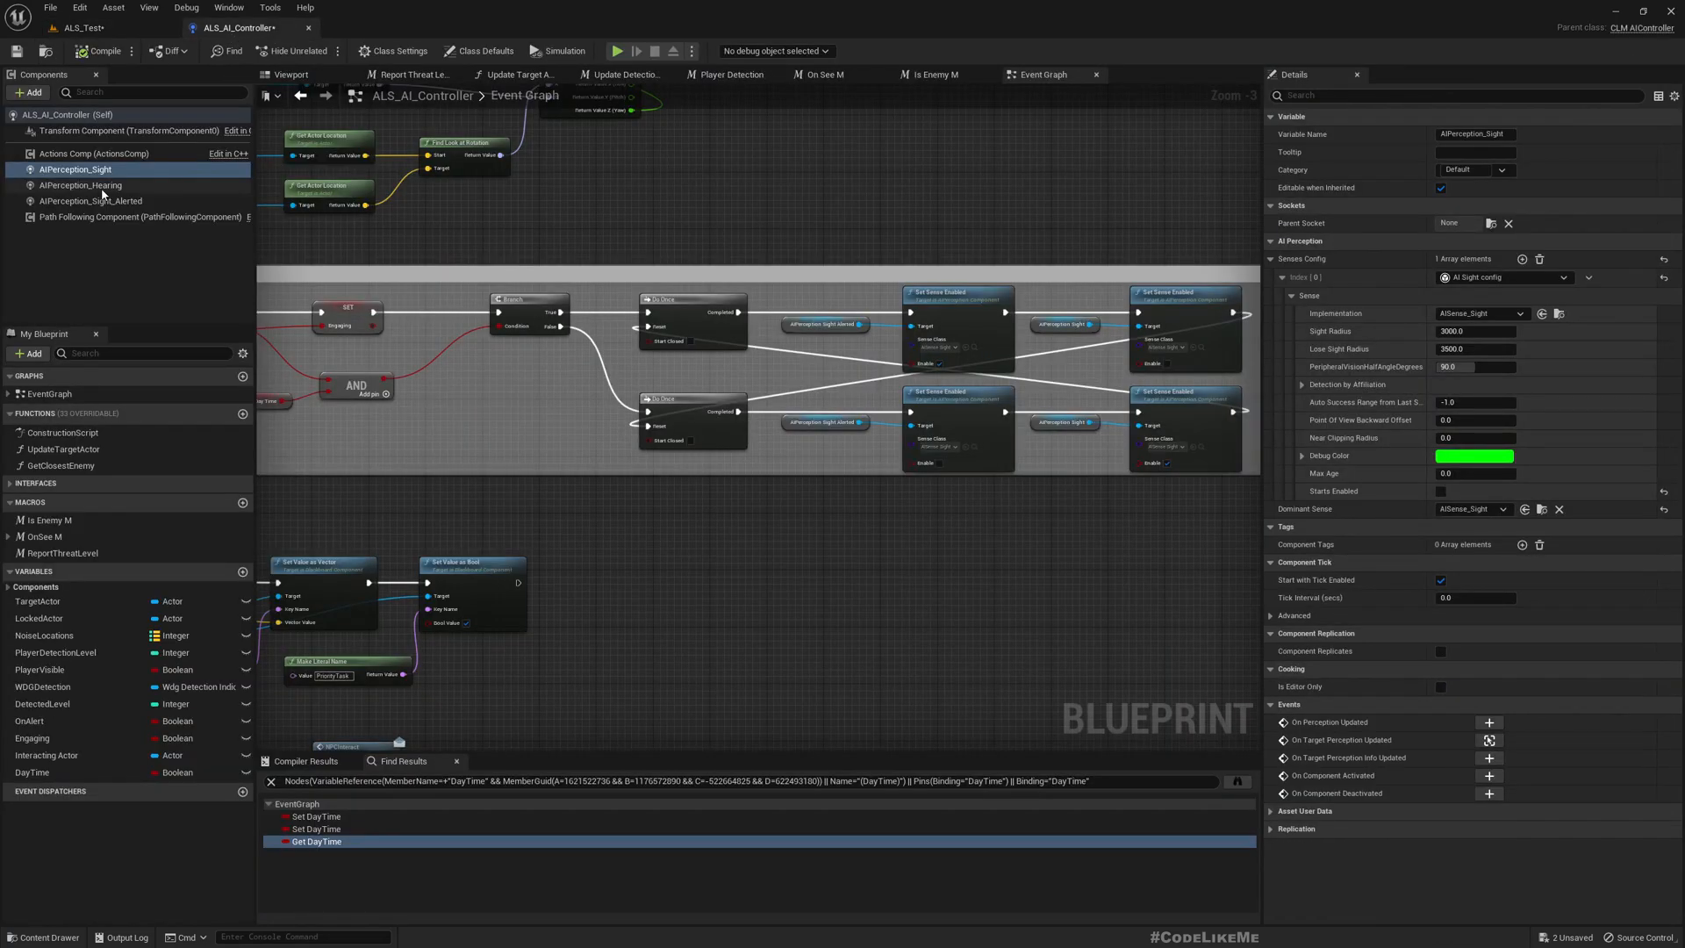
pyautogui.click(75, 169)
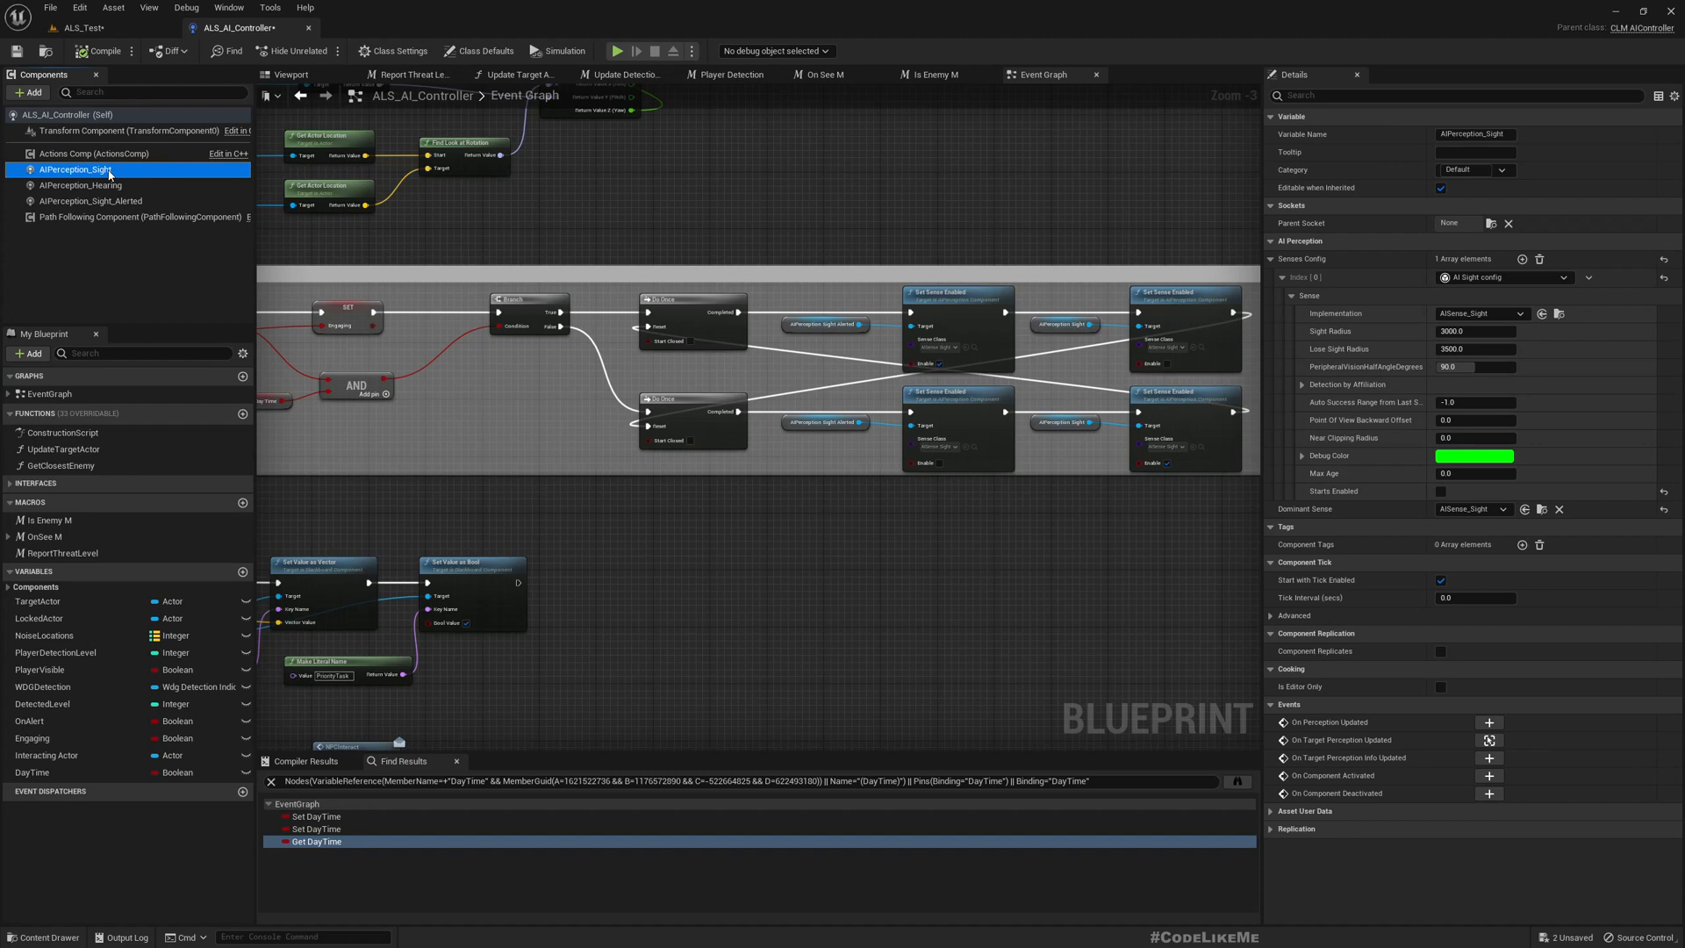
pyautogui.moveTo(75, 169)
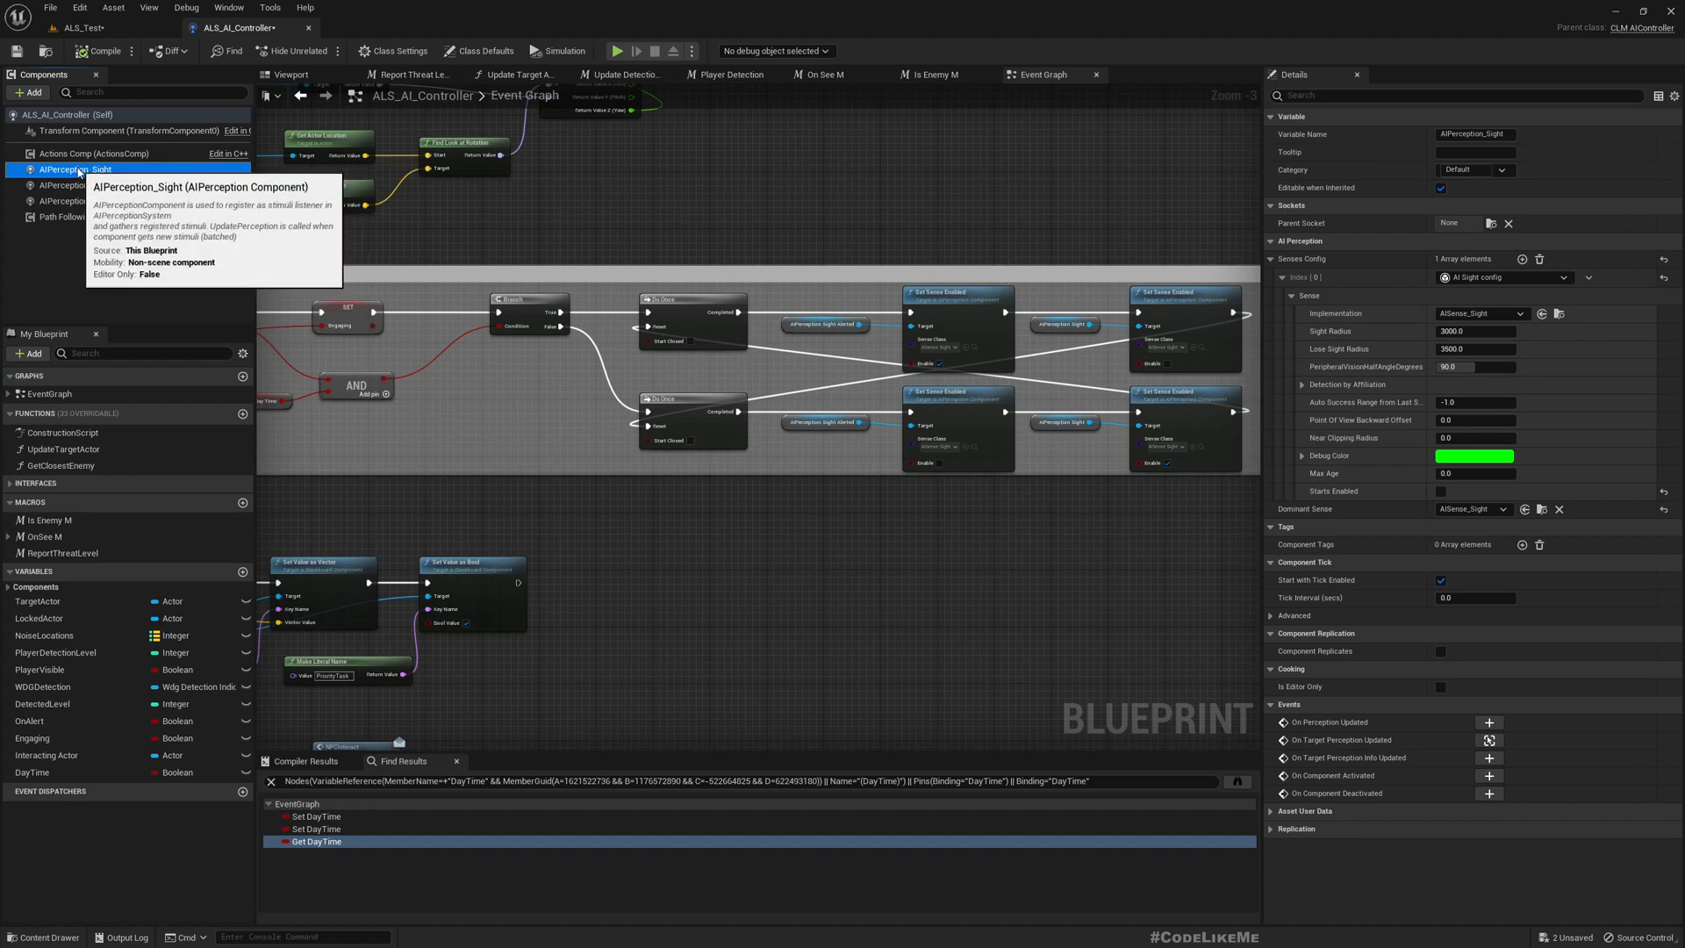
pyautogui.moveTo(878, 512)
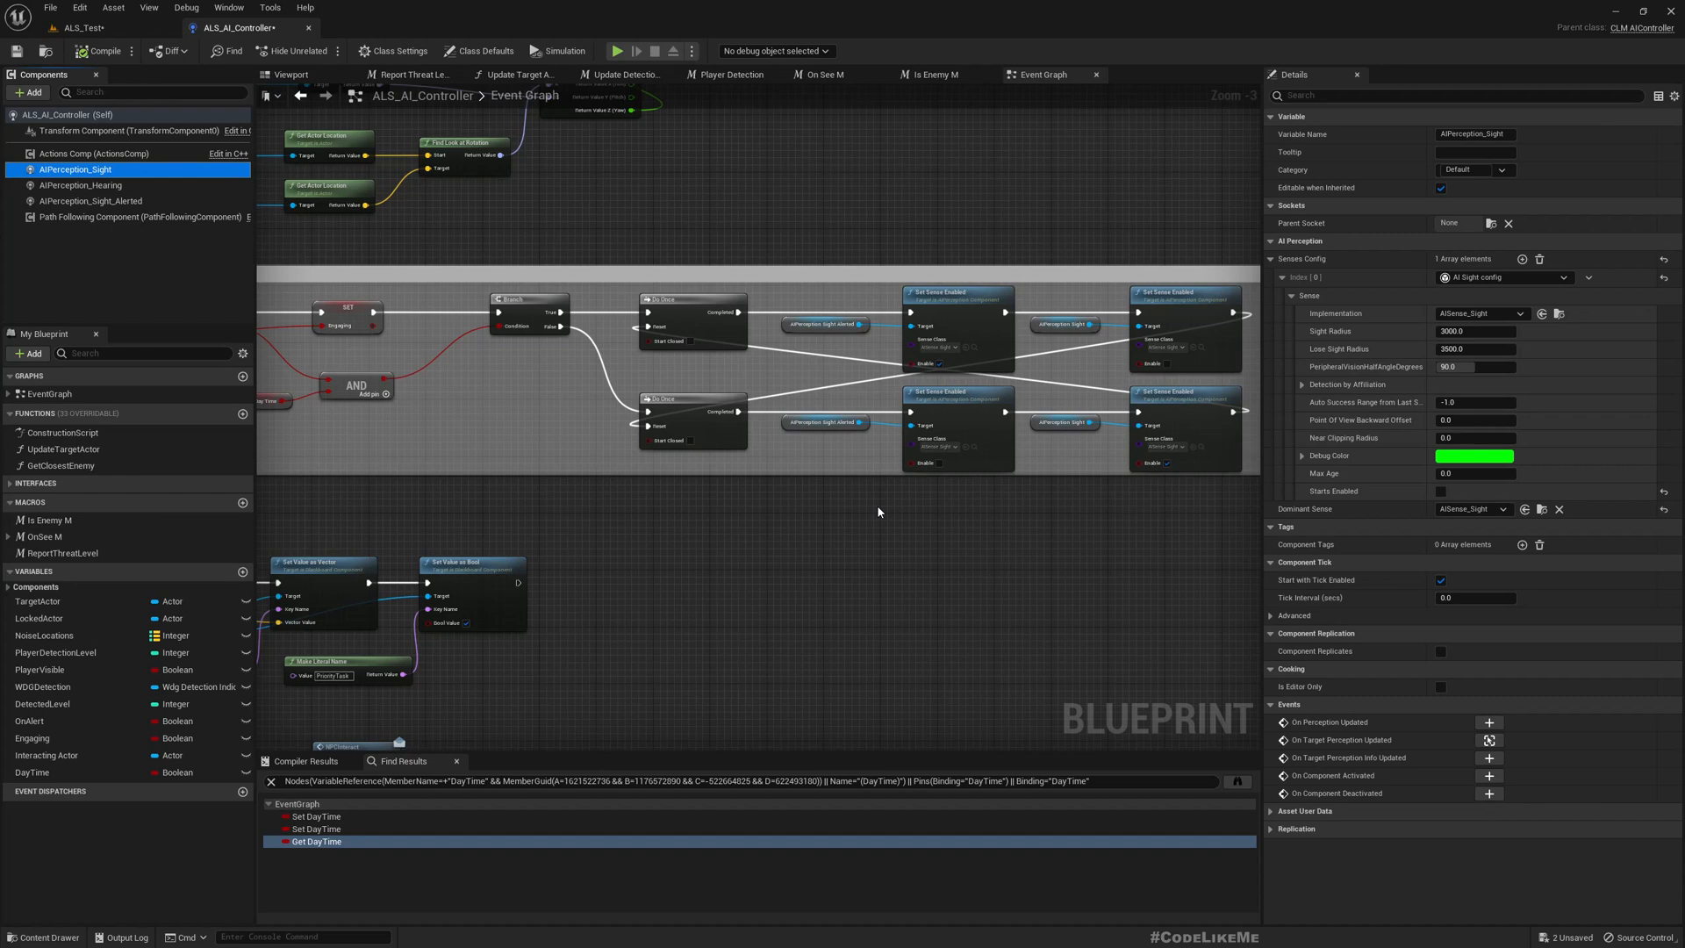
# - Rename the duplicate AIPerception_Sight_Night and lower its Sight Radius from 3000 to 1500
pyautogui.doubleClick(75, 169)
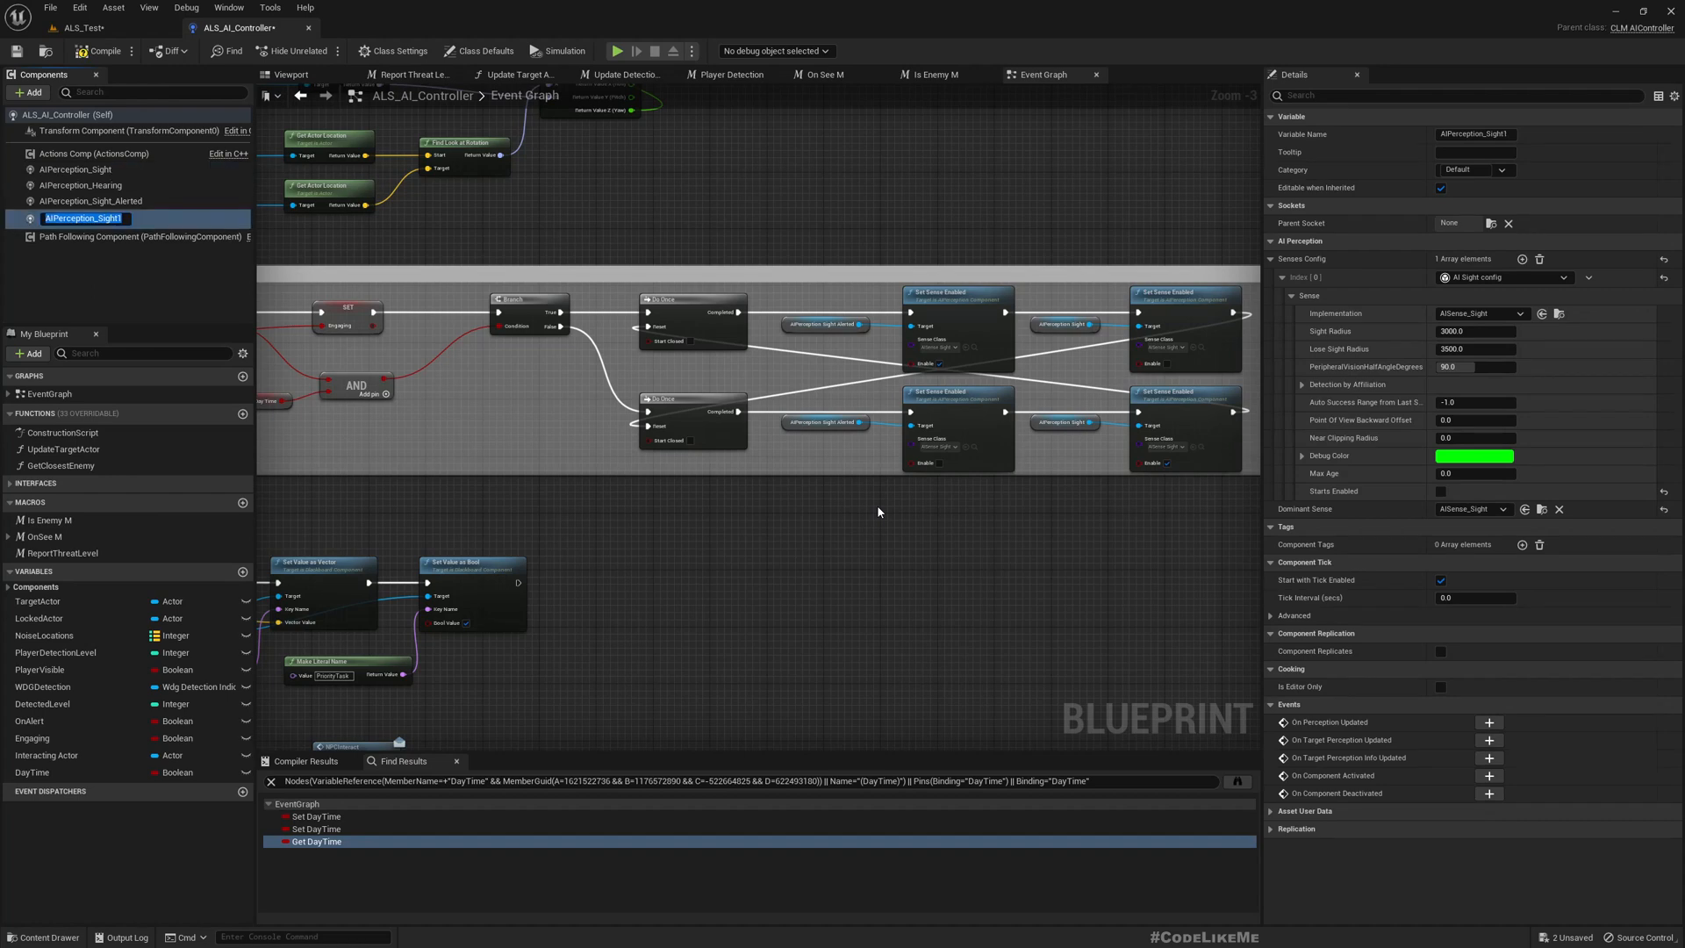
pyautogui.moveTo(78, 170)
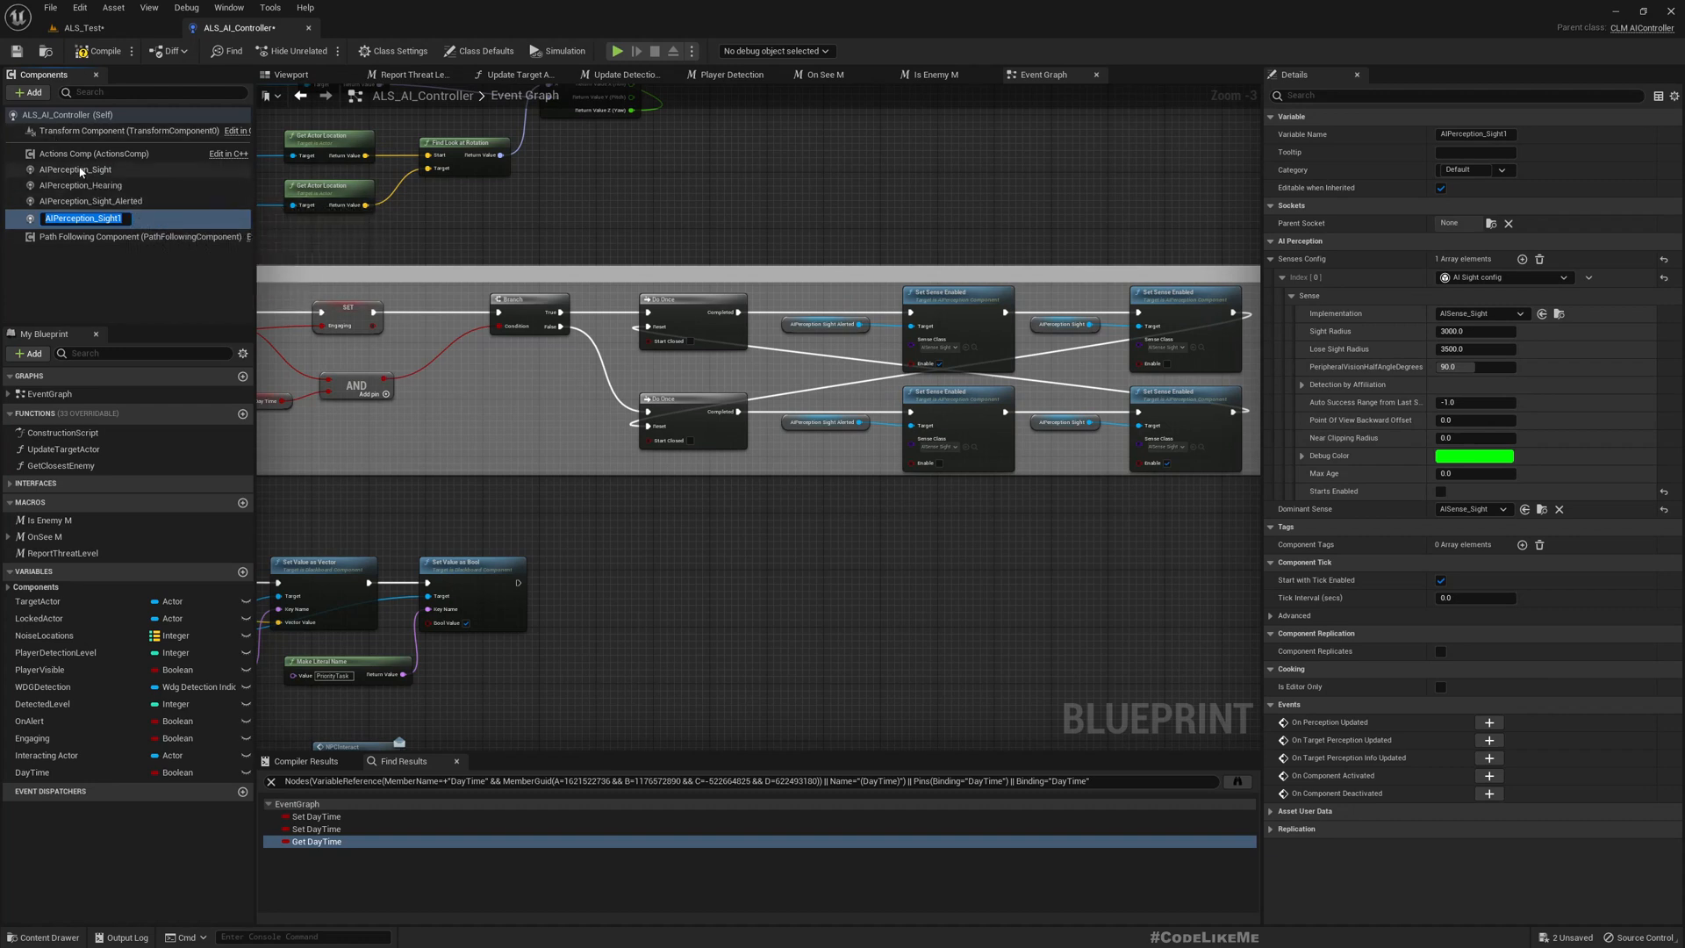
pyautogui.moveTo(83, 218)
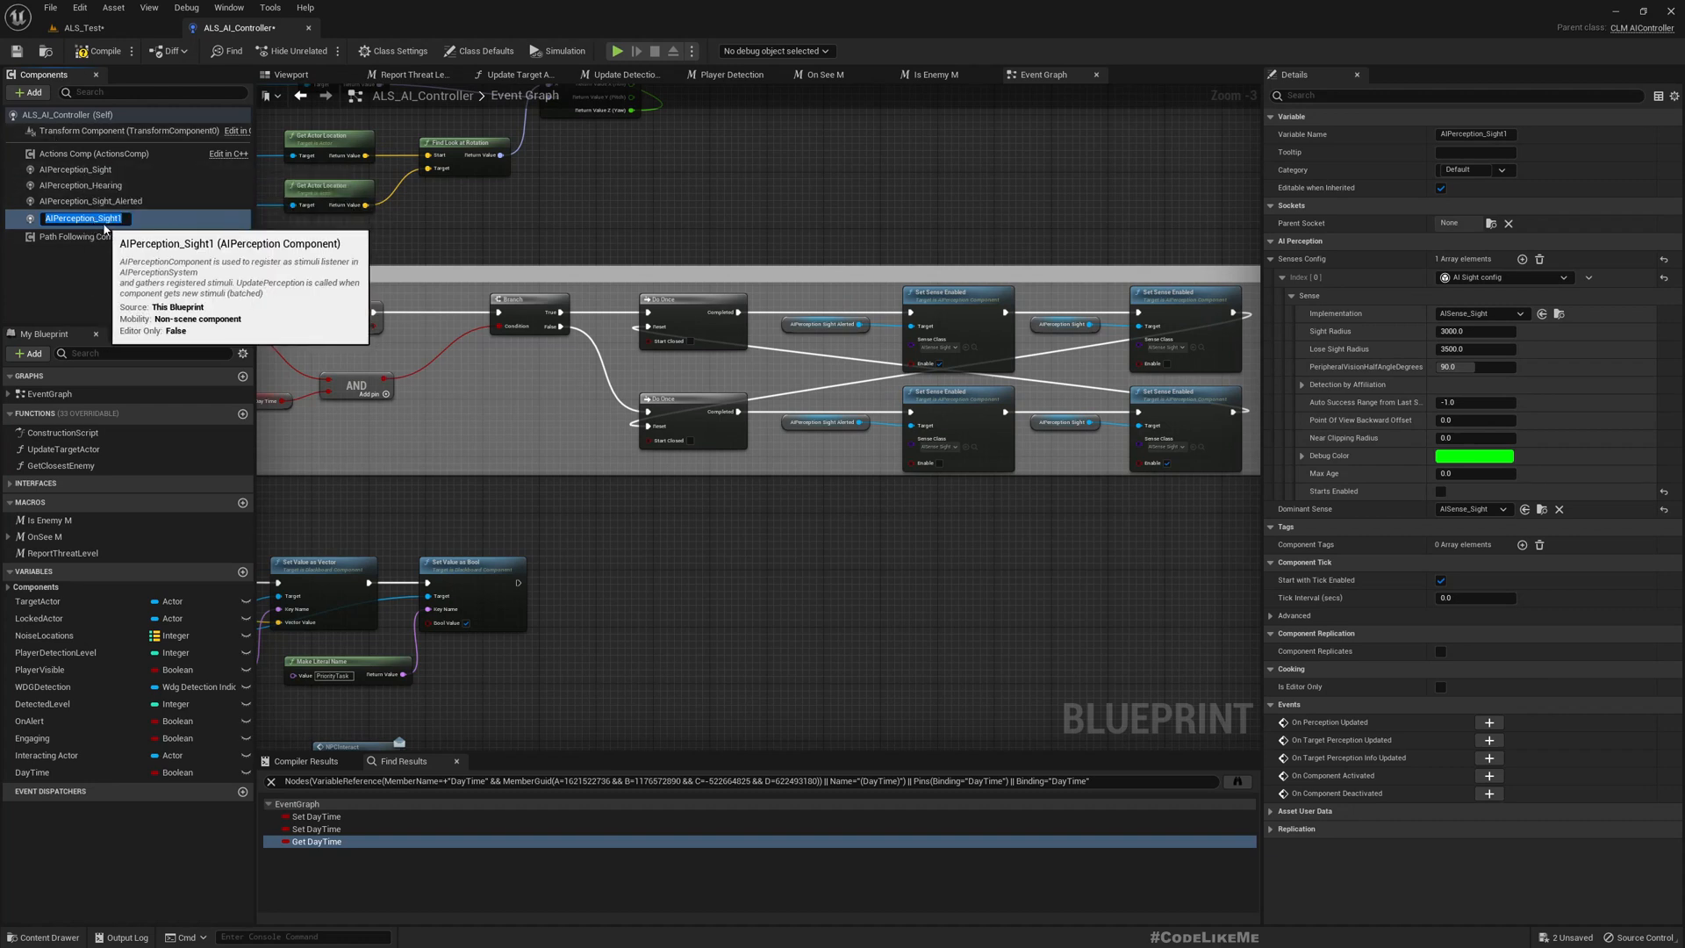
pyautogui.moveTo(182, 234)
pyautogui.write('_Night')
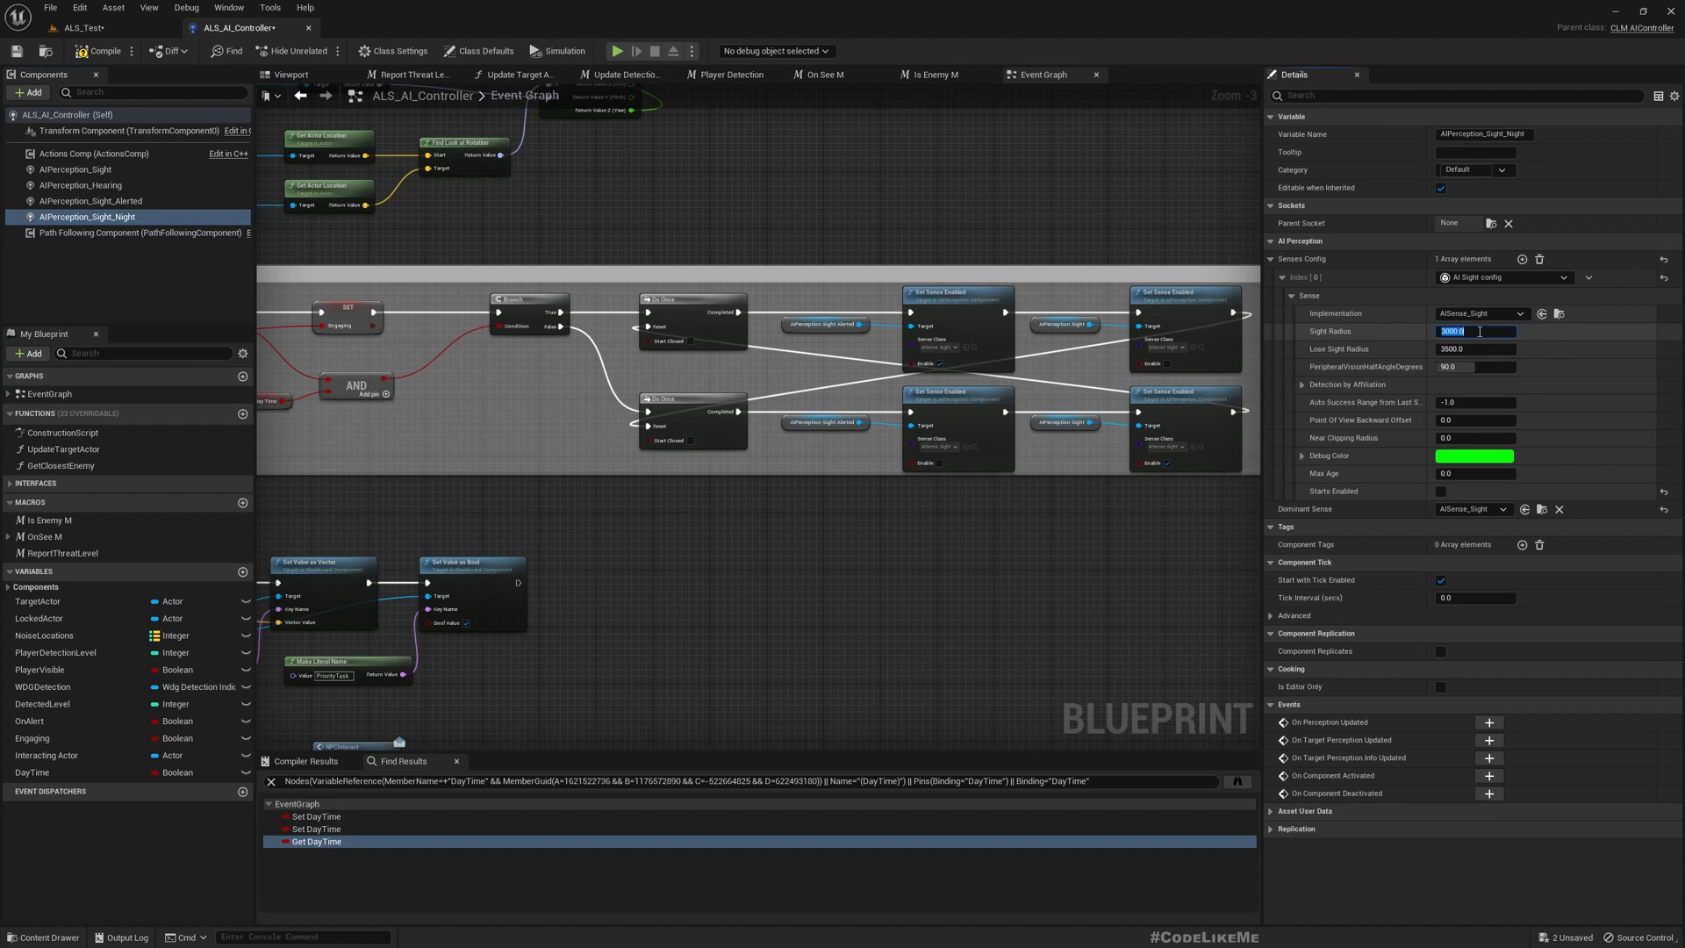
pyautogui.write('3000.0')
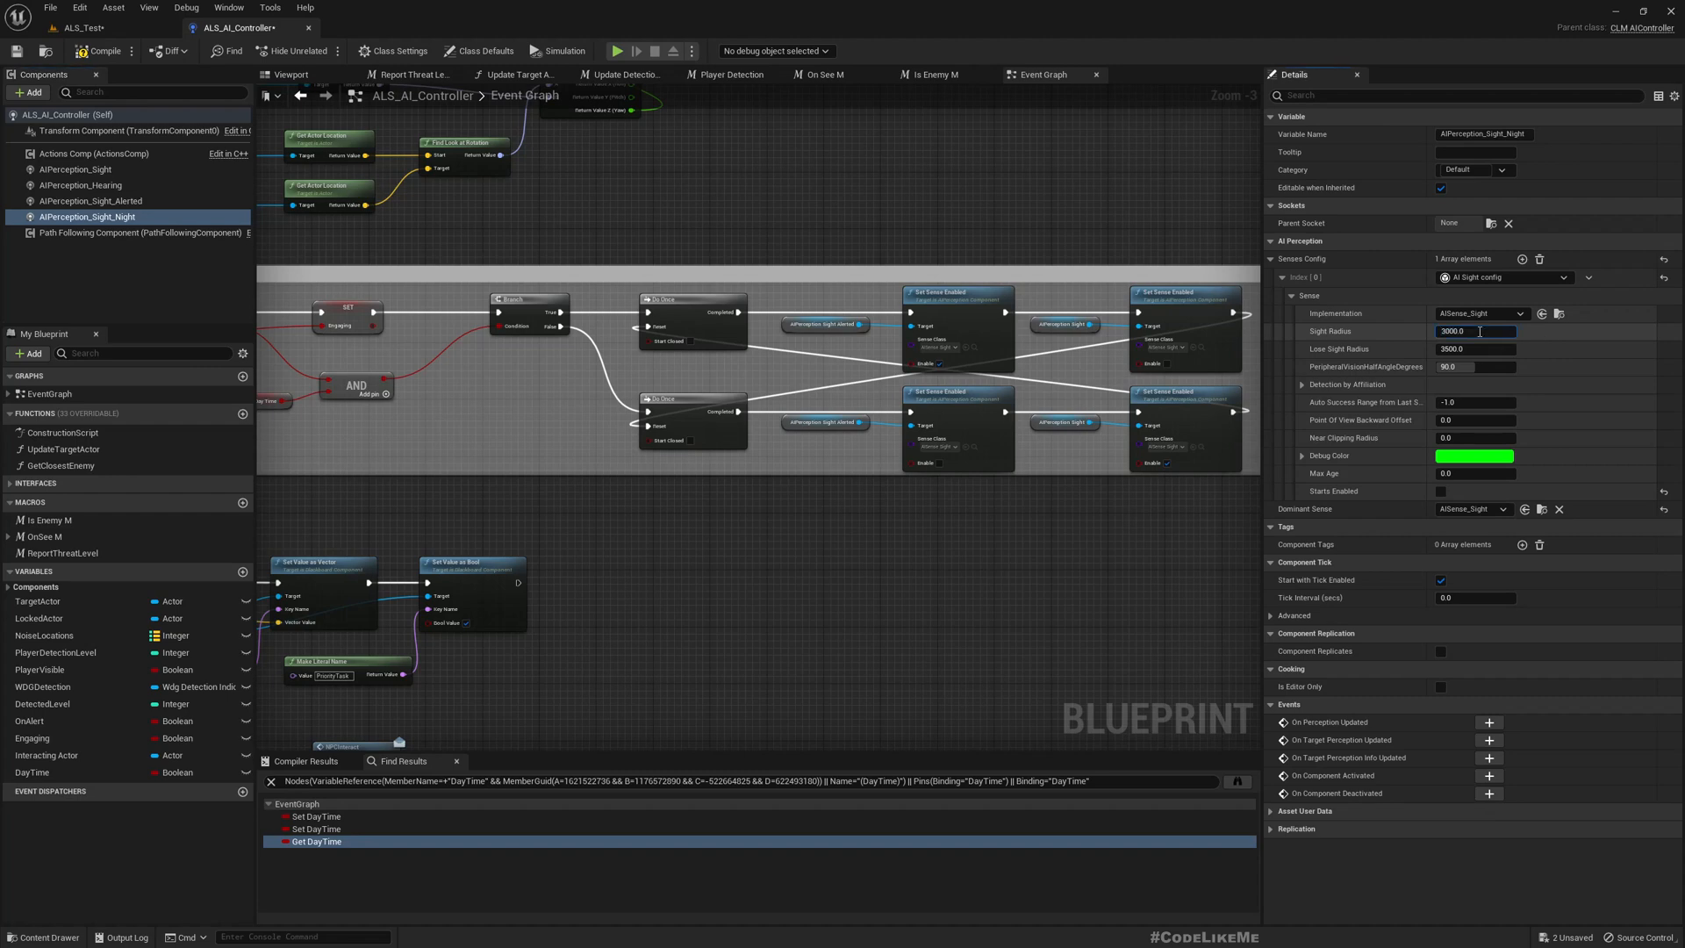
pyautogui.write('1500')
pyautogui.click(751, 780)
pyautogui.write('Toggle Alert Mode')
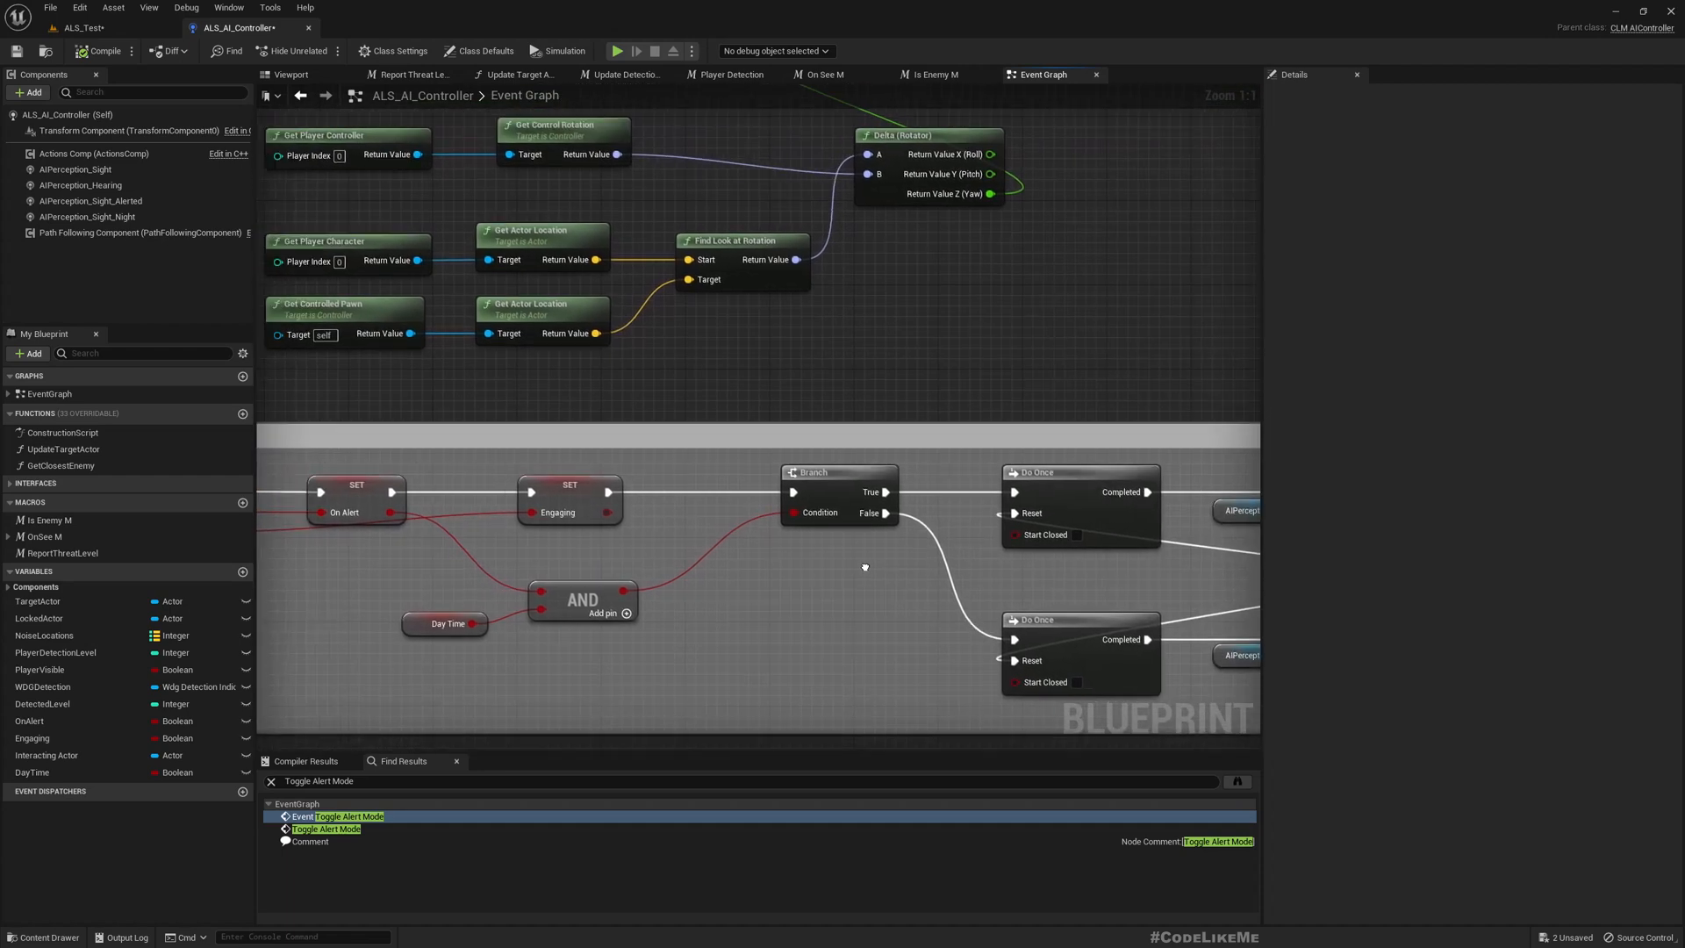
pyautogui.moveTo(865, 570)
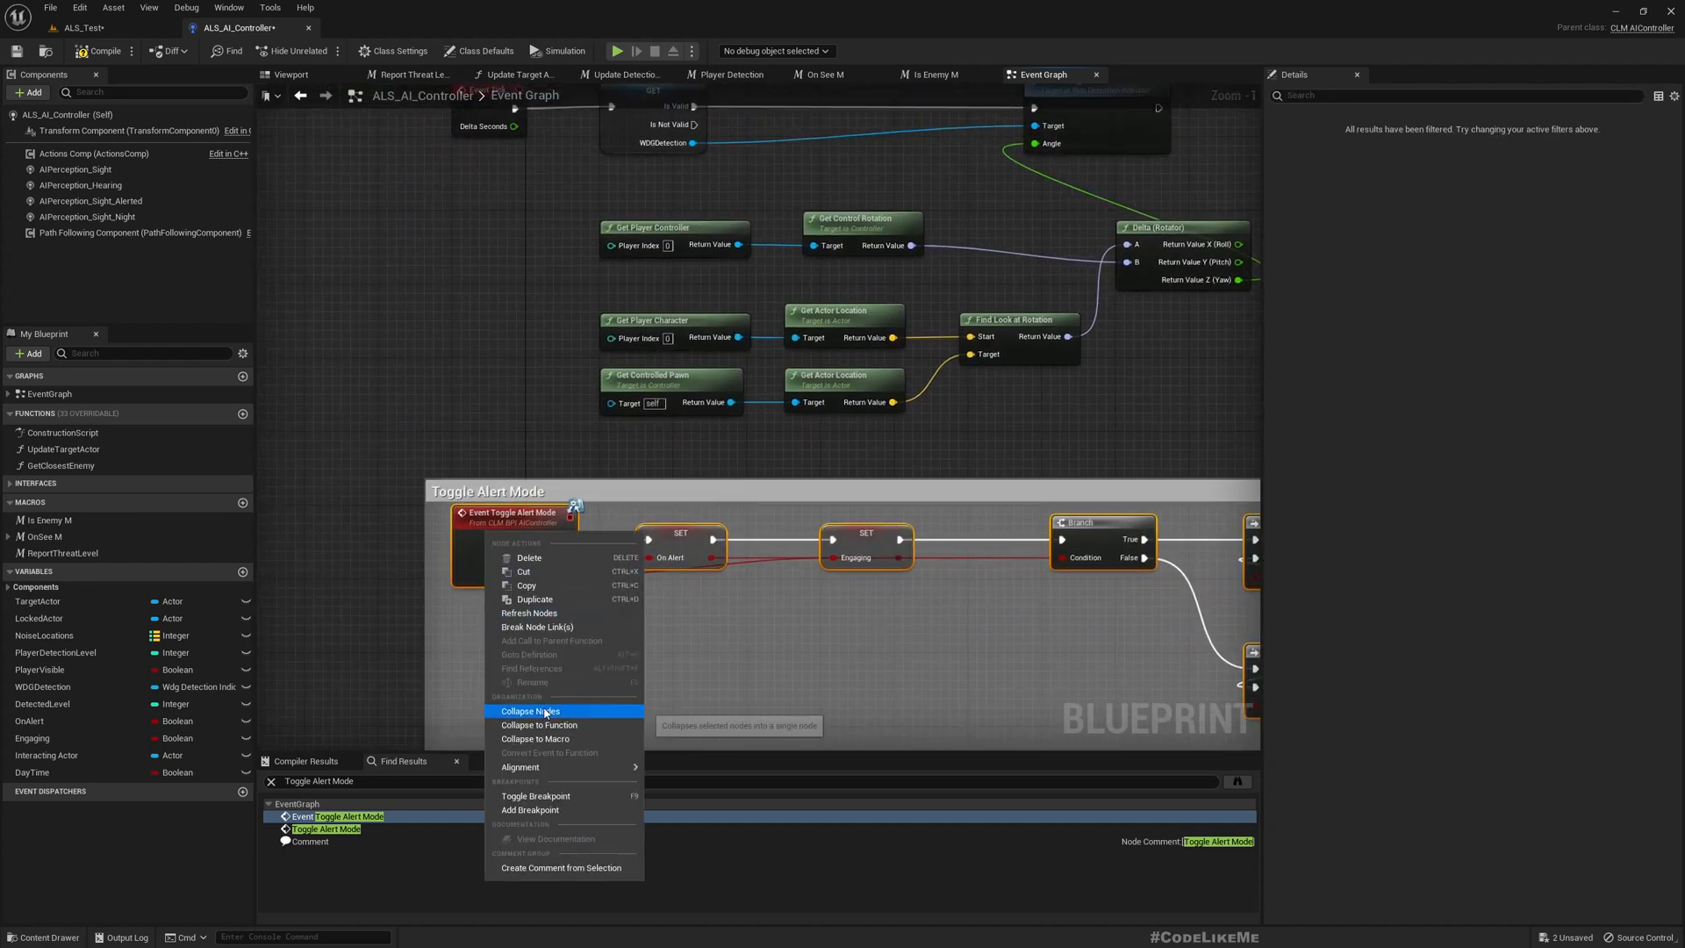
# - Collapse the Toggle Alert Mode event's selected nodes into a single collapsed graph
pyautogui.click(528, 710)
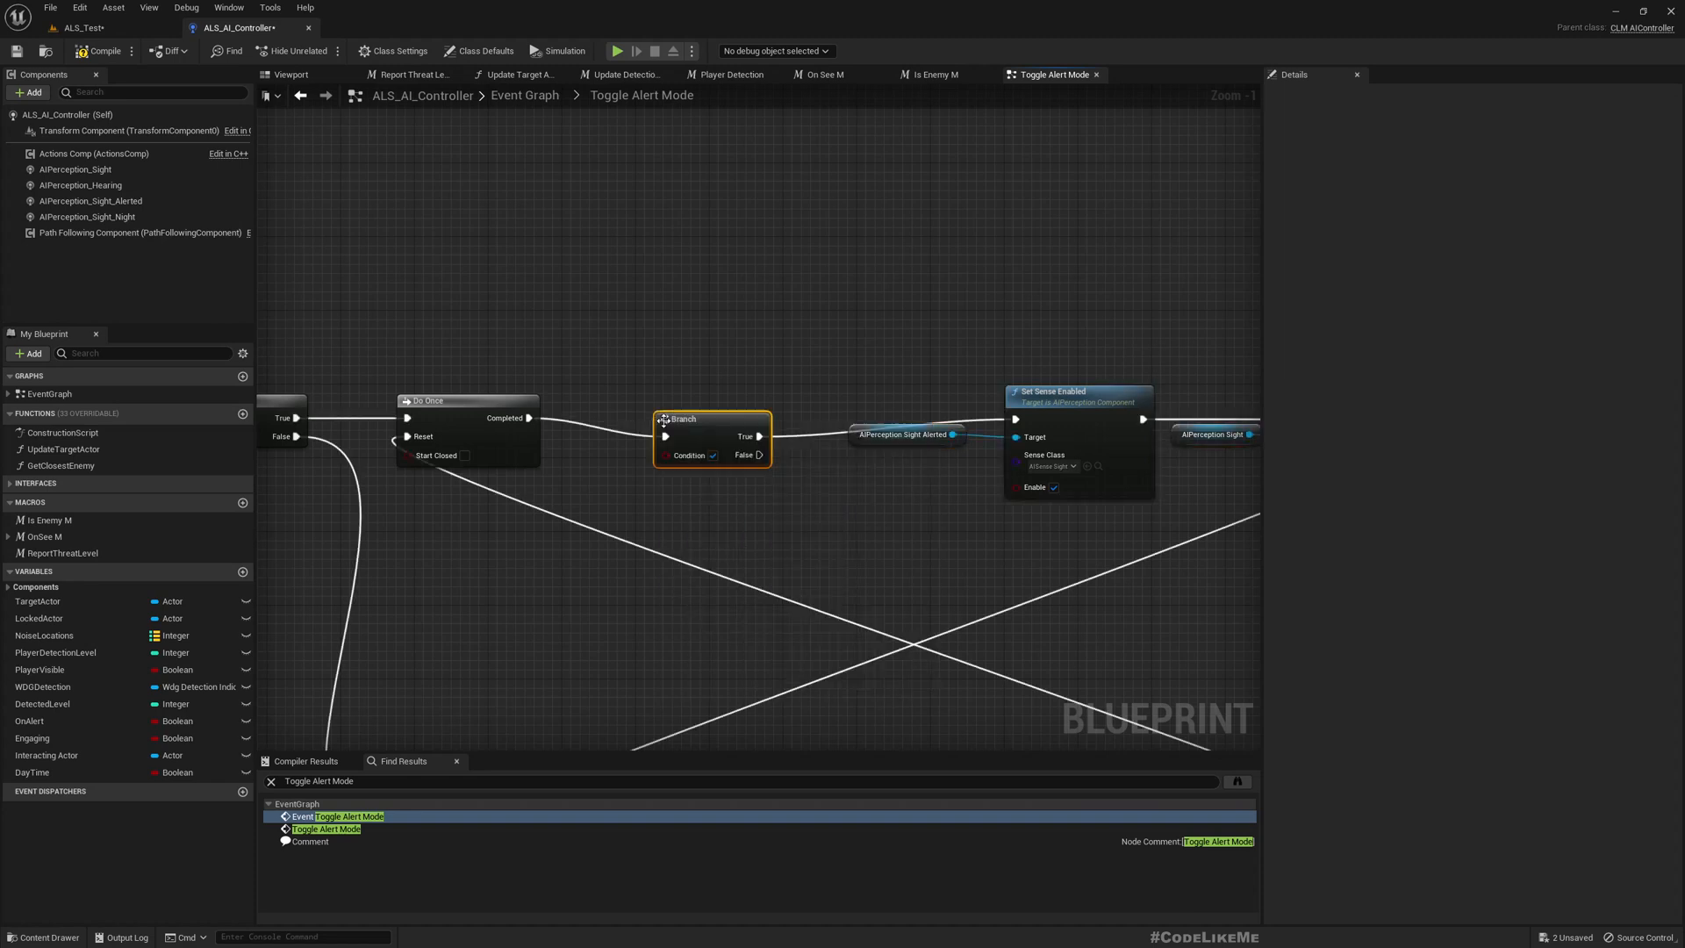
pyautogui.moveTo(698, 419)
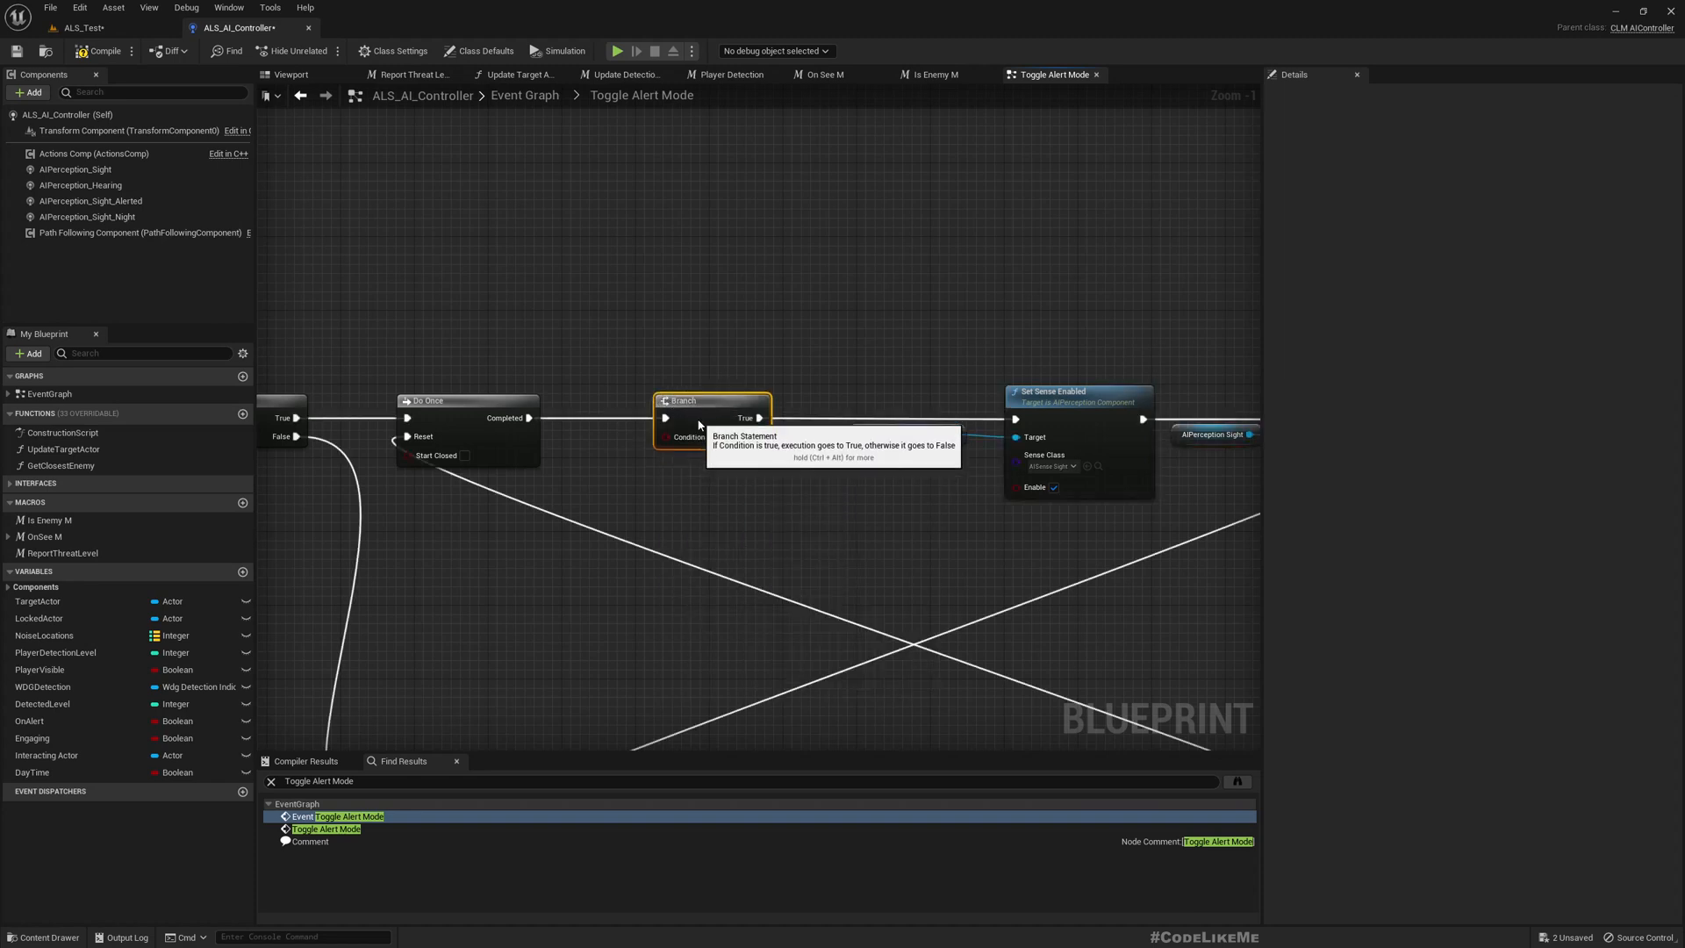
# - Add a Select node and connect the Day Time variable as its Index
pyautogui.click(33, 771)
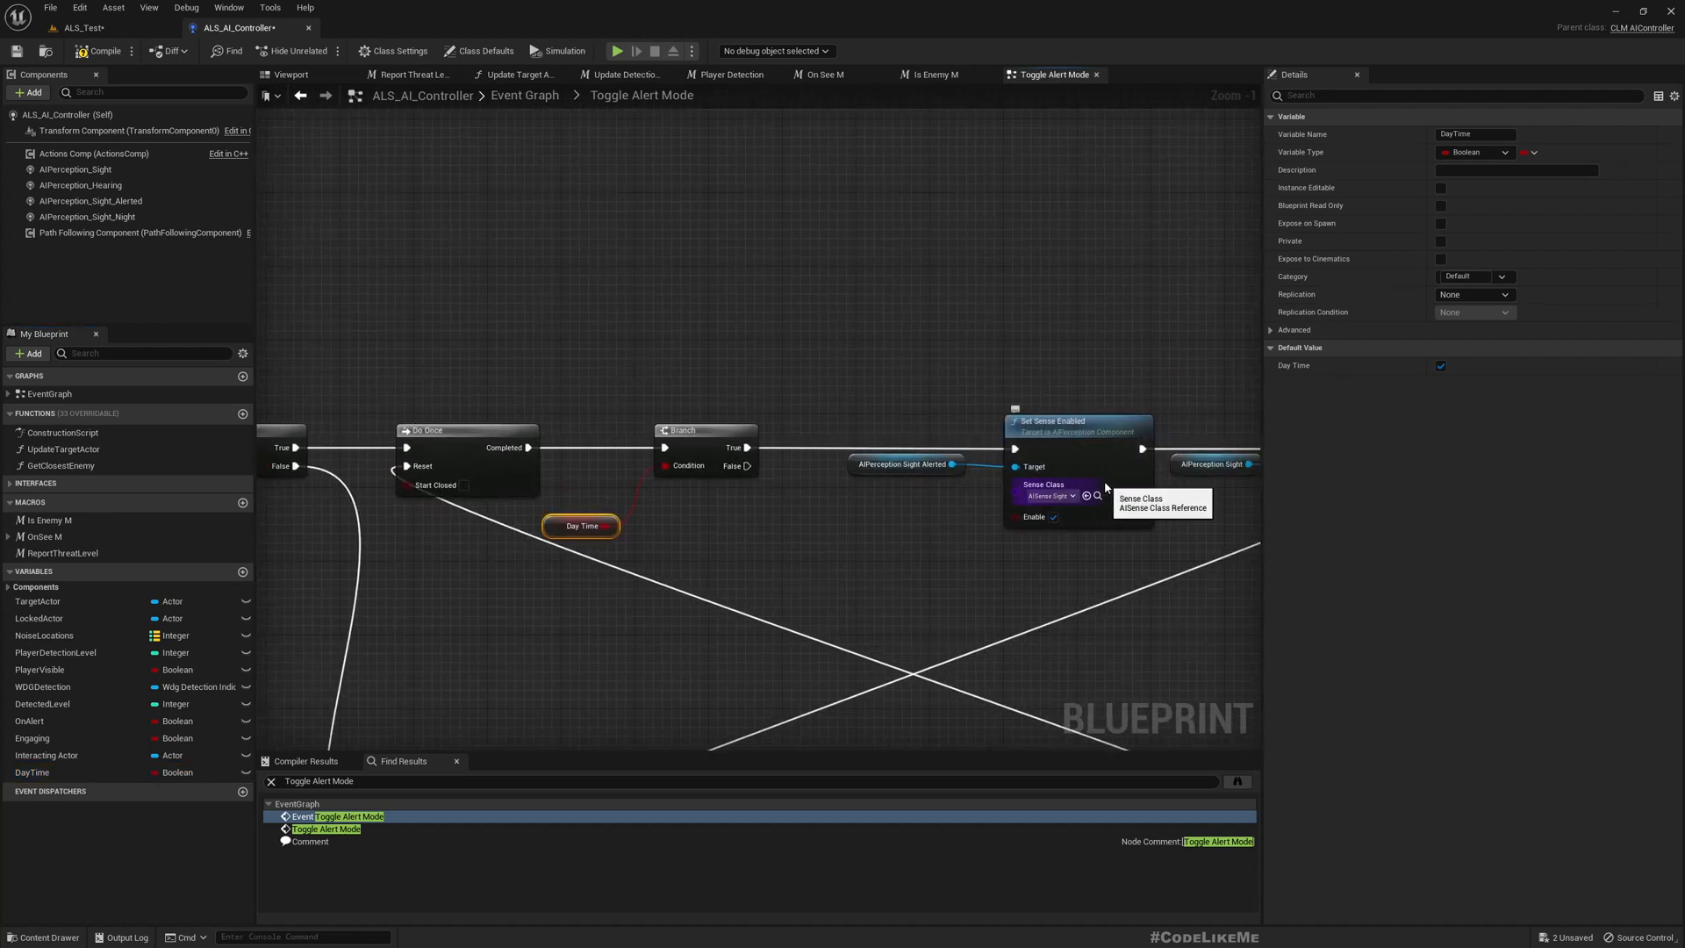
pyautogui.scroll(-3)
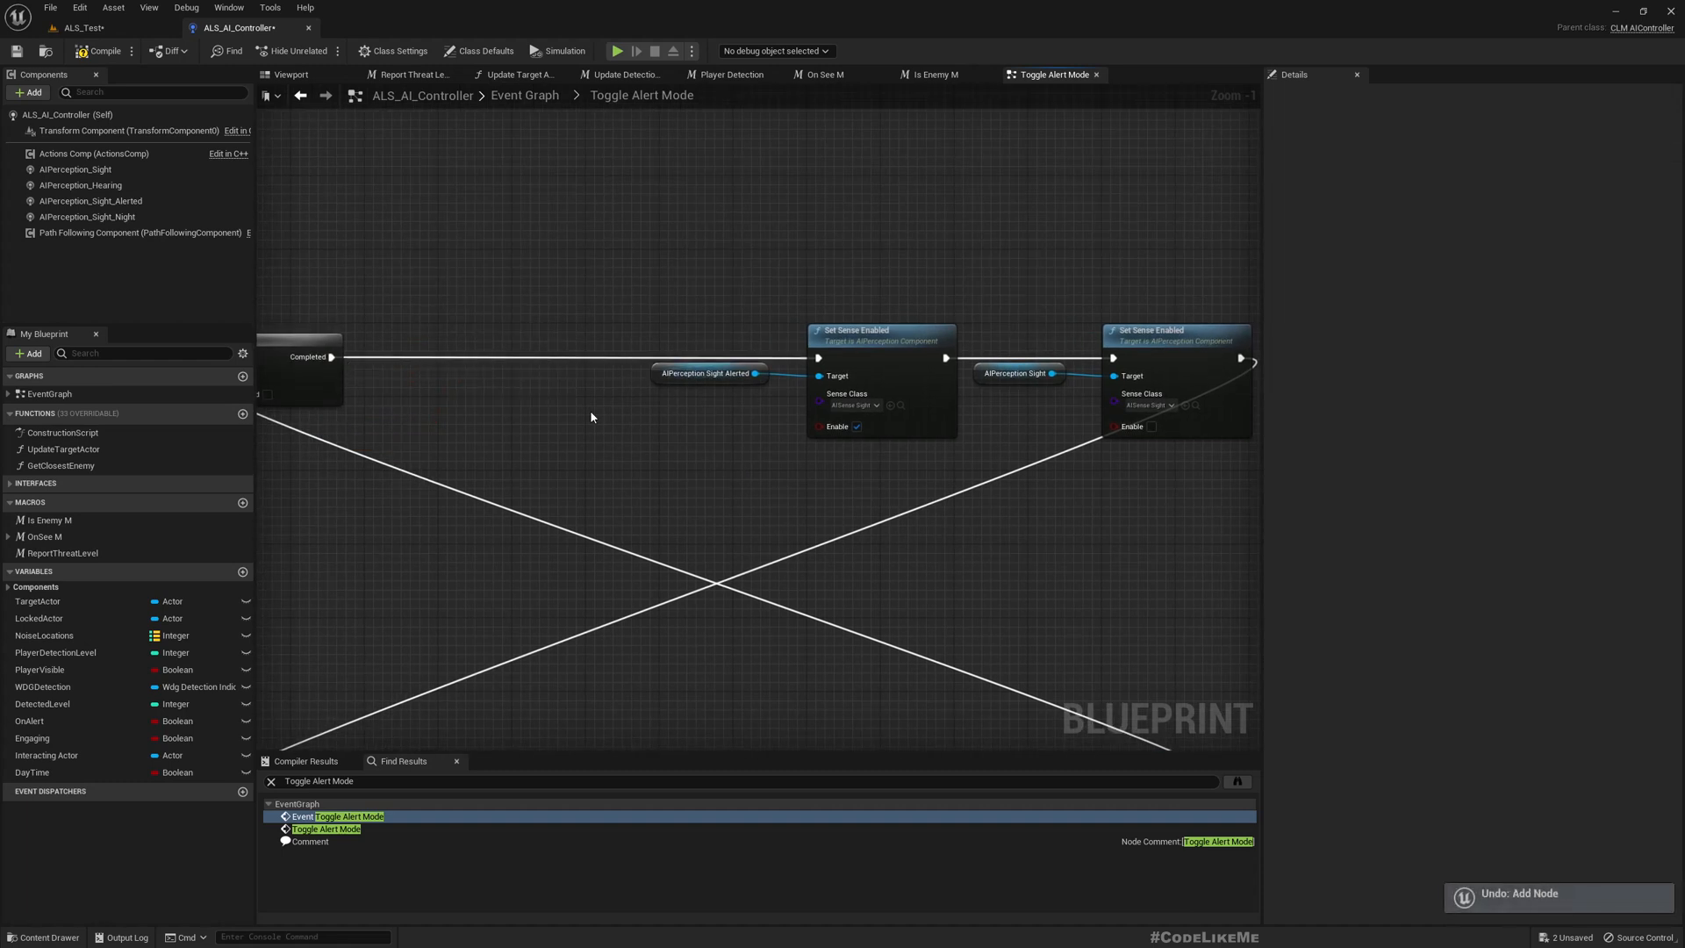
pyautogui.moveTo(818, 377); pyautogui.dragTo(734, 451)
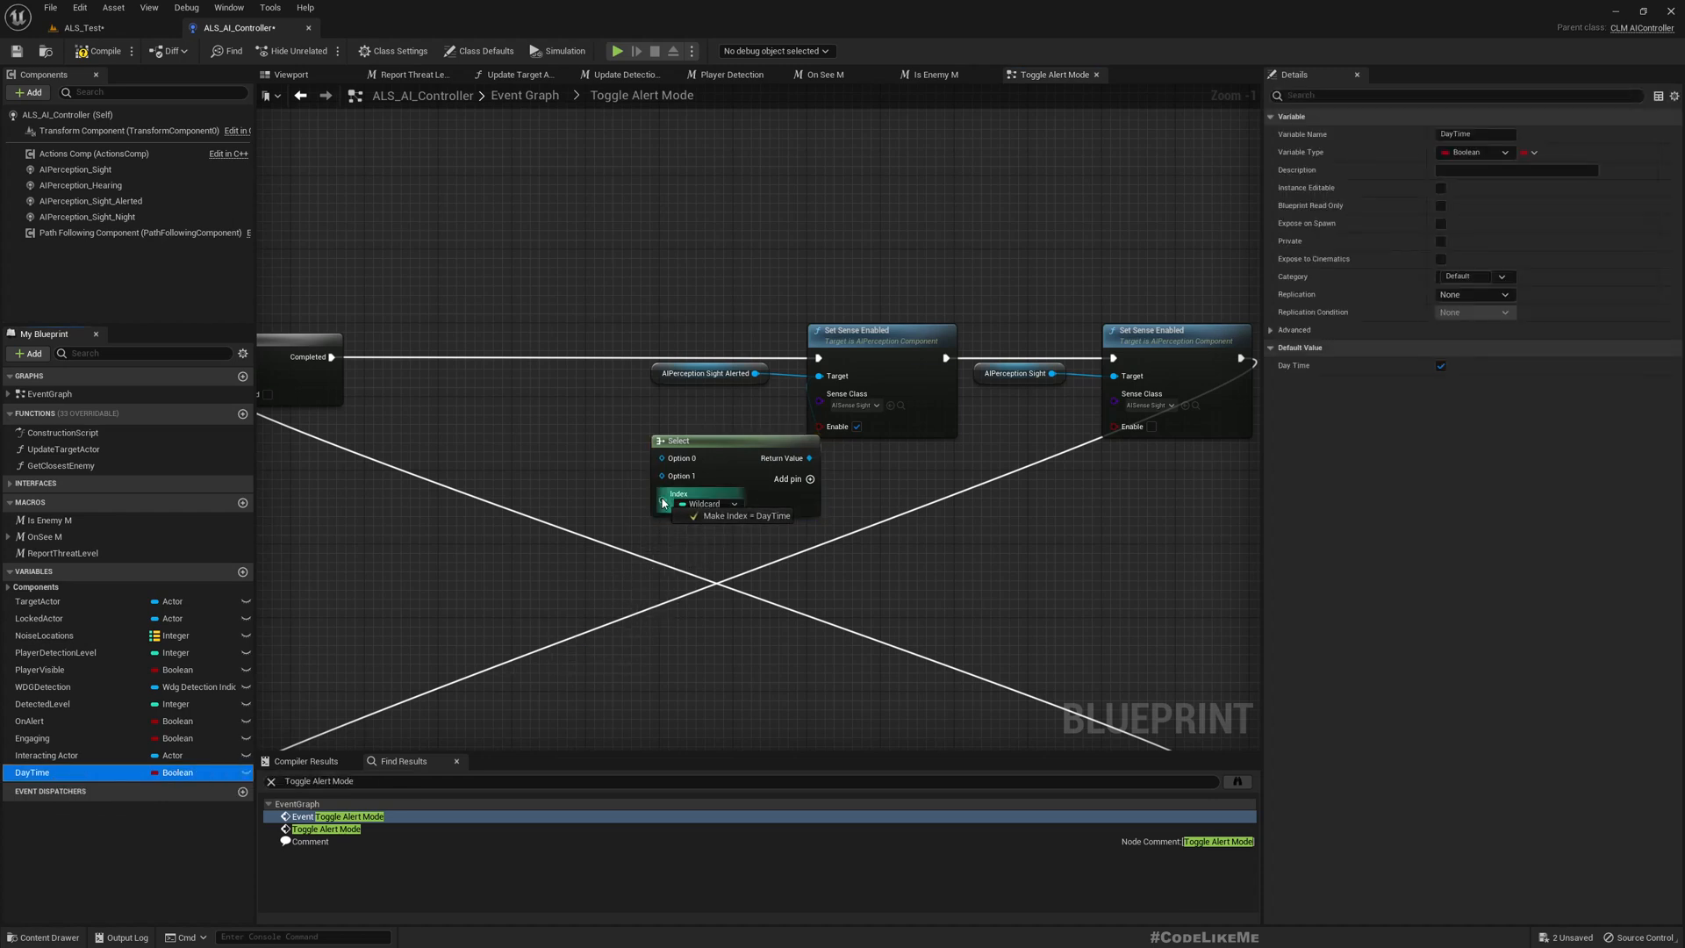
pyautogui.click(743, 515)
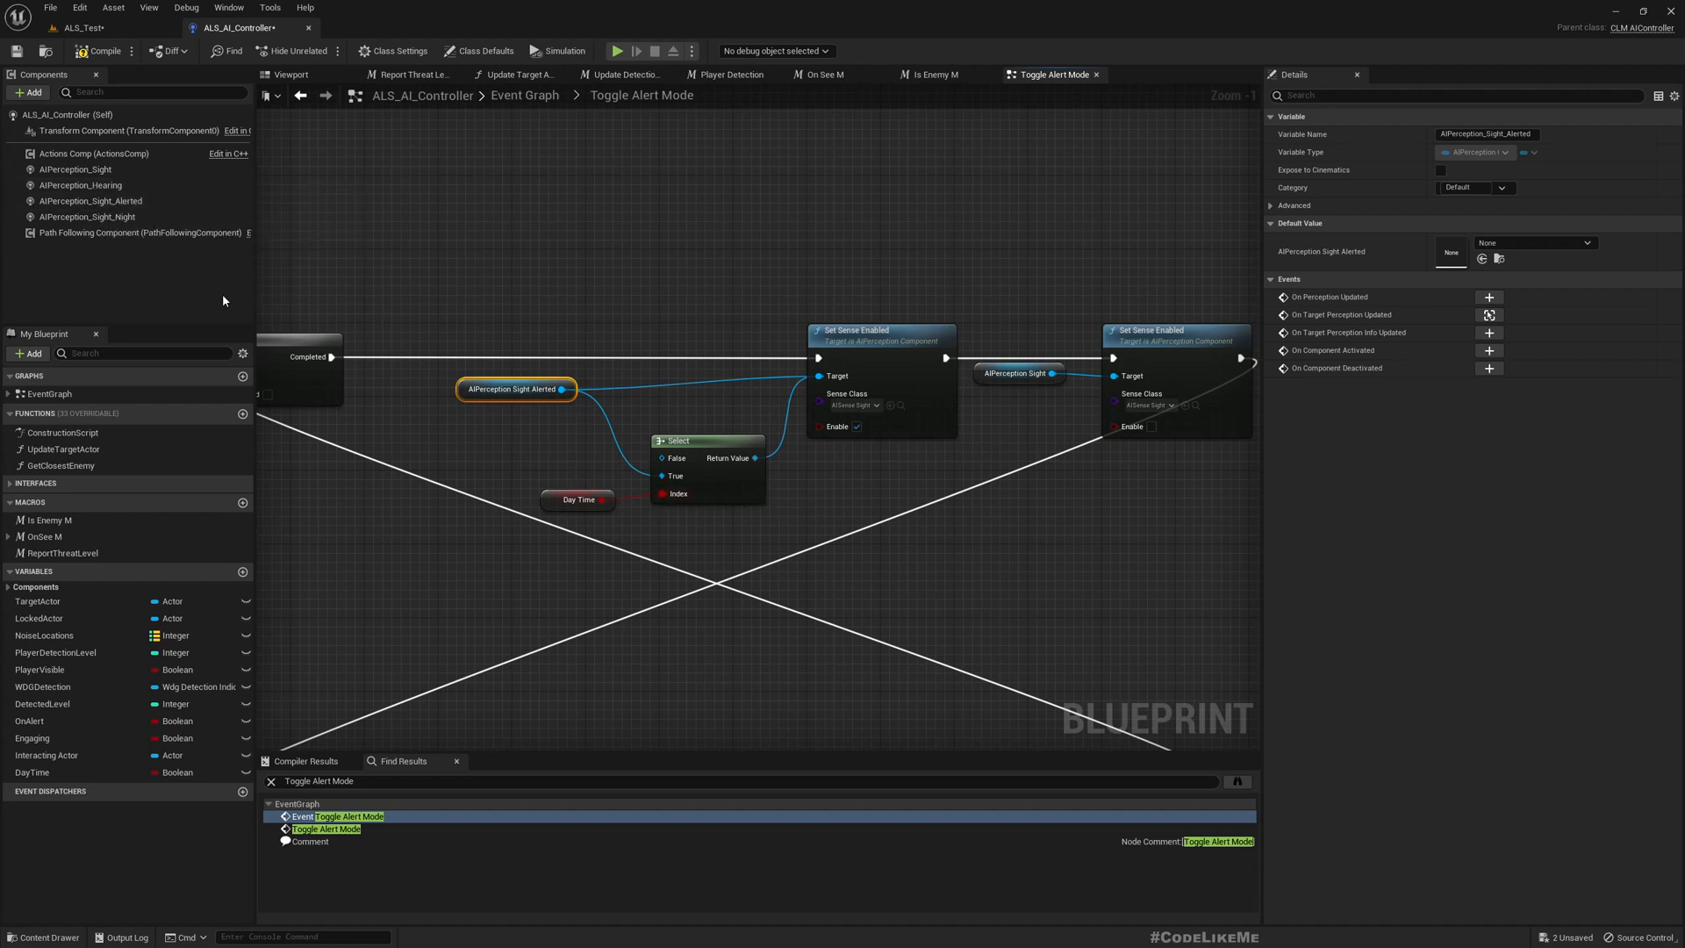
pyautogui.moveTo(147, 221)
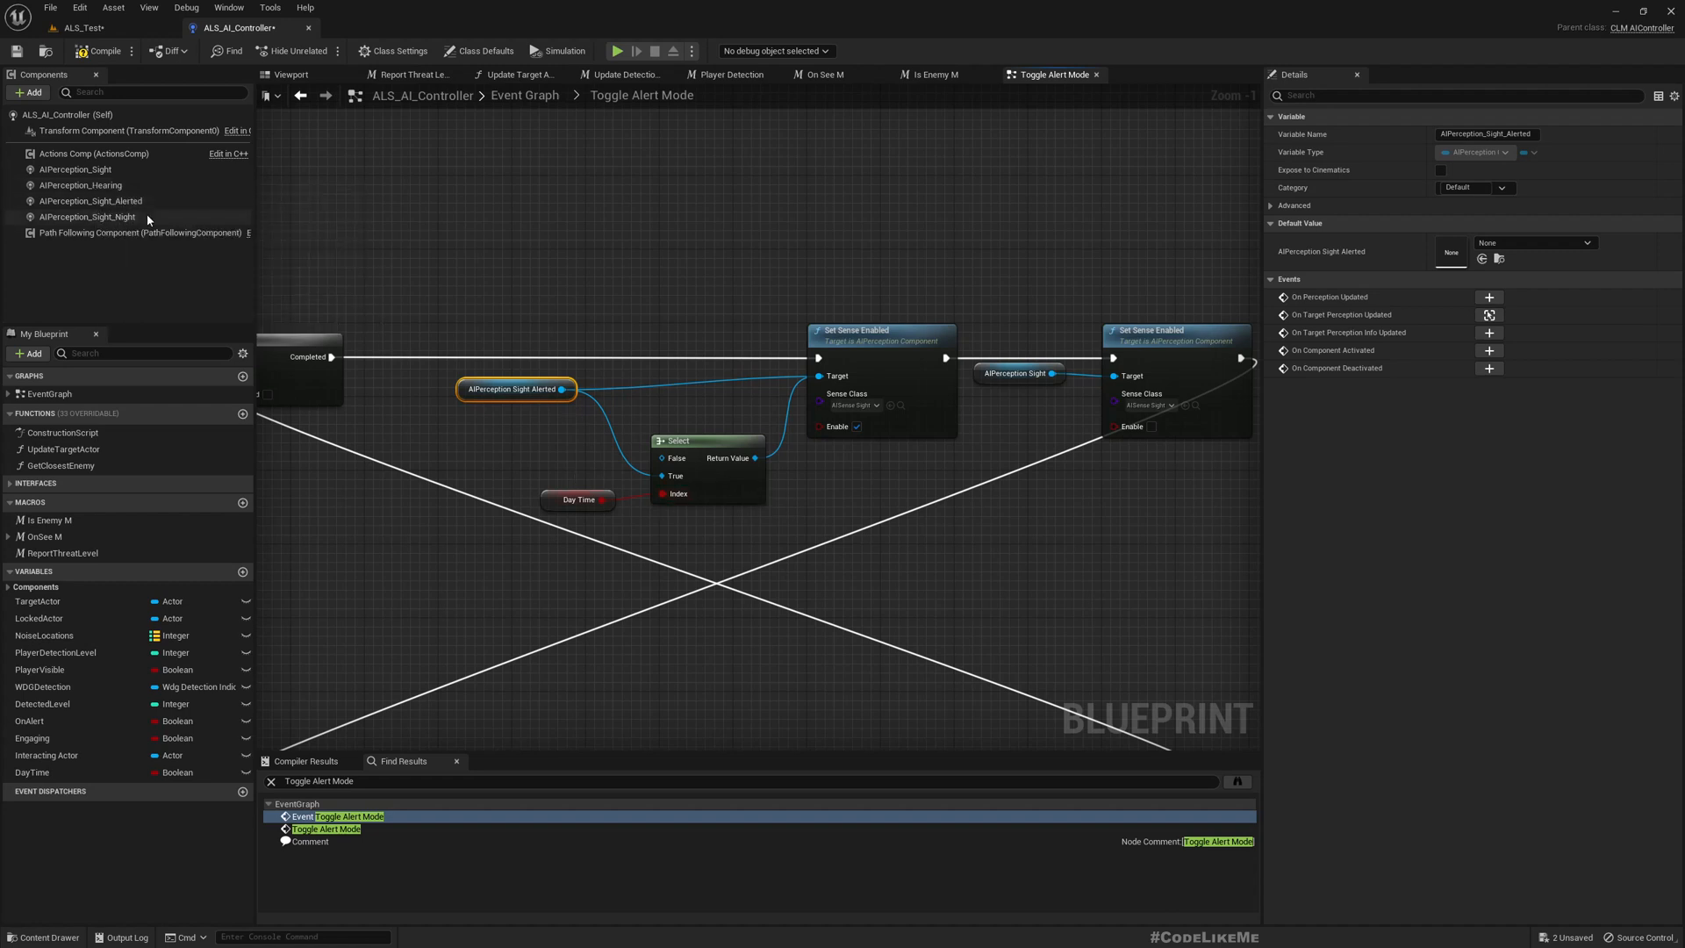
pyautogui.moveTo(76, 169)
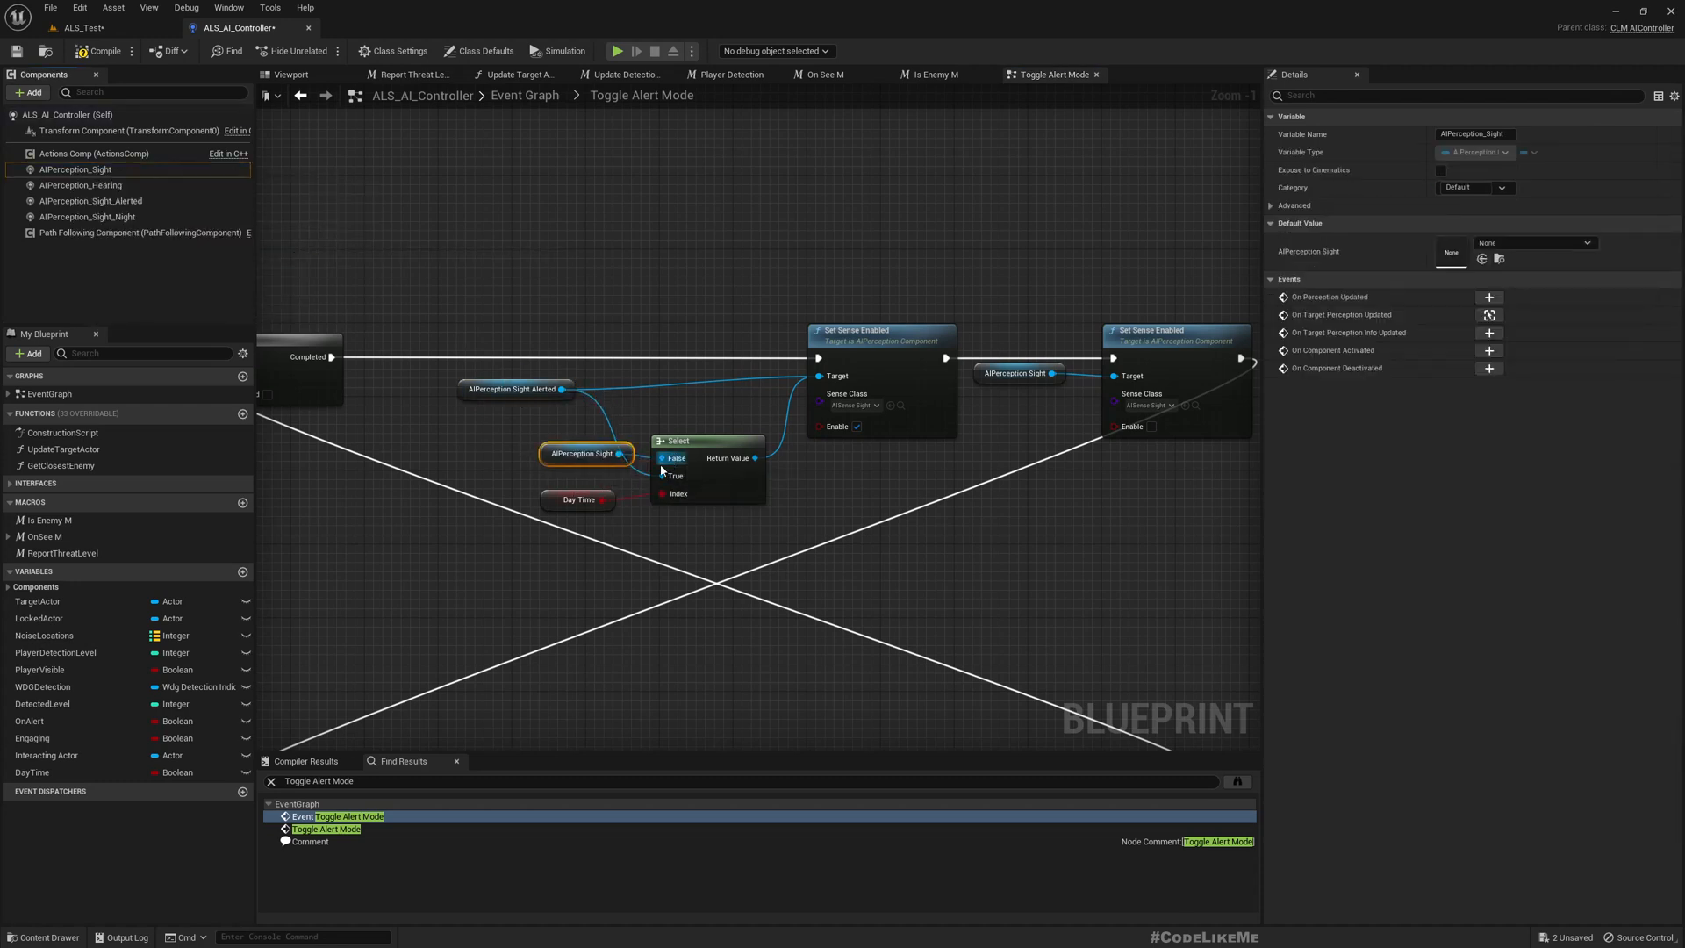
# - Rename the sight component AIPerception_Sight_Day and wire Sight/Sight Alerted into False/True
pyautogui.click(76, 168)
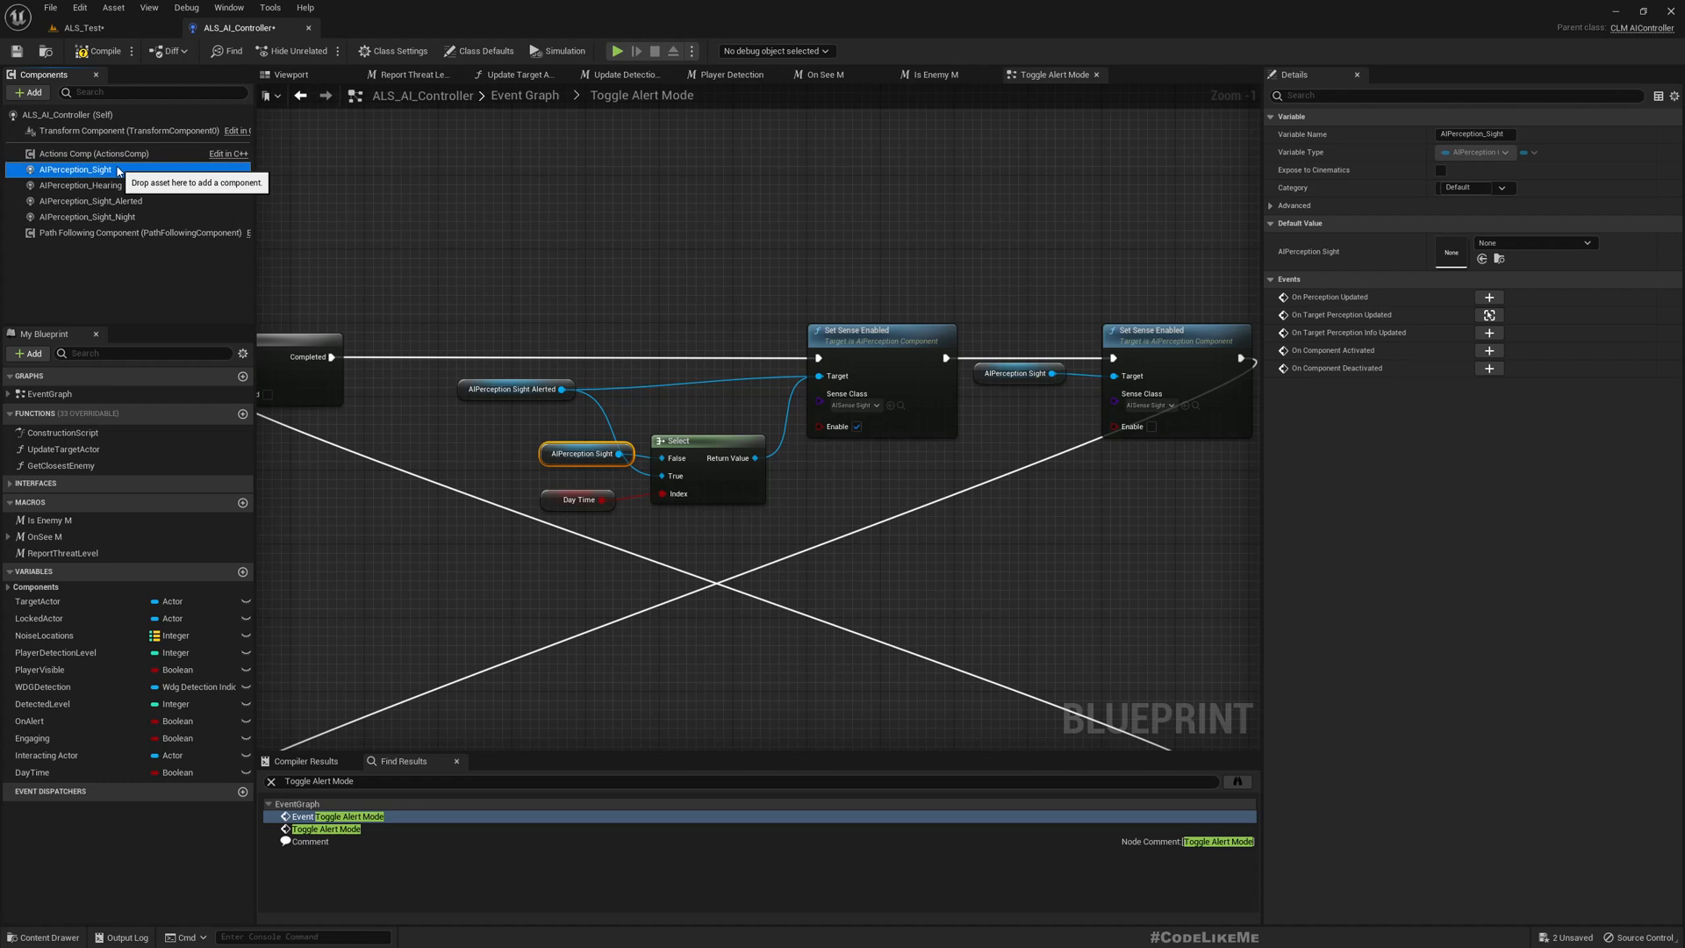
pyautogui.click(74, 168)
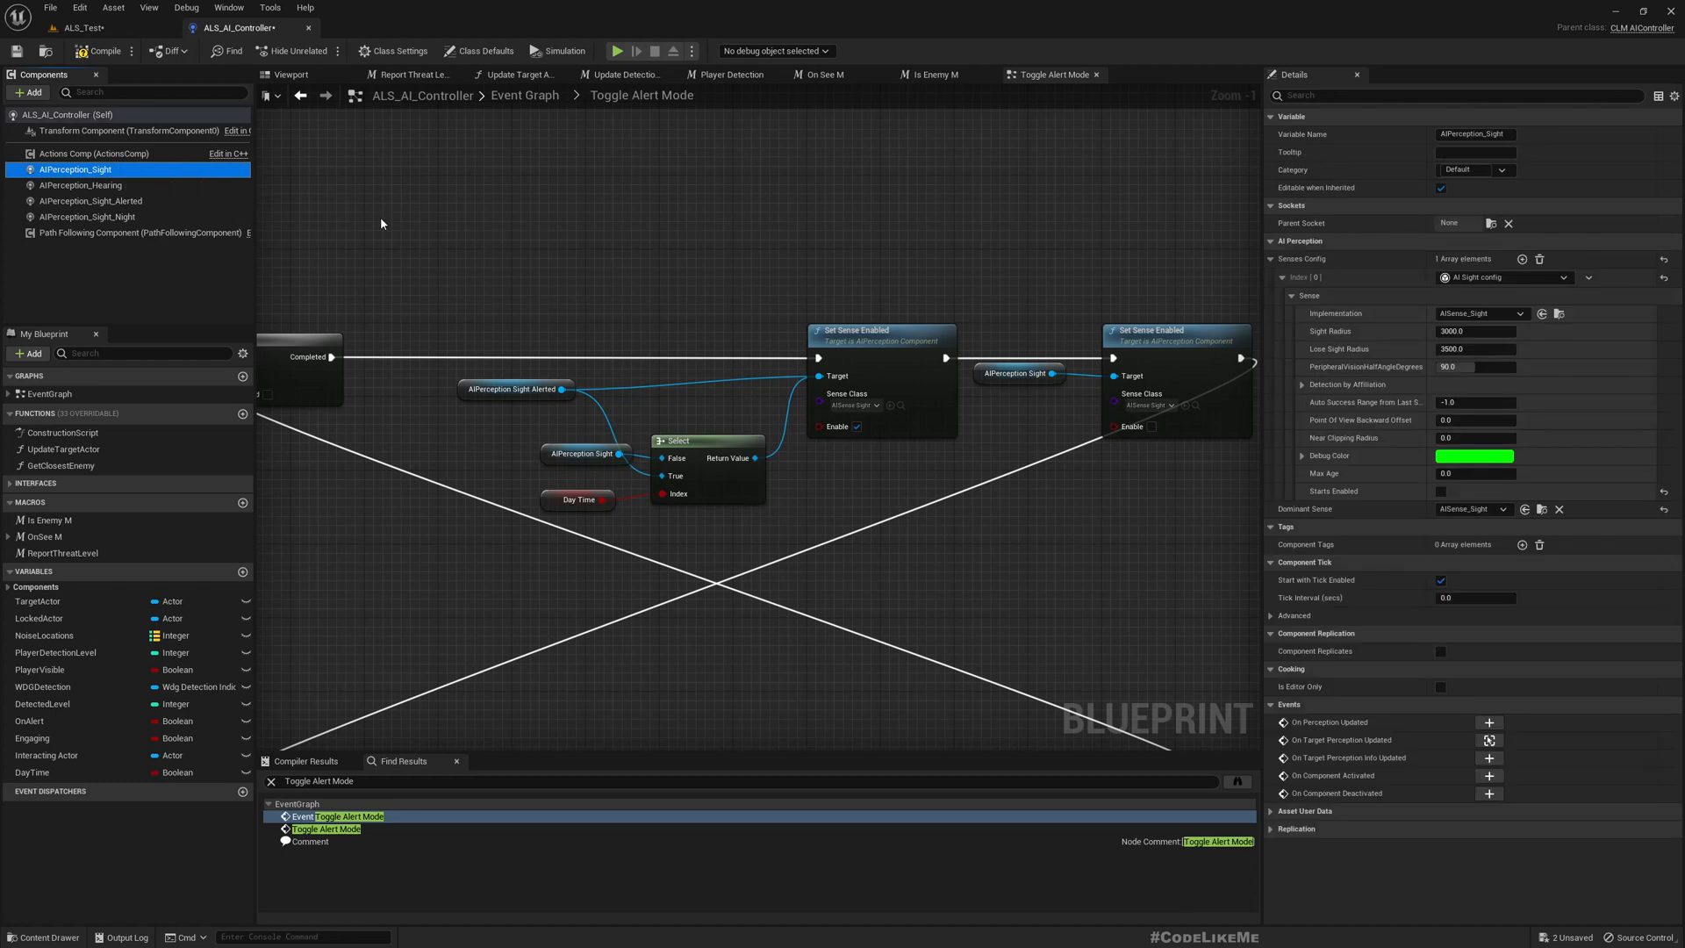
pyautogui.click(87, 215)
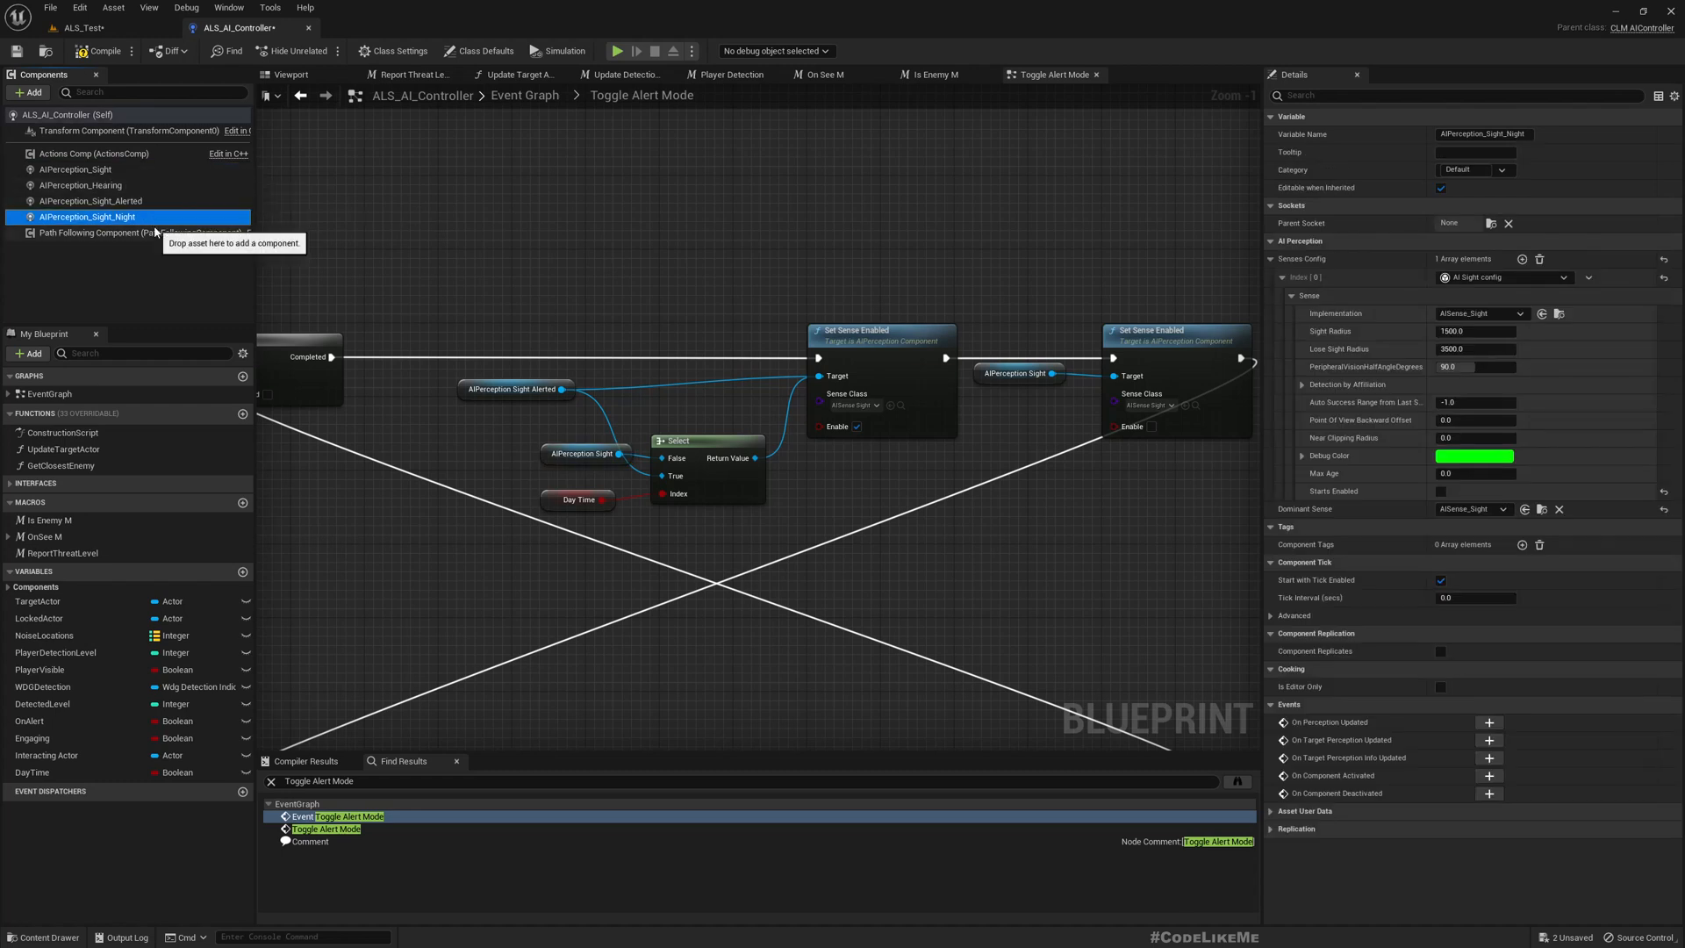
pyautogui.moveTo(123, 179)
pyautogui.write('_Day')
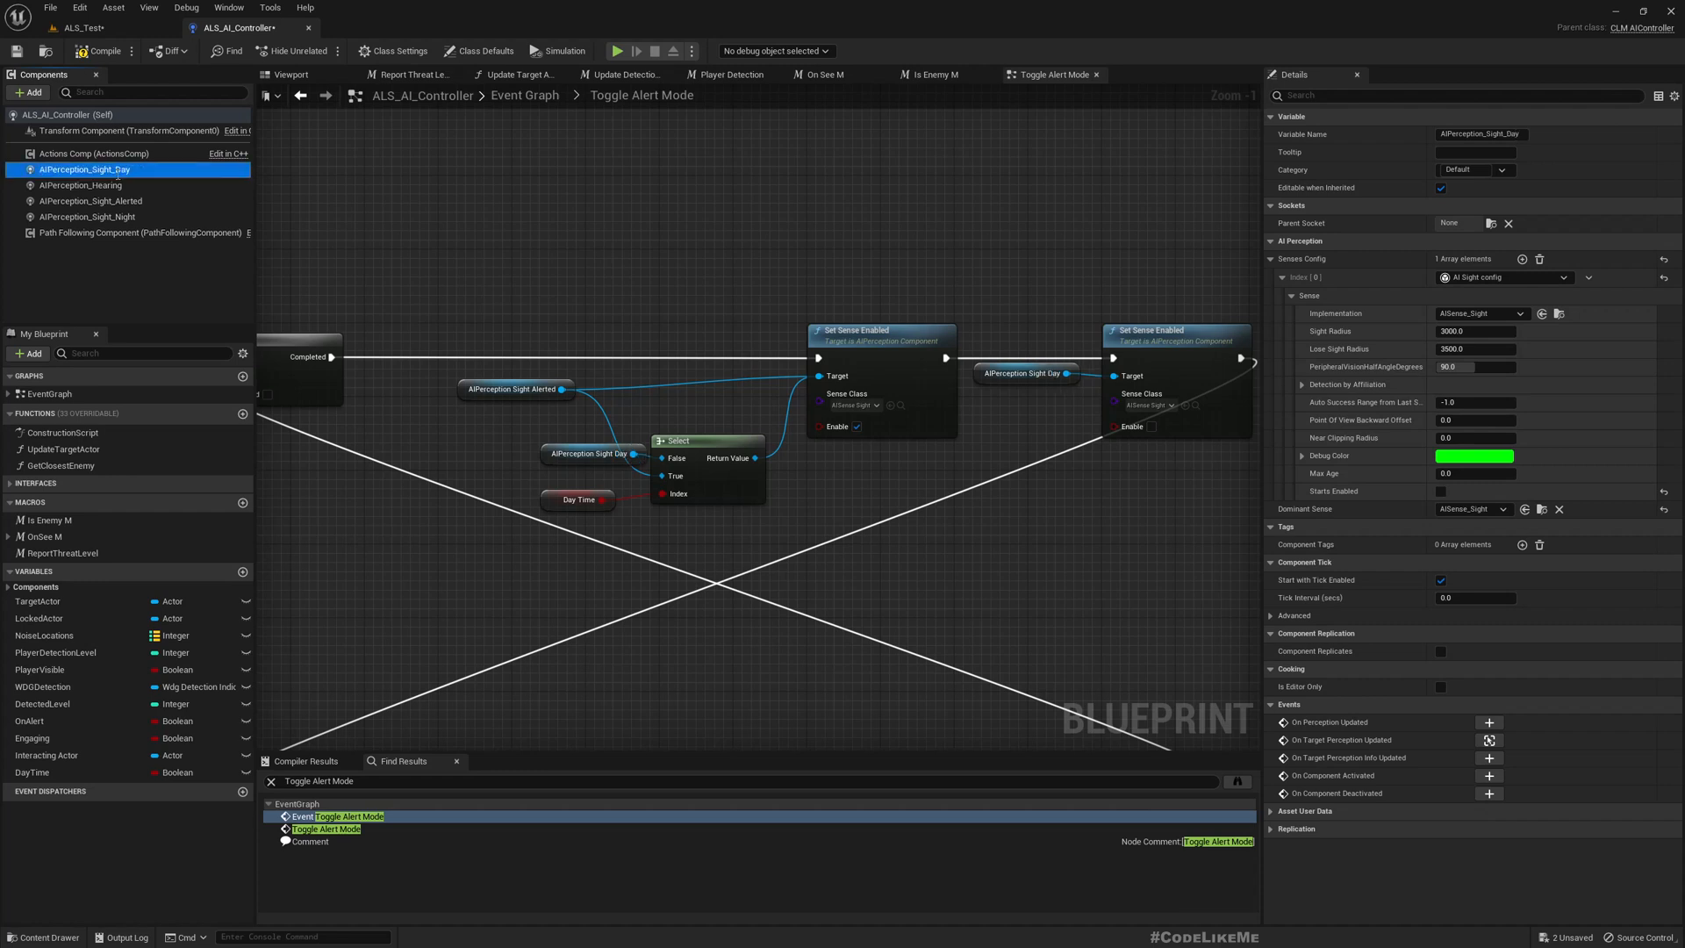
pyautogui.moveTo(91, 202)
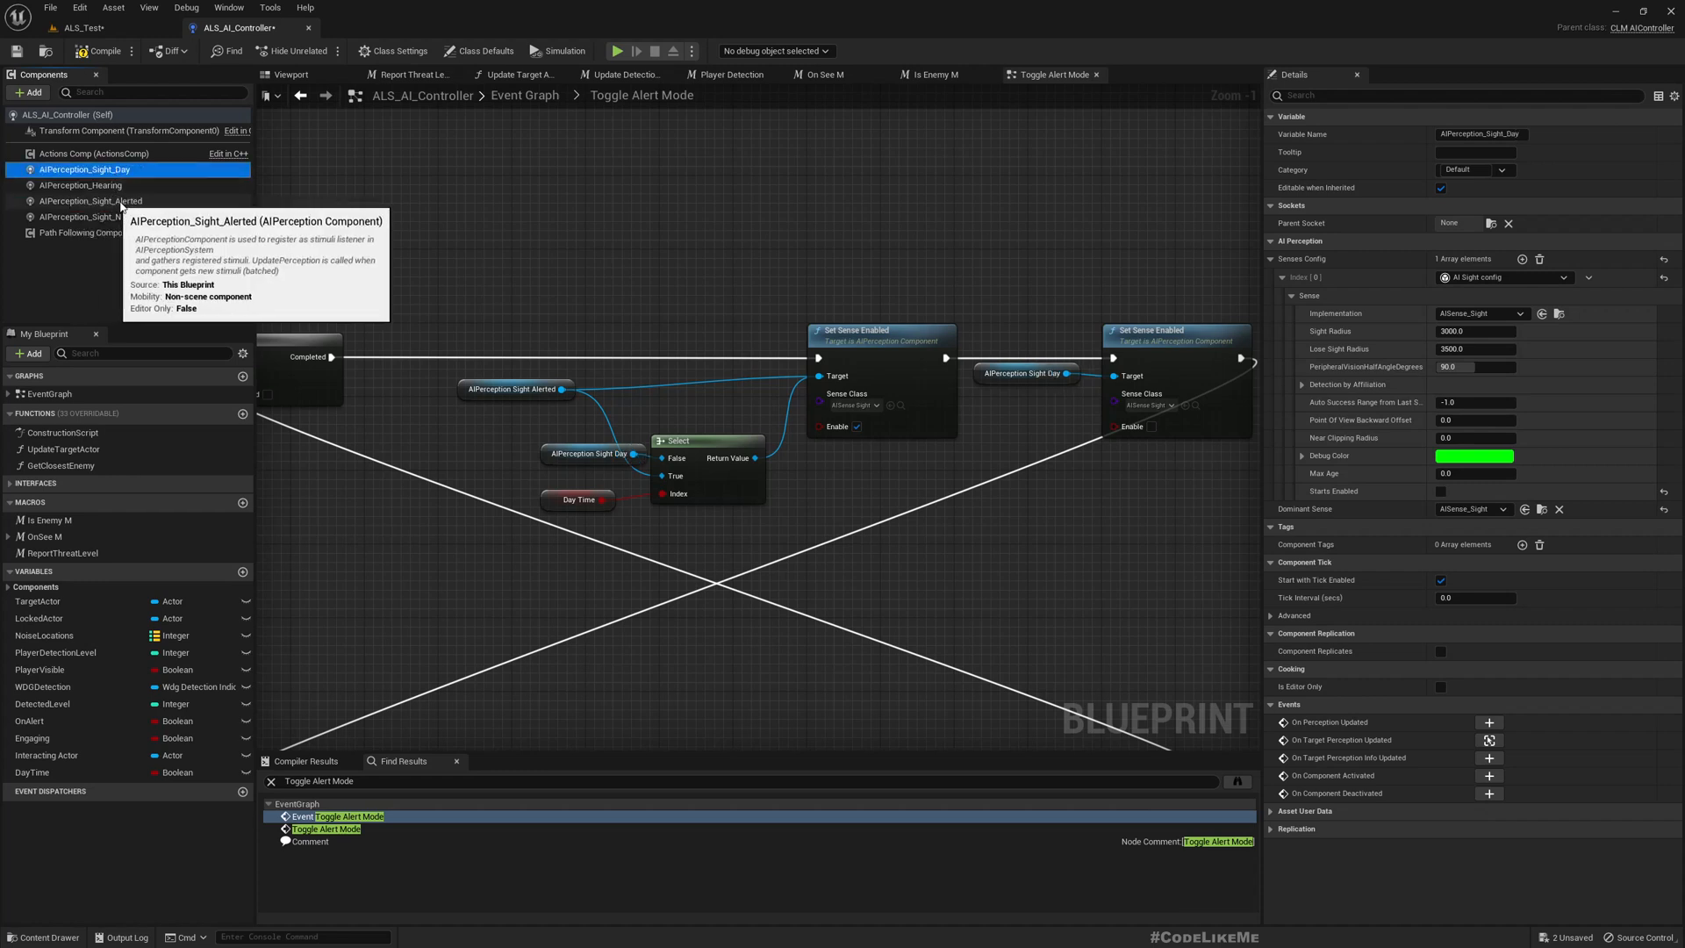
pyautogui.moveTo(585, 453)
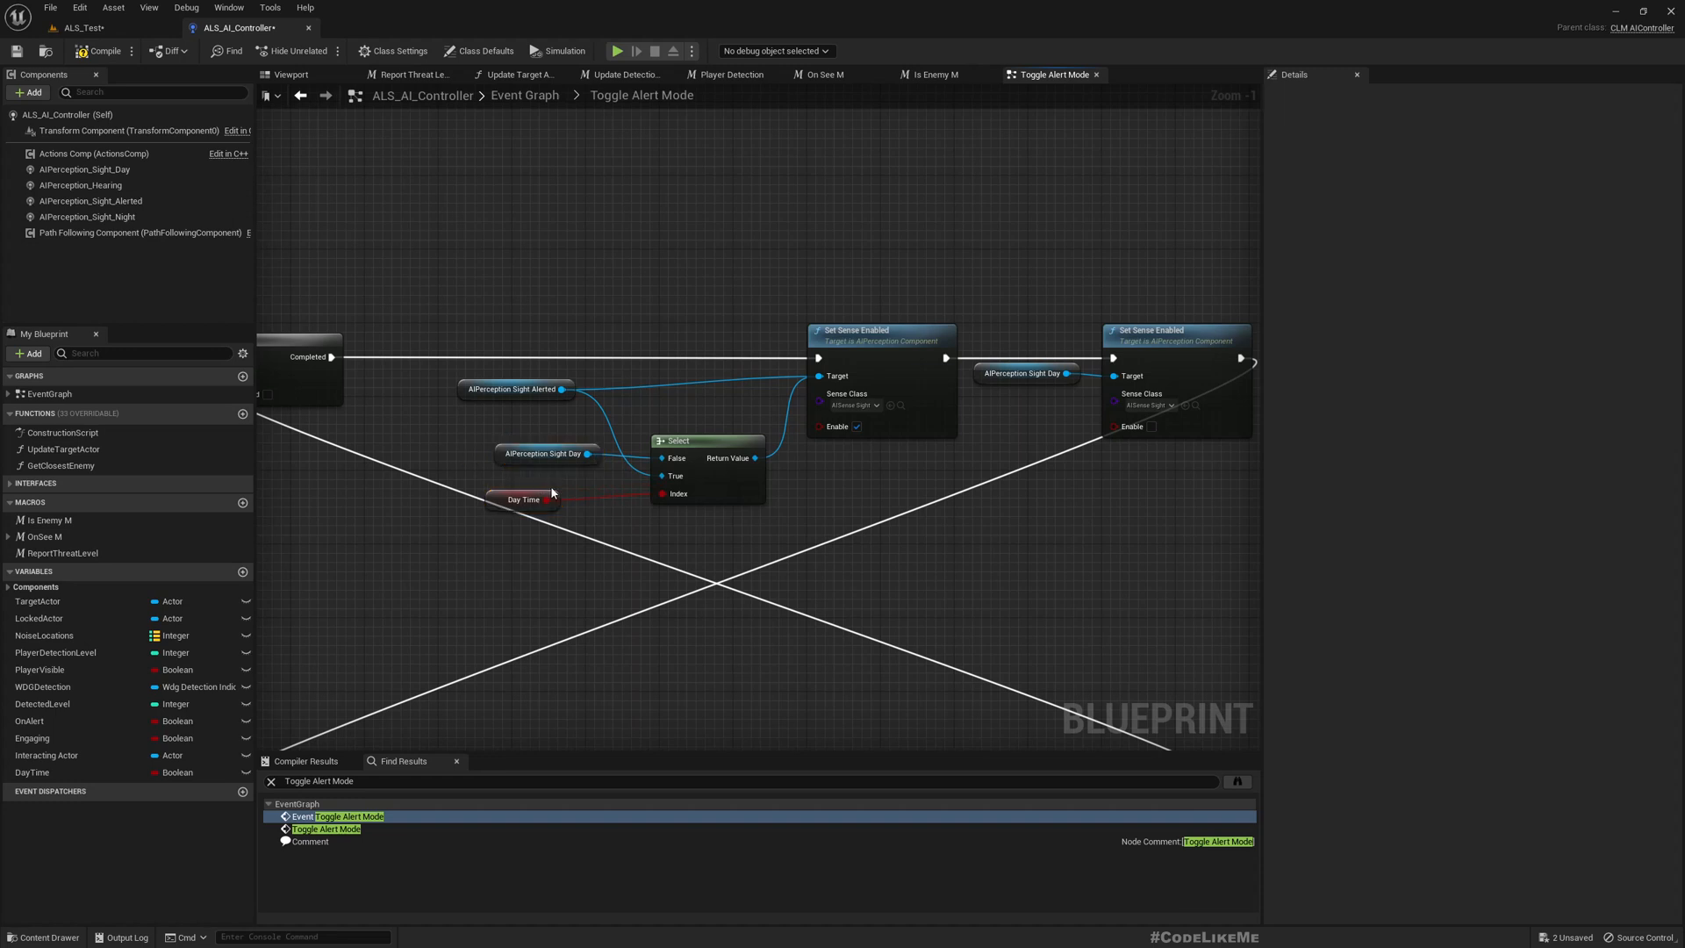
pyautogui.click(540, 435)
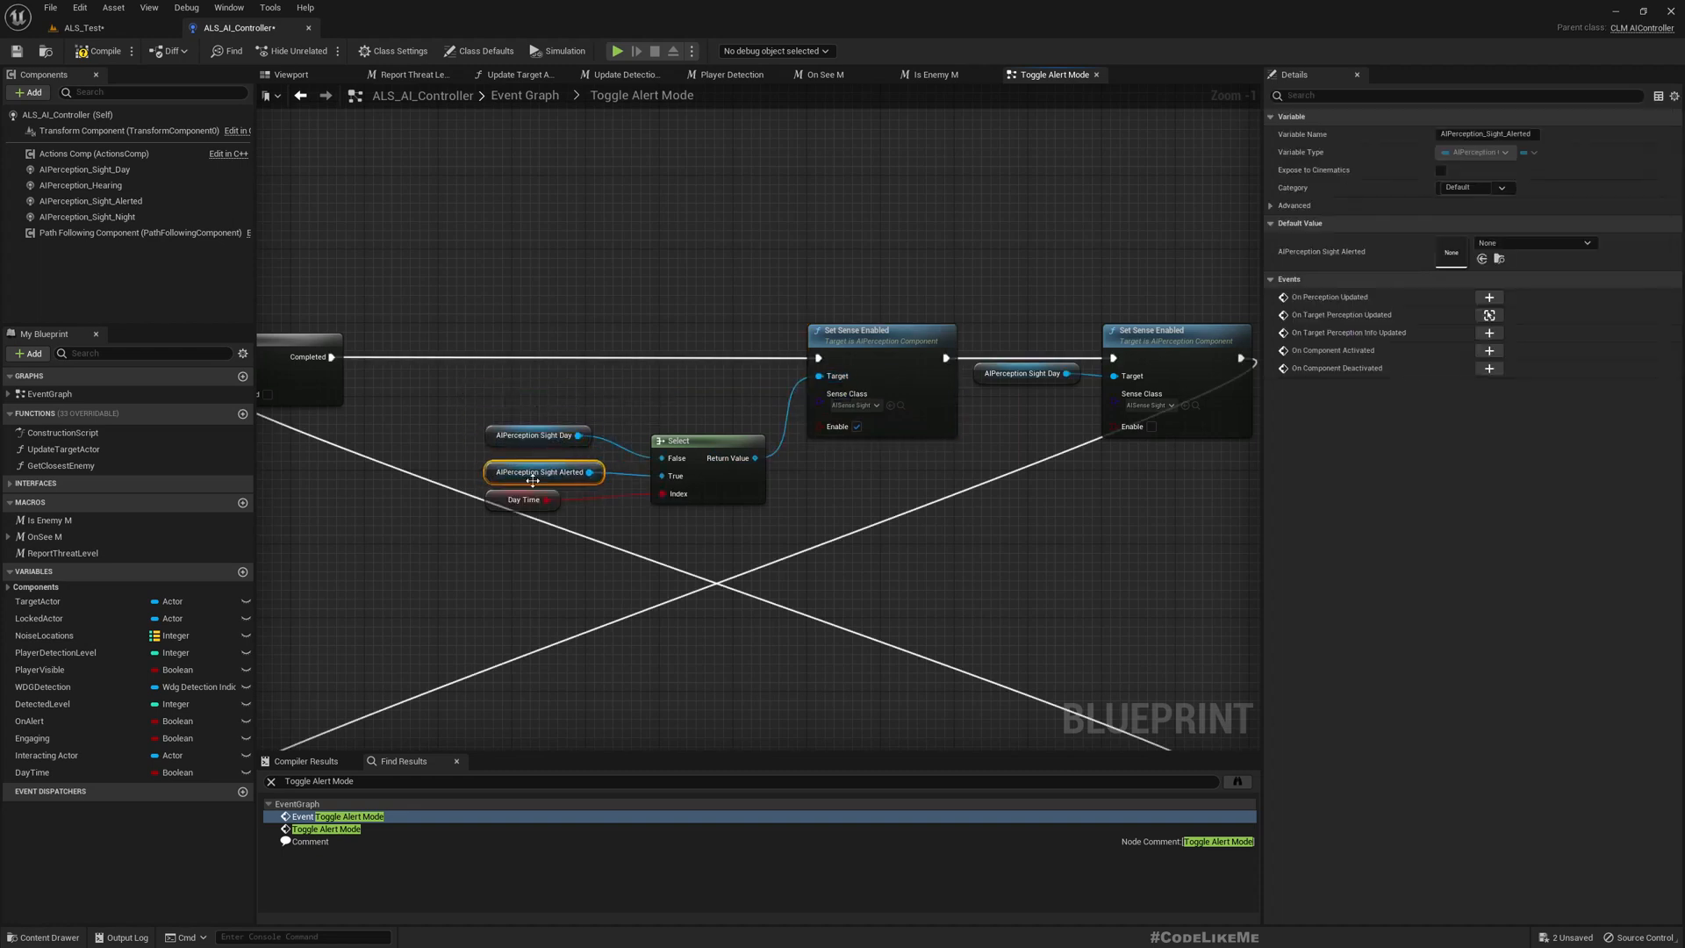
pyautogui.click(523, 517)
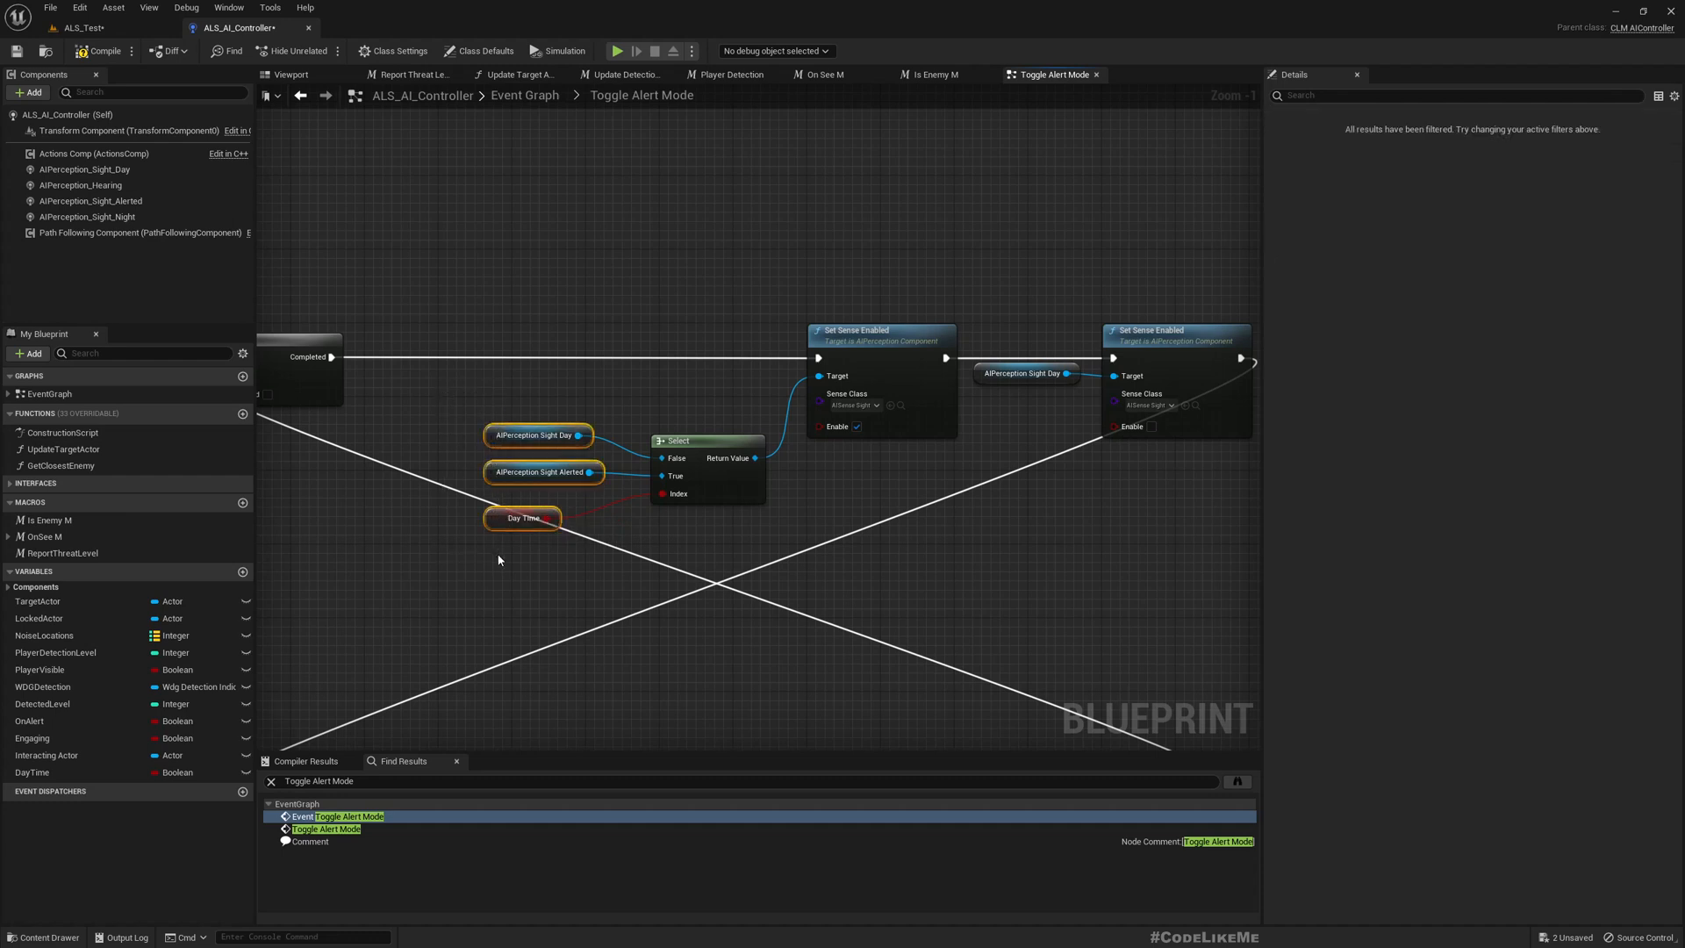
pyautogui.moveTo(894, 528)
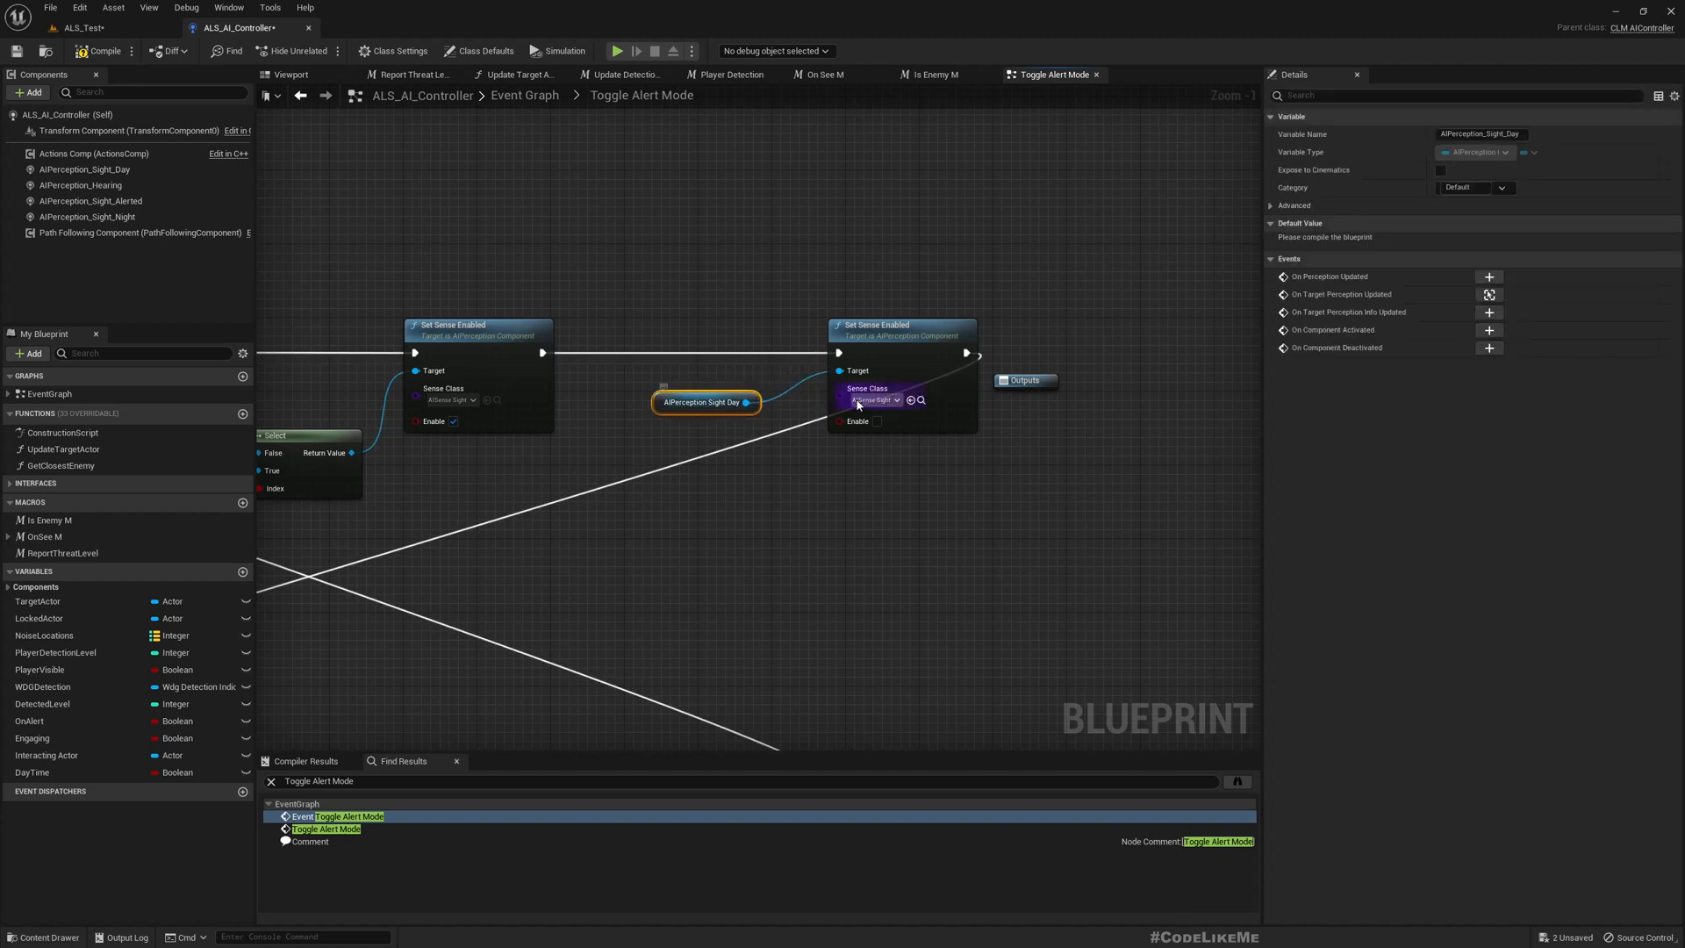
pyautogui.moveTo(205, 740)
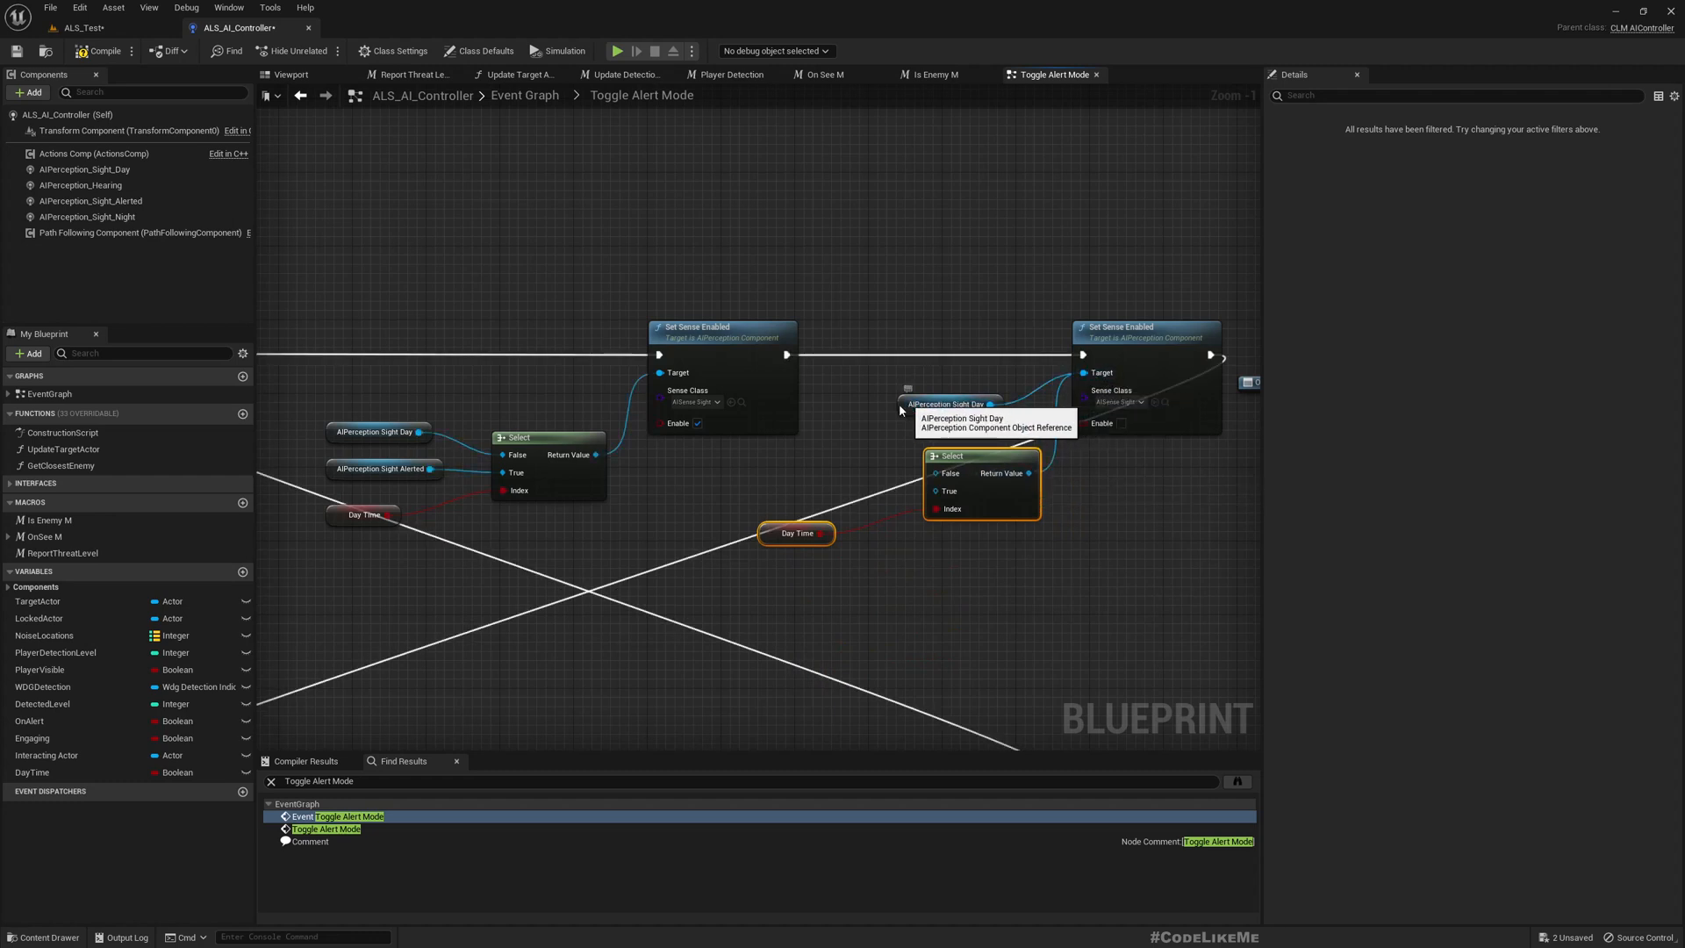
# - Wire Sight Night to False and Sight Day to True on a second Day Time Select
pyautogui.click(795, 449)
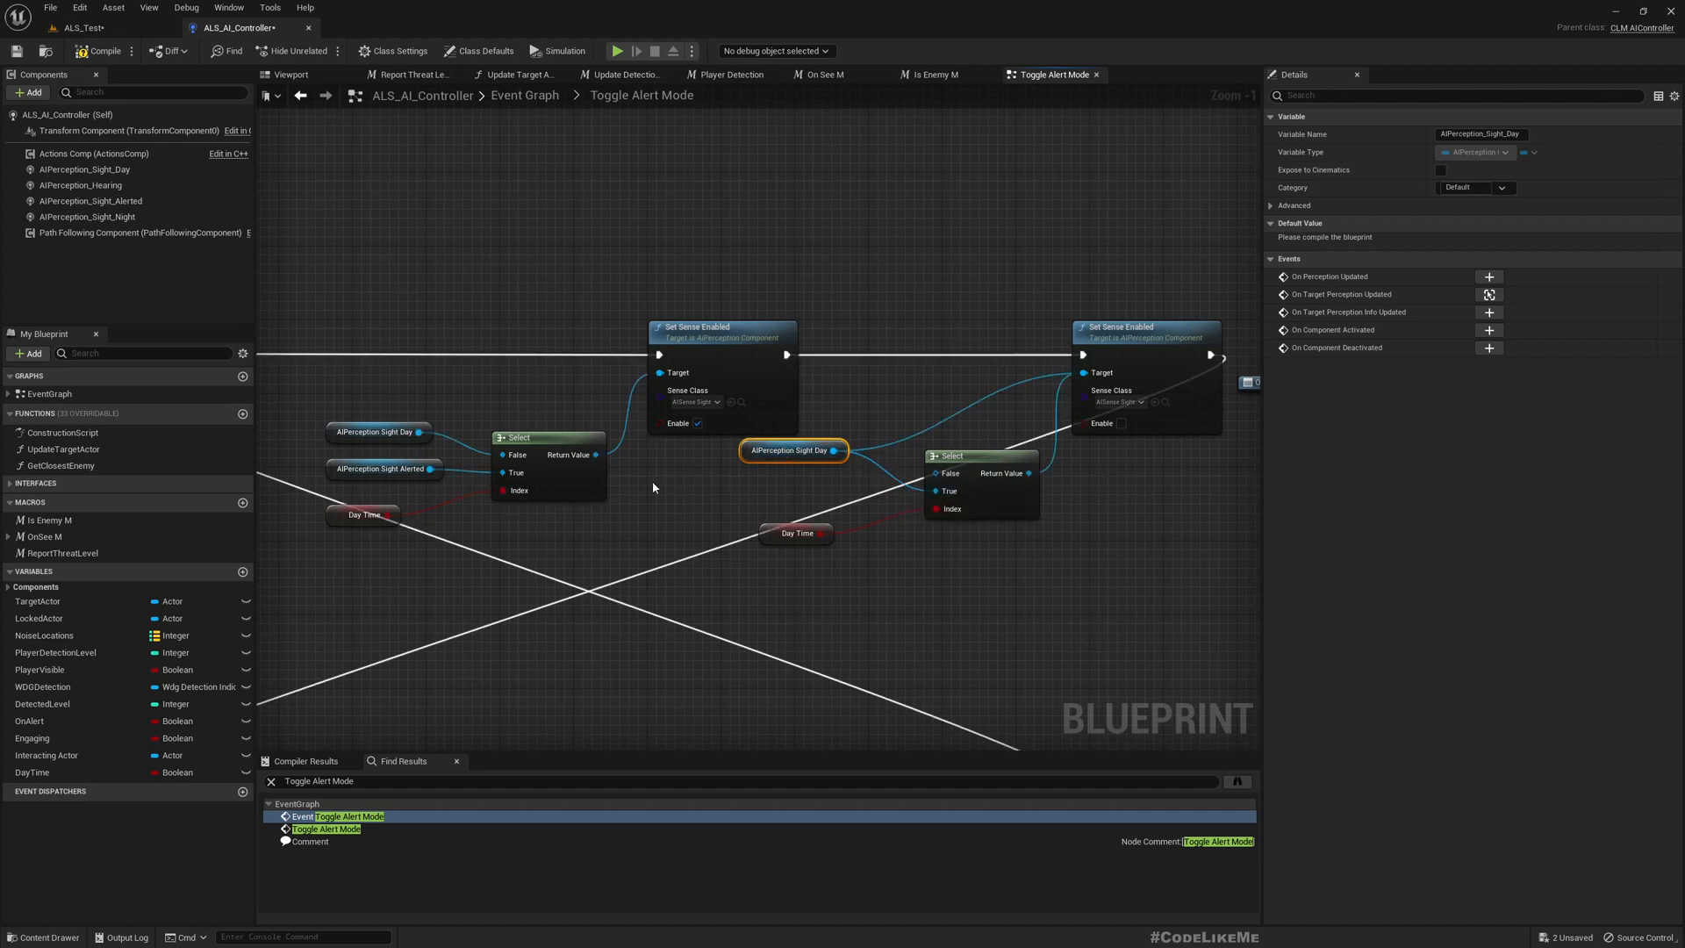
pyautogui.moveTo(804, 518)
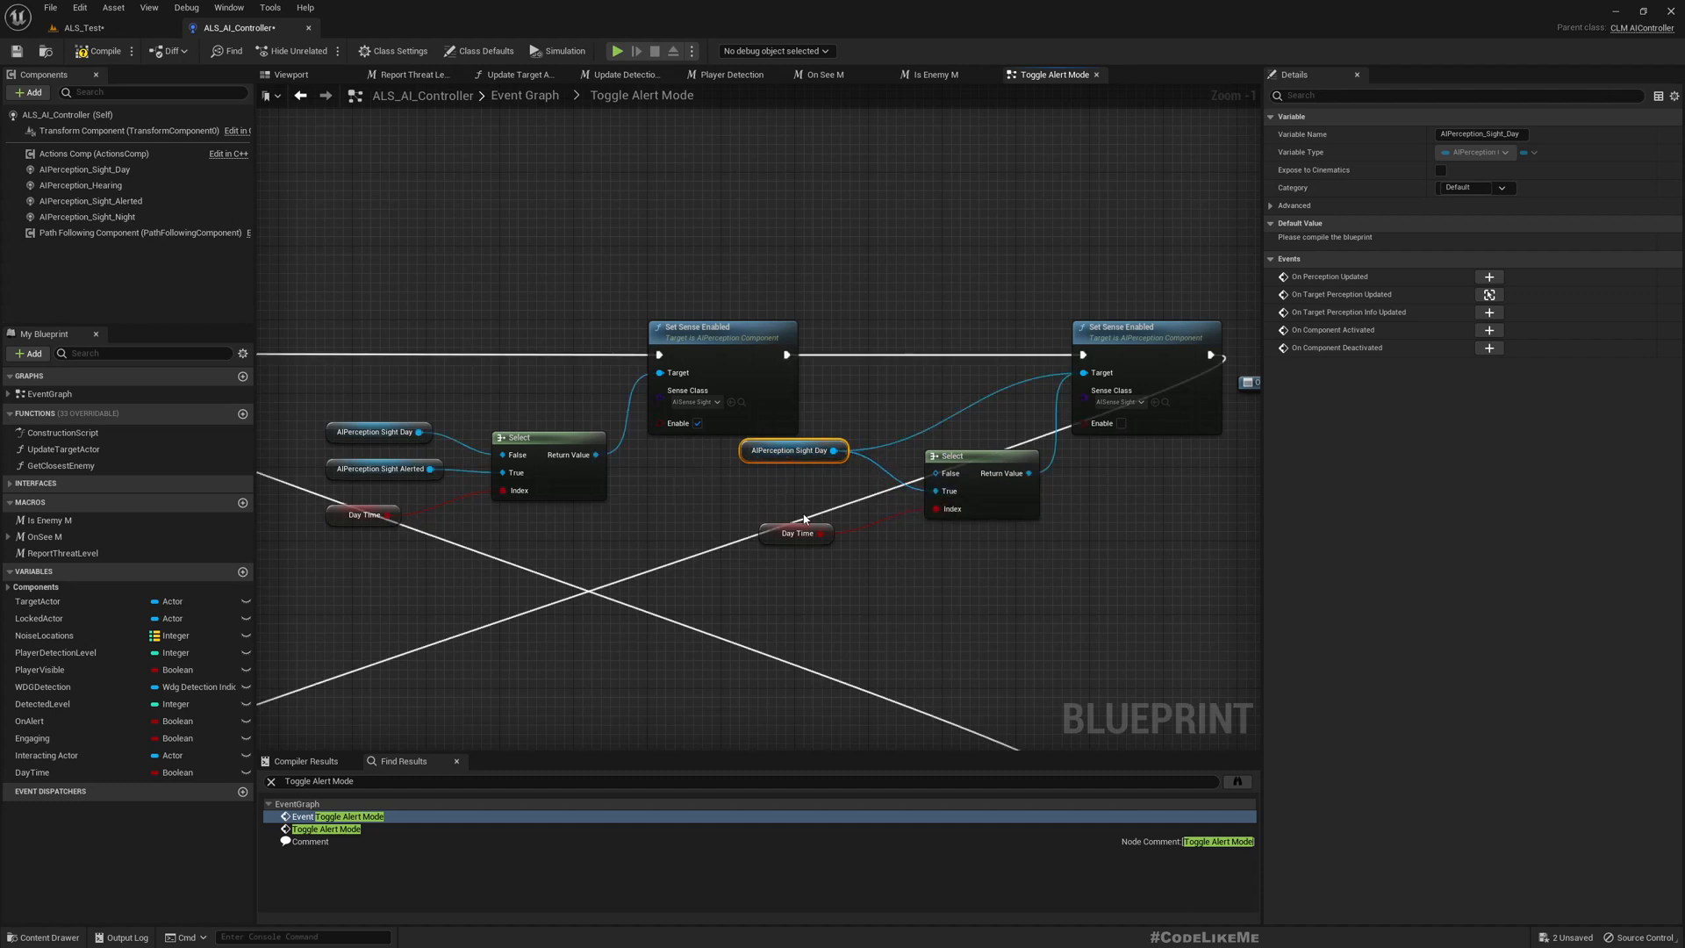
pyautogui.moveTo(943, 473)
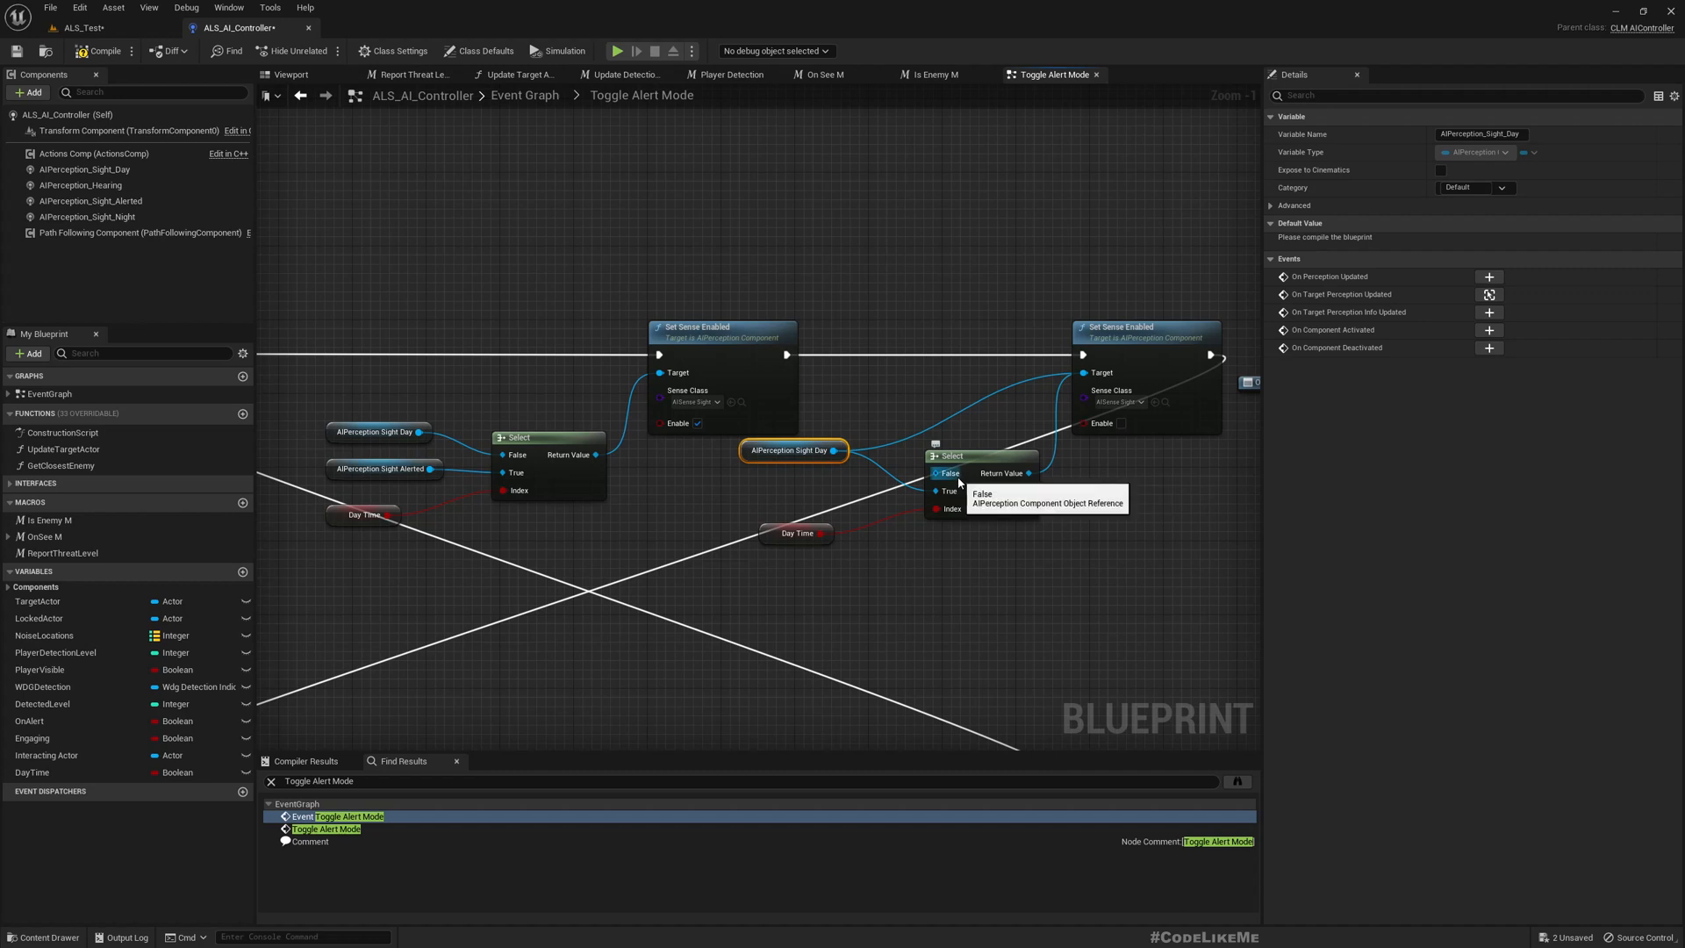
pyautogui.moveTo(999, 546)
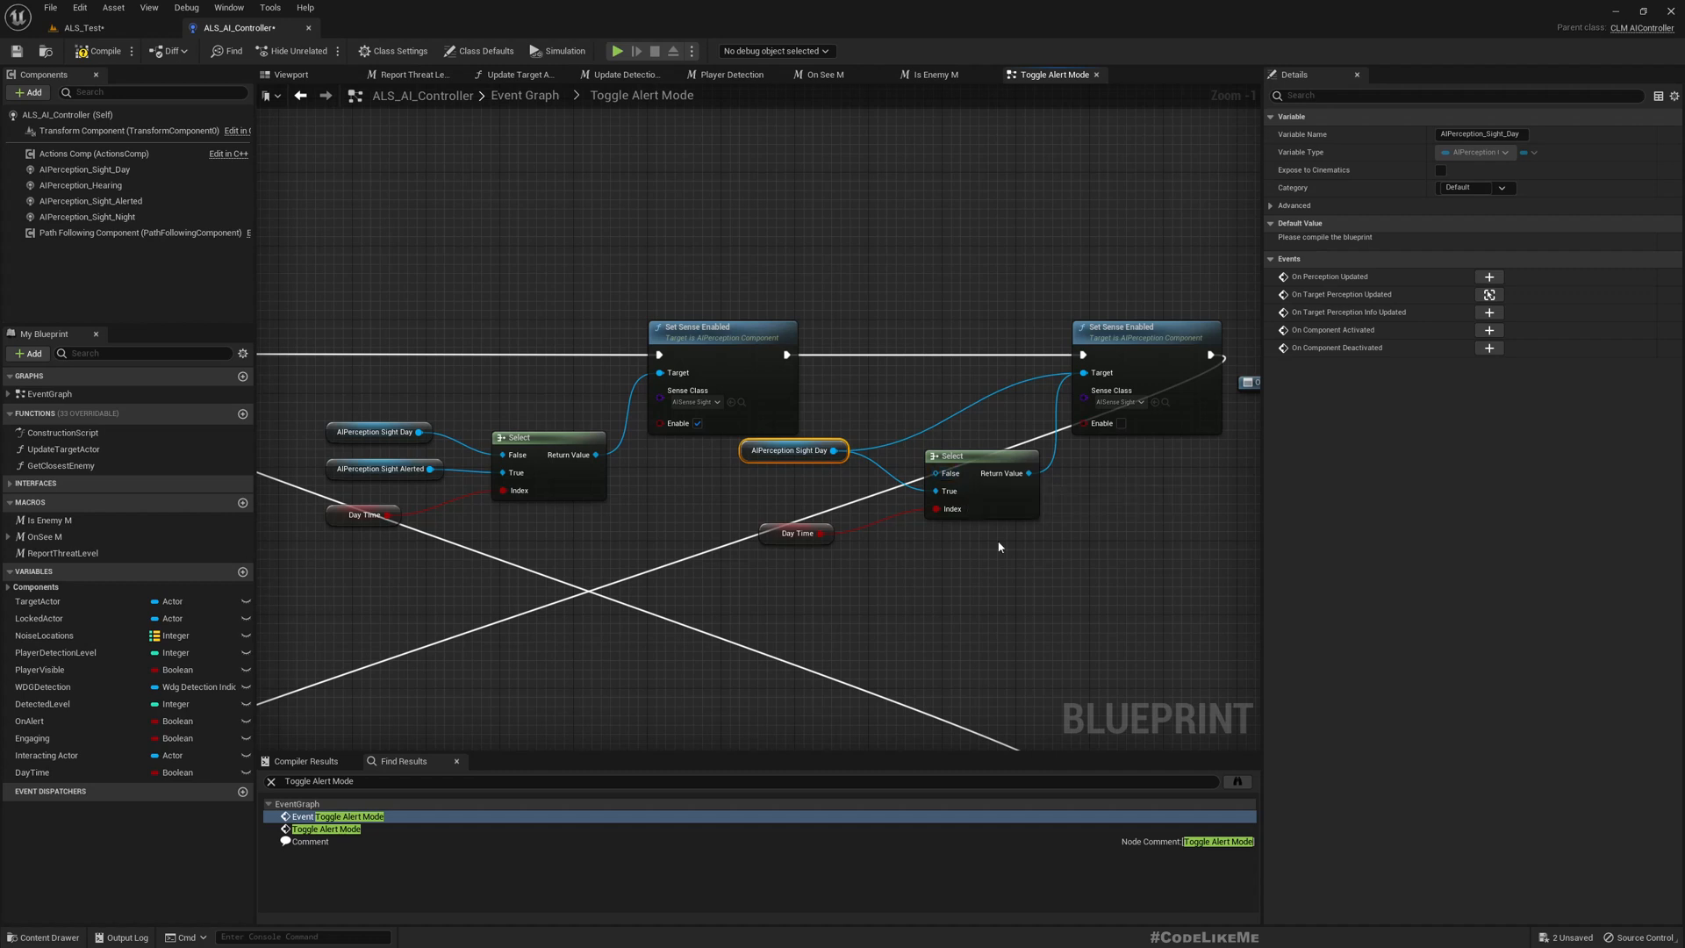
pyautogui.click(87, 216)
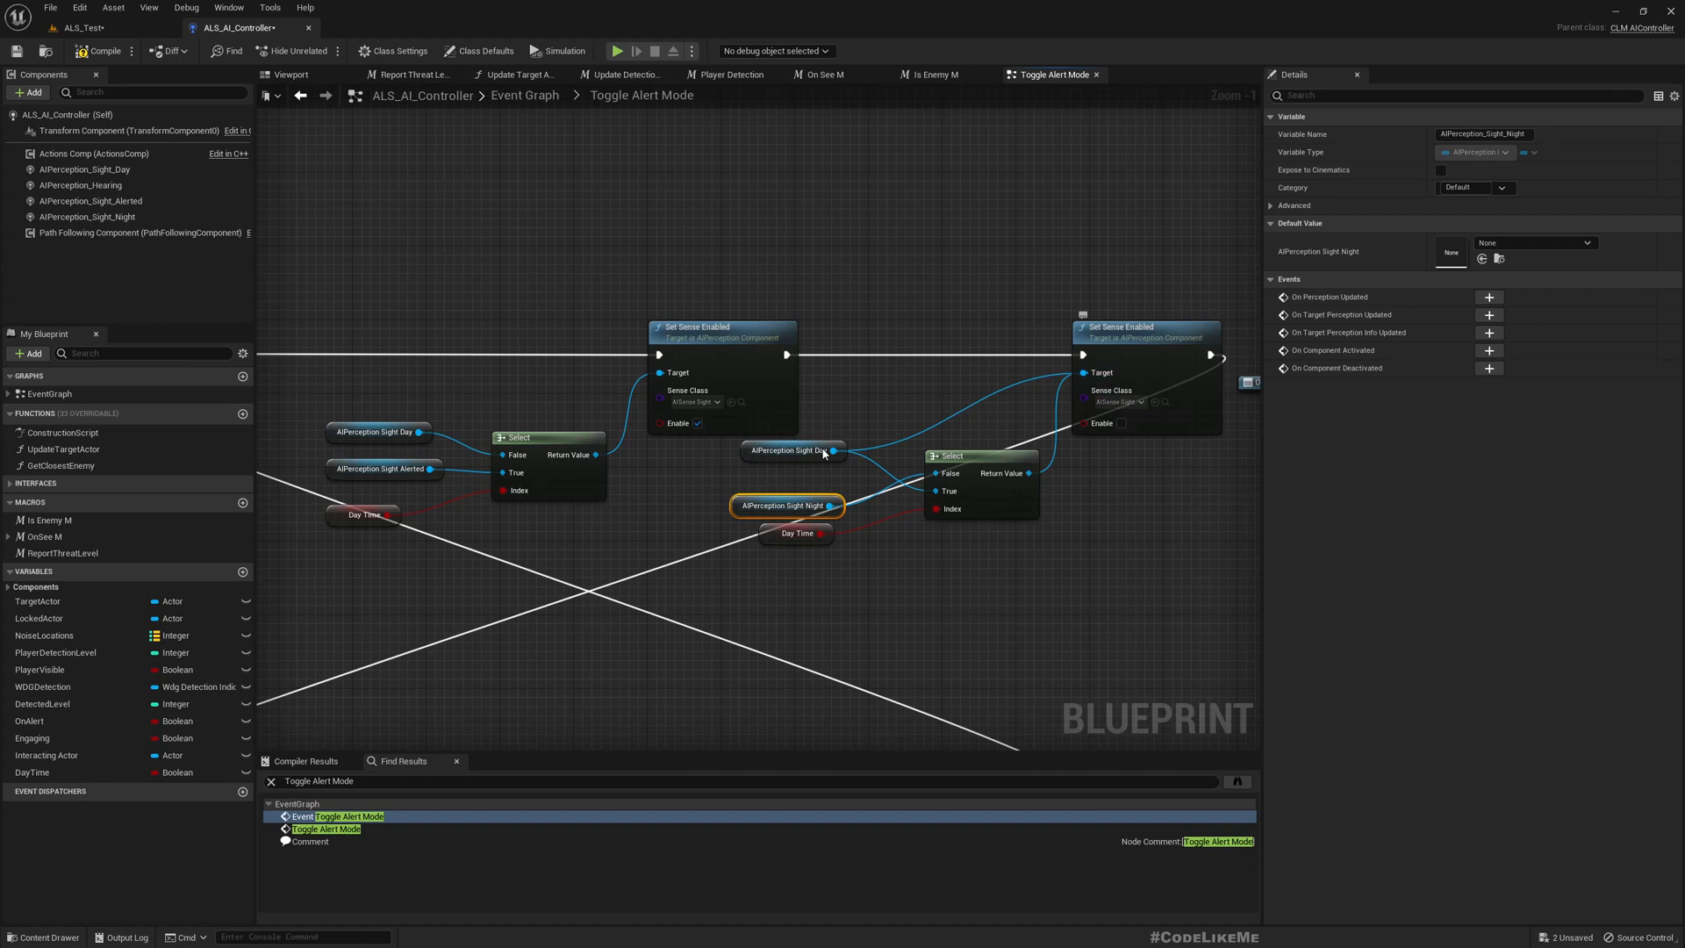
pyautogui.rightClick(793, 449)
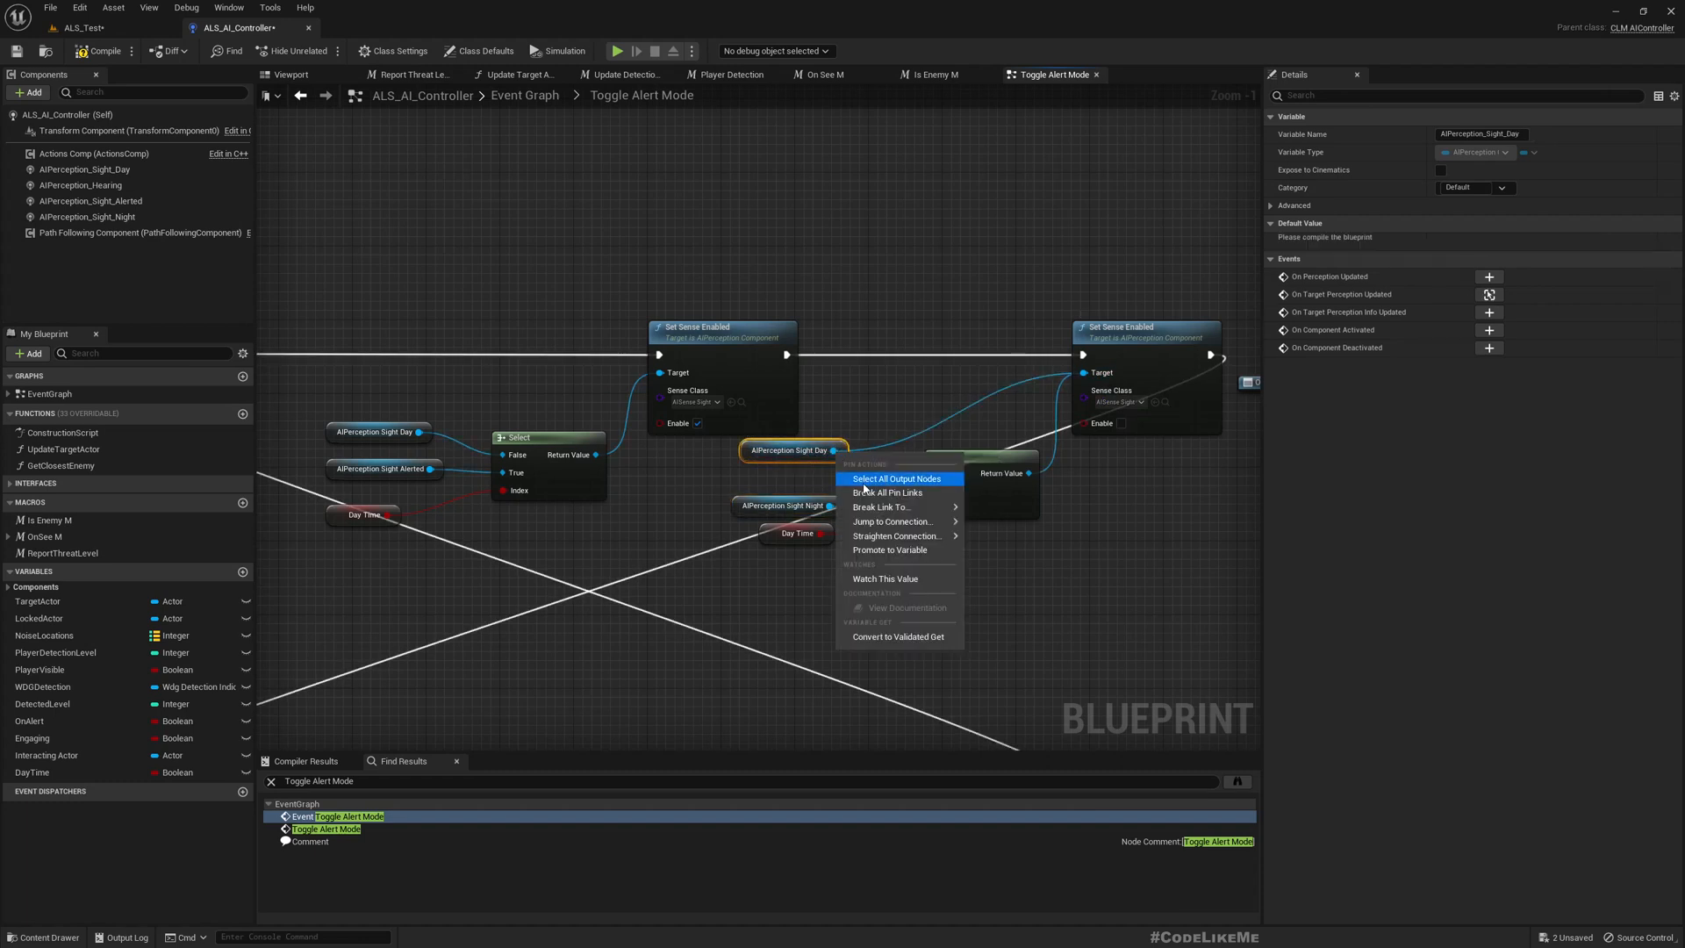
pyautogui.moveTo(881, 506)
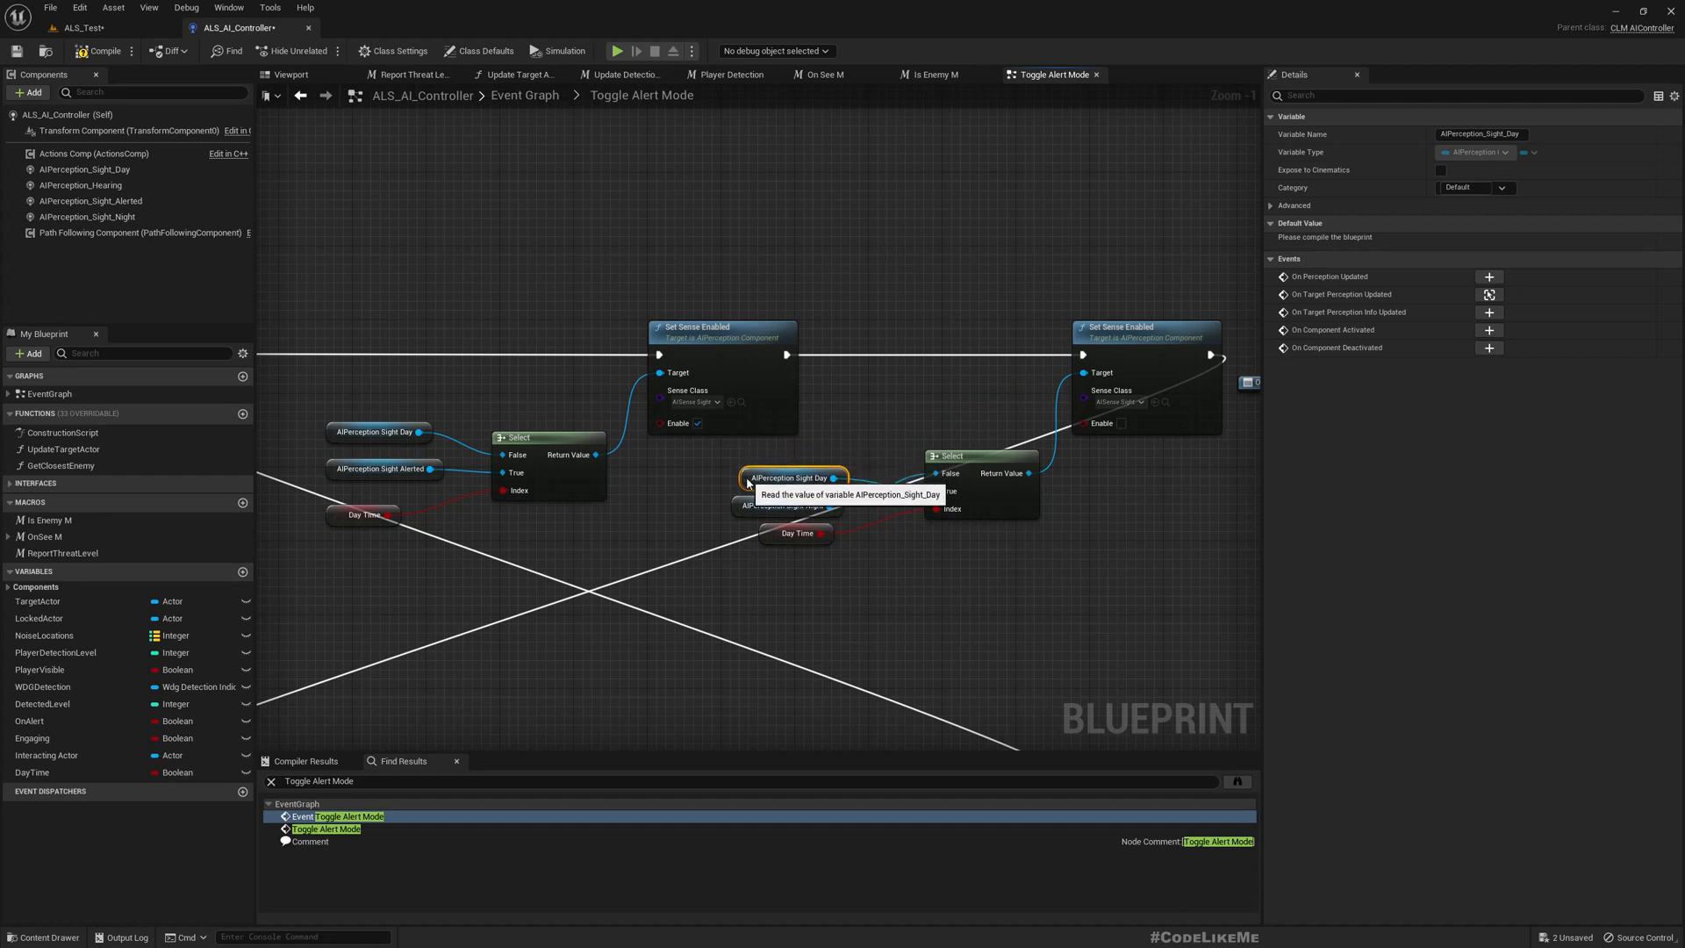
pyautogui.click(790, 450)
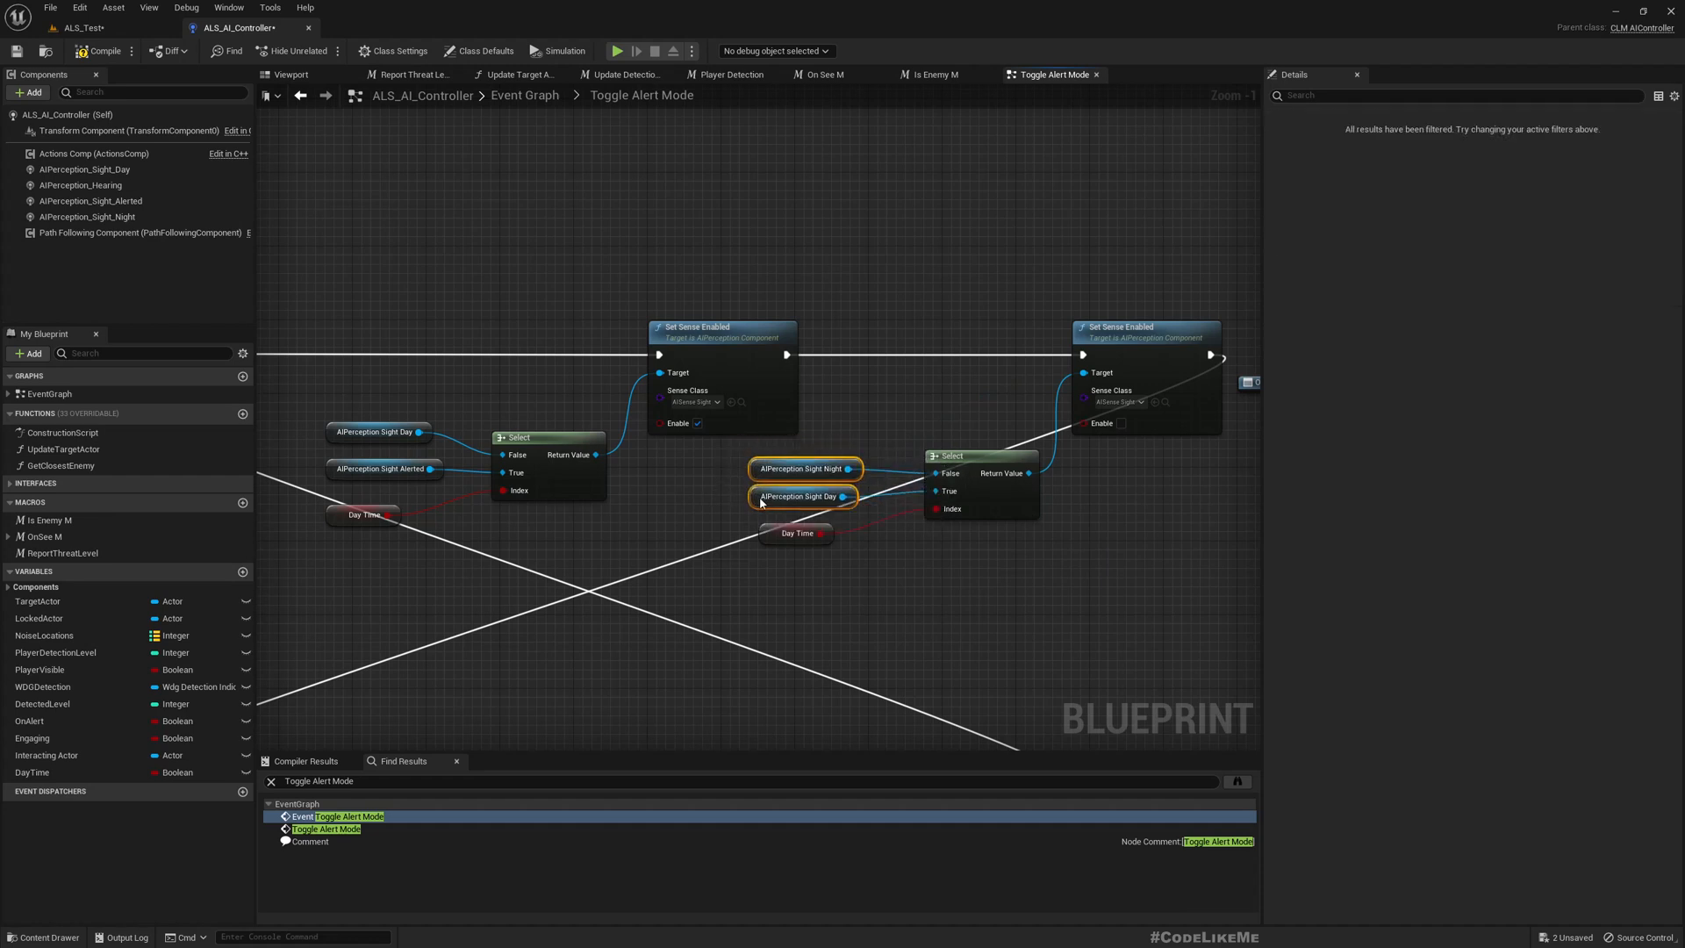
pyautogui.moveTo(104, 51)
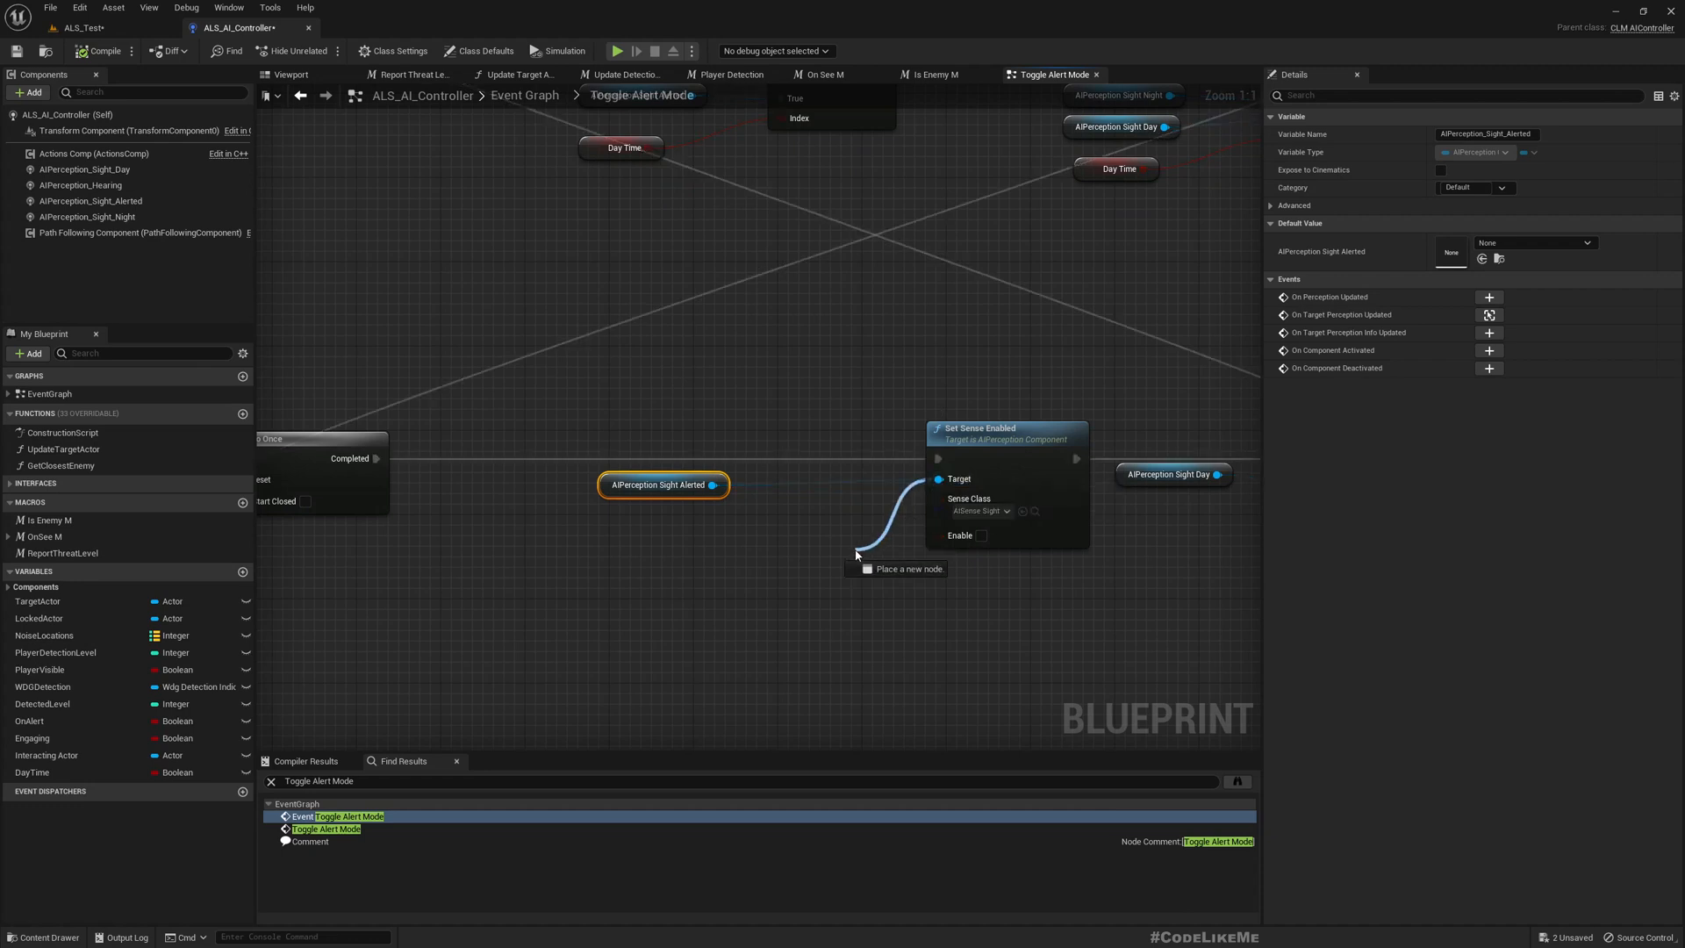
# - Add a Select with Sight Day on False, Sight Alerted on True, replacing Sight Alerted's Target link
pyautogui.click(897, 569)
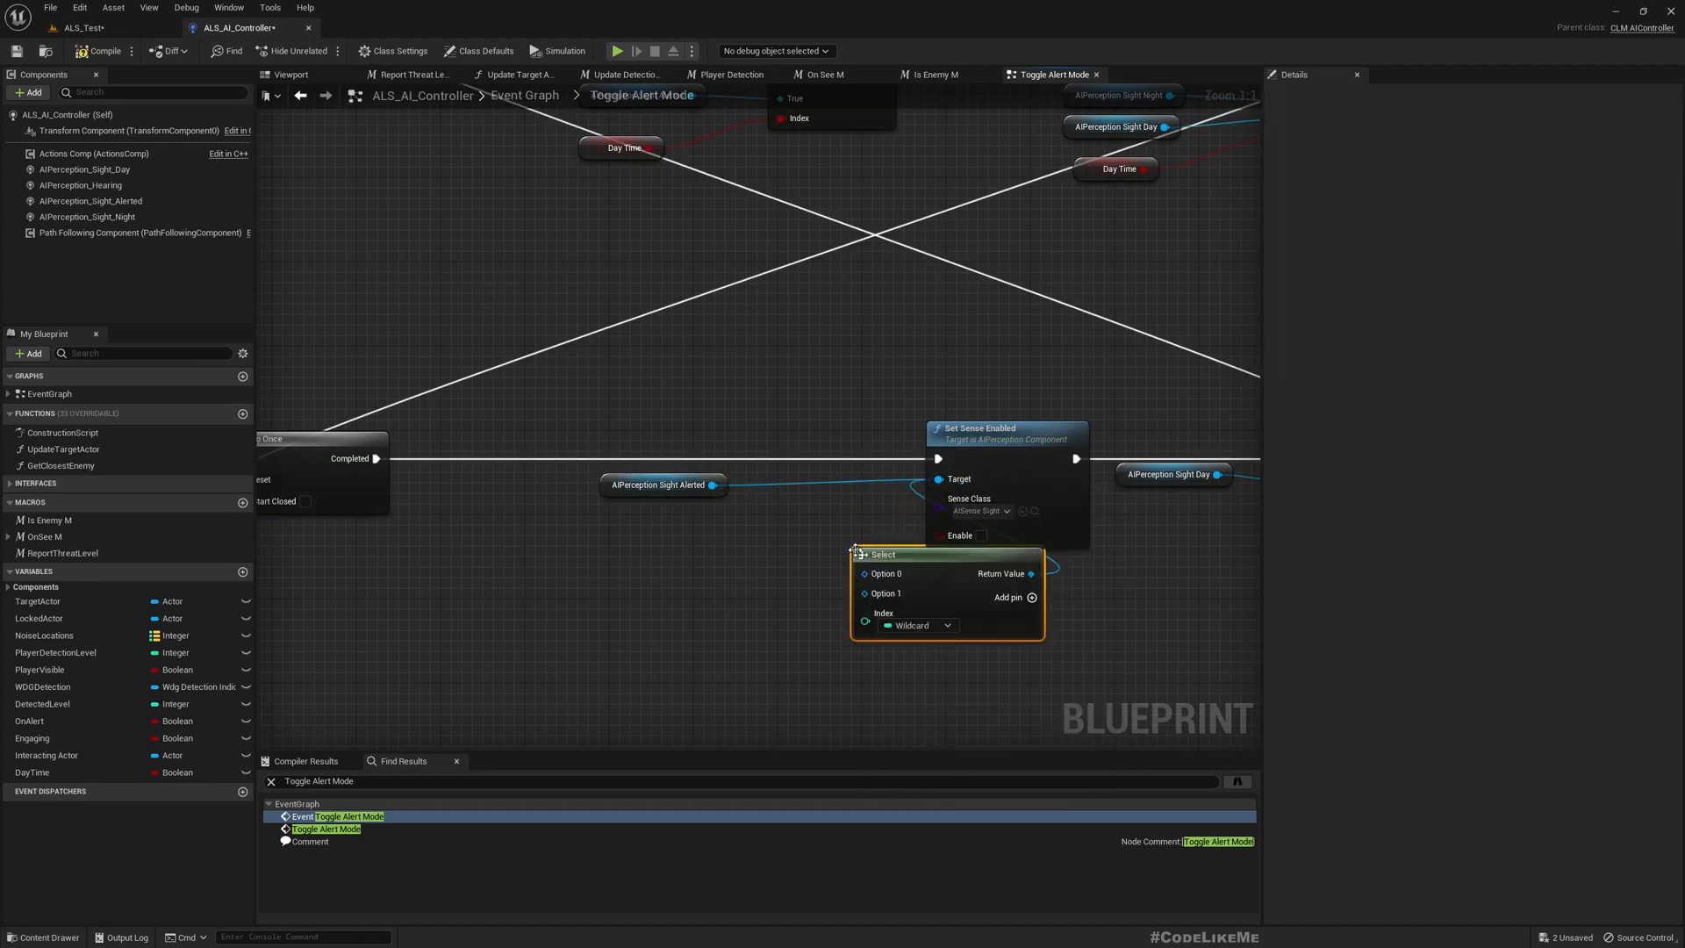
pyautogui.click(927, 554)
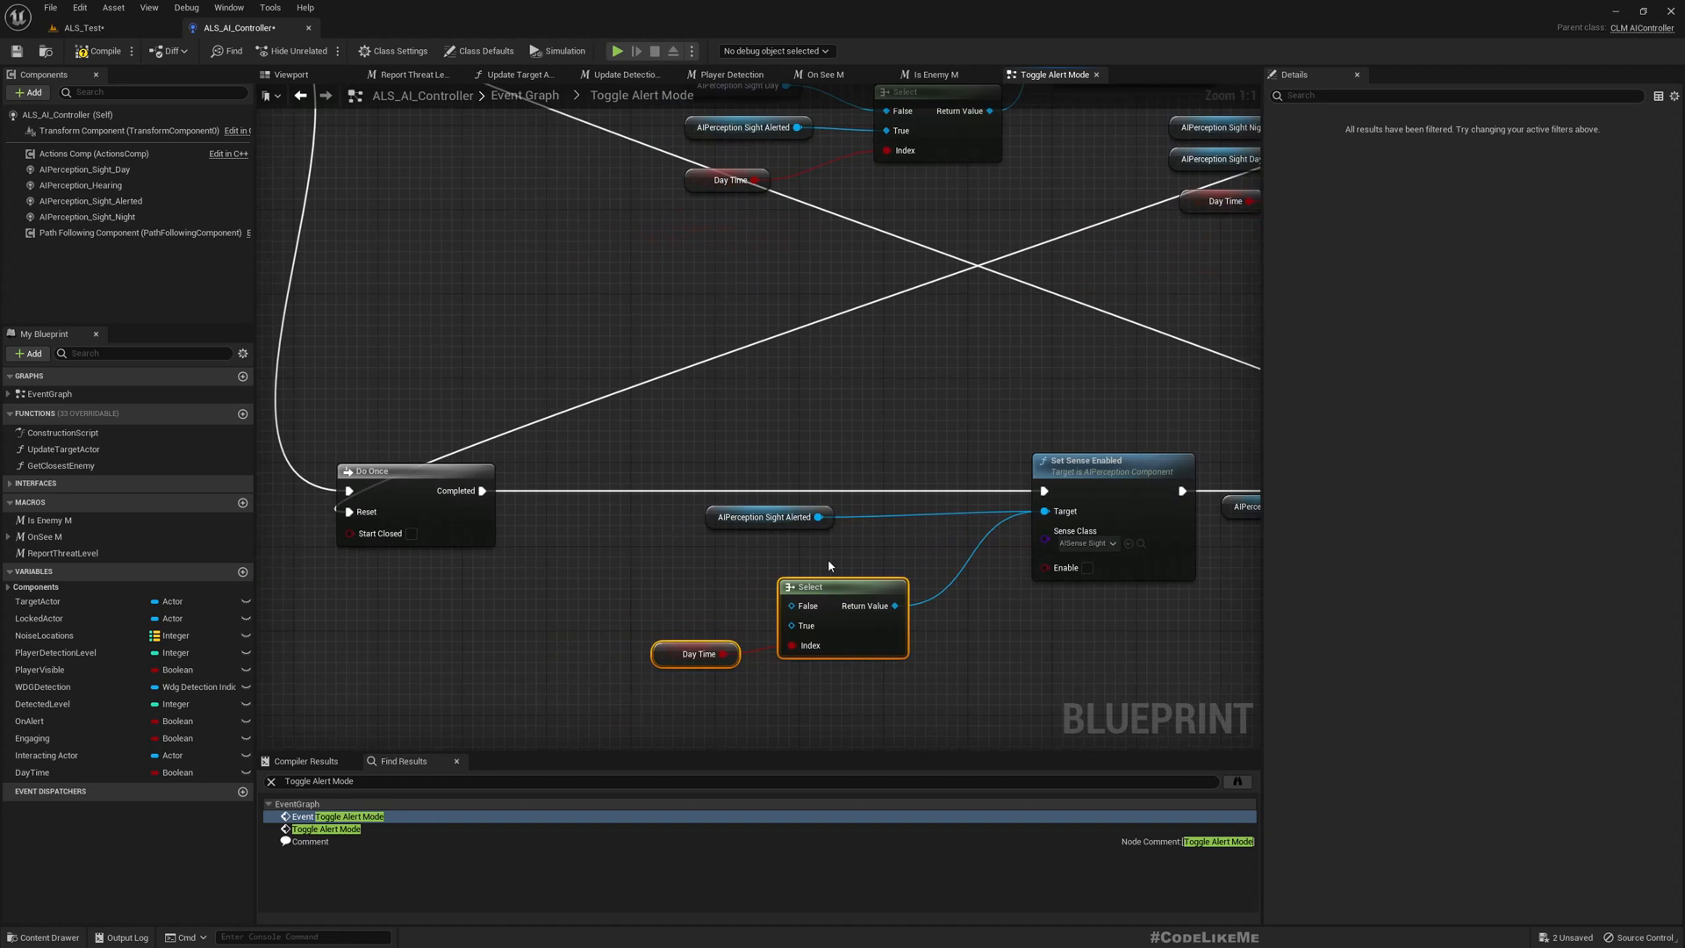
pyautogui.moveTo(768, 516); pyautogui.dragTo(632, 559)
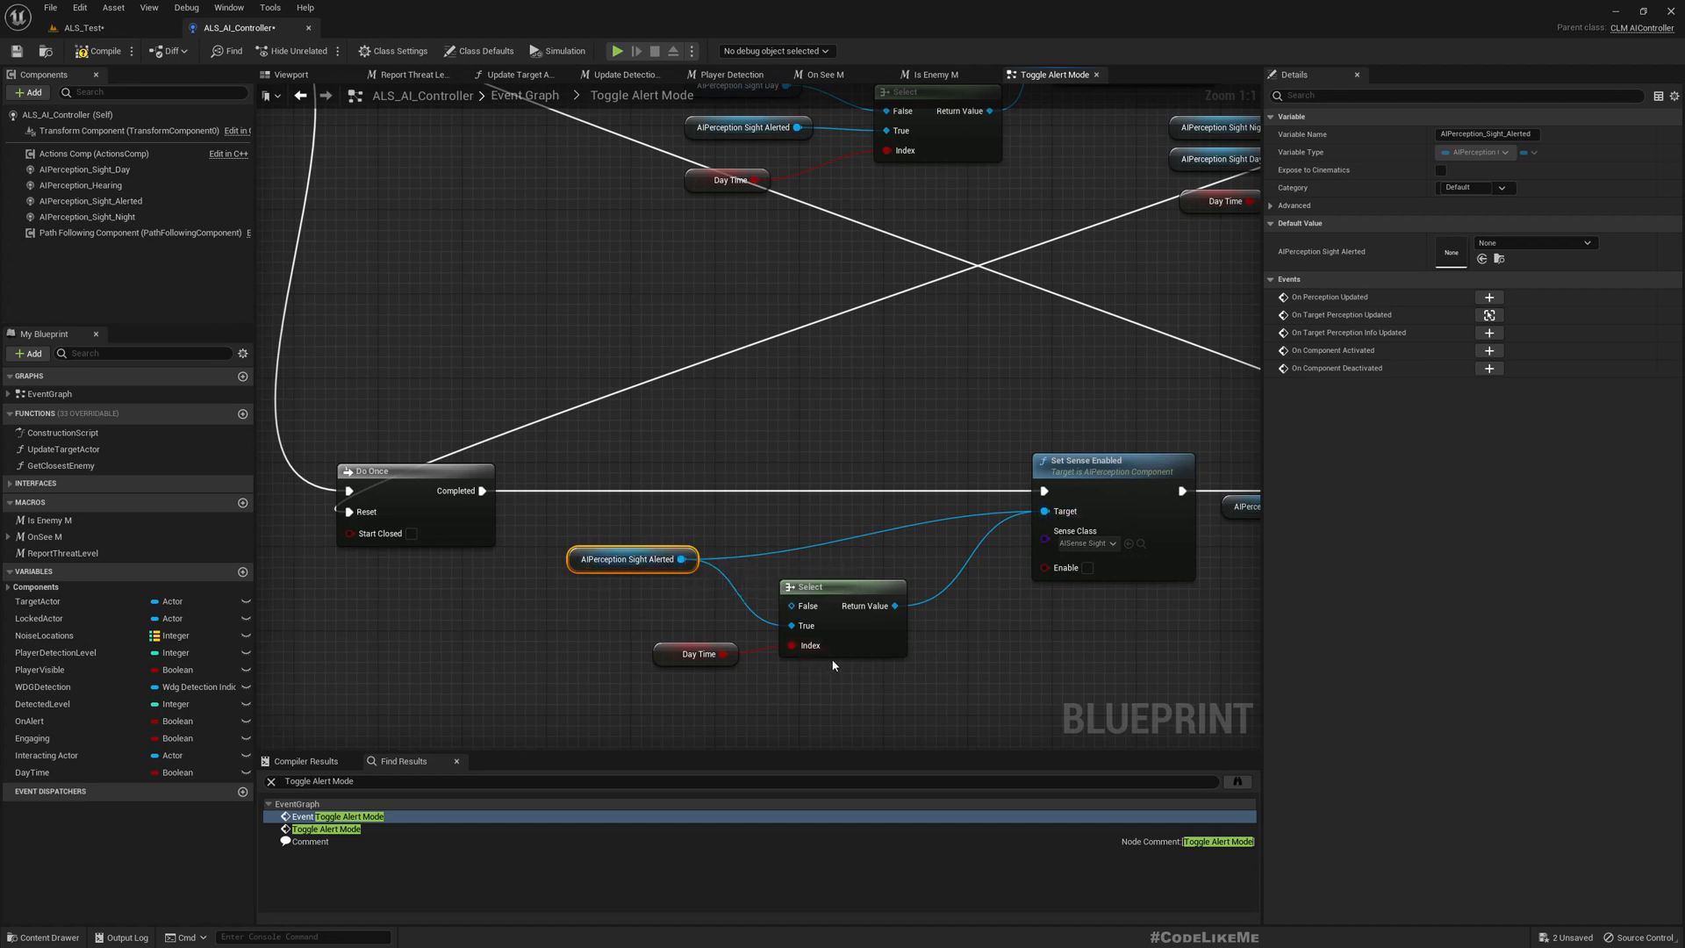
pyautogui.moveTo(688, 655)
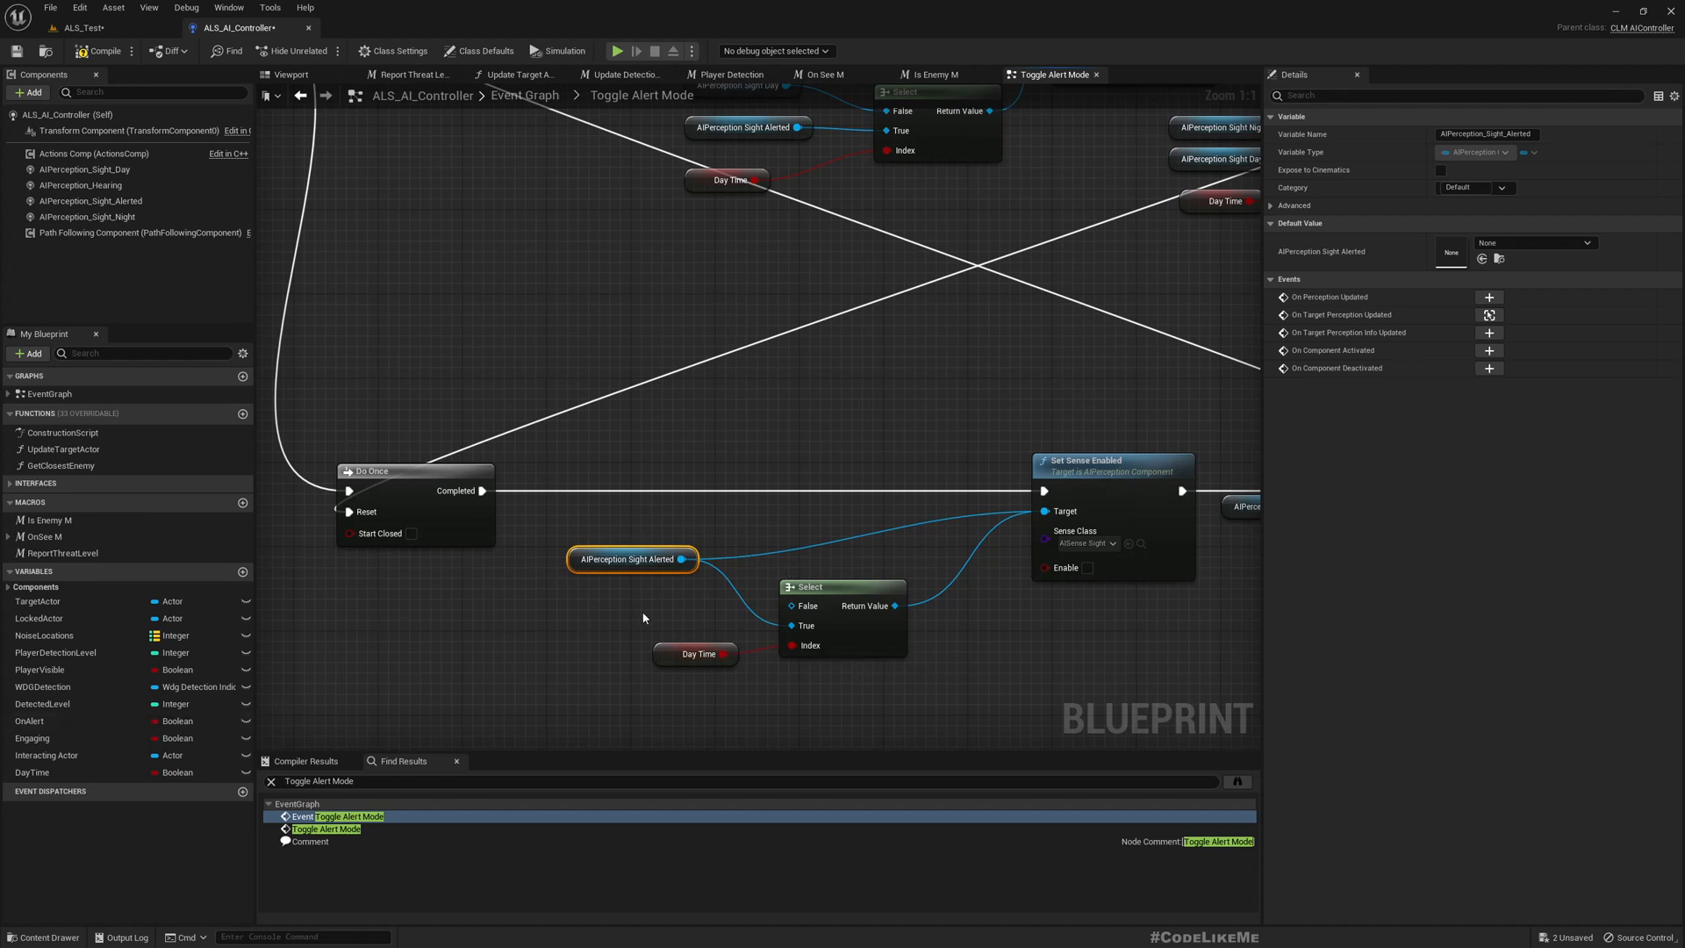
pyautogui.moveTo(106, 193)
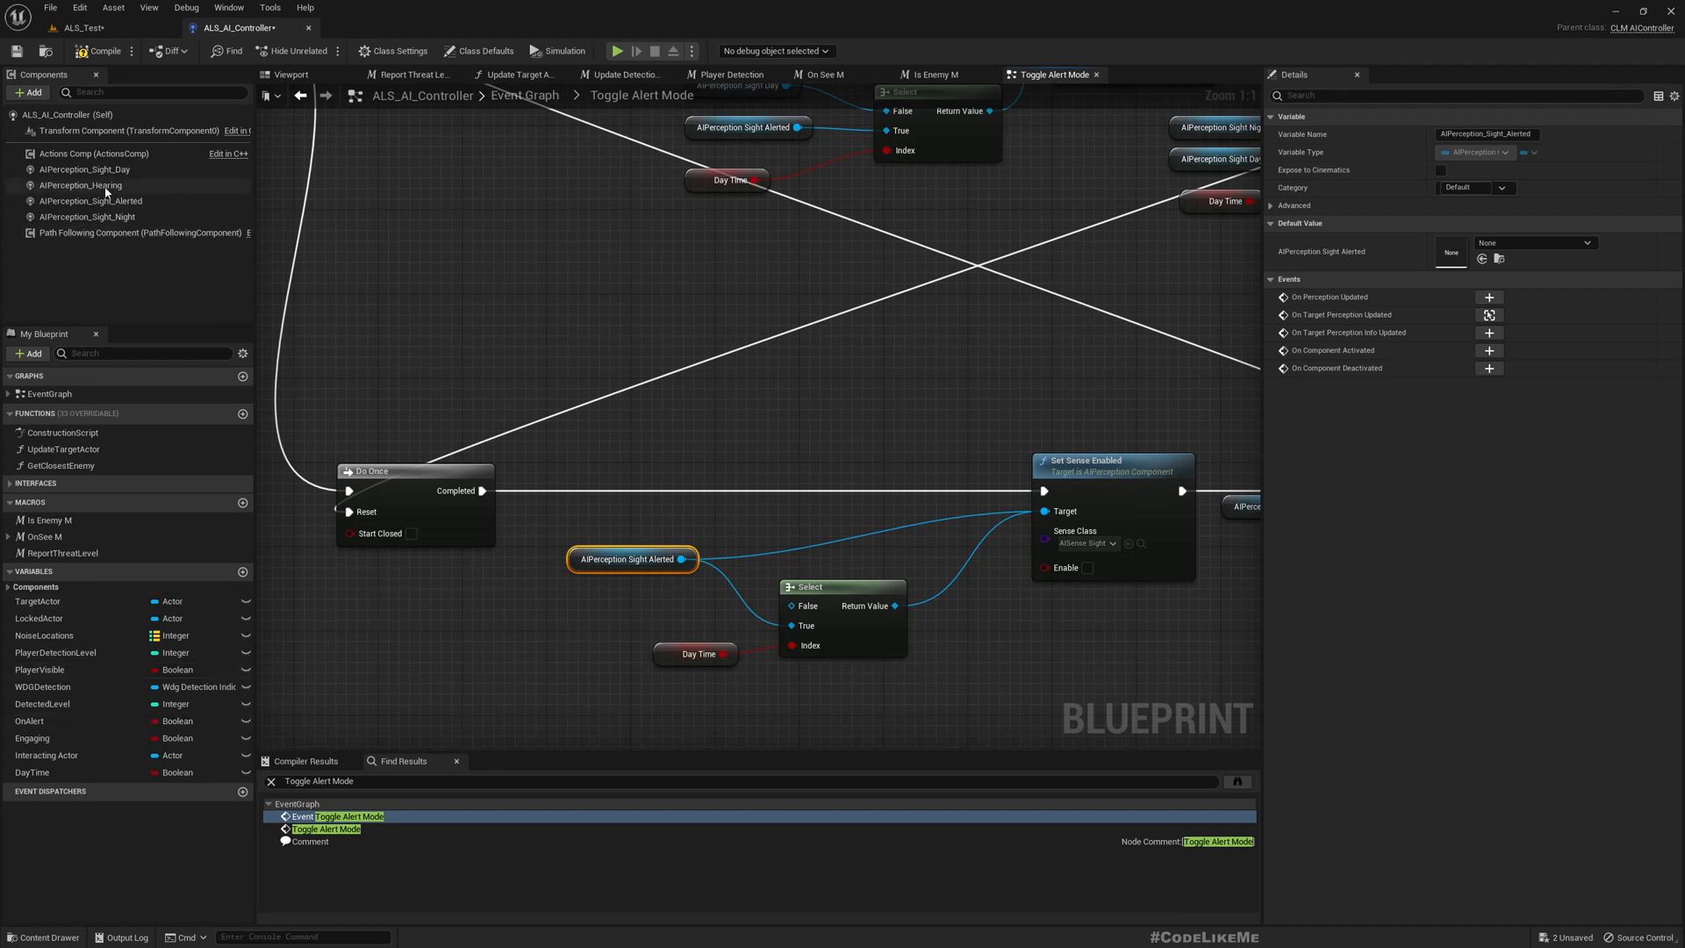
pyautogui.click(86, 168)
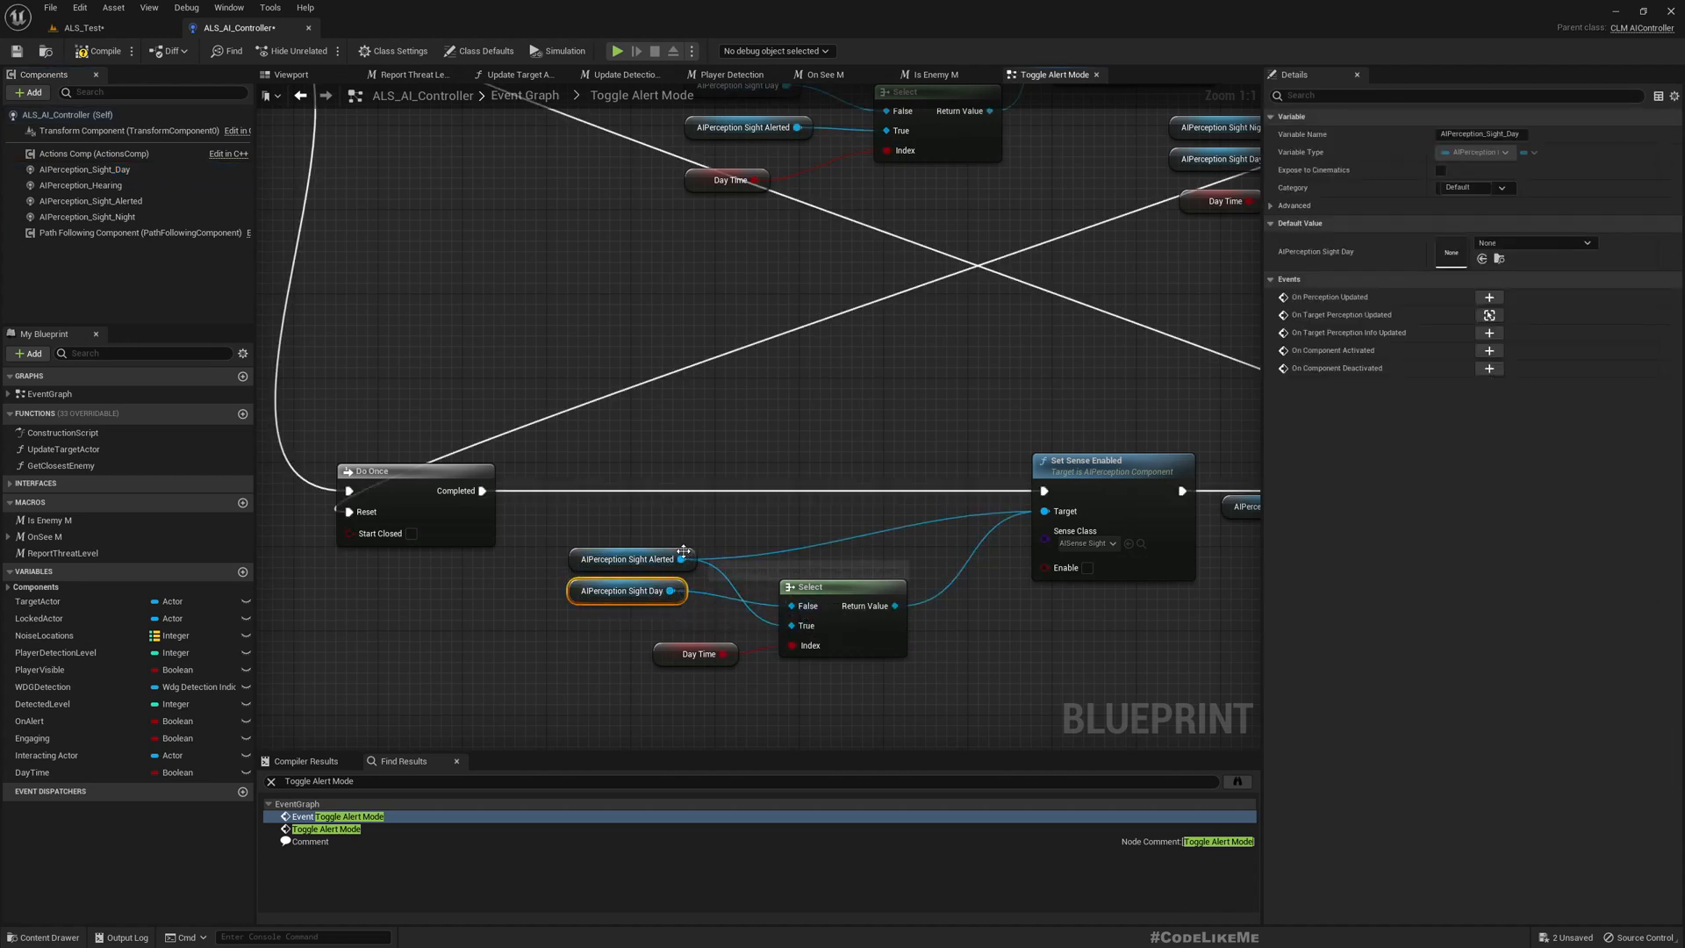
pyautogui.rightClick(679, 558)
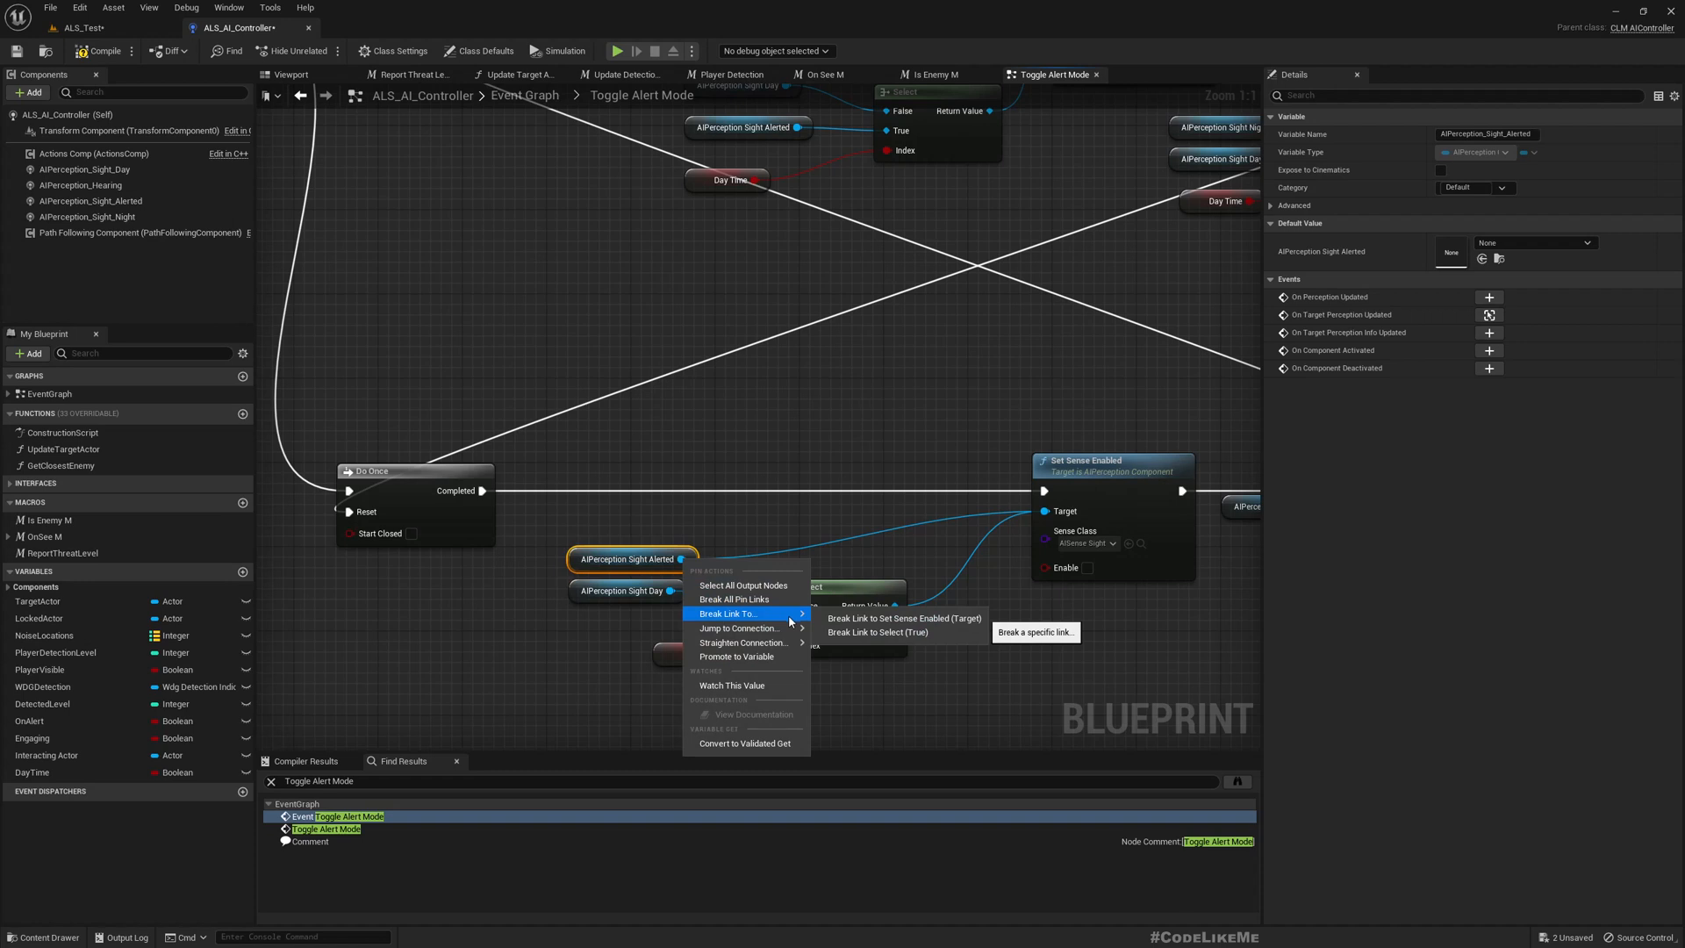
pyautogui.moveTo(903, 618)
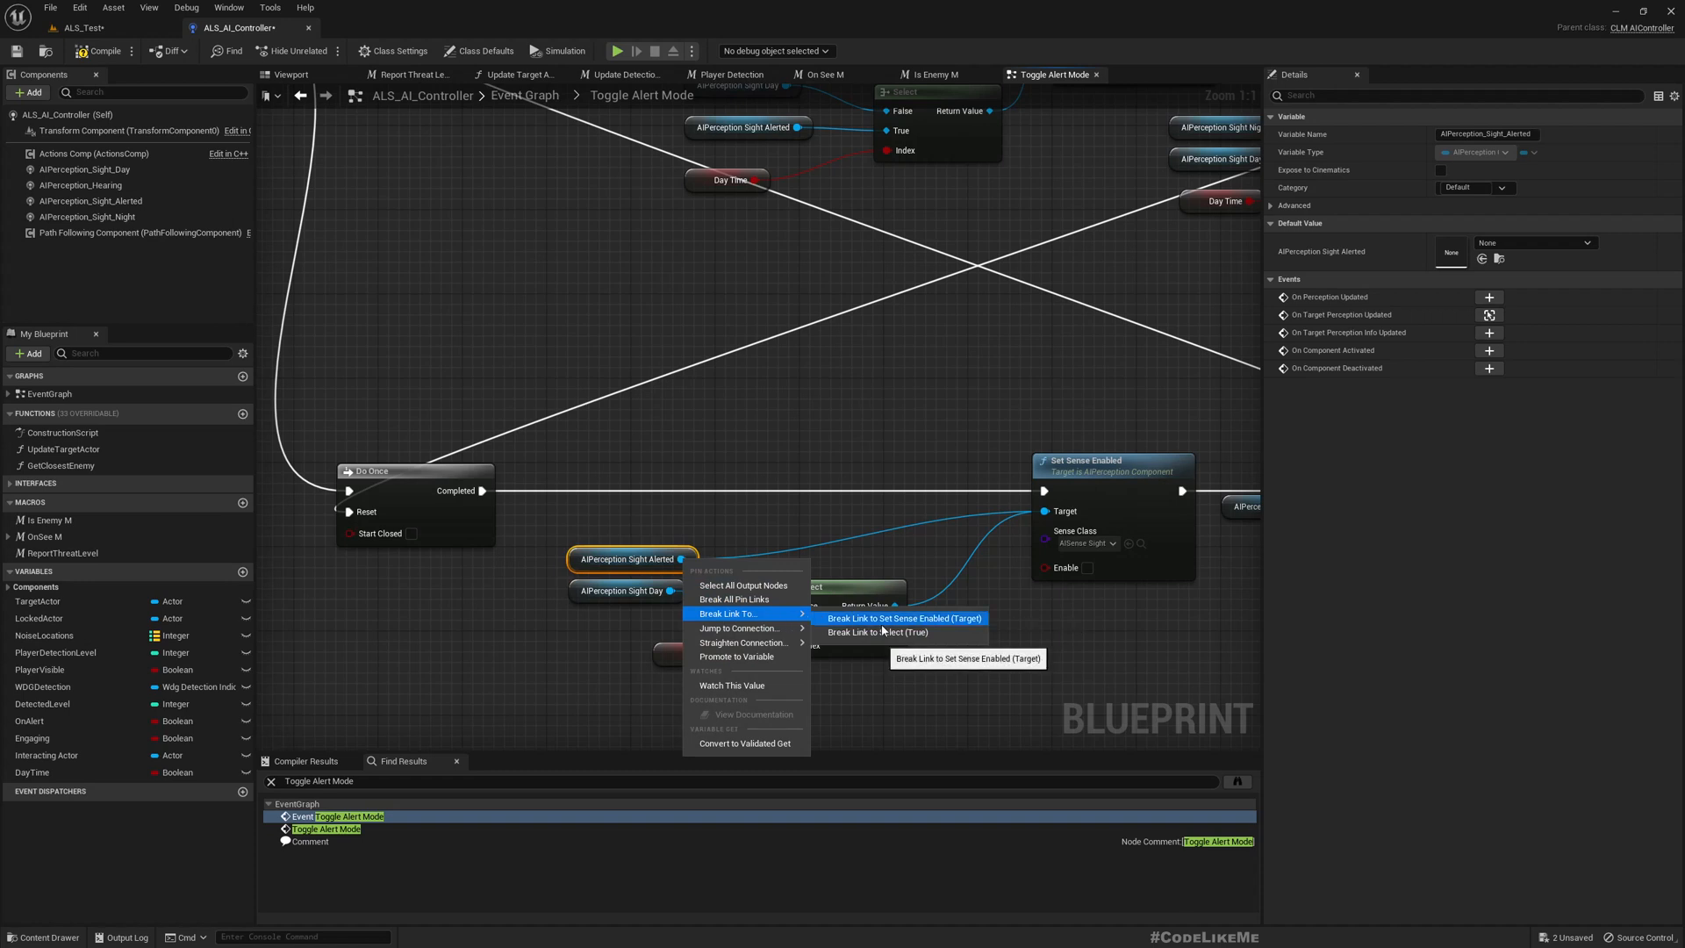
pyautogui.click(902, 618)
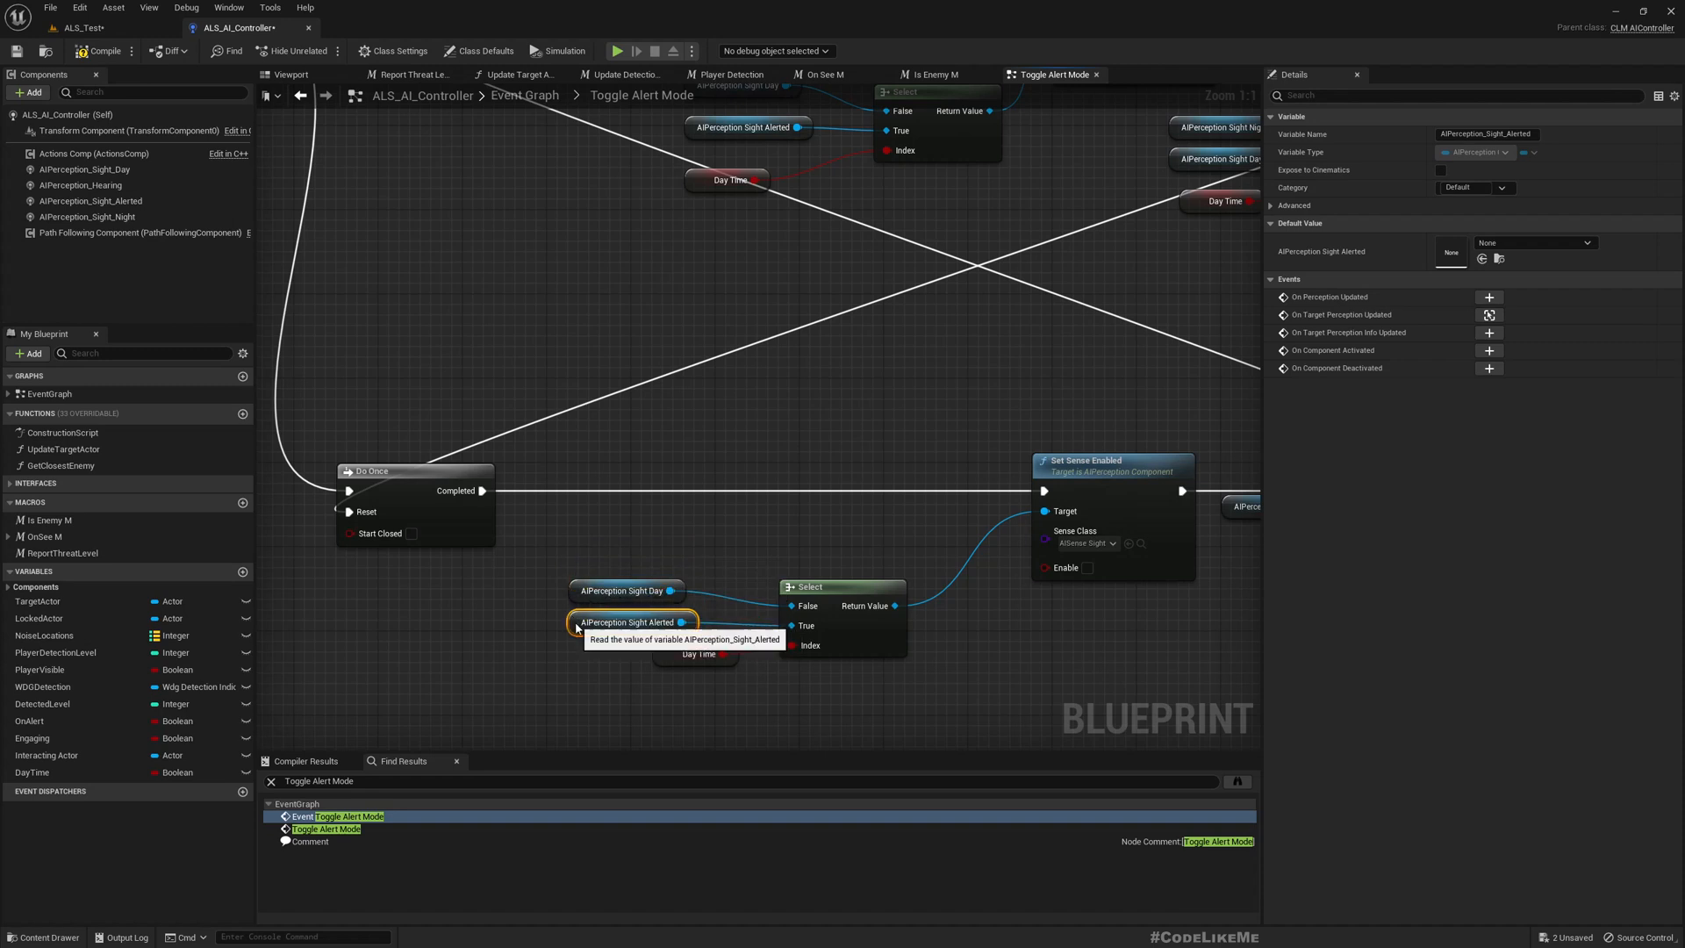
pyautogui.click(652, 665)
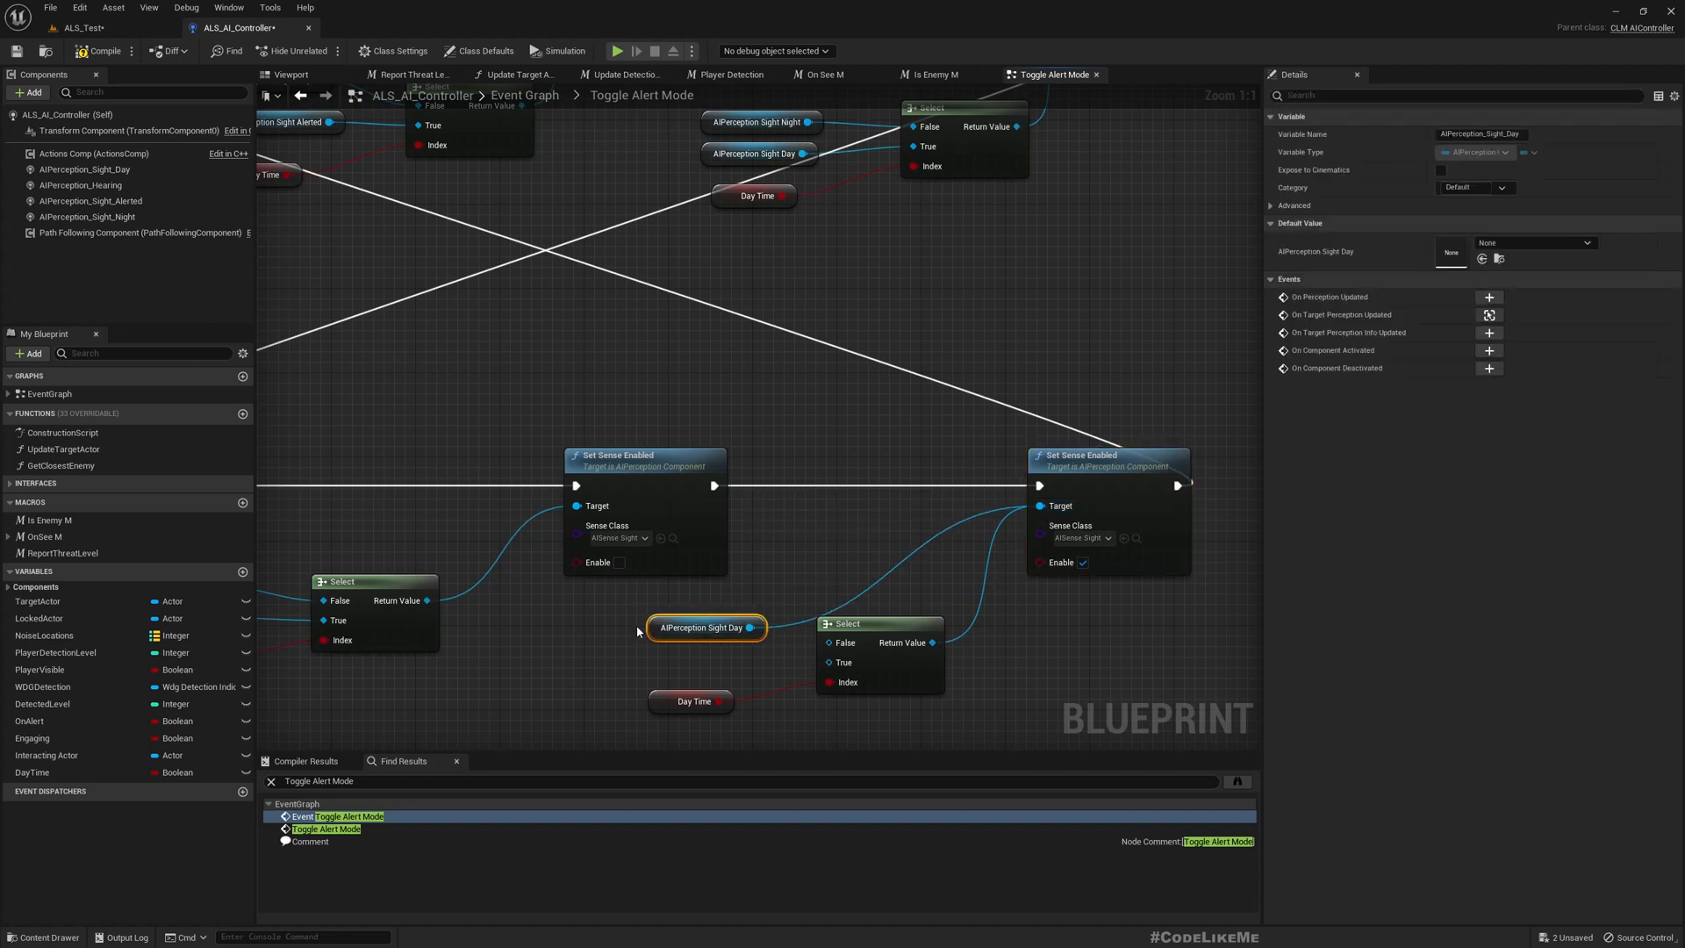
# - Connect Day Time to the Select's Index and wire the sight getters into its options
pyautogui.moveTo(705, 627); pyautogui.dragTo(674, 605)
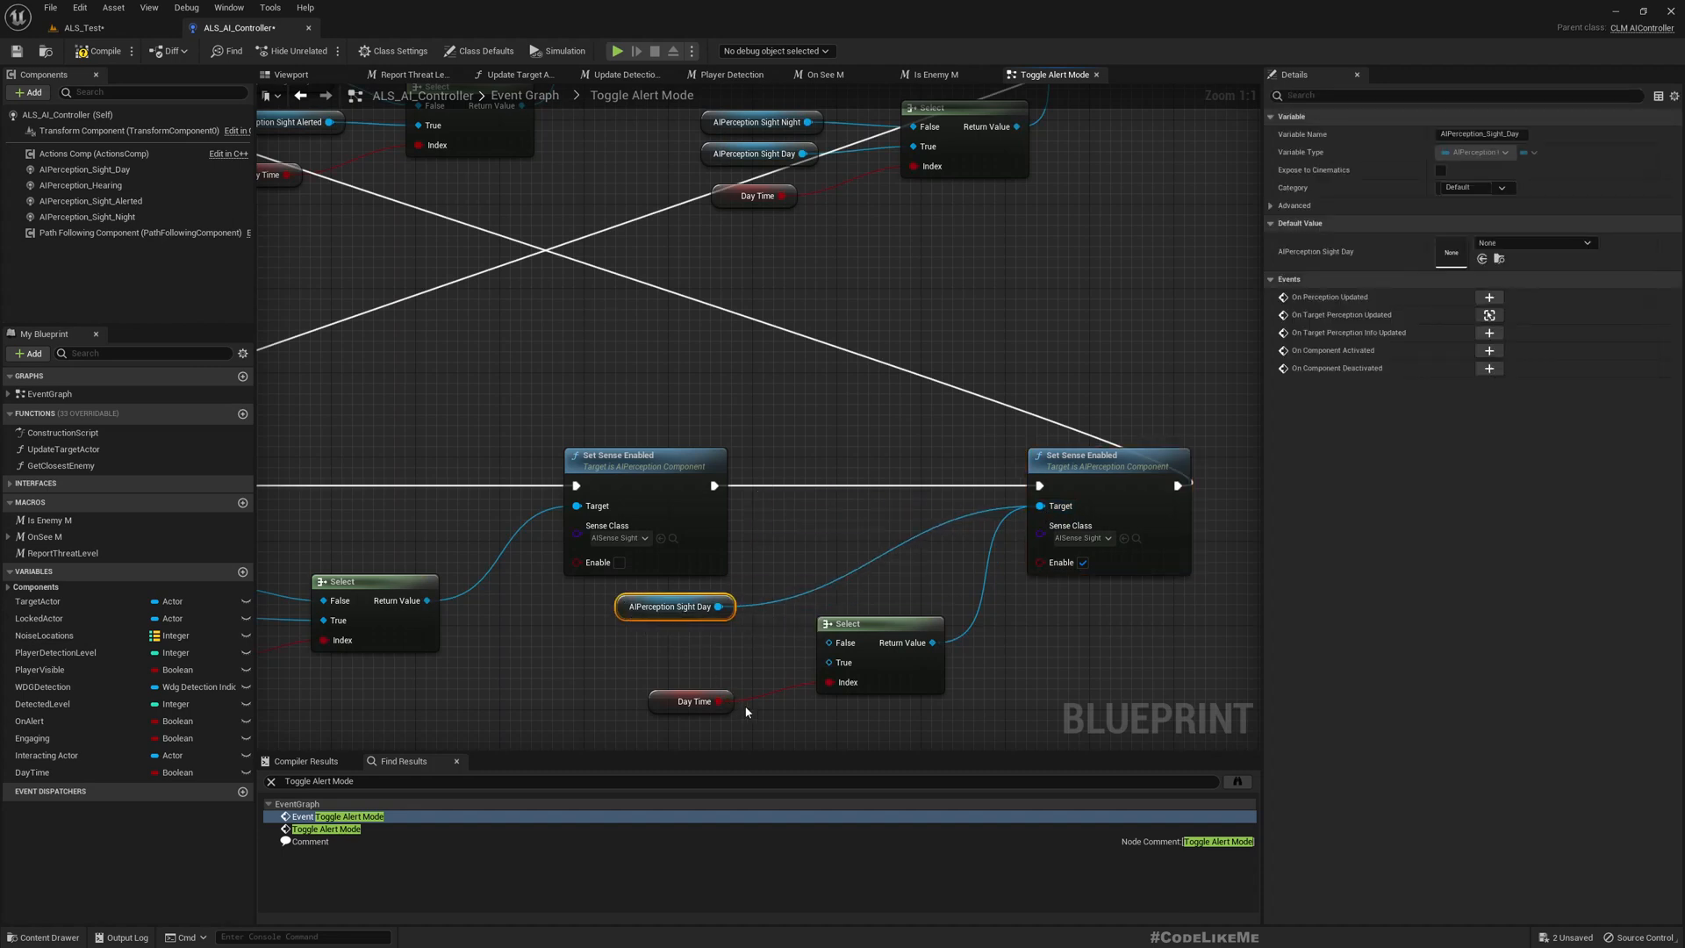
pyautogui.moveTo(728, 606); pyautogui.dragTo(788, 671)
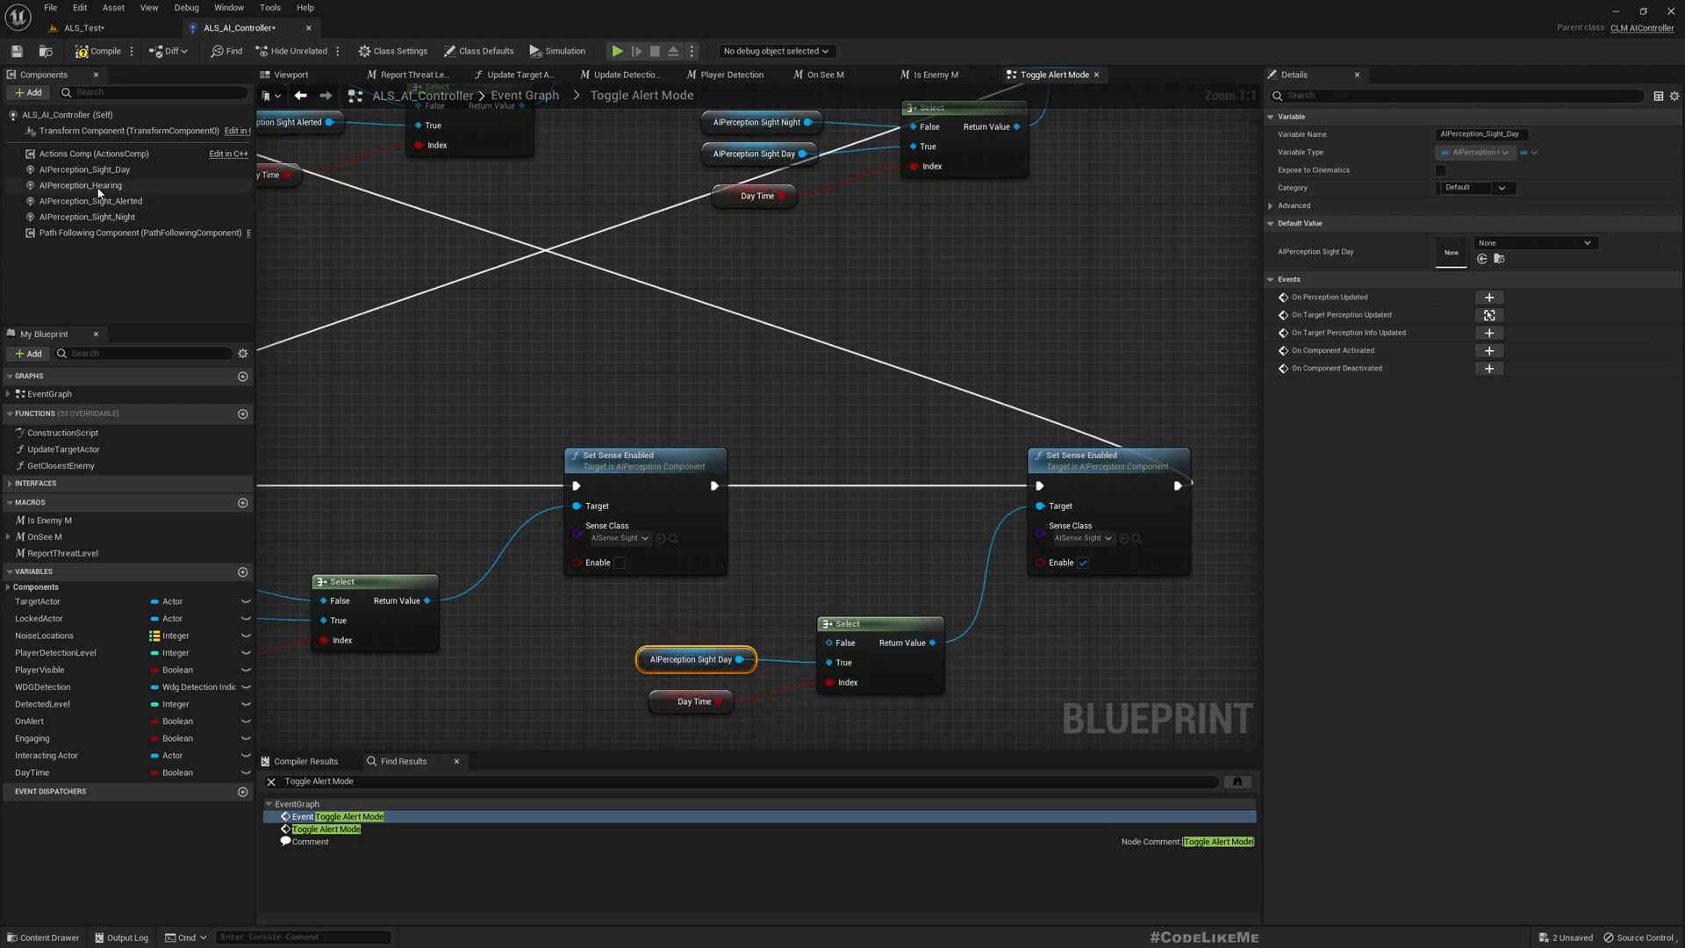
pyautogui.moveTo(89, 216)
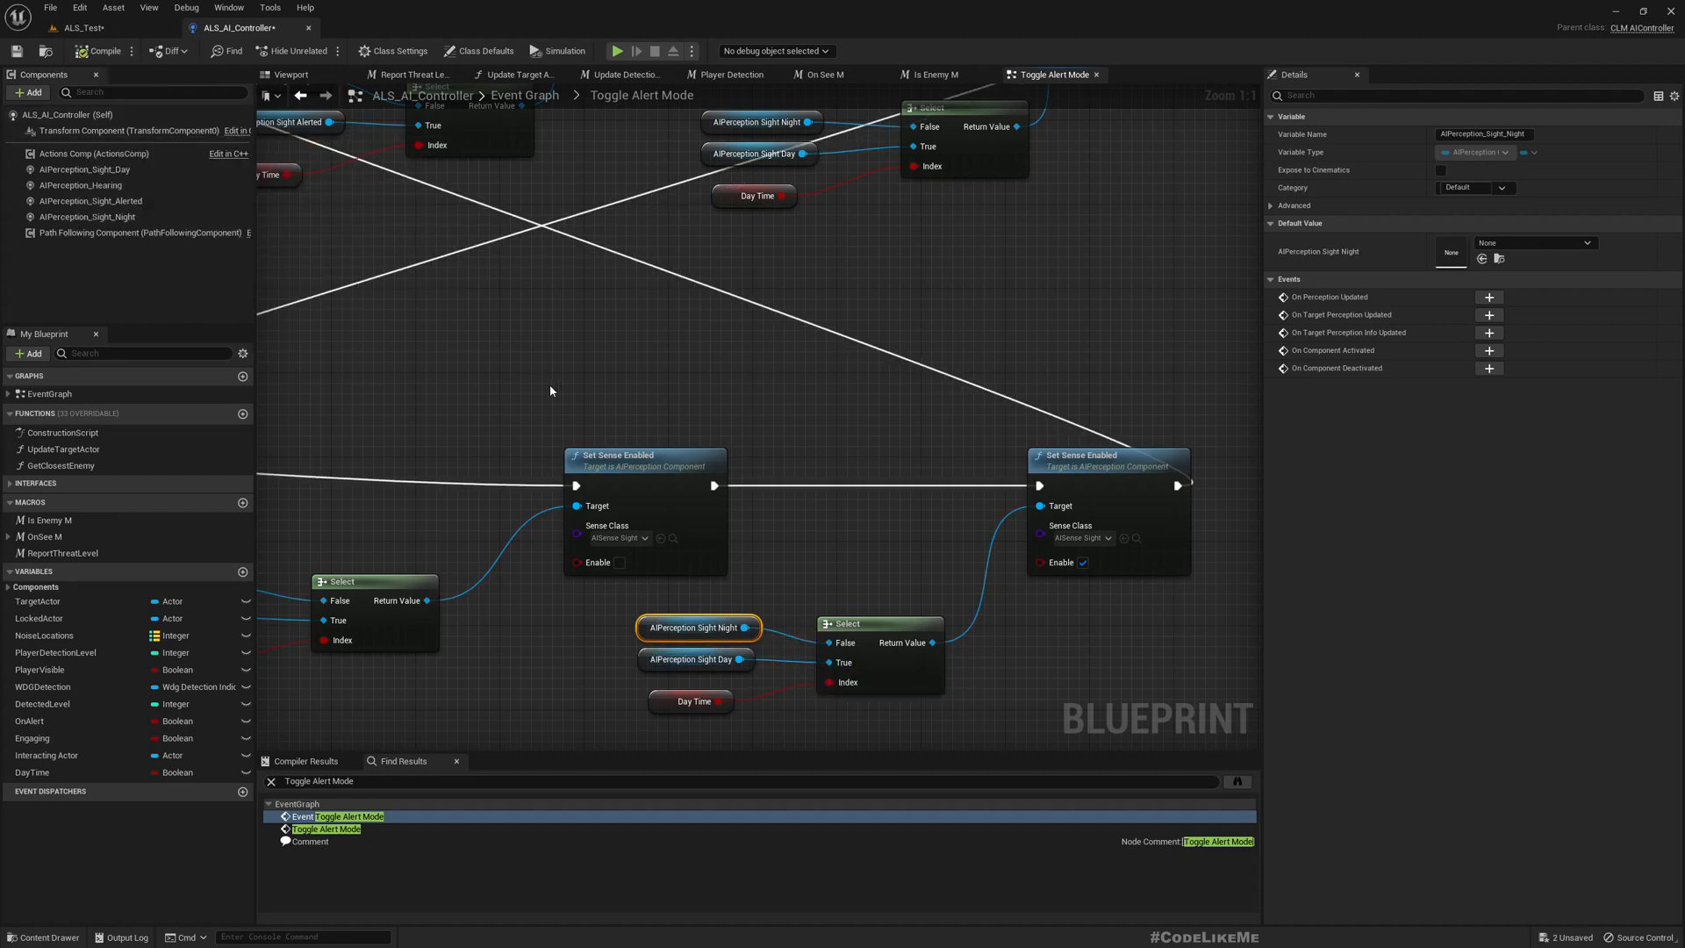
pyautogui.scroll(-3)
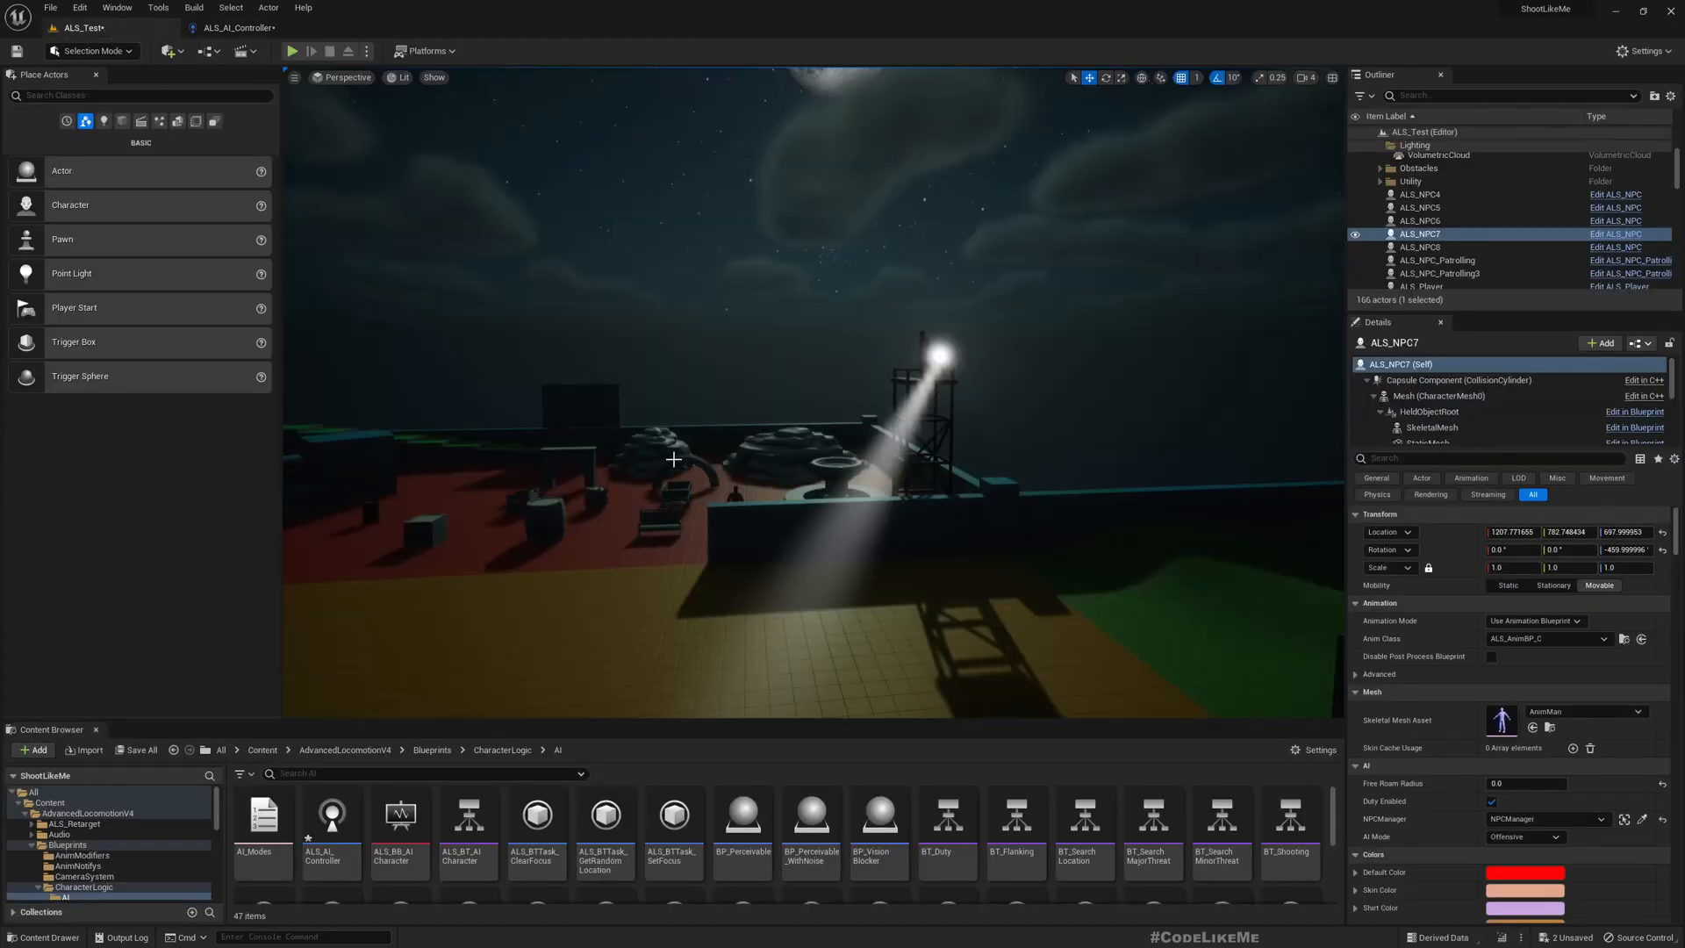
# - Look around the night-time level near the searchlight tower during play
pyautogui.moveTo(674, 459); pyautogui.dragTo(728, 527)
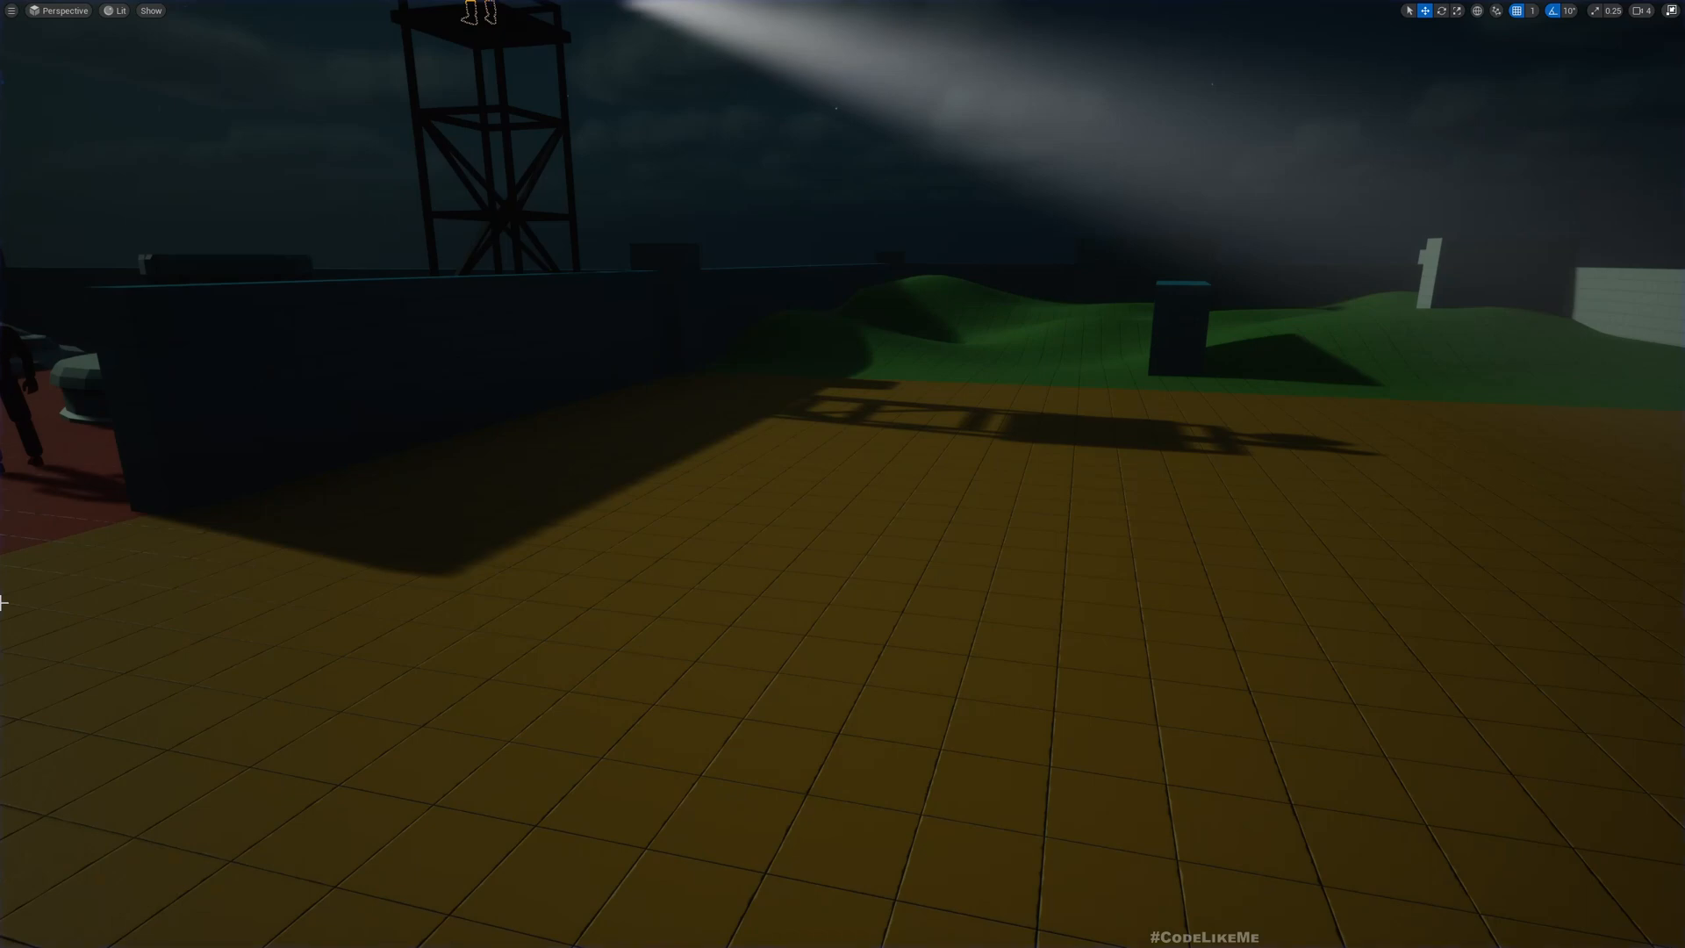
# - List every reference to AIPerception_Sight_Day with Find References from its getter
pyautogui.click(242, 27)
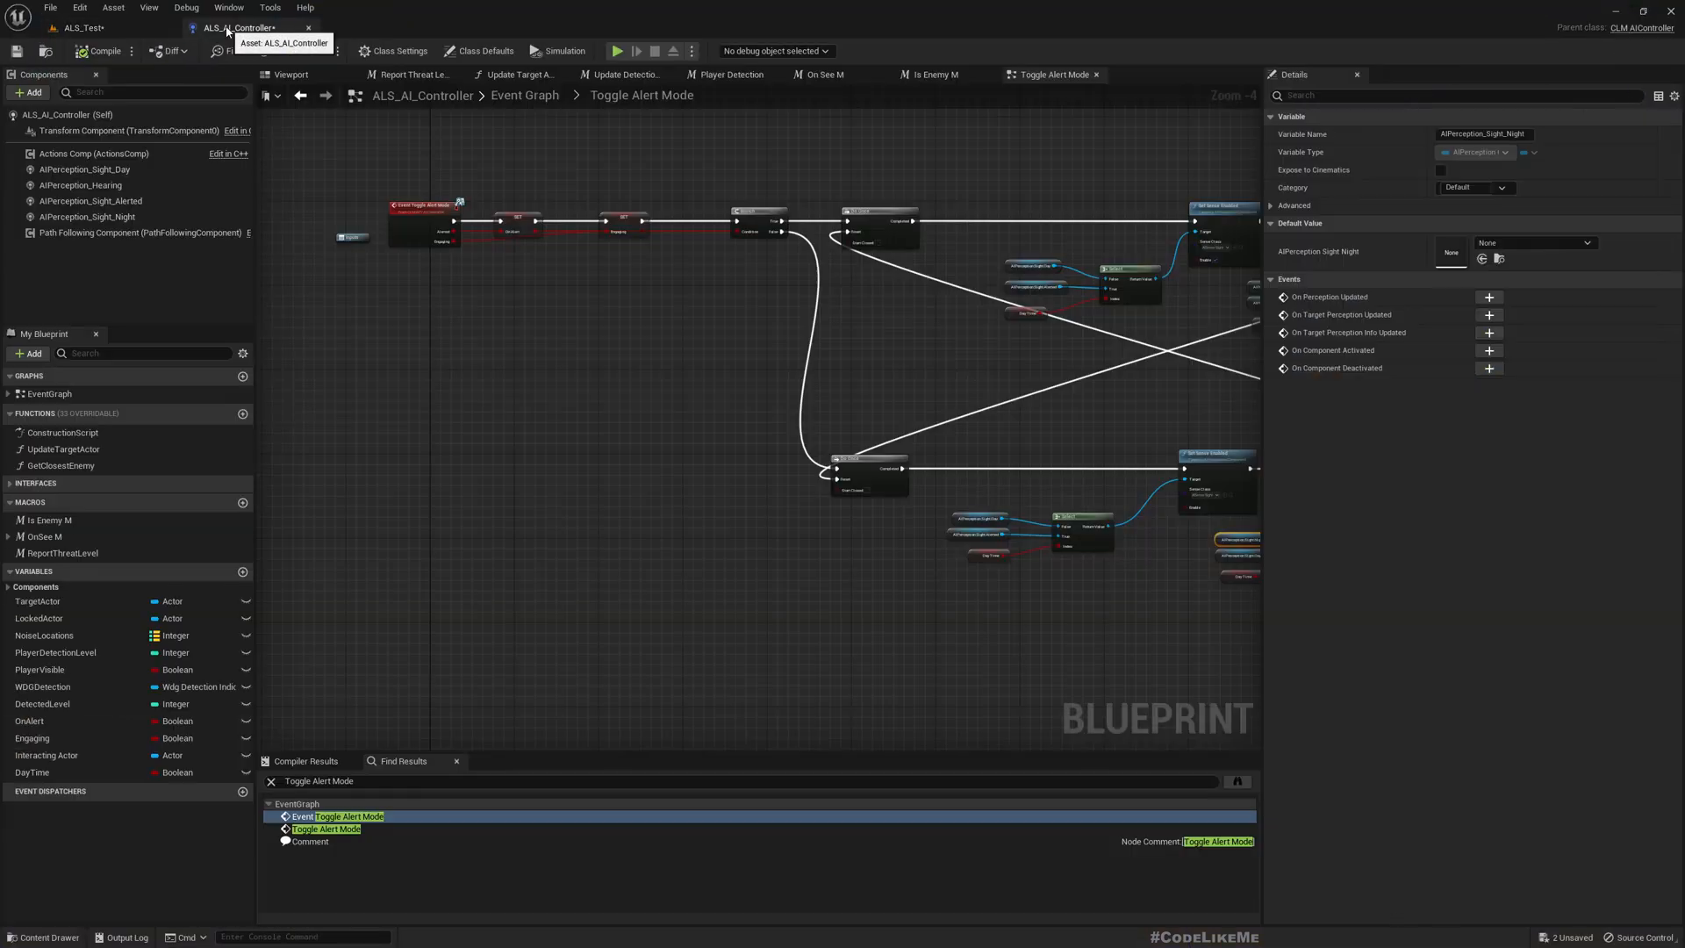
pyautogui.click(86, 216)
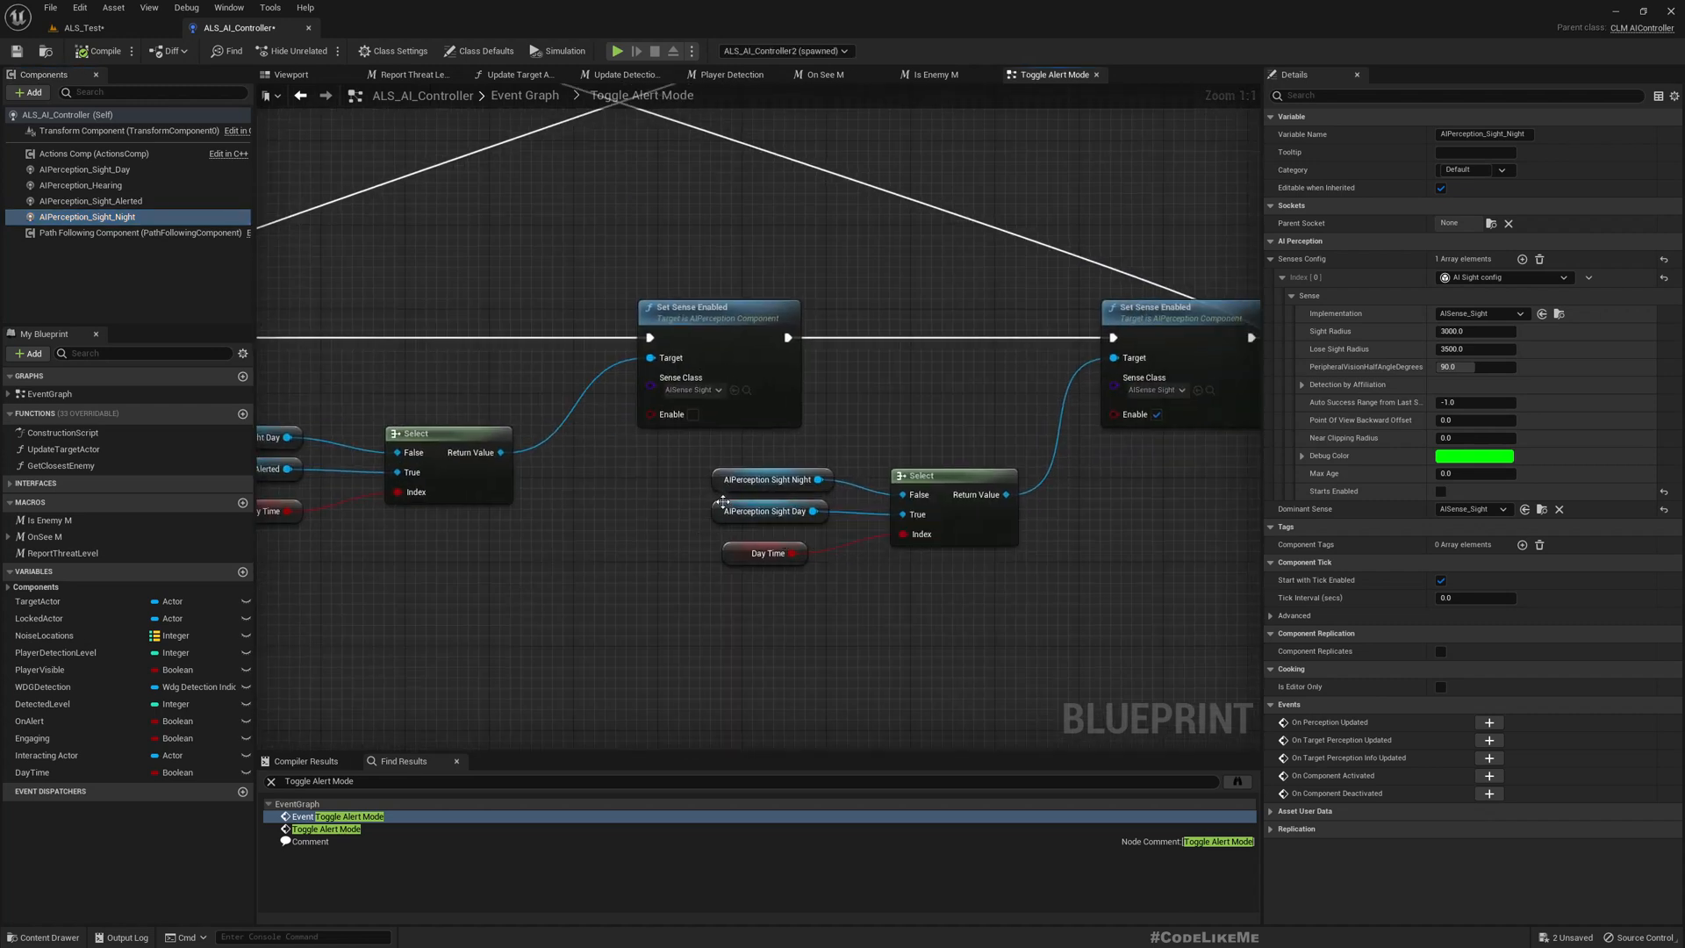
pyautogui.rightClick(767, 511)
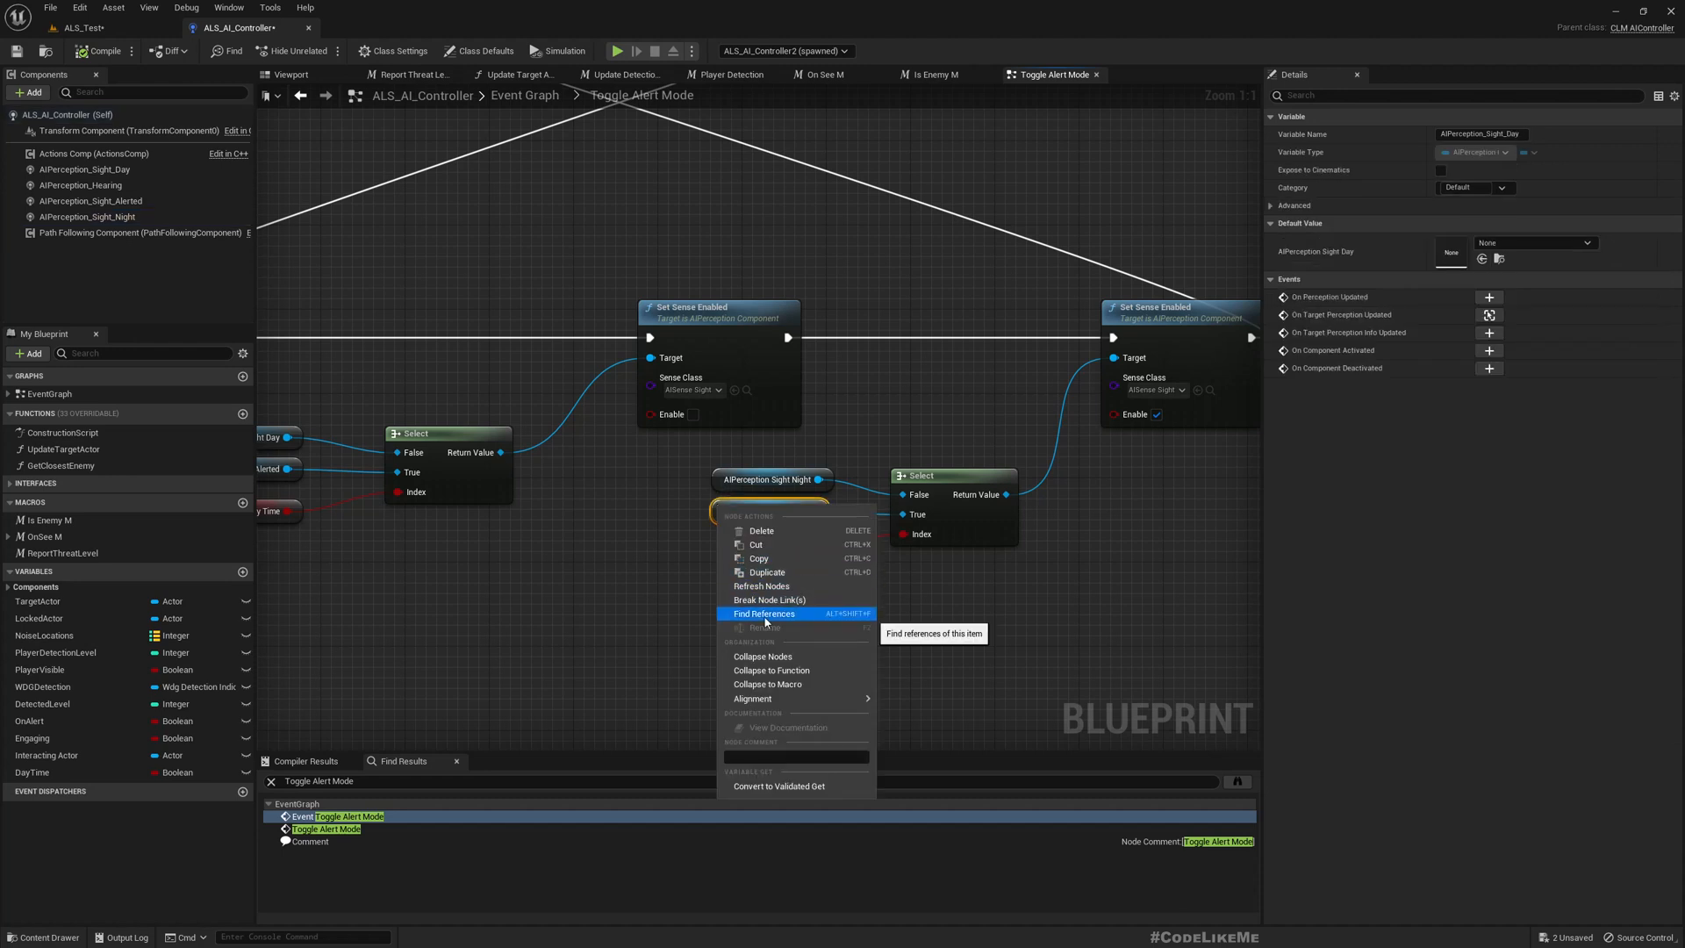
pyautogui.click(764, 613)
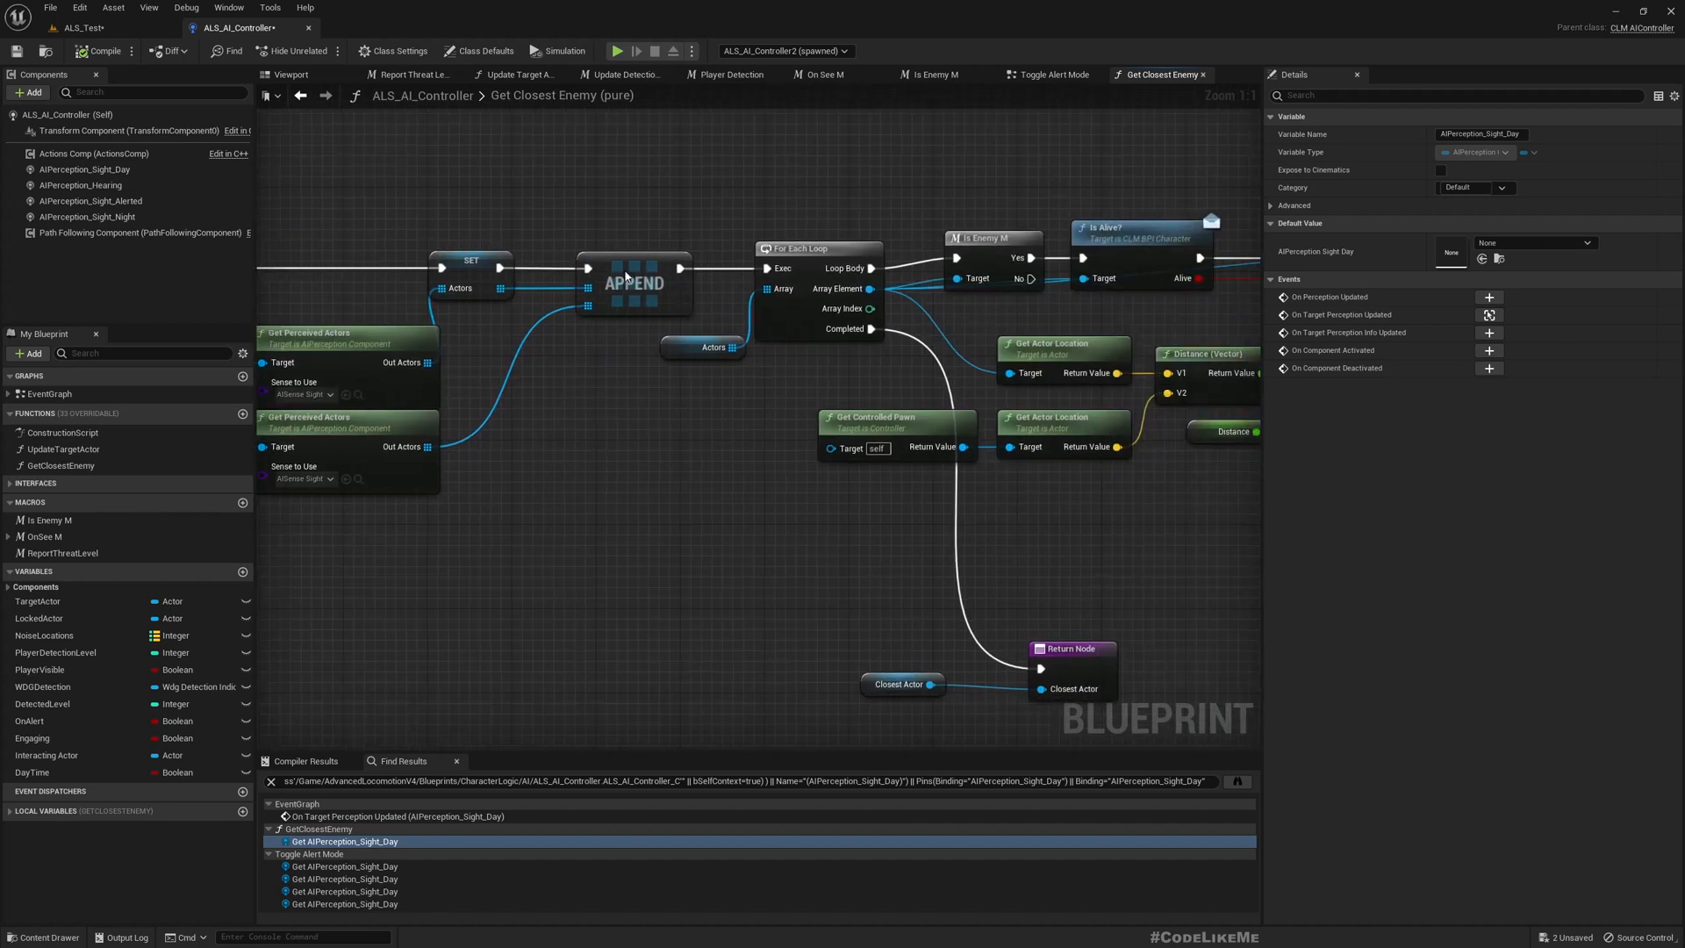
pyautogui.scroll(-3)
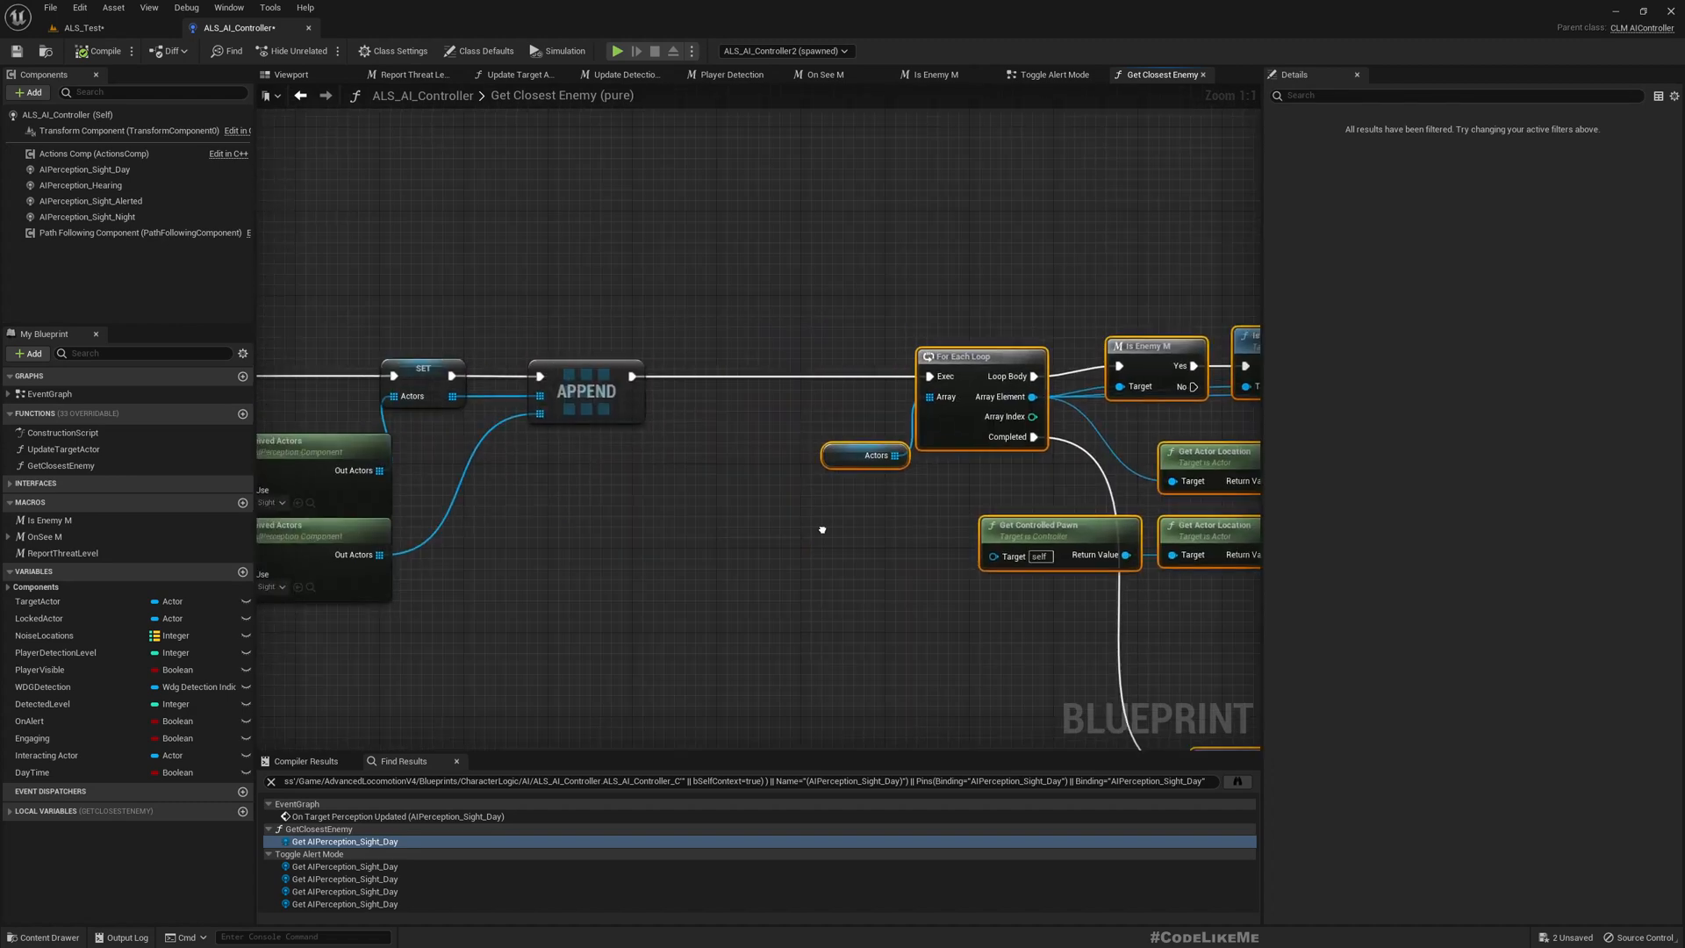
# - Review the Sight Night, Alerted, Hearing and Day perception settings, then view the Sight events
pyautogui.click(87, 216)
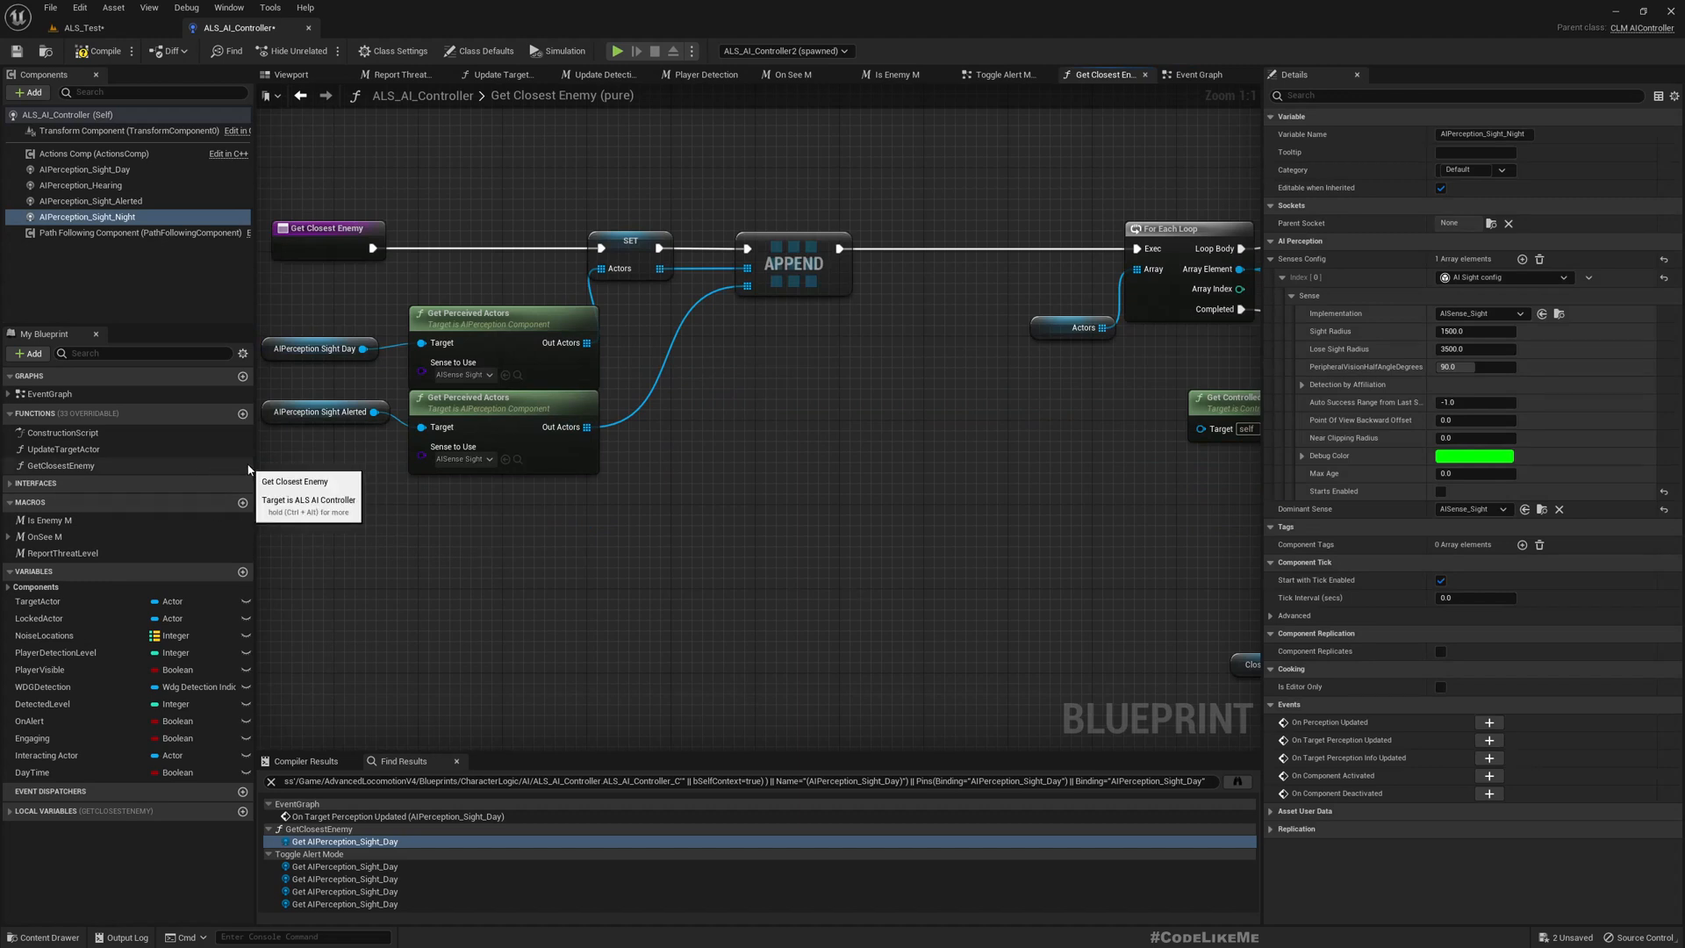
pyautogui.click(87, 185)
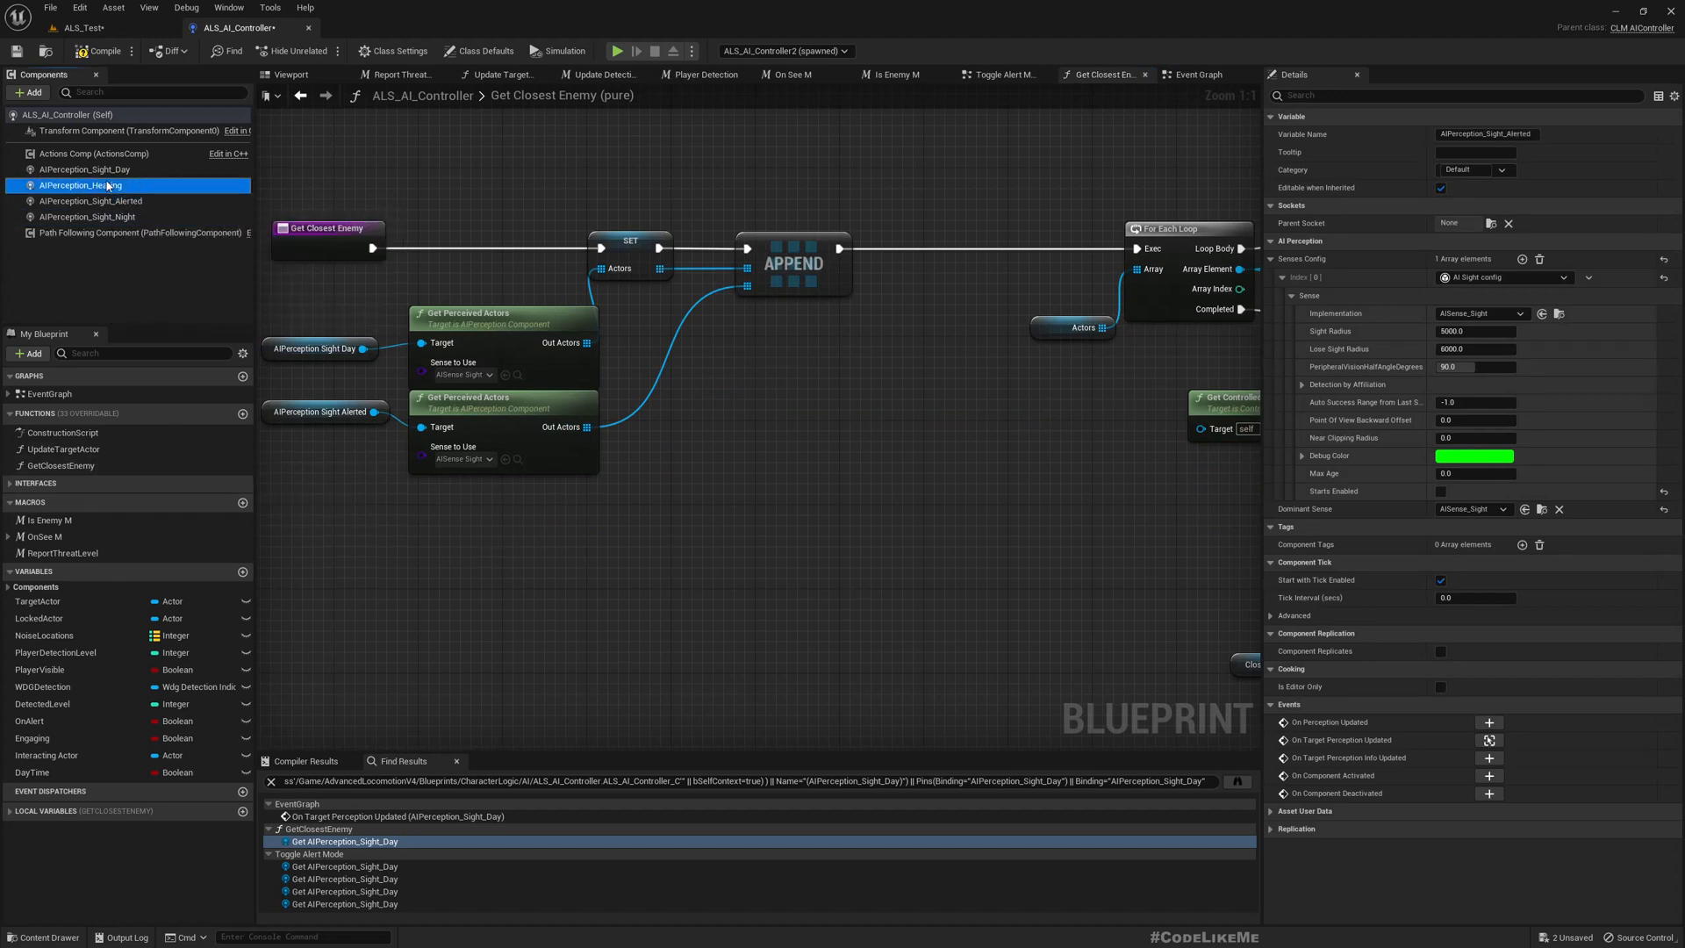
pyautogui.click(81, 185)
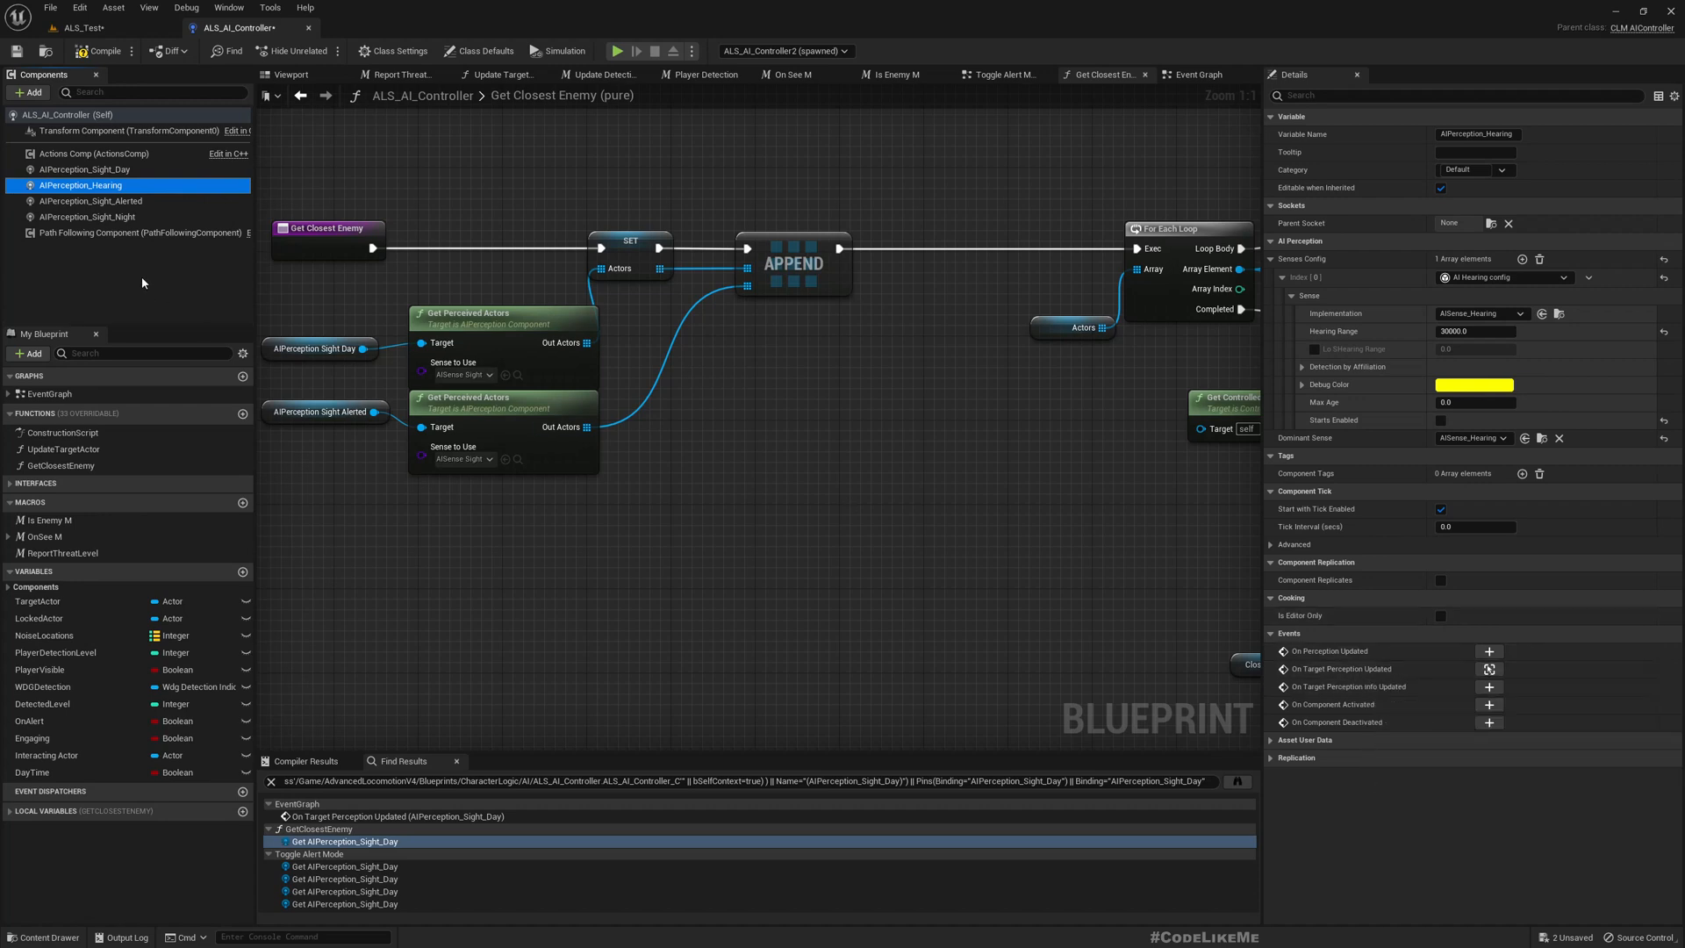
pyautogui.click(85, 169)
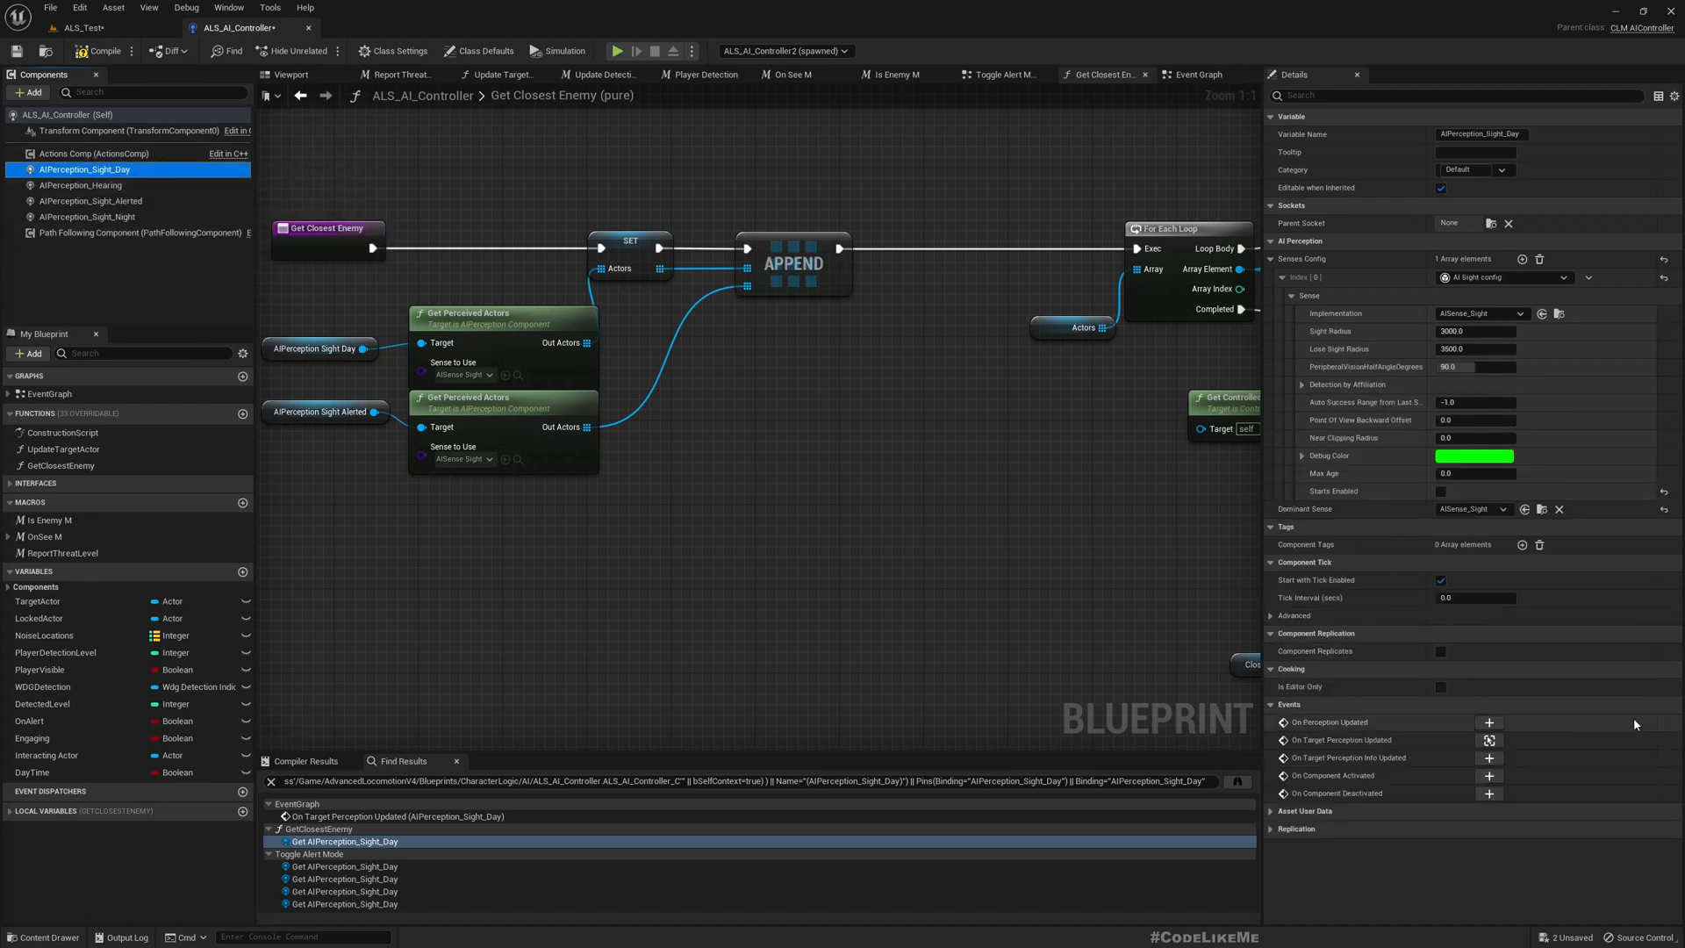
pyautogui.click(1197, 74)
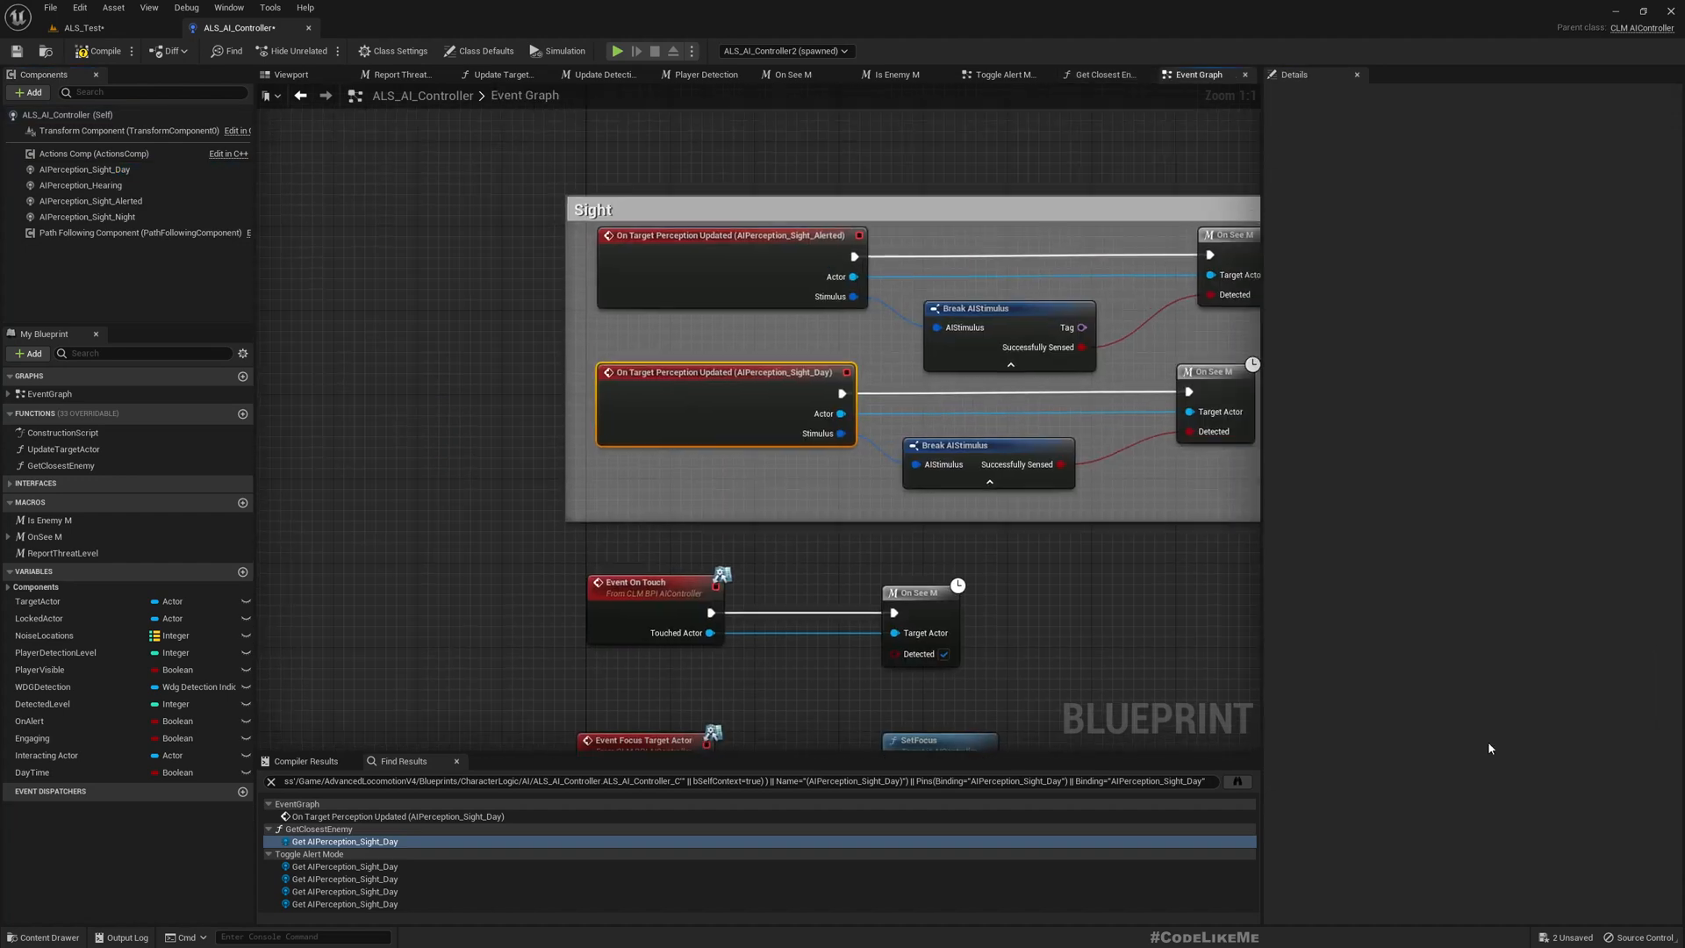
# - Add a Sight_Night On Target Perception Updated event, wired via Break AIStimulus into On See M
pyautogui.scroll(-3)
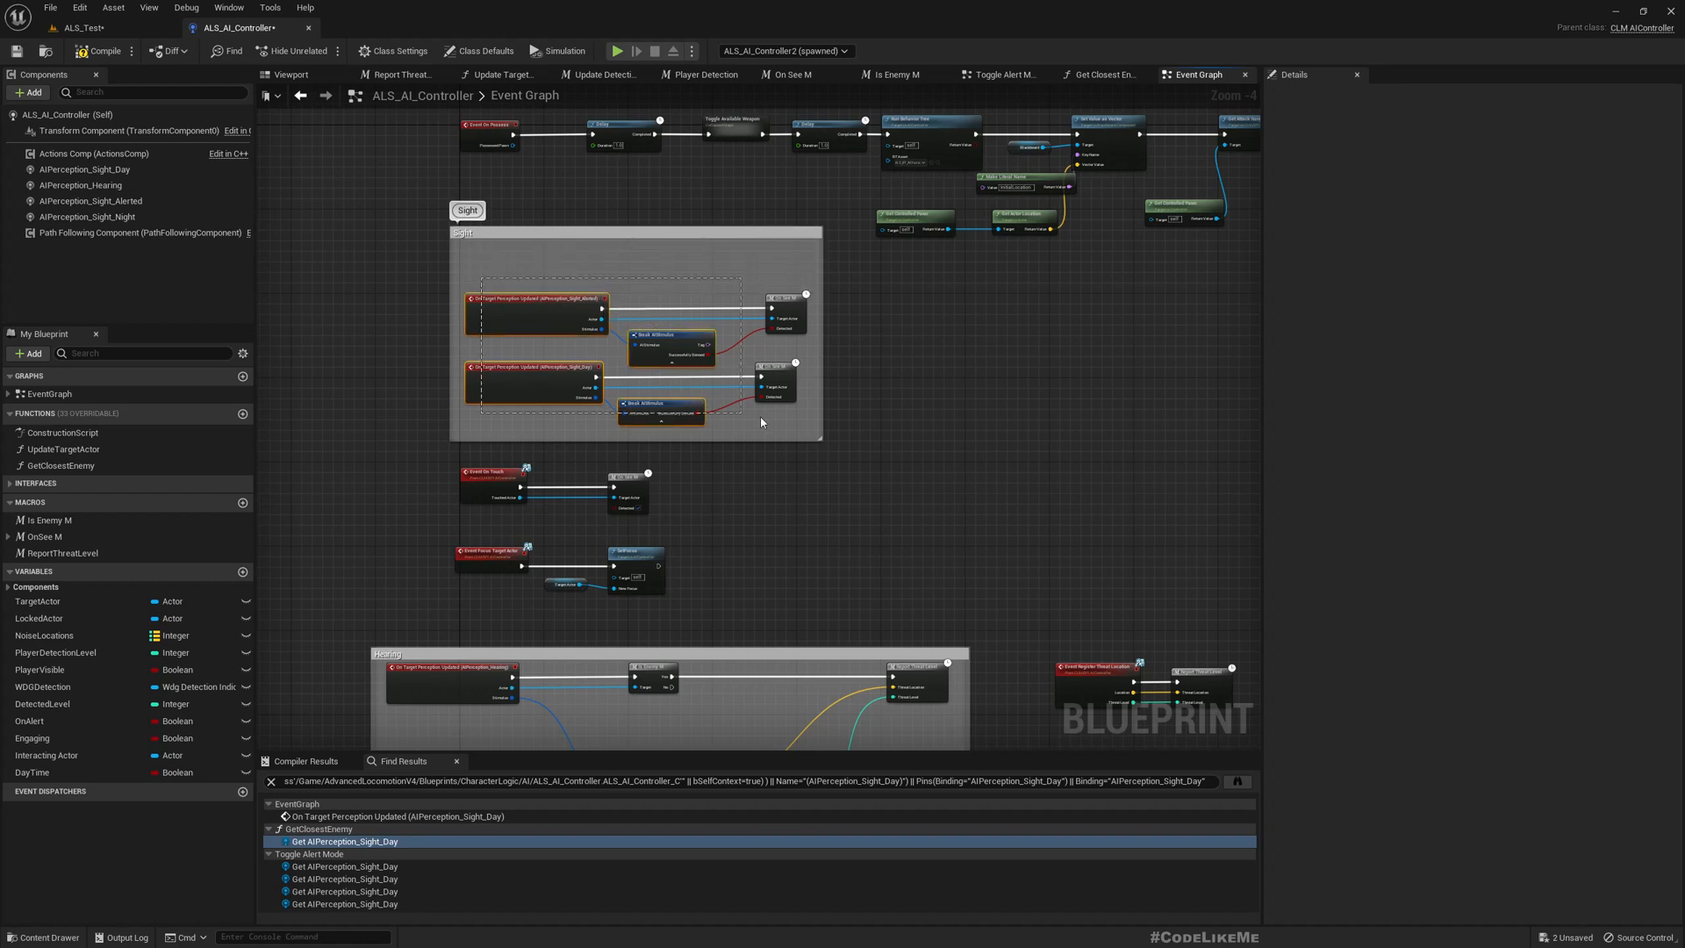
pyautogui.moveTo(536, 259)
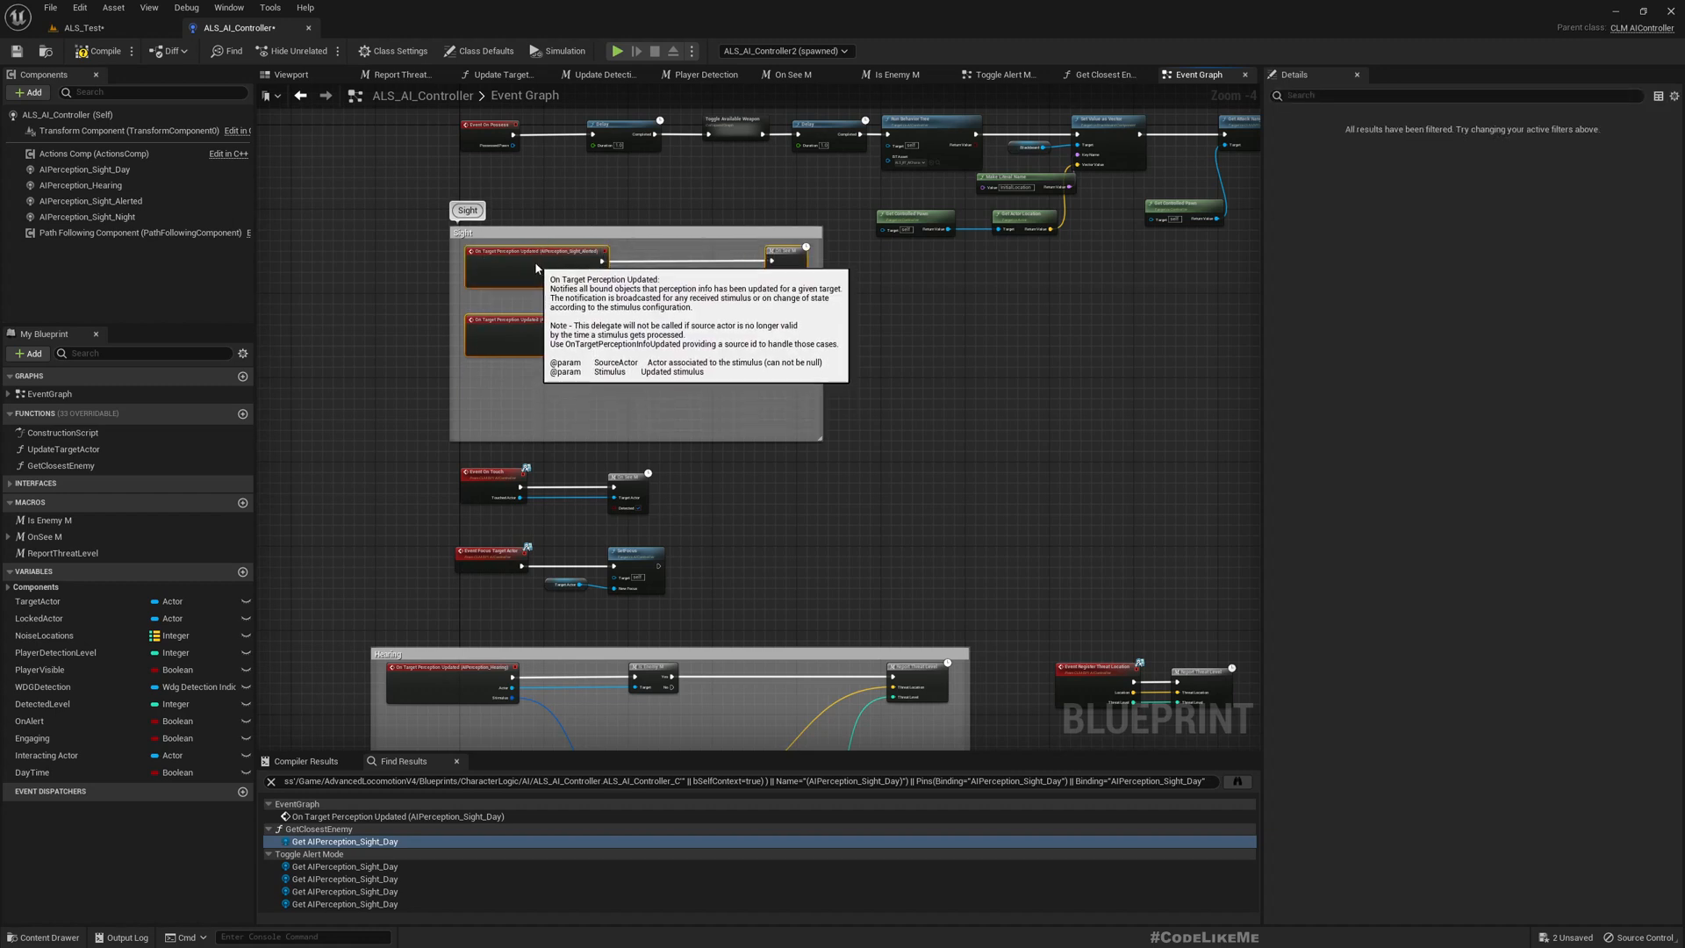
pyautogui.click(86, 216)
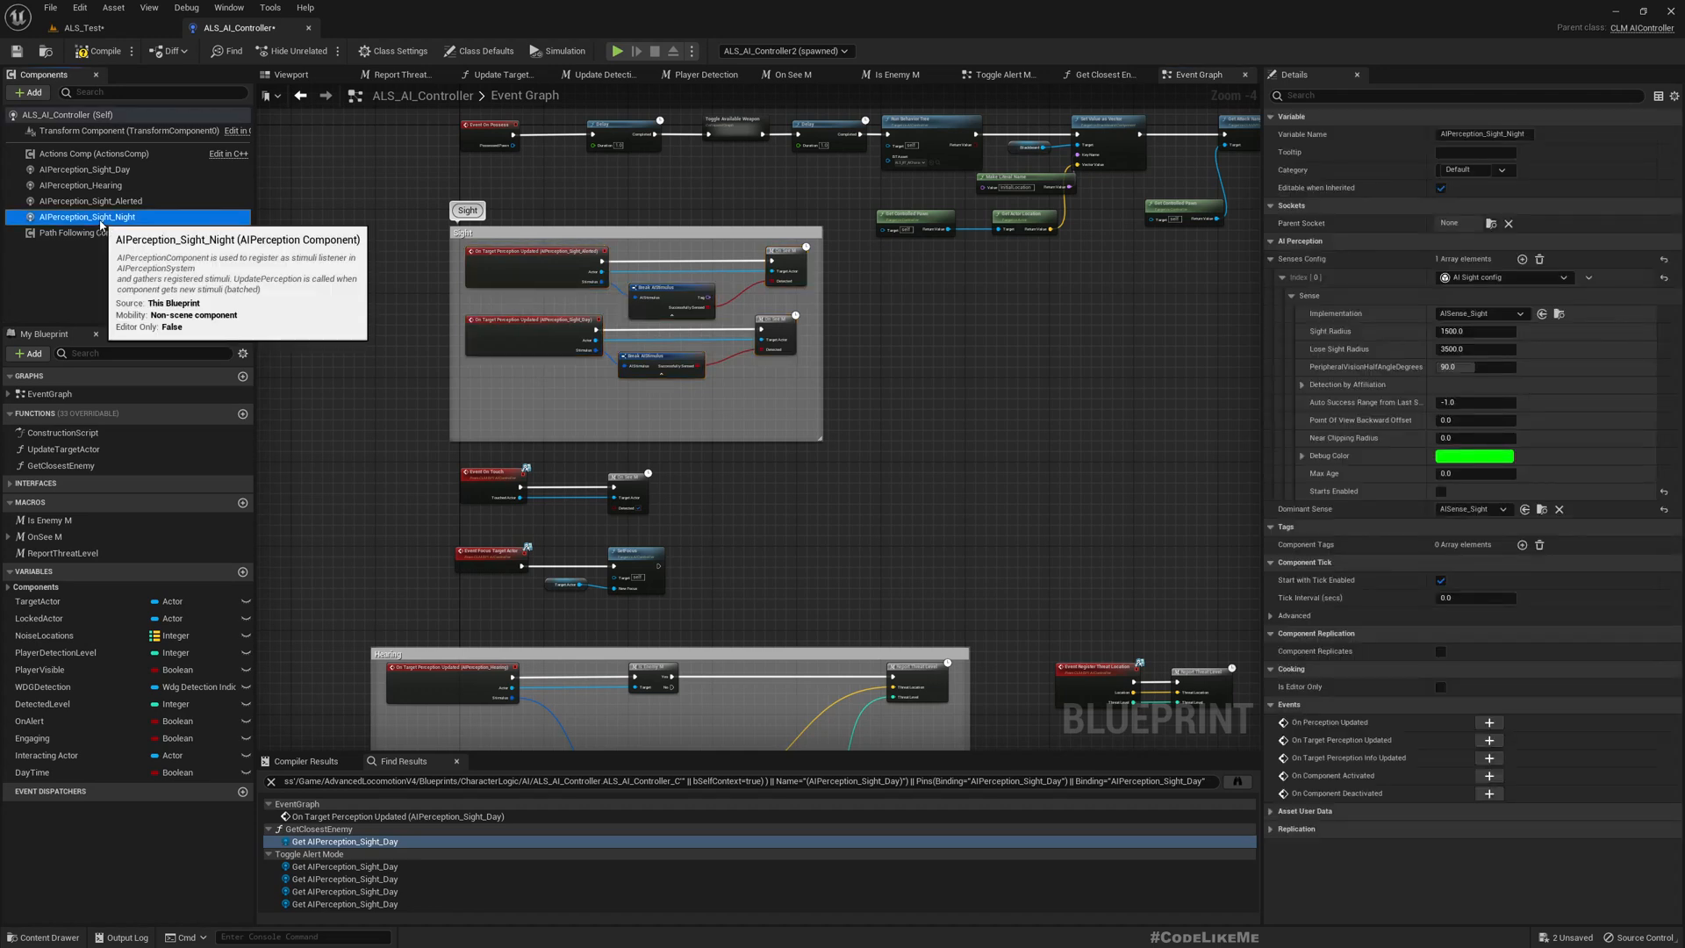
pyautogui.moveTo(1489, 757)
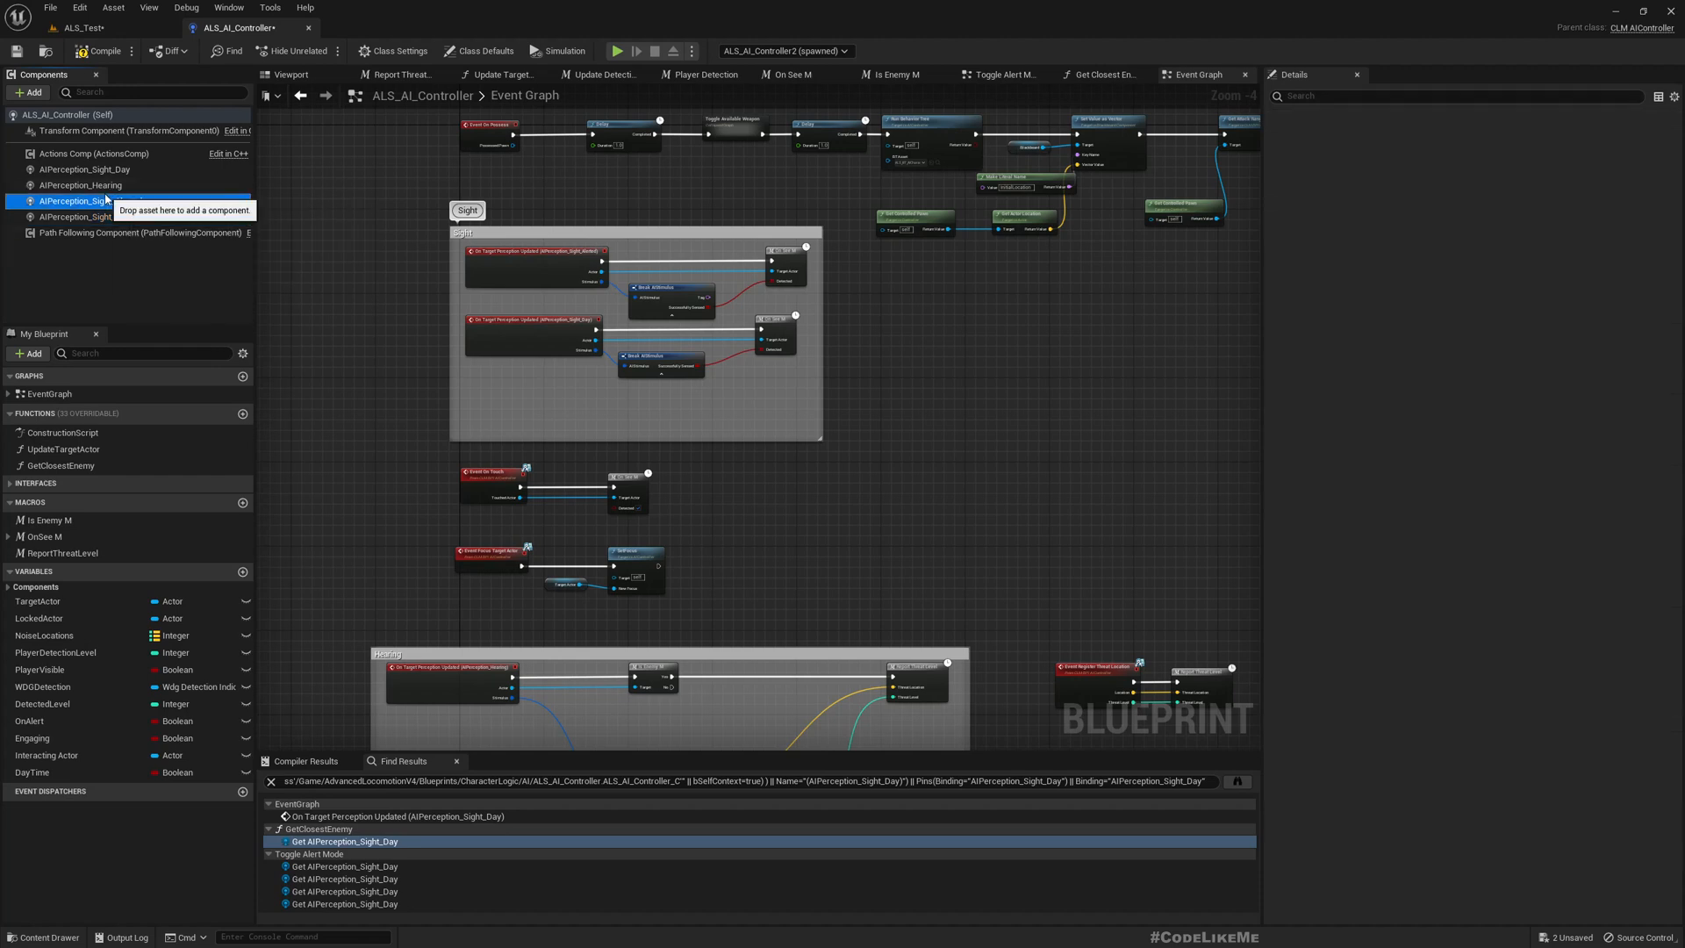
pyautogui.click(88, 201)
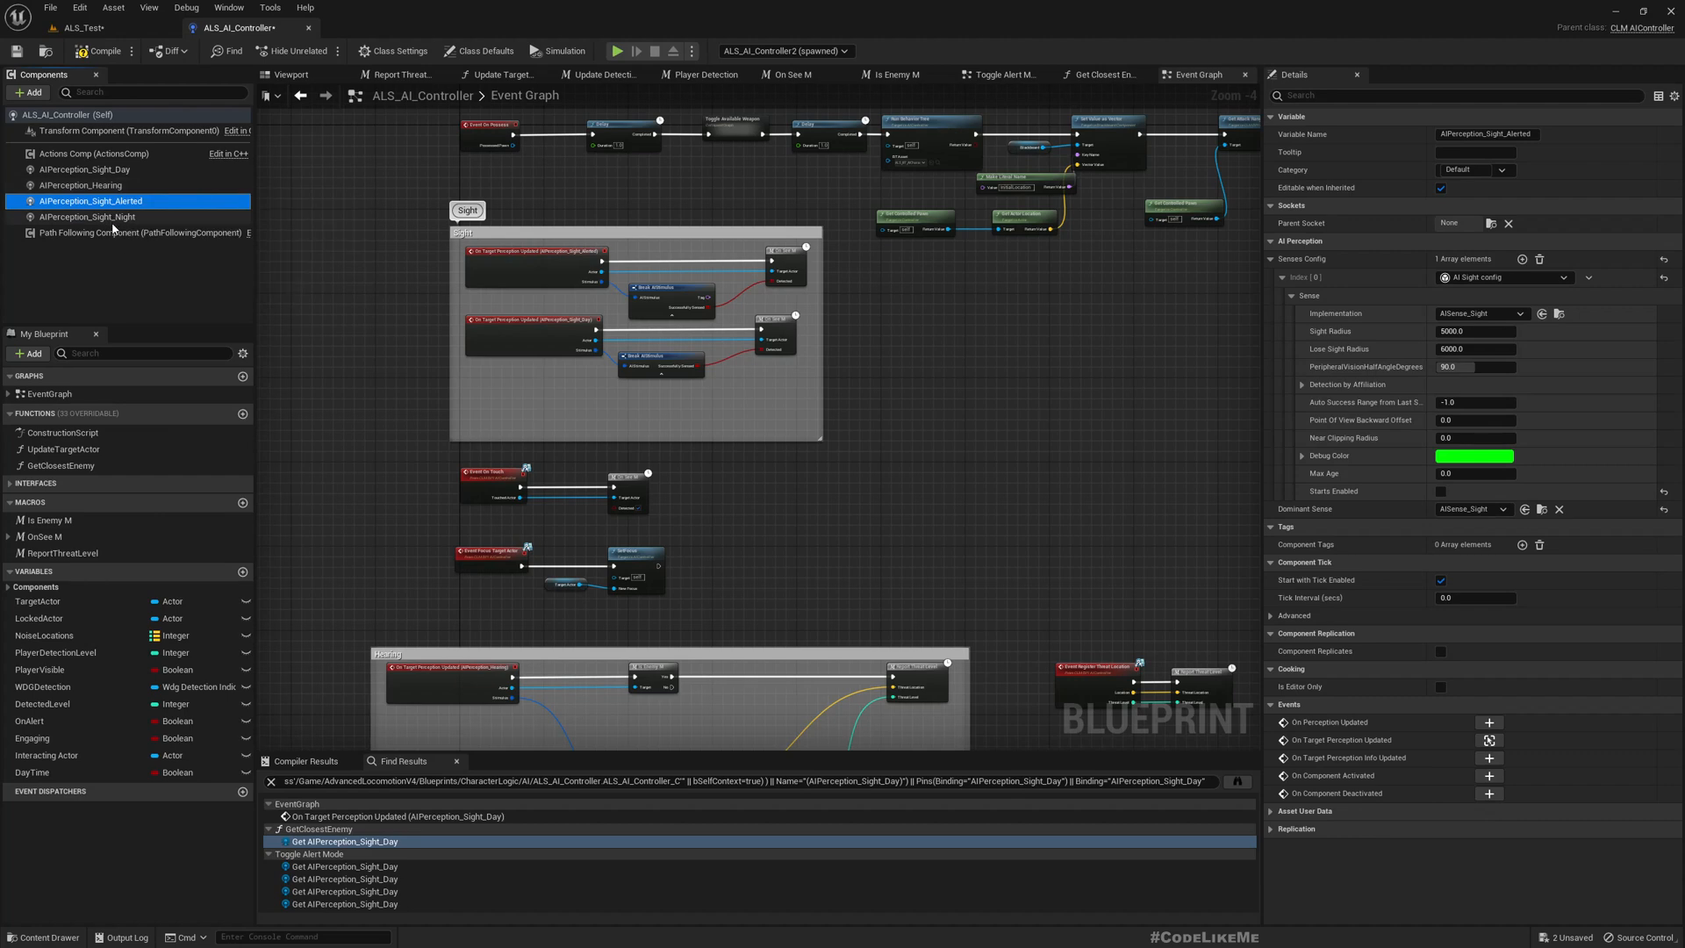
pyautogui.click(88, 216)
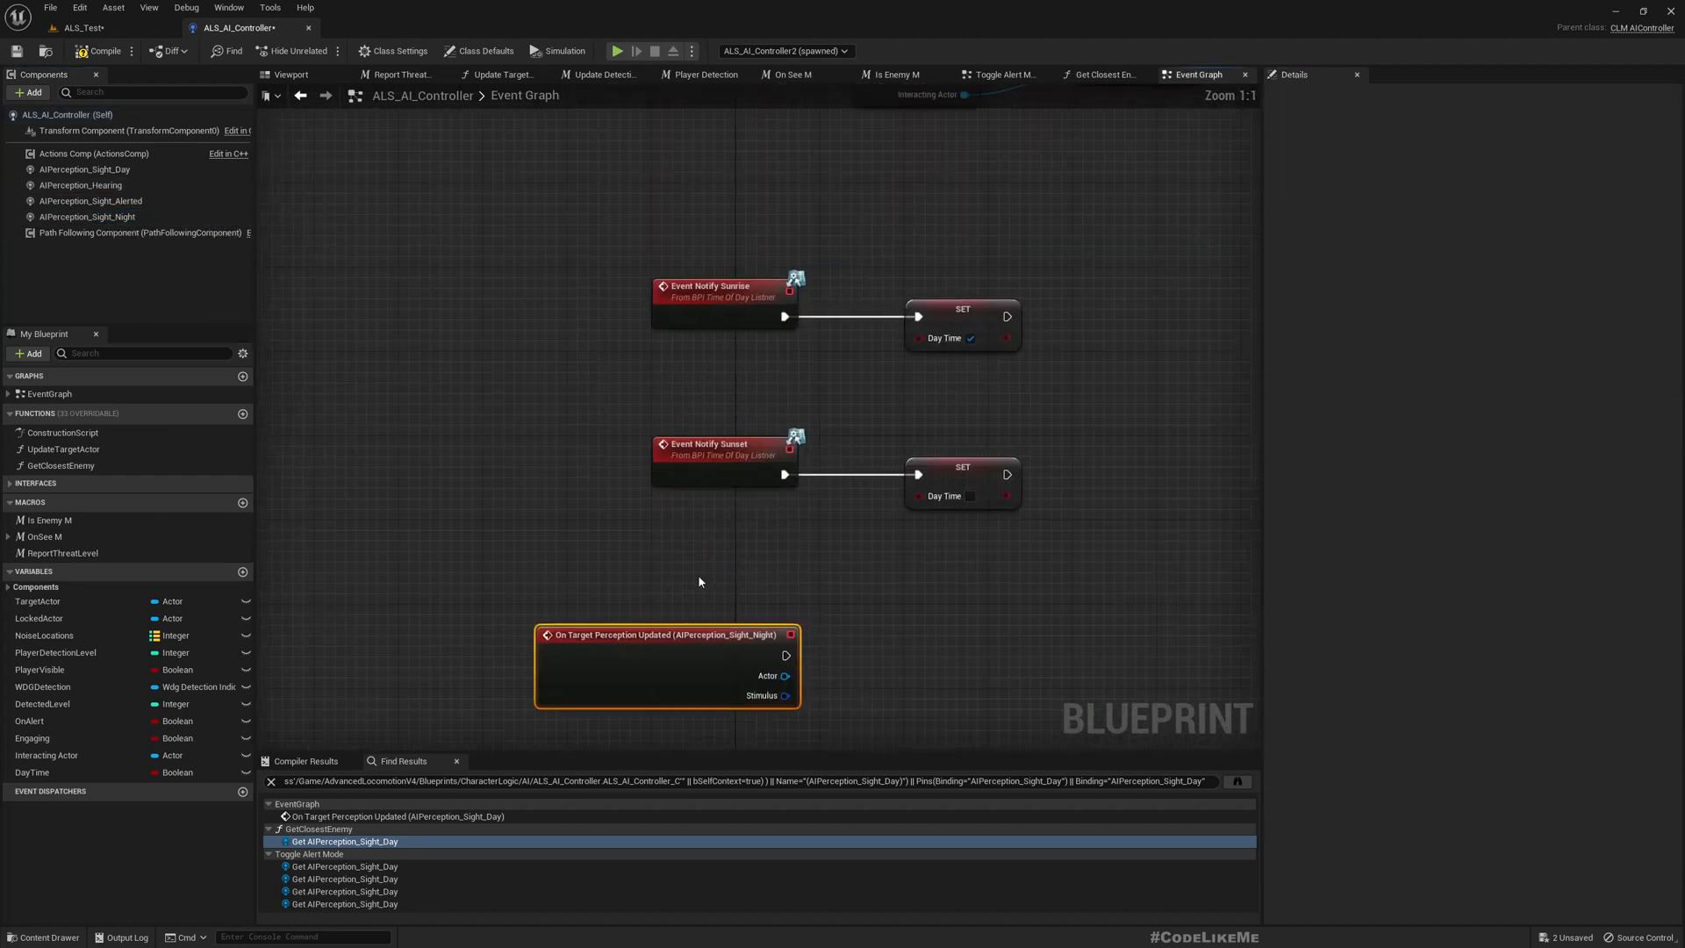
pyautogui.scroll(-3)
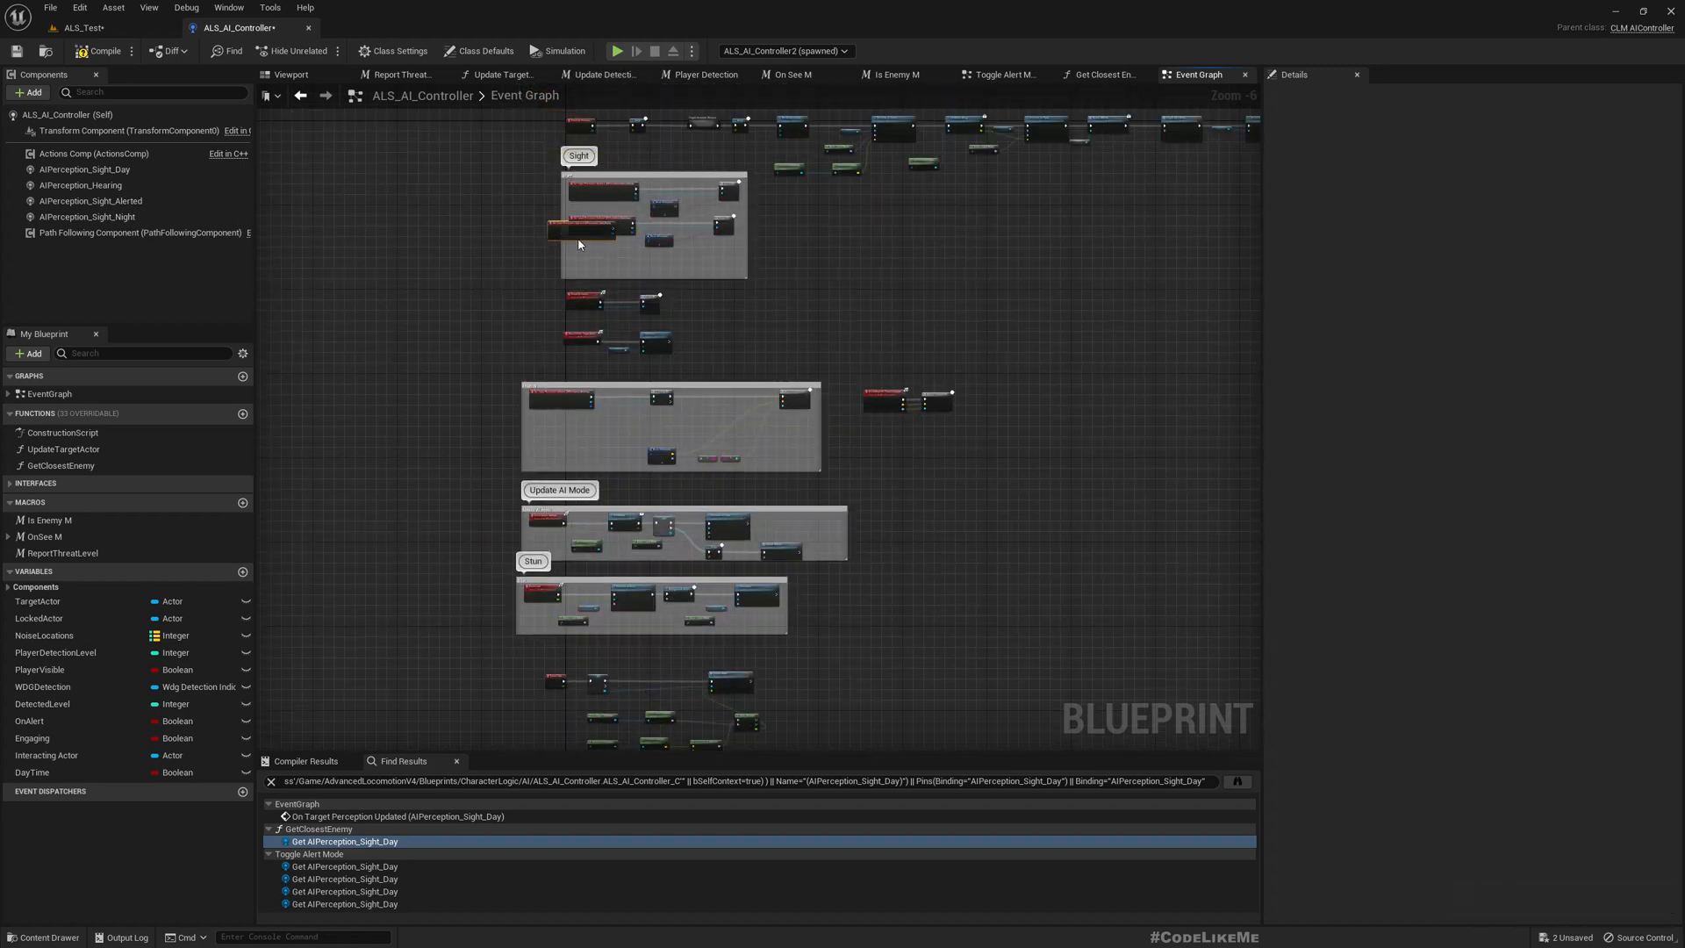
pyautogui.moveTo(594, 258)
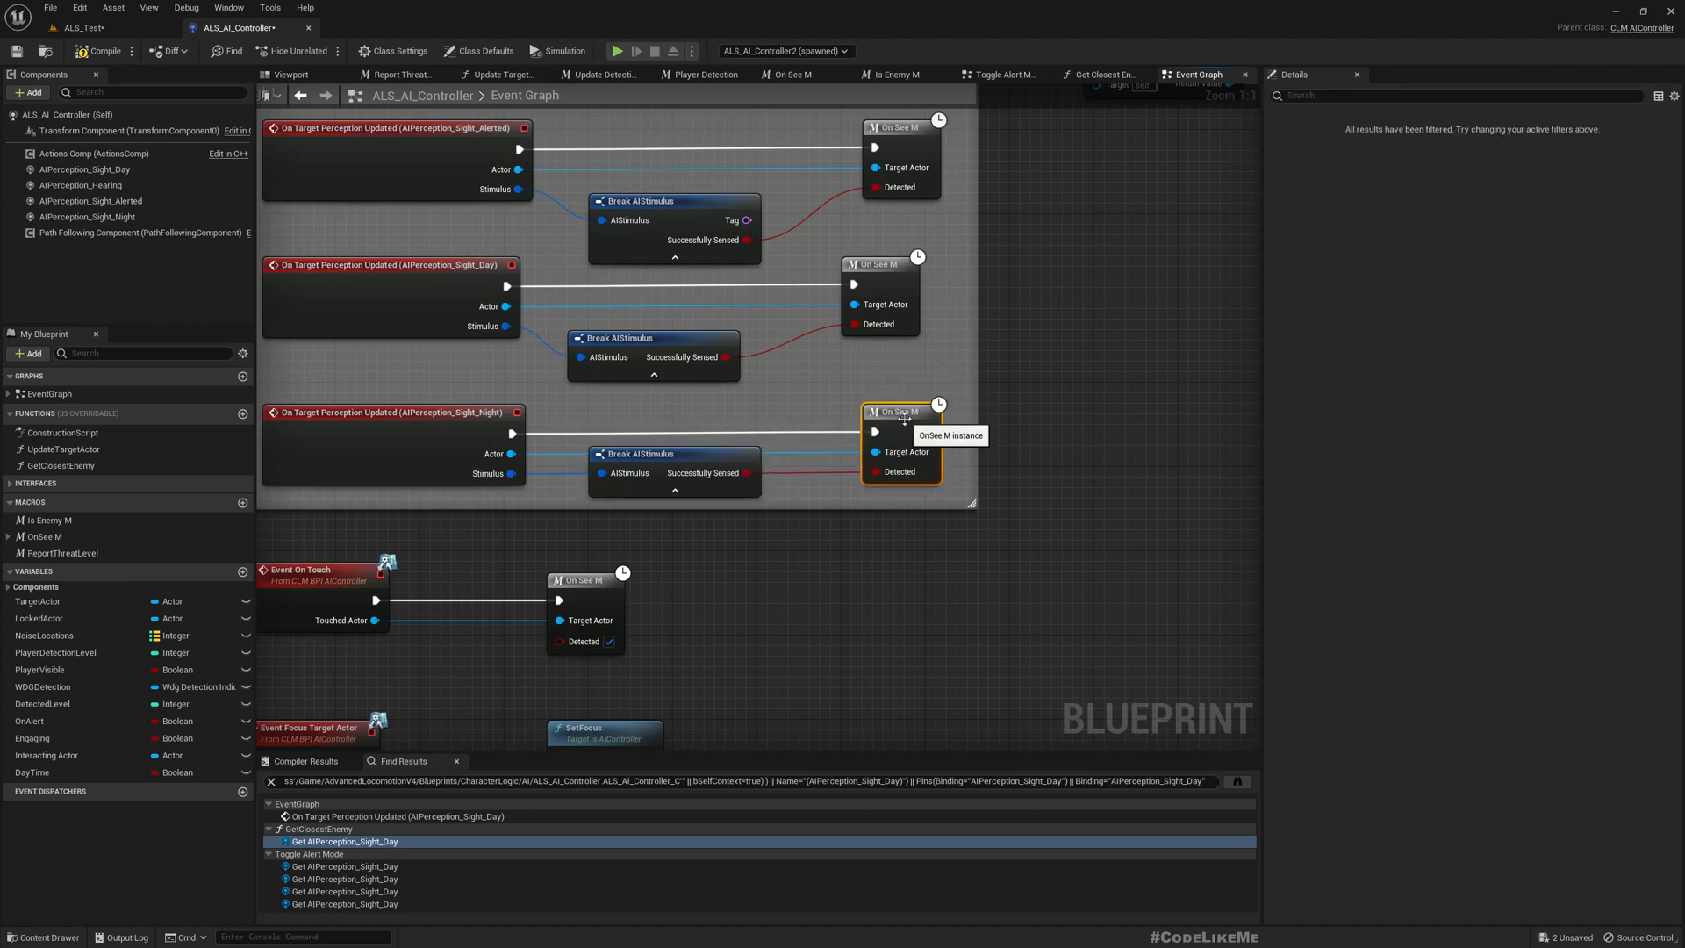
pyautogui.scroll(-3)
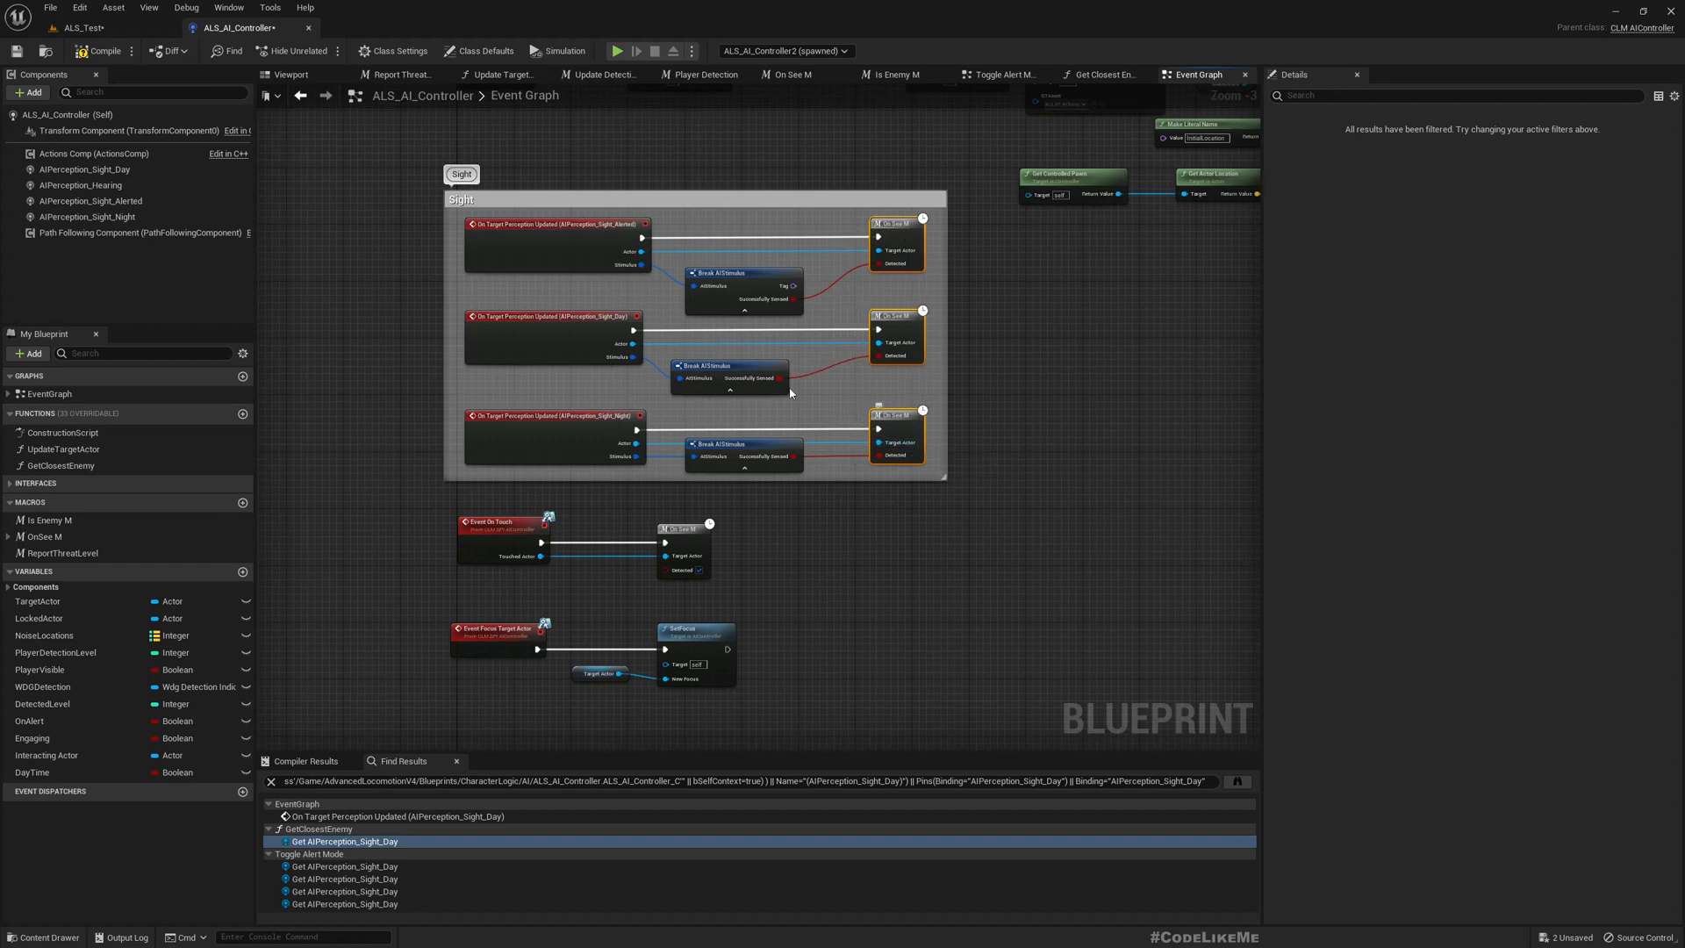
pyautogui.click(728, 365)
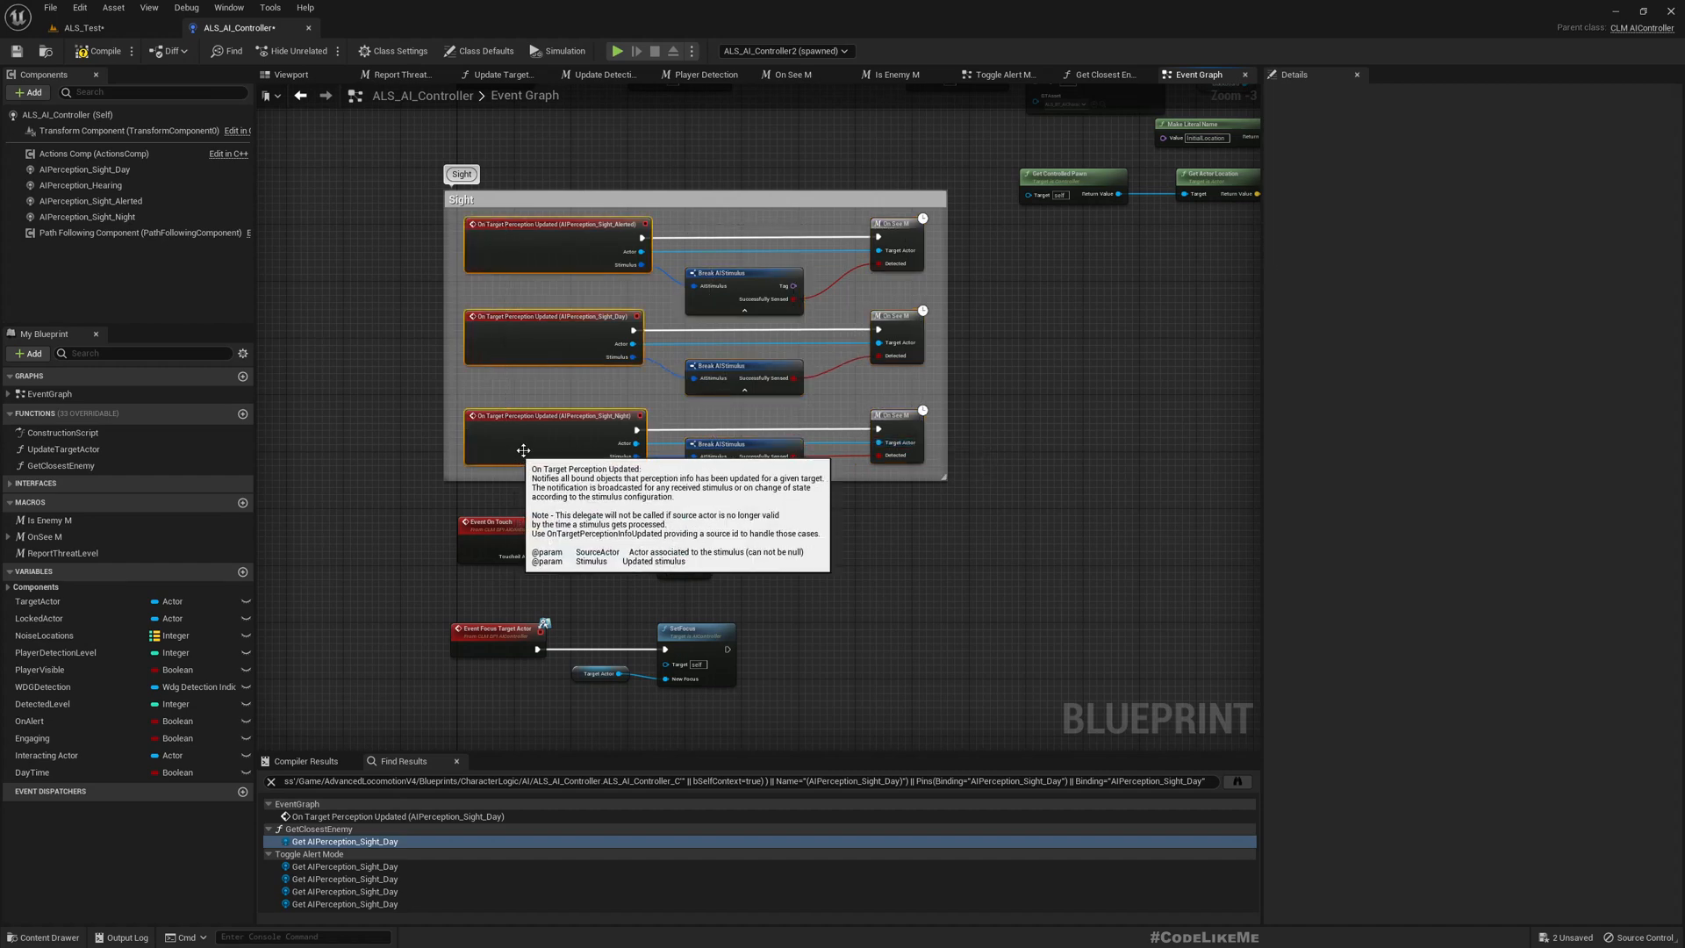
pyautogui.moveTo(991, 494)
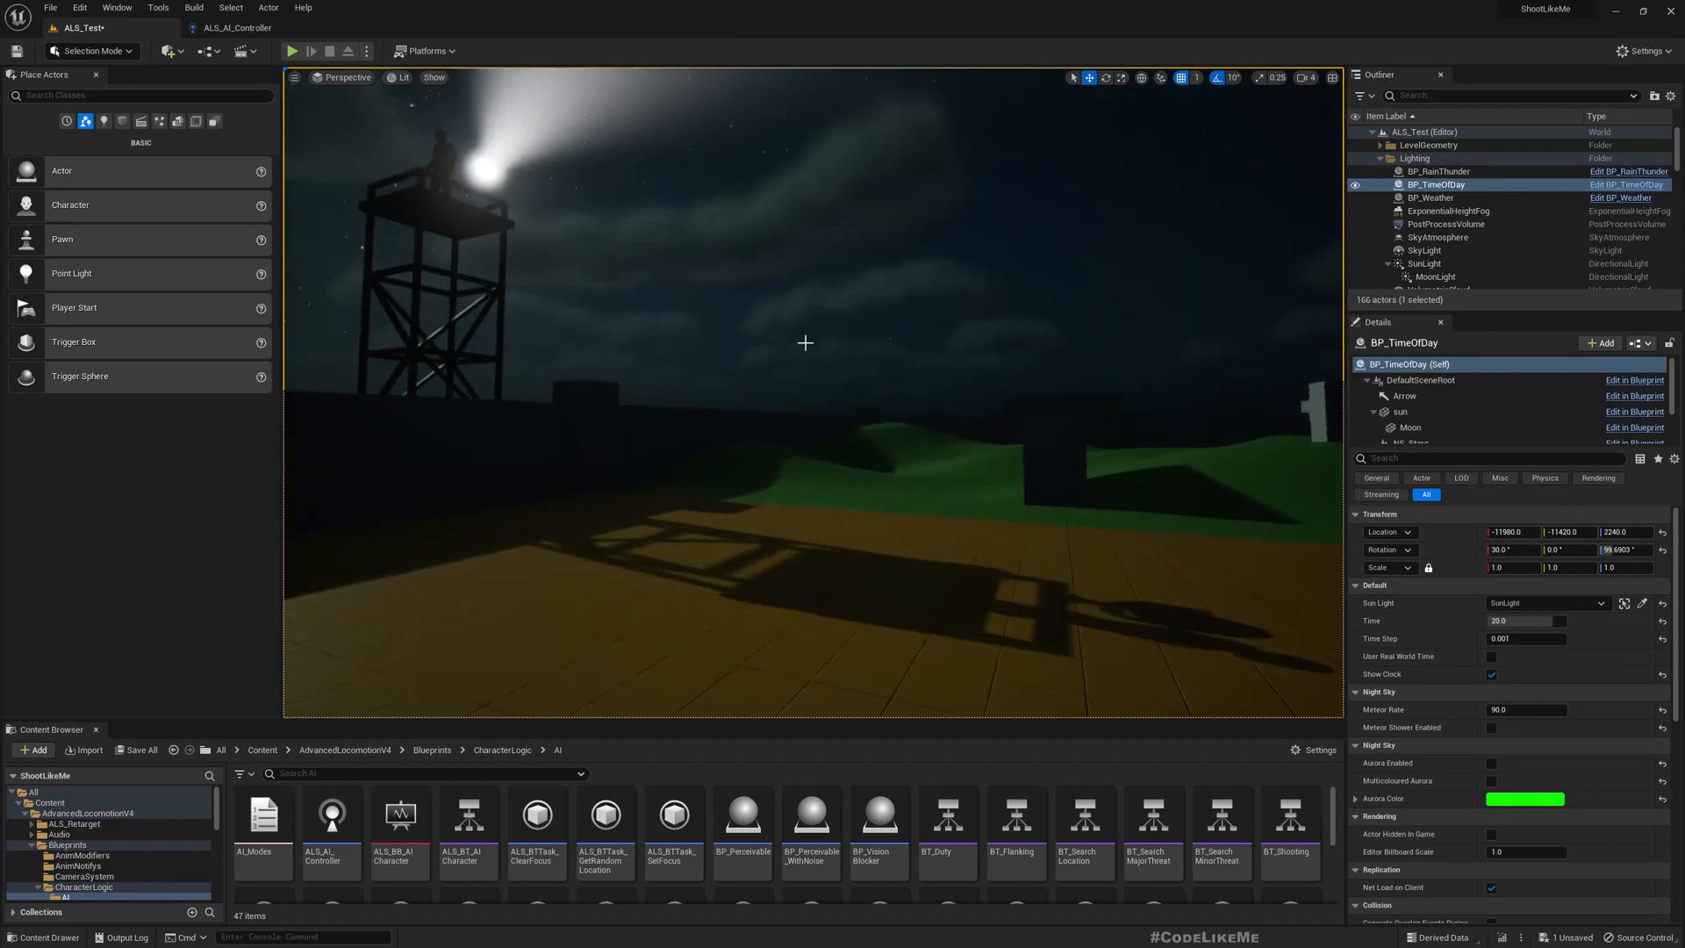
# - Play the ALS_Test level at night, move the character forward, then stop
pyautogui.click(291, 51)
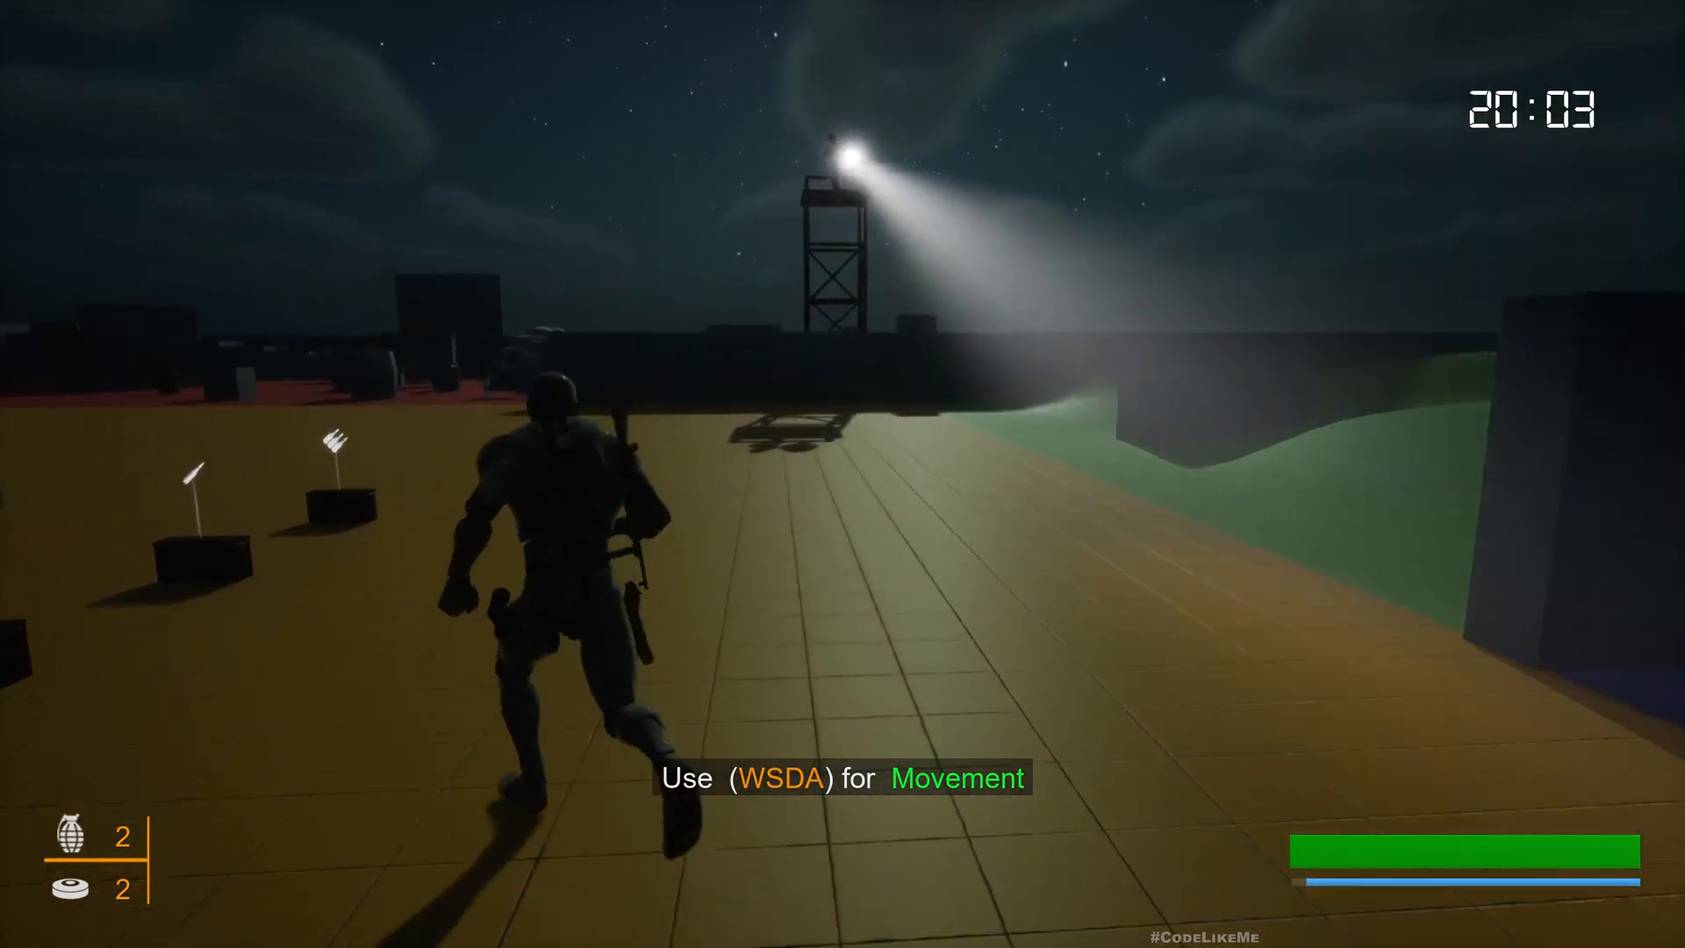
pyautogui.press('w')
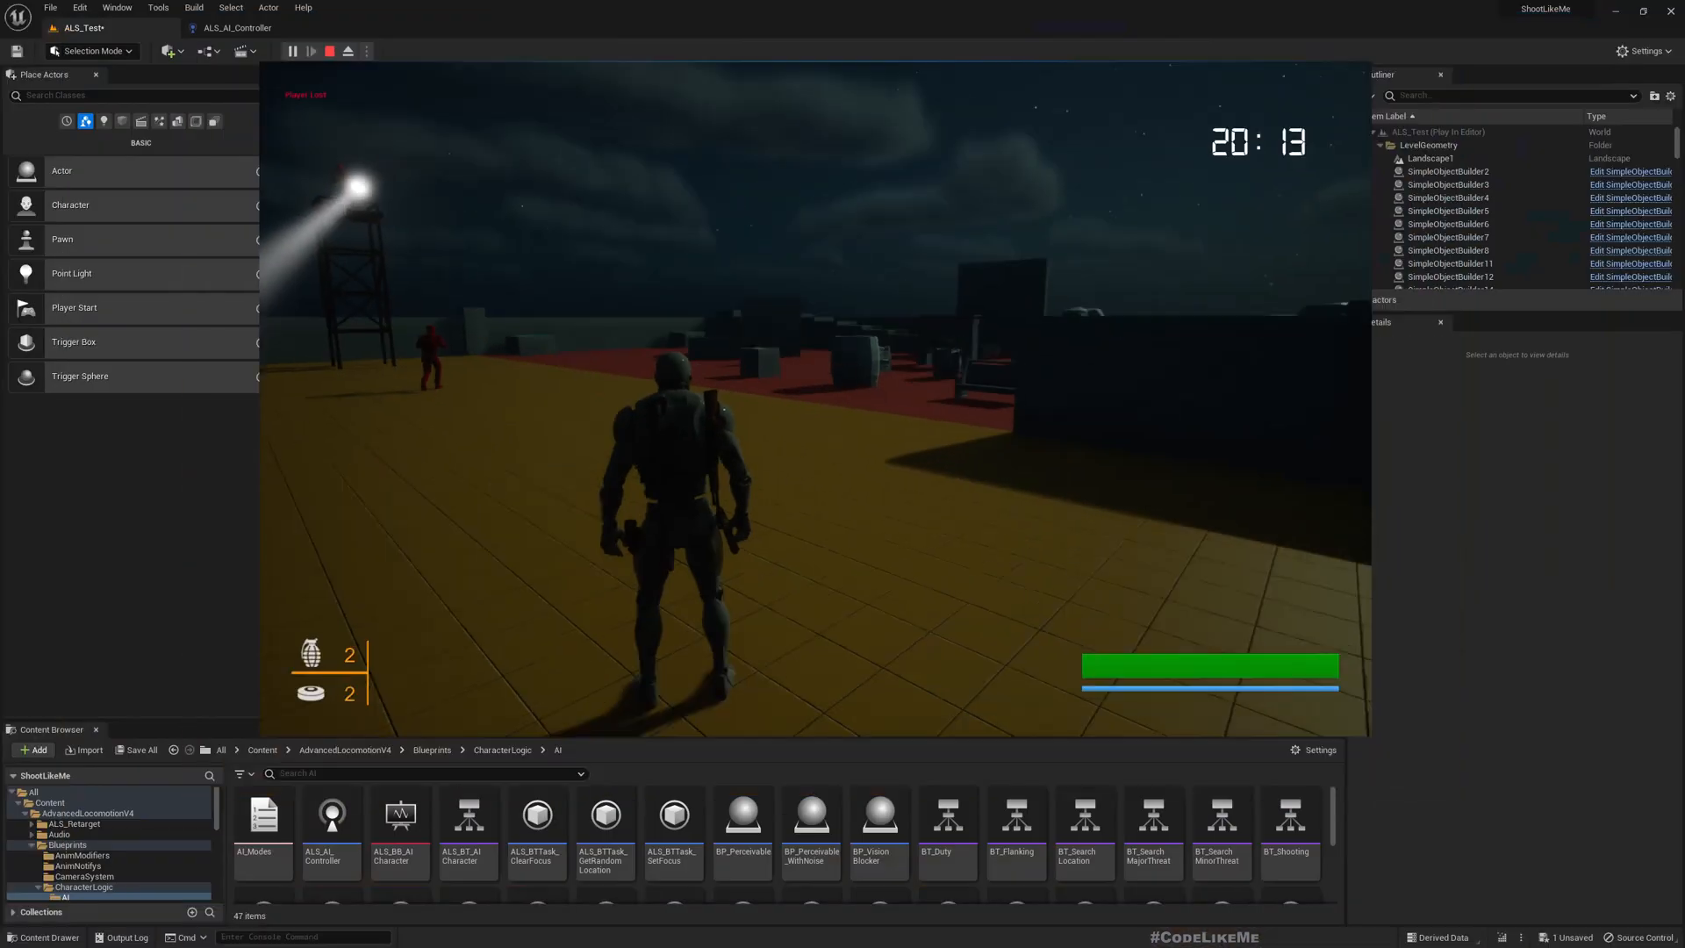
pyautogui.click(330, 51)
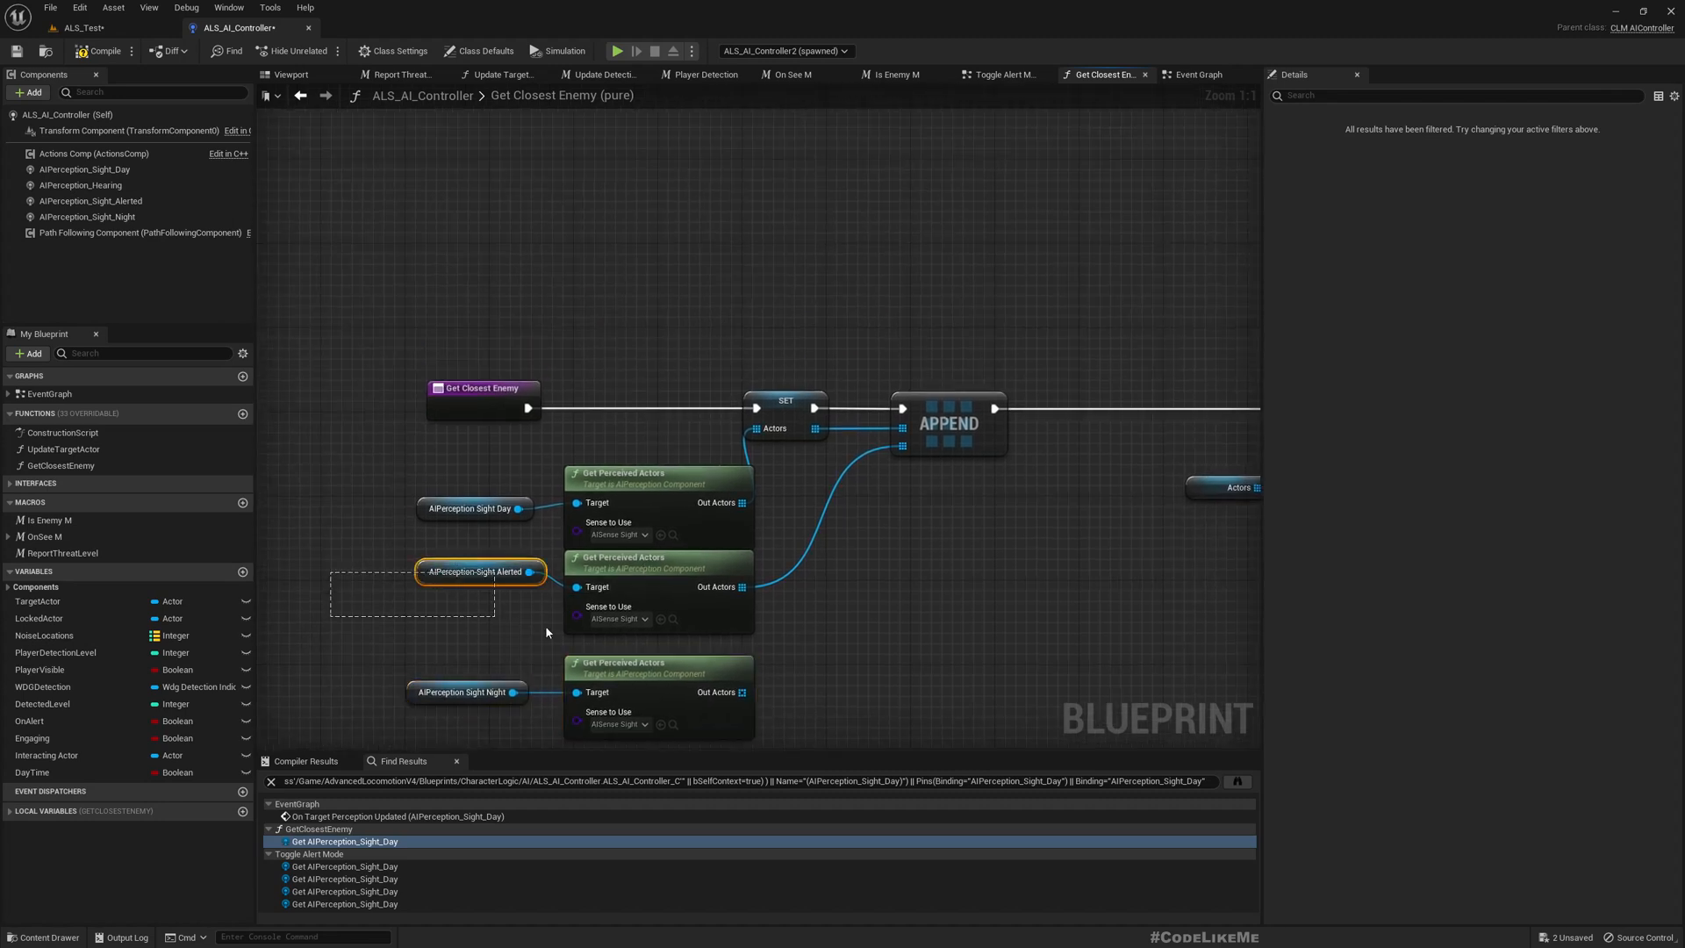
# - Add an Append Array node from the Actors pin for the night sight's perceived actors
pyautogui.moveTo(480, 571); pyautogui.dragTo(480, 585)
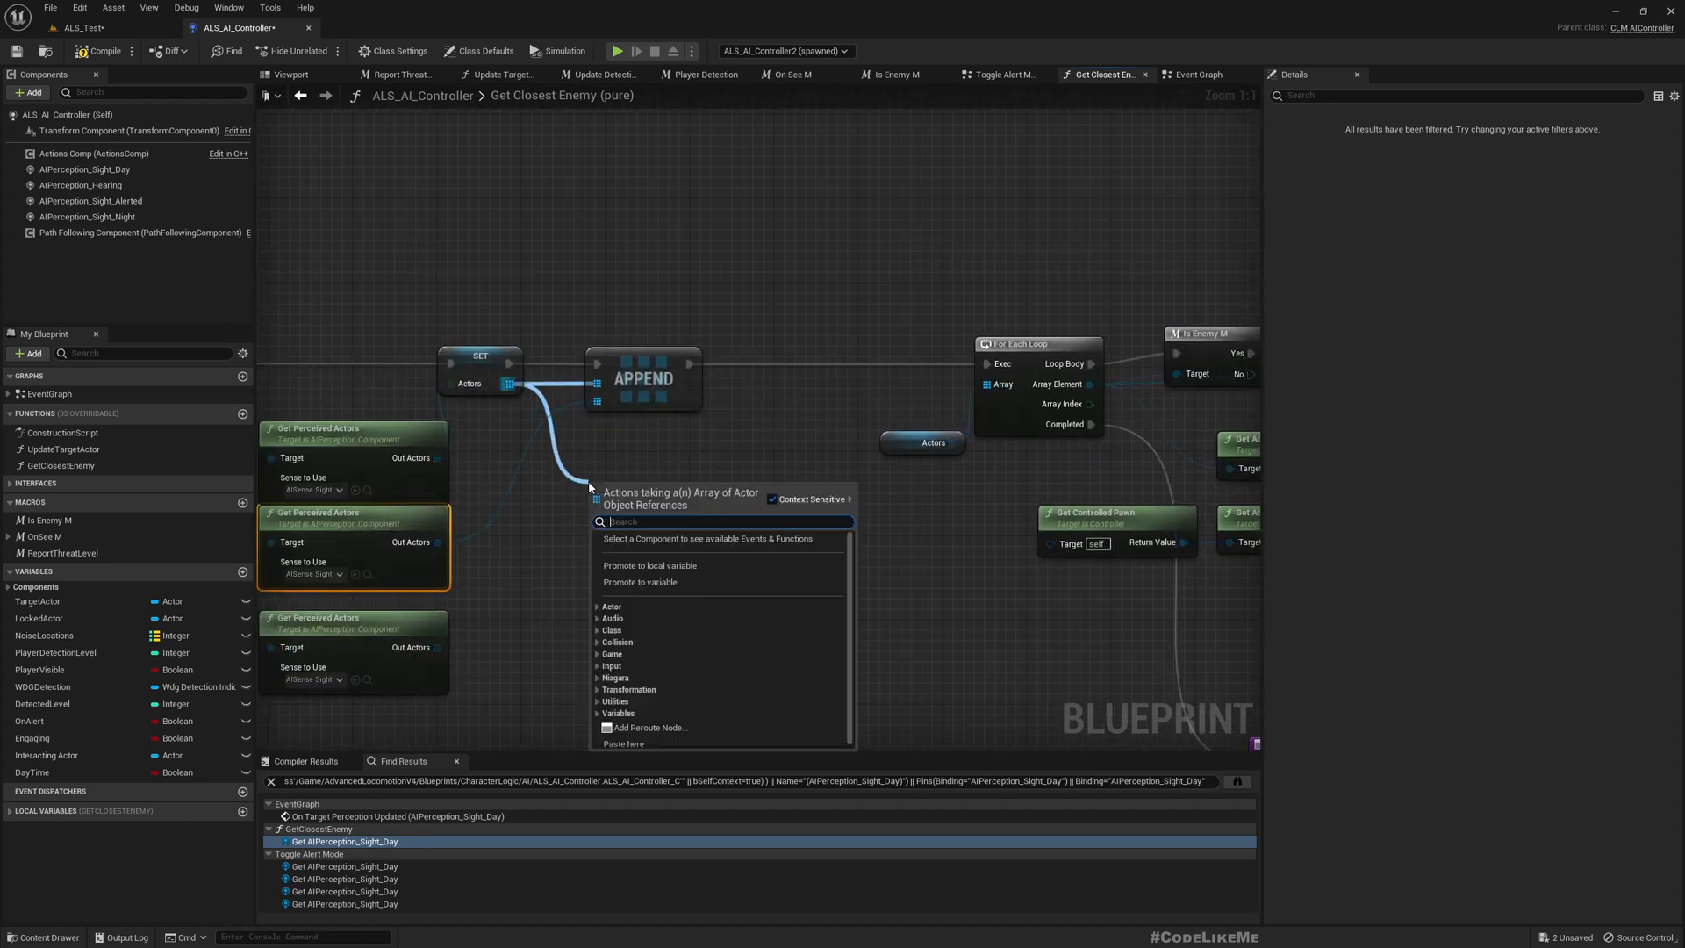
pyautogui.write('ap')
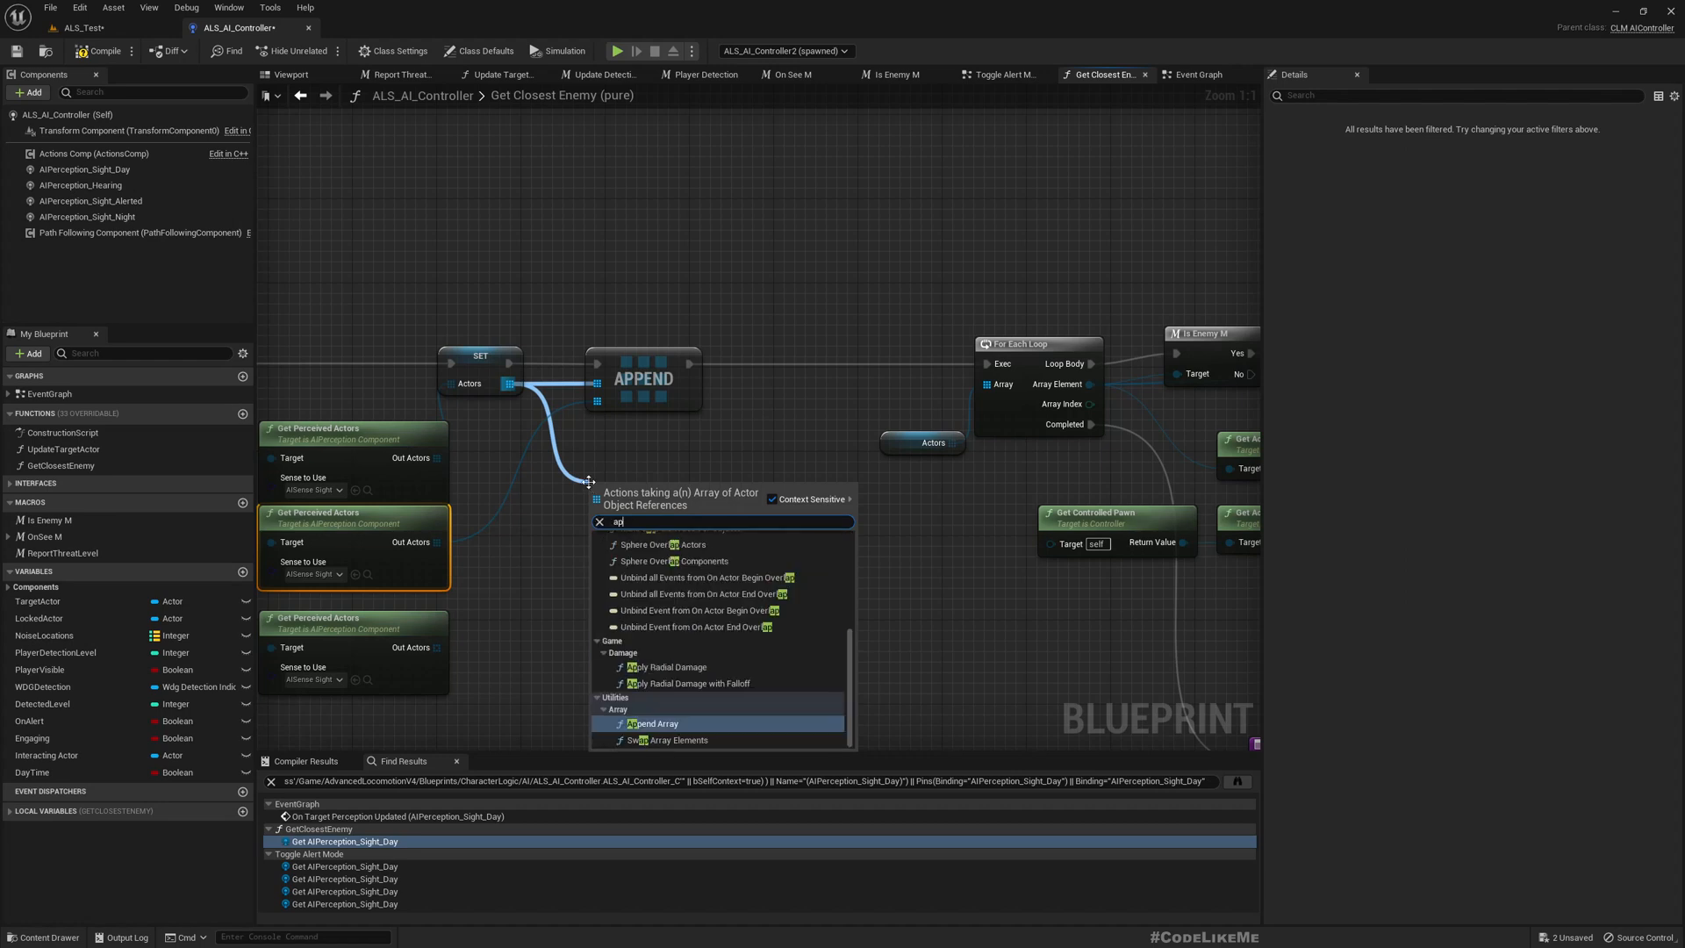
pyautogui.click(651, 723)
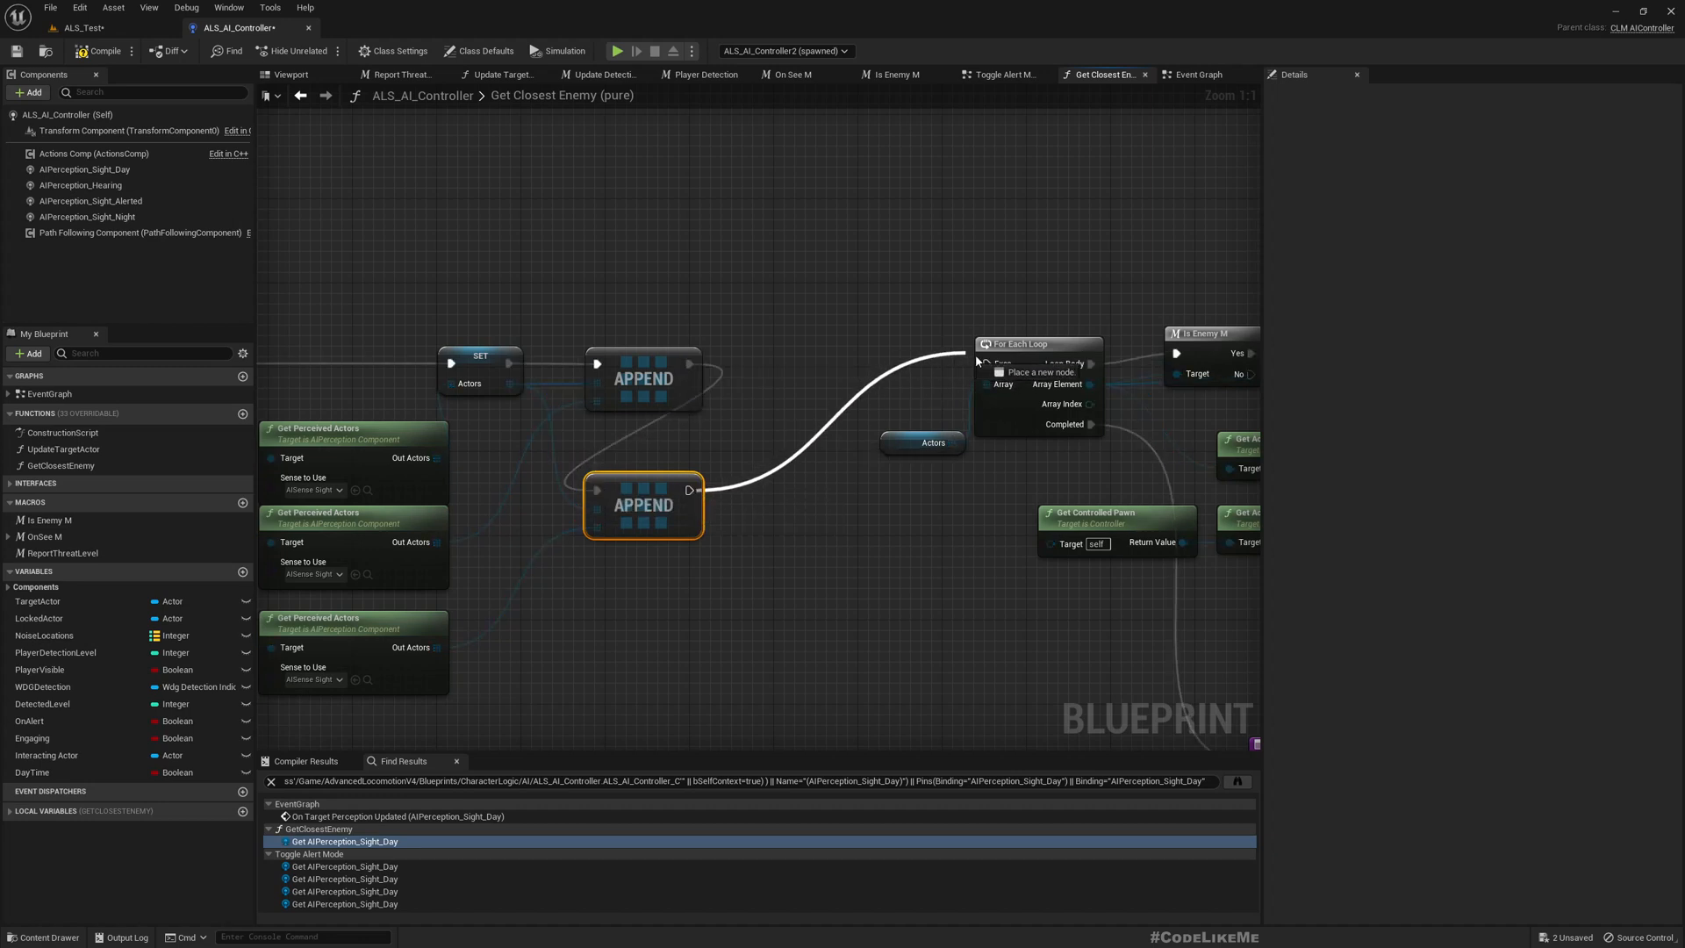
pyautogui.scroll(-3)
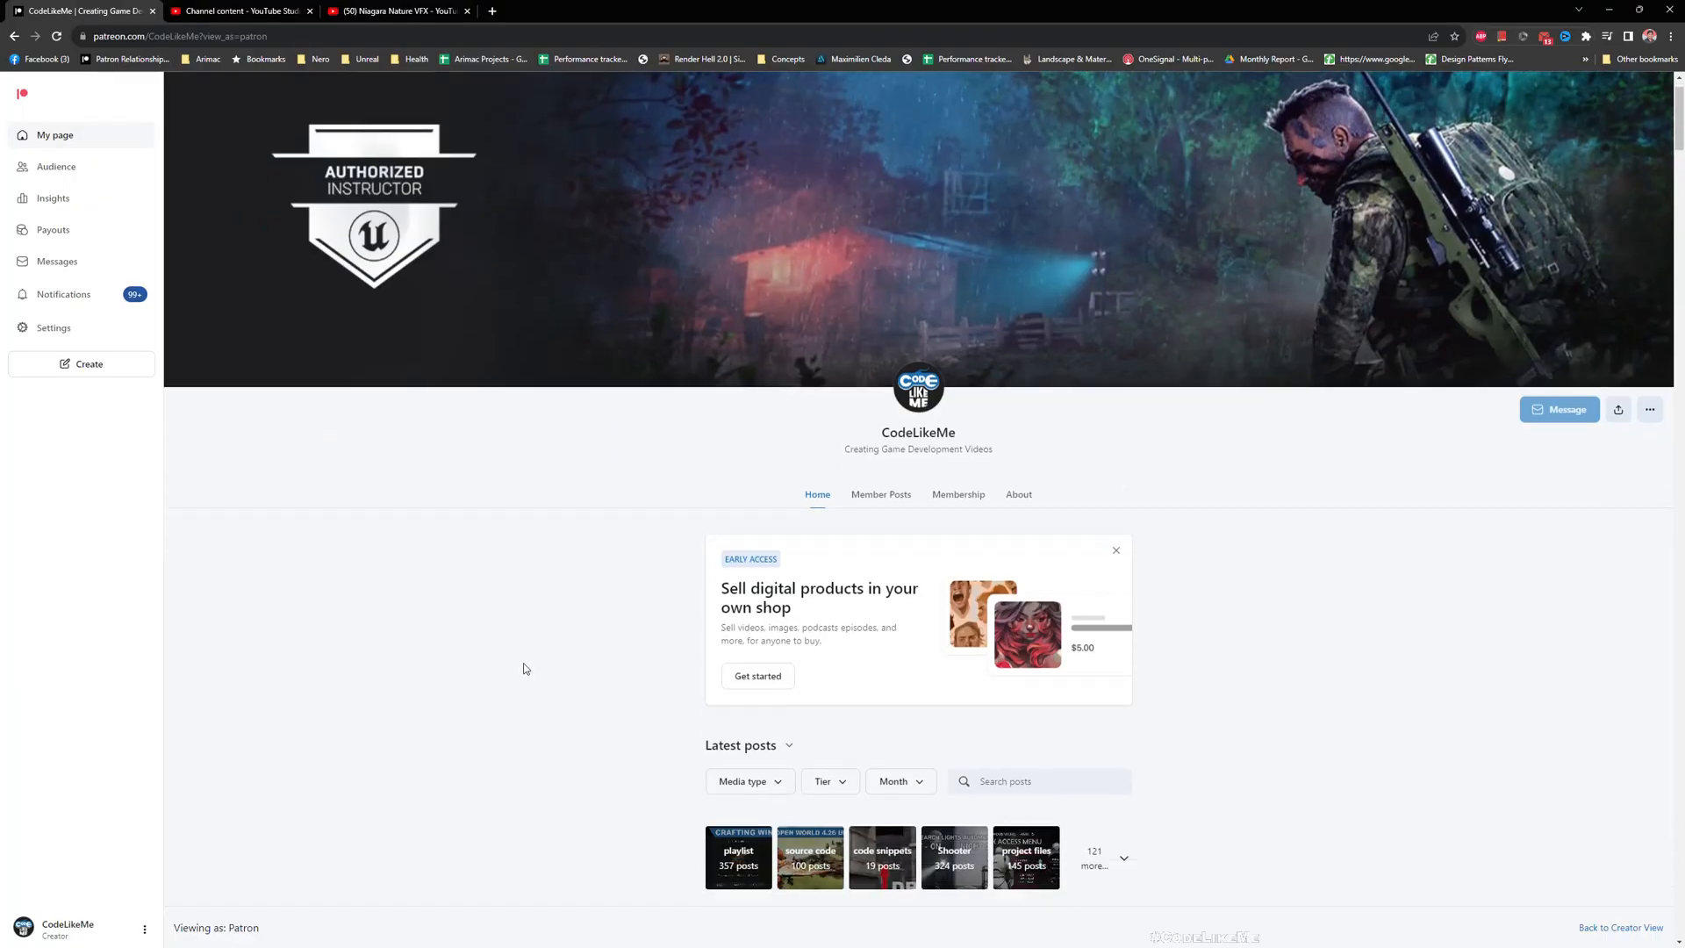
# - Scroll the CodeLikeMe Latest posts feed down to the July 21 Electric Sword Effect post
pyautogui.scroll(-3)
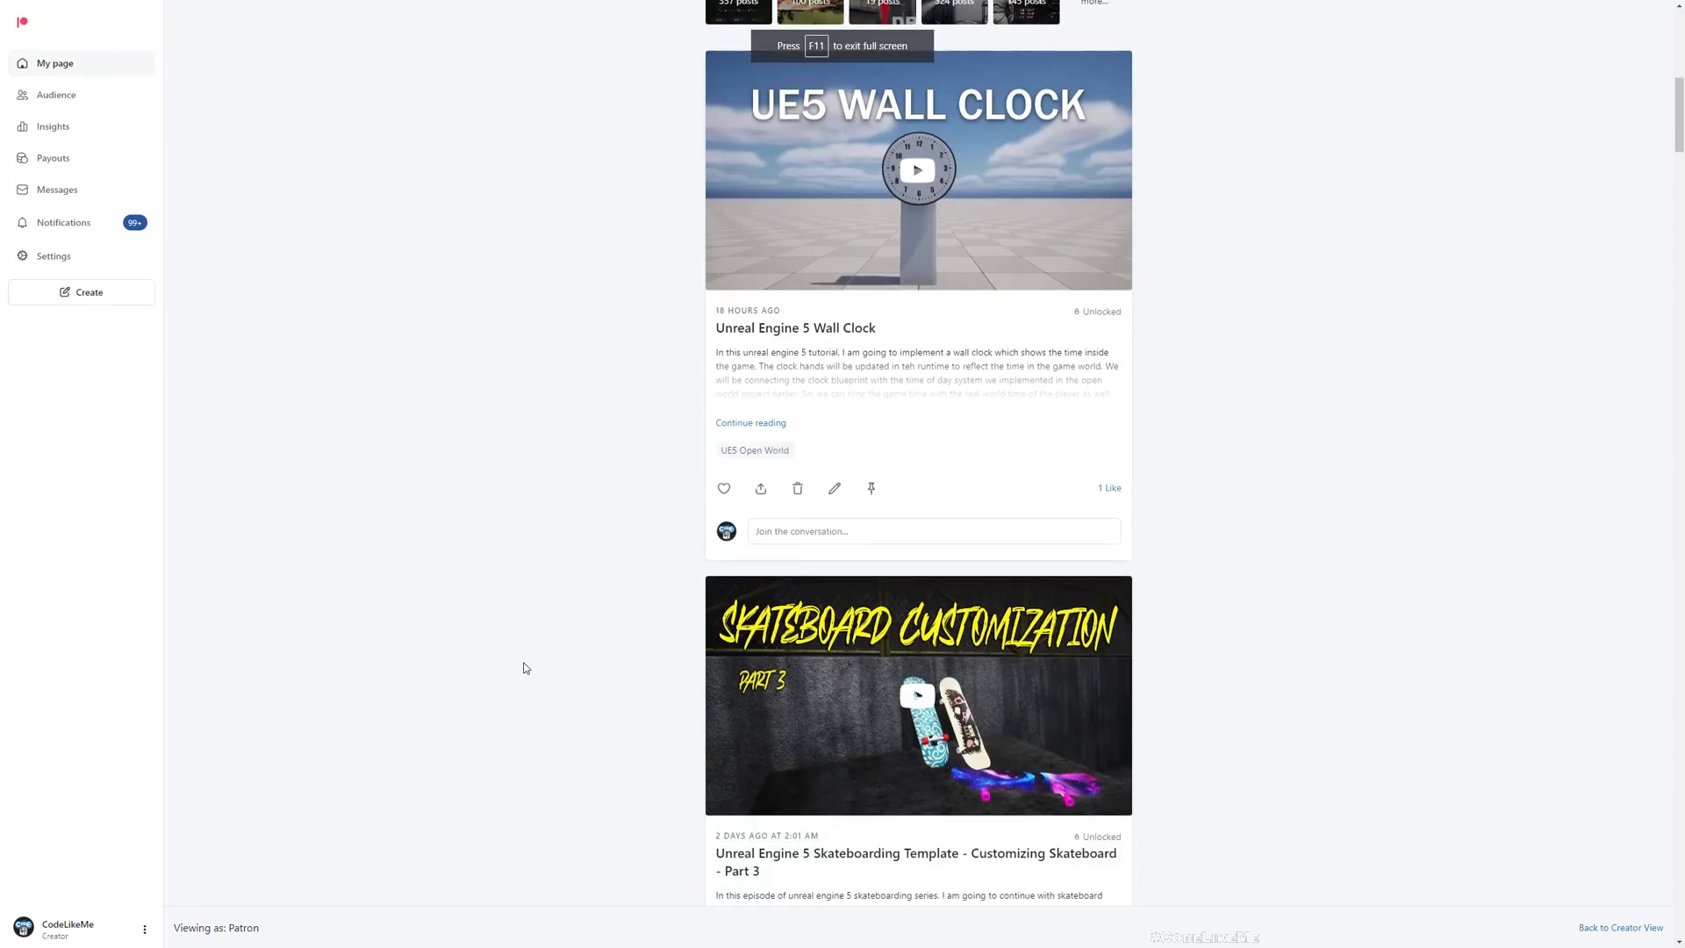
pyautogui.scroll(-3)
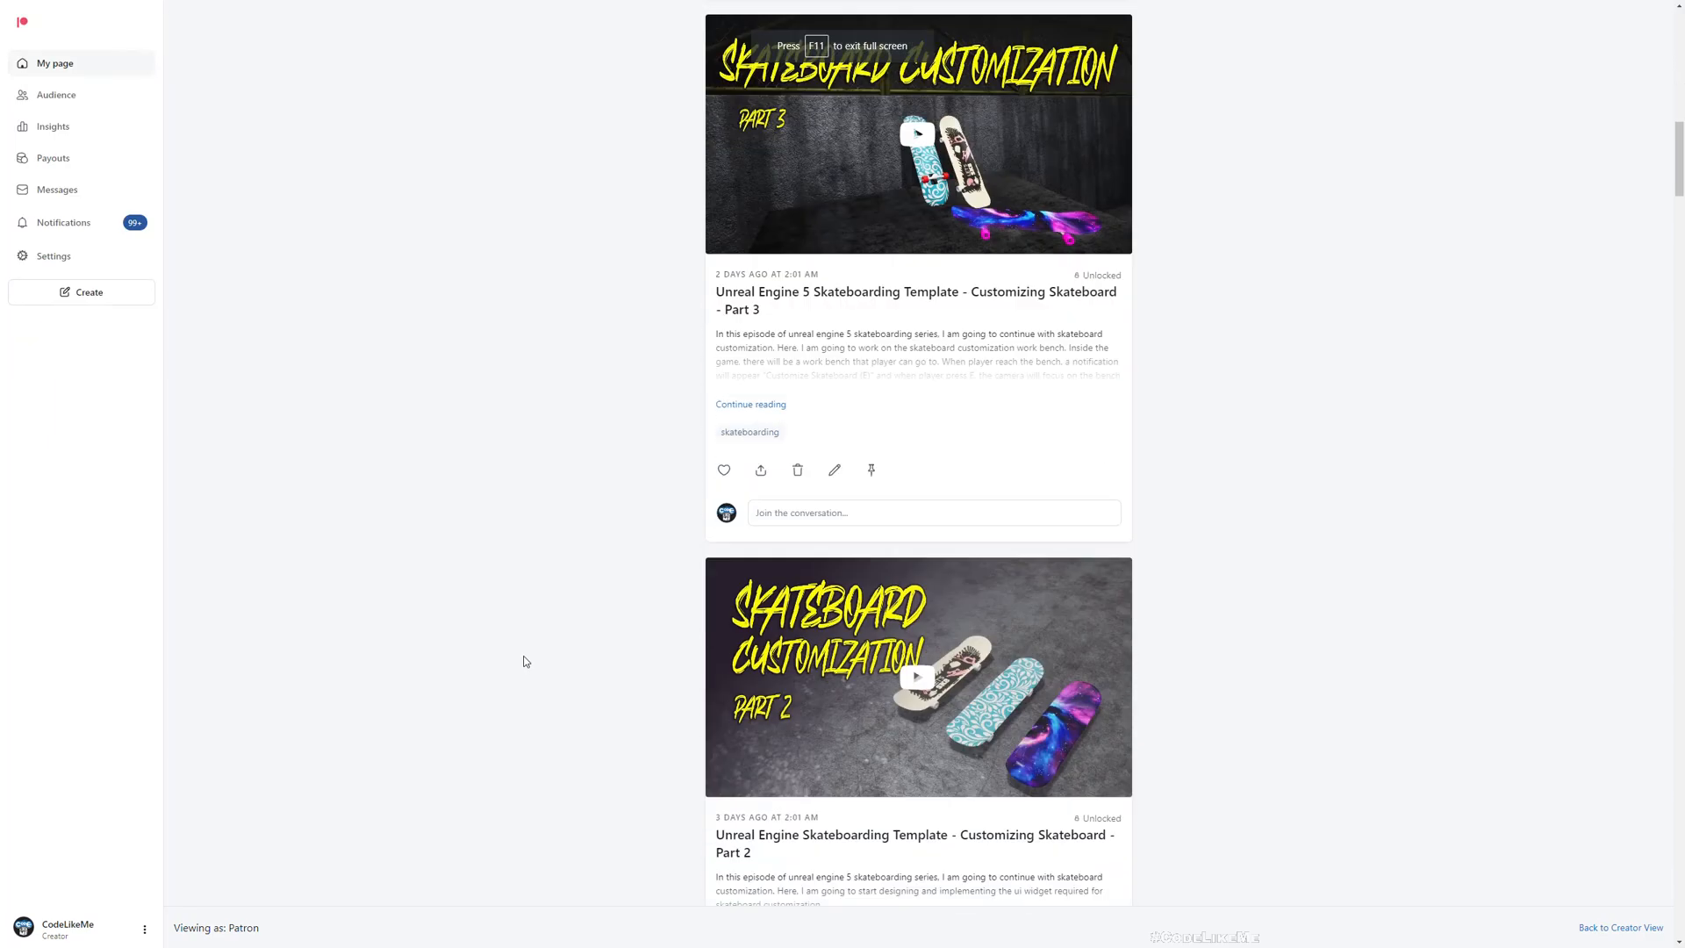
pyautogui.scroll(-3)
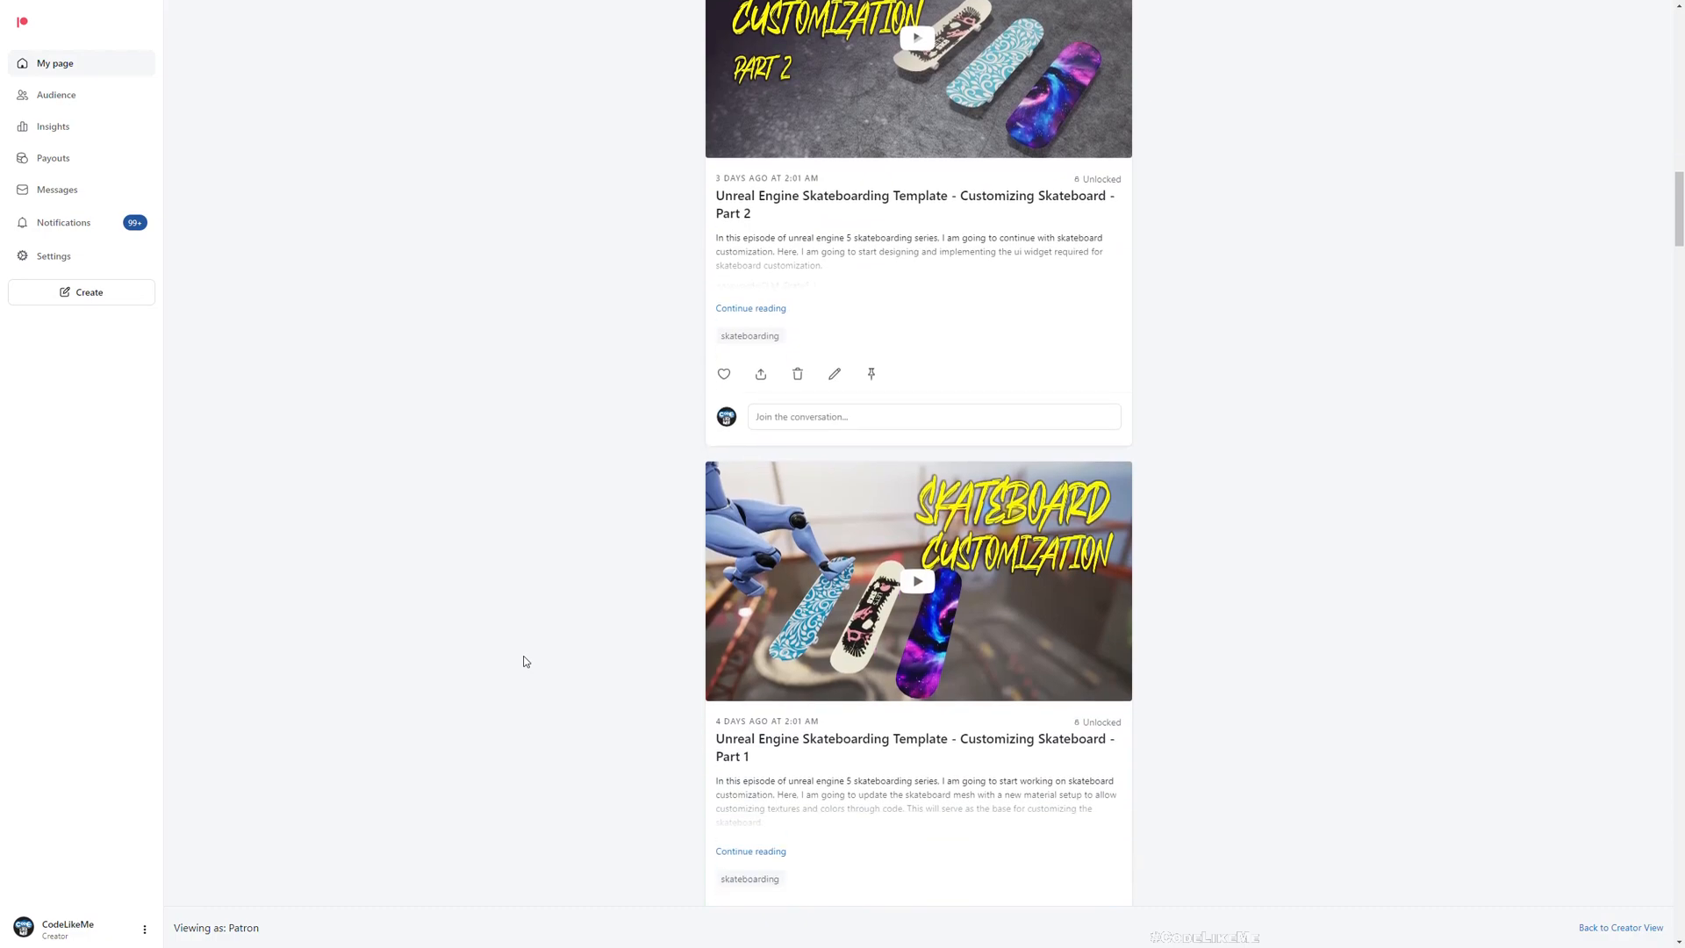
pyautogui.scroll(-3)
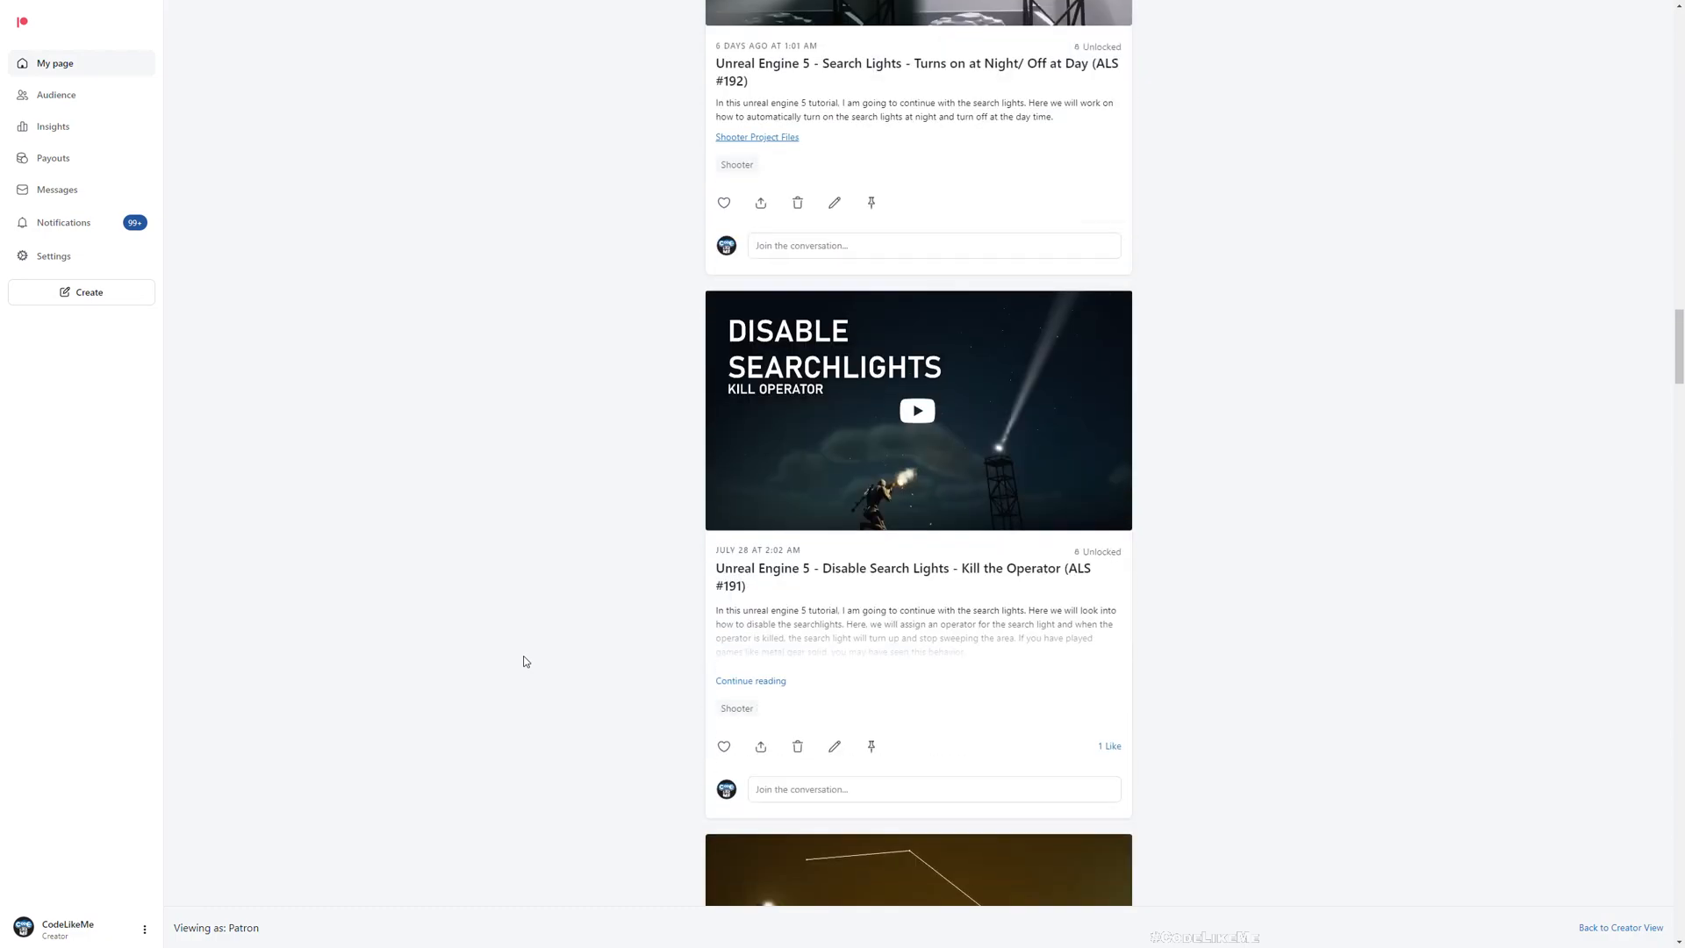
pyautogui.scroll(-3)
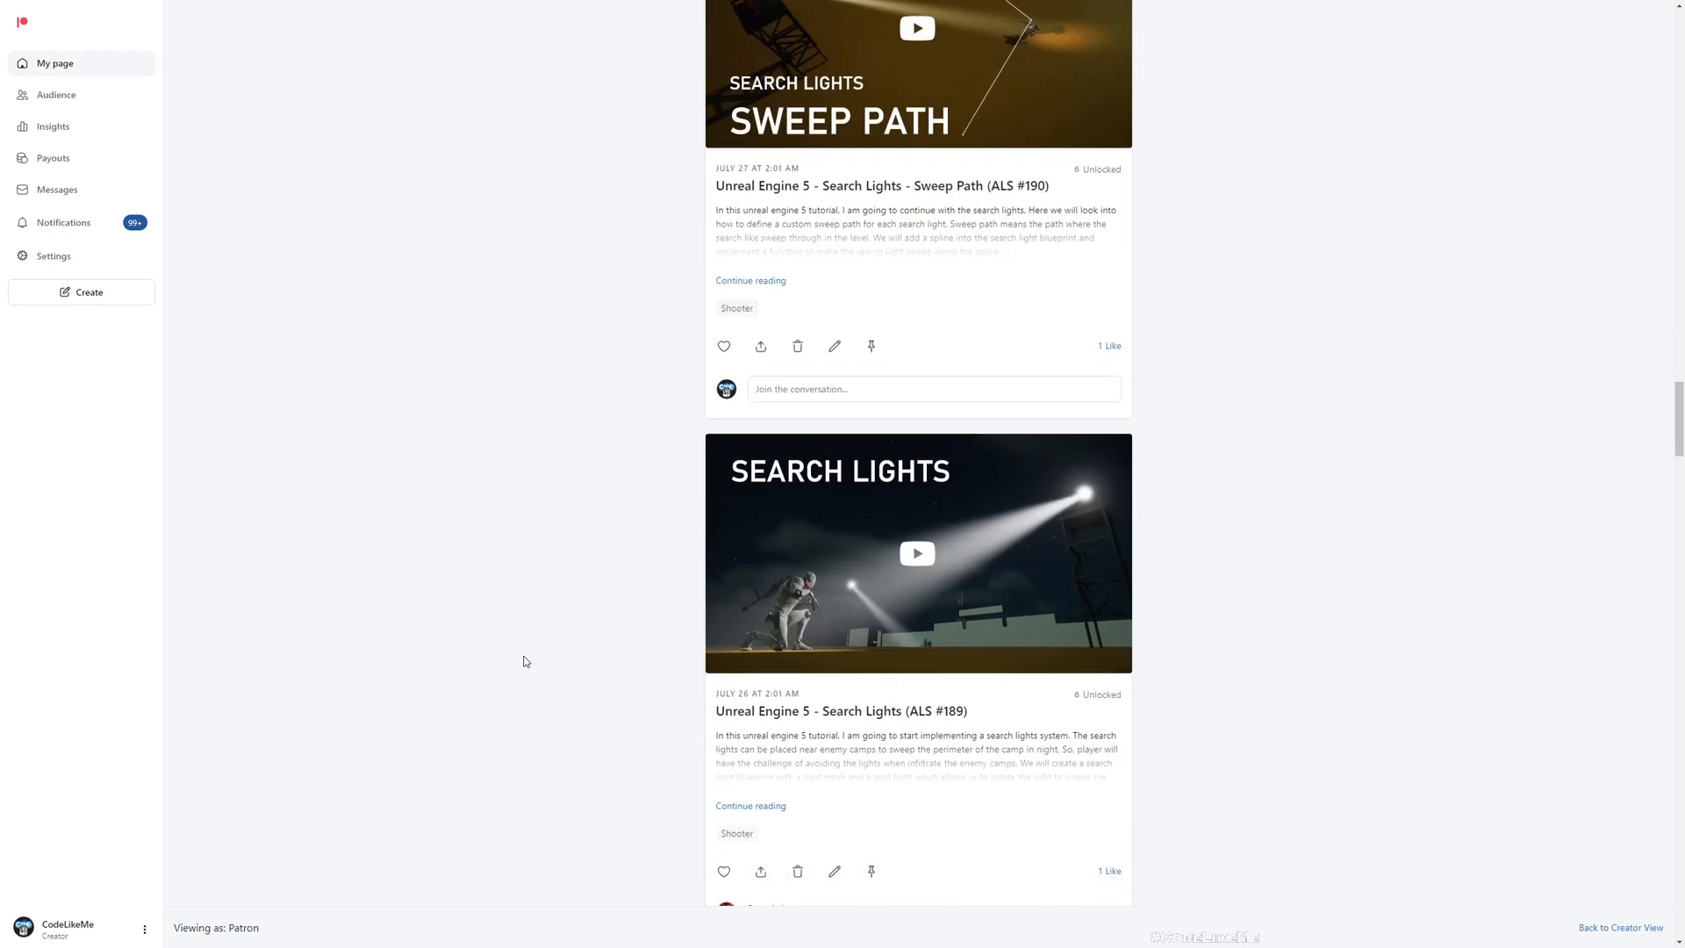
pyautogui.scroll(-3)
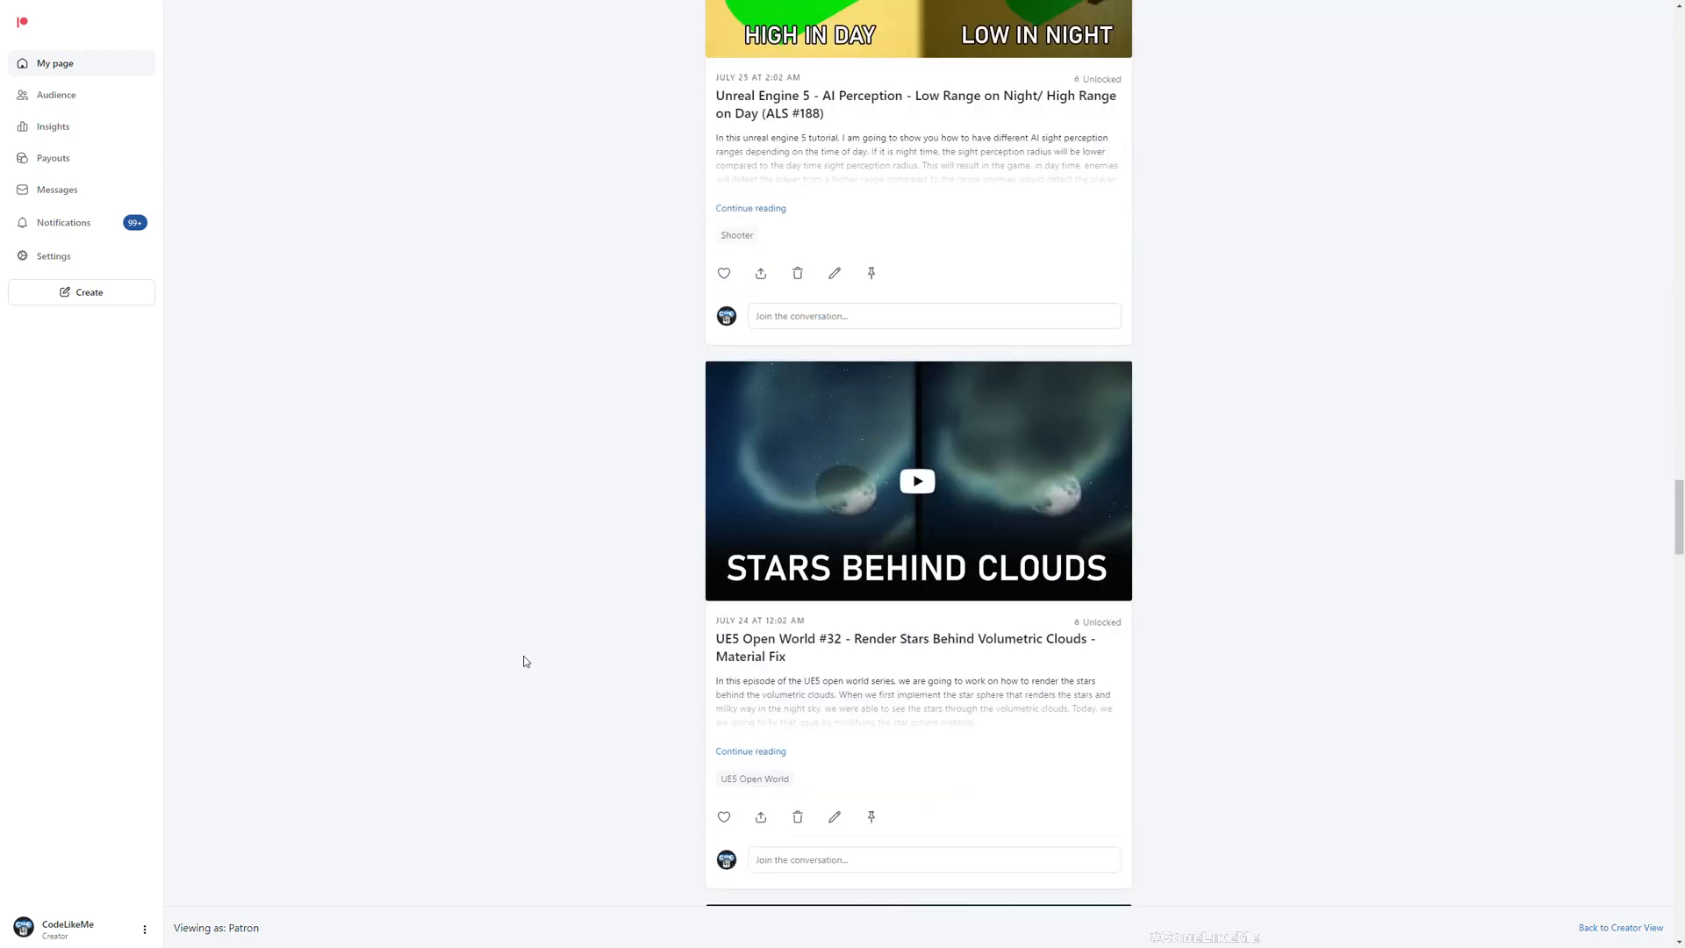
pyautogui.scroll(-3)
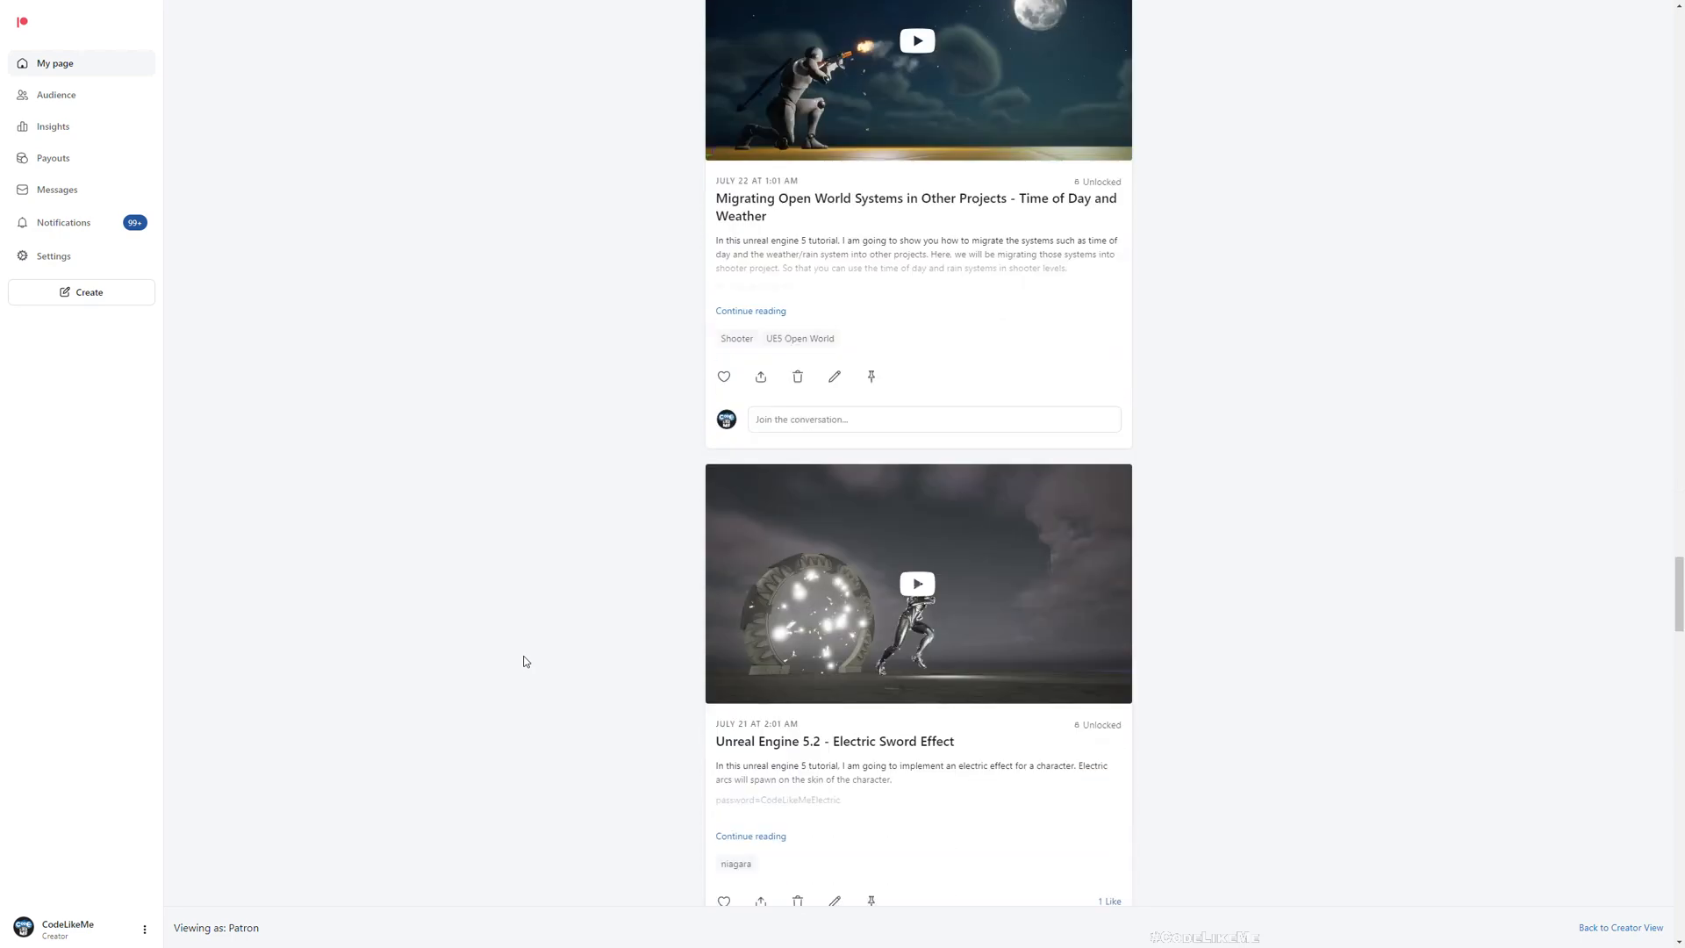